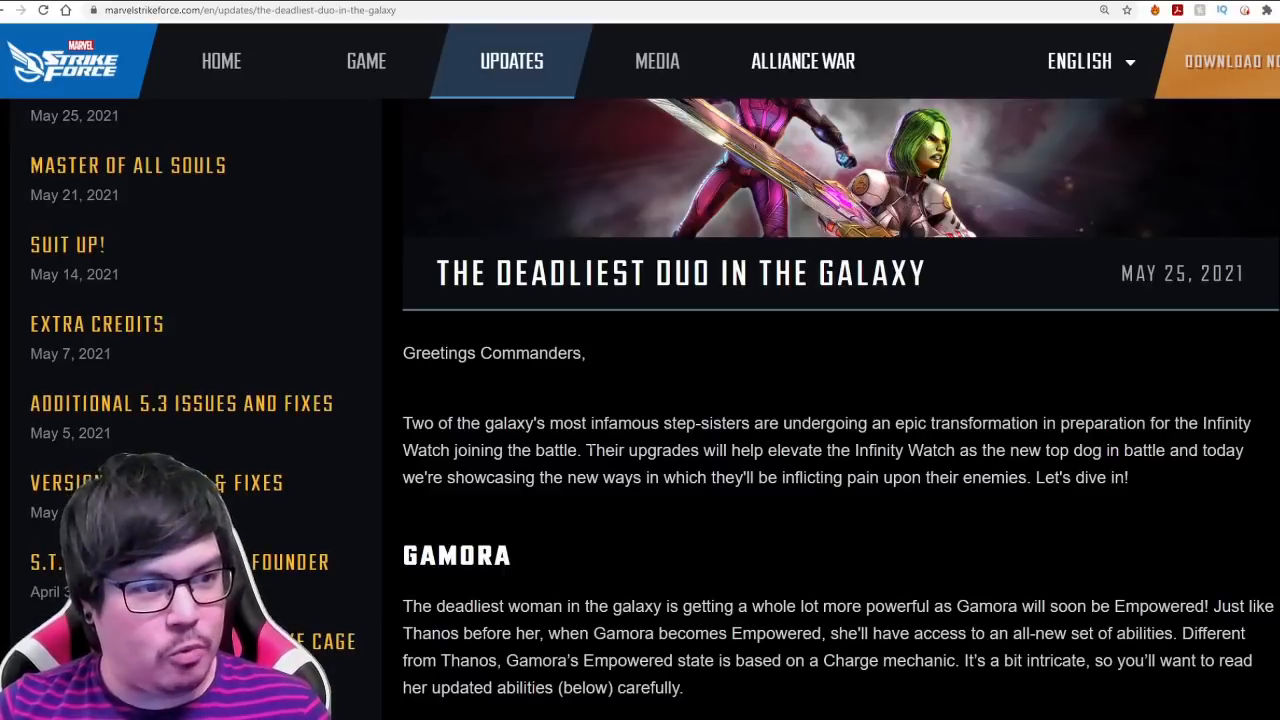
Read down the Deadliest Duo article past its intro toward the Empowered Abilities section
scroll("down", 3)
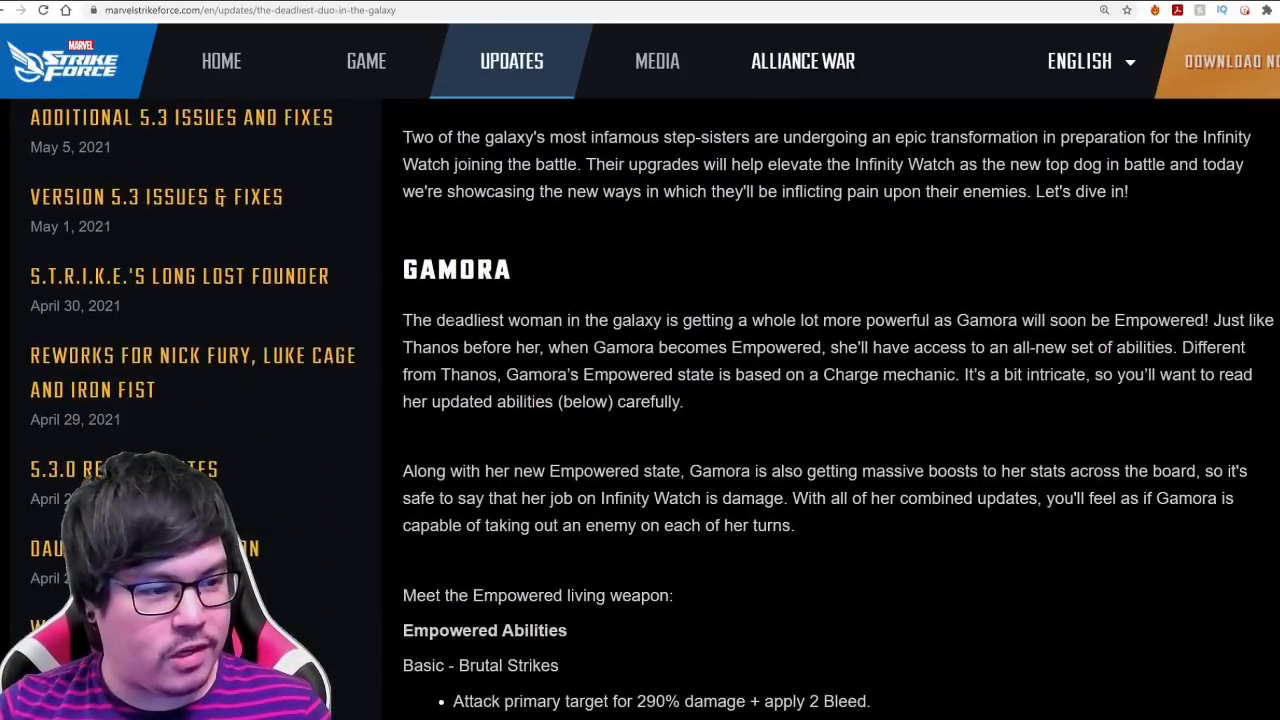
scroll("down", 3)
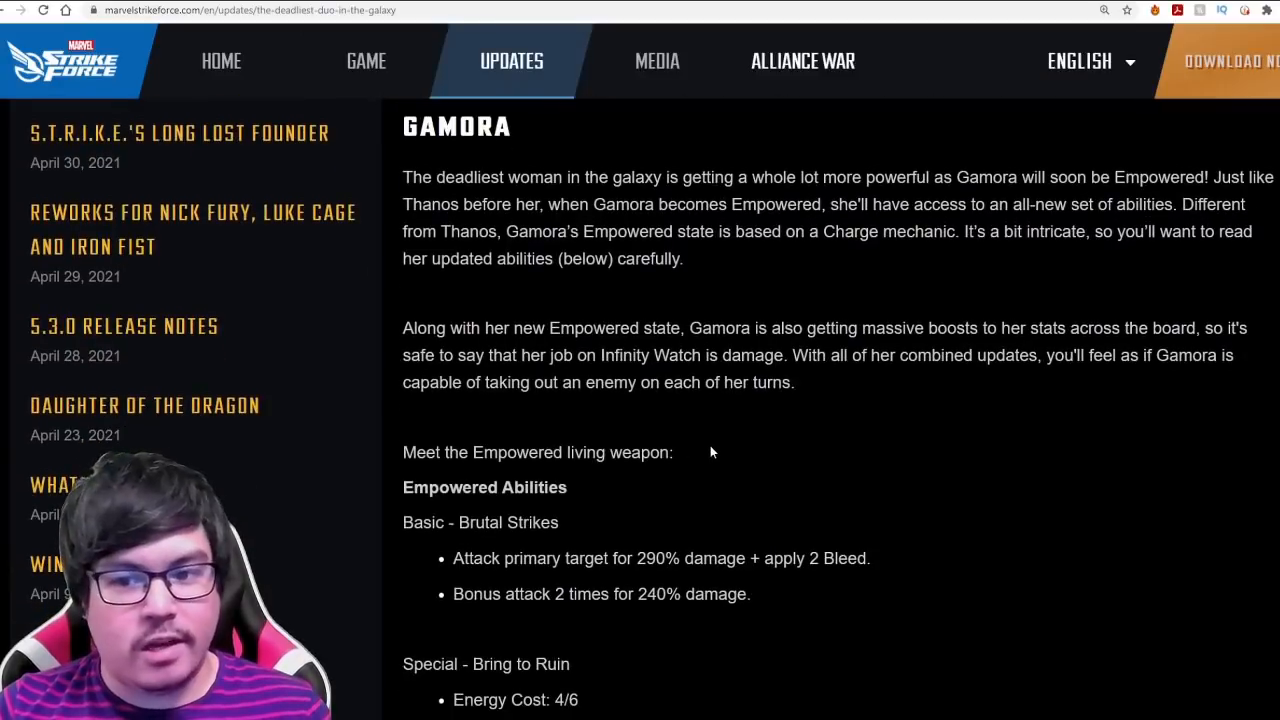
scroll("down", 3)
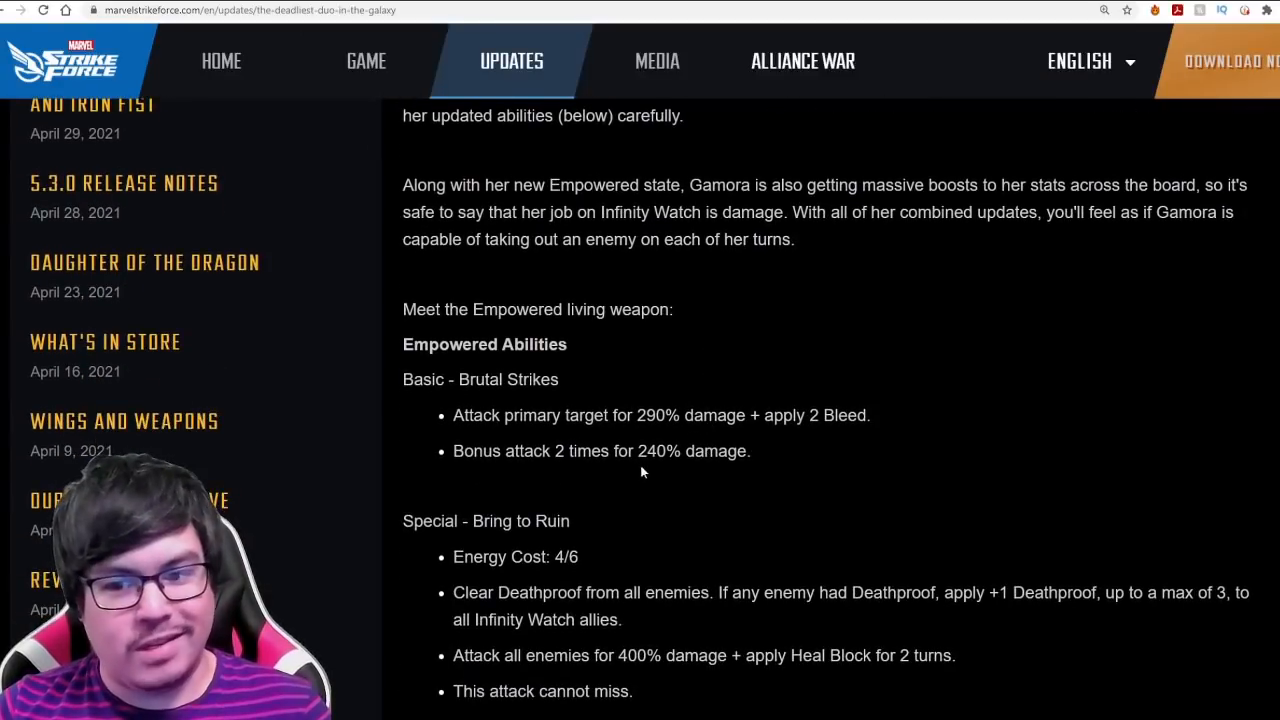
scroll("down", 3)
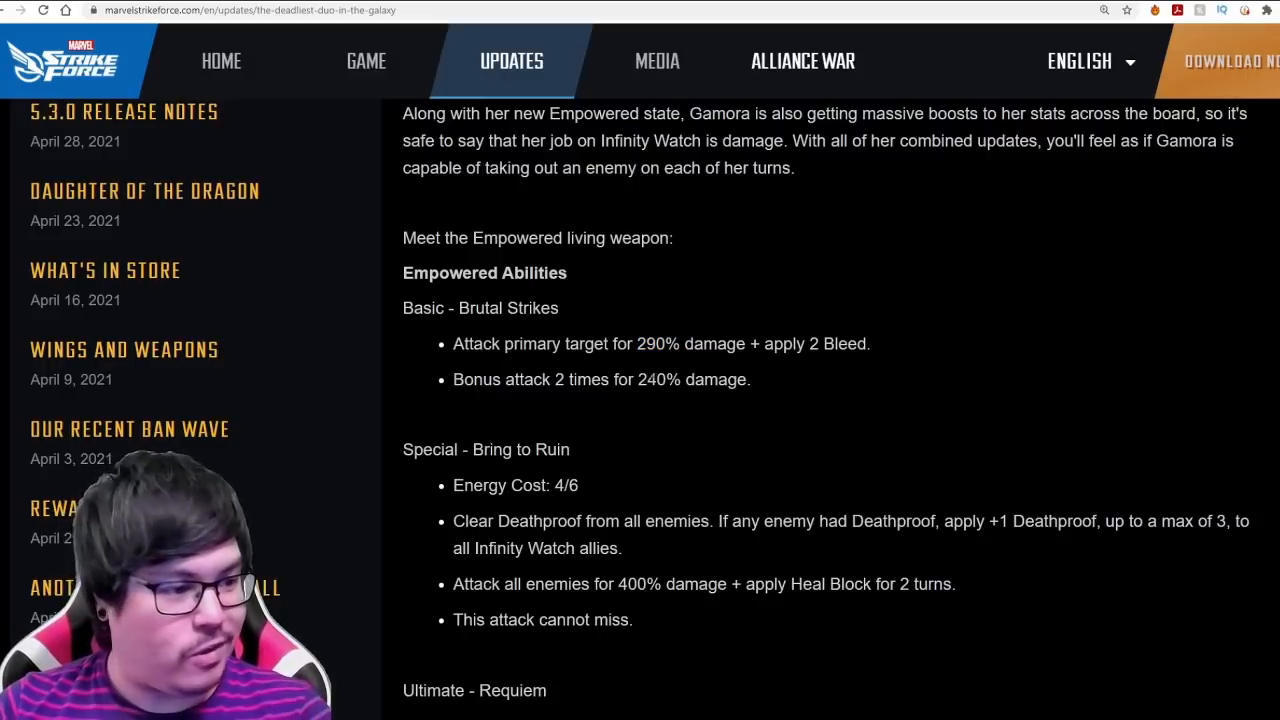
double_click(656, 380)
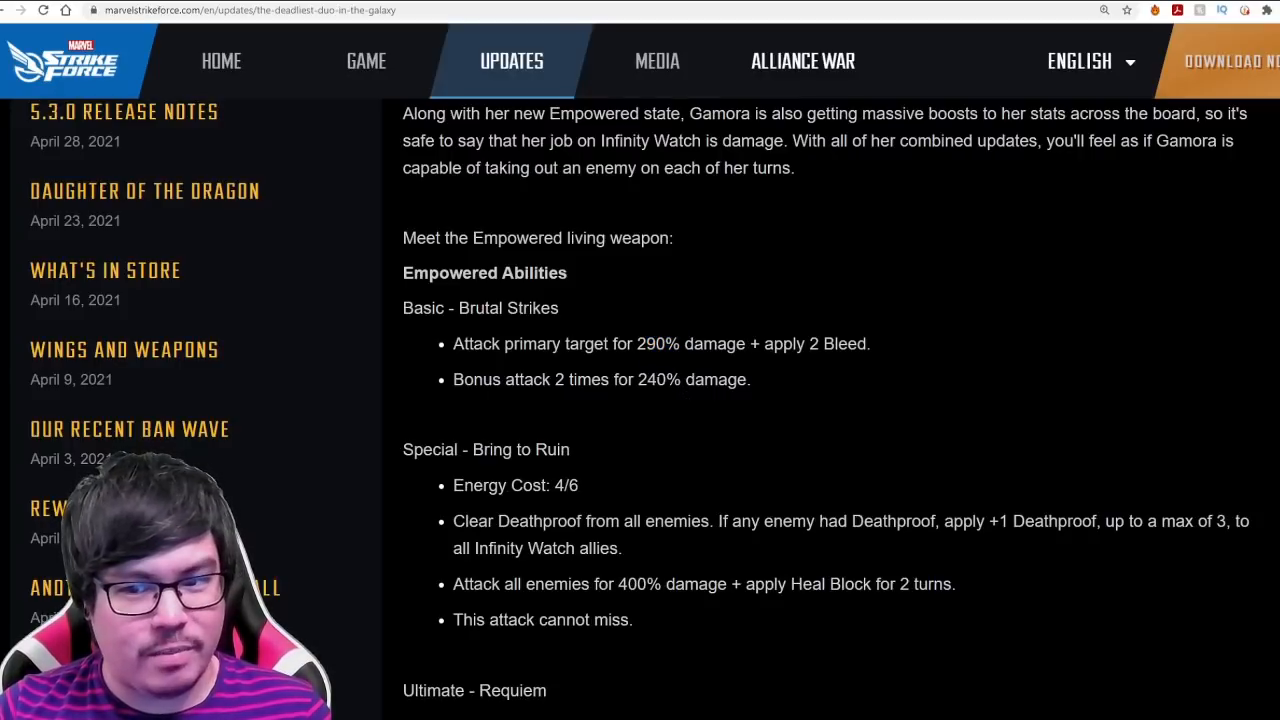
Read through Gamora's Empowered Basic, Special and Ultimate abilities, marking one ability line
scroll("down", 3)
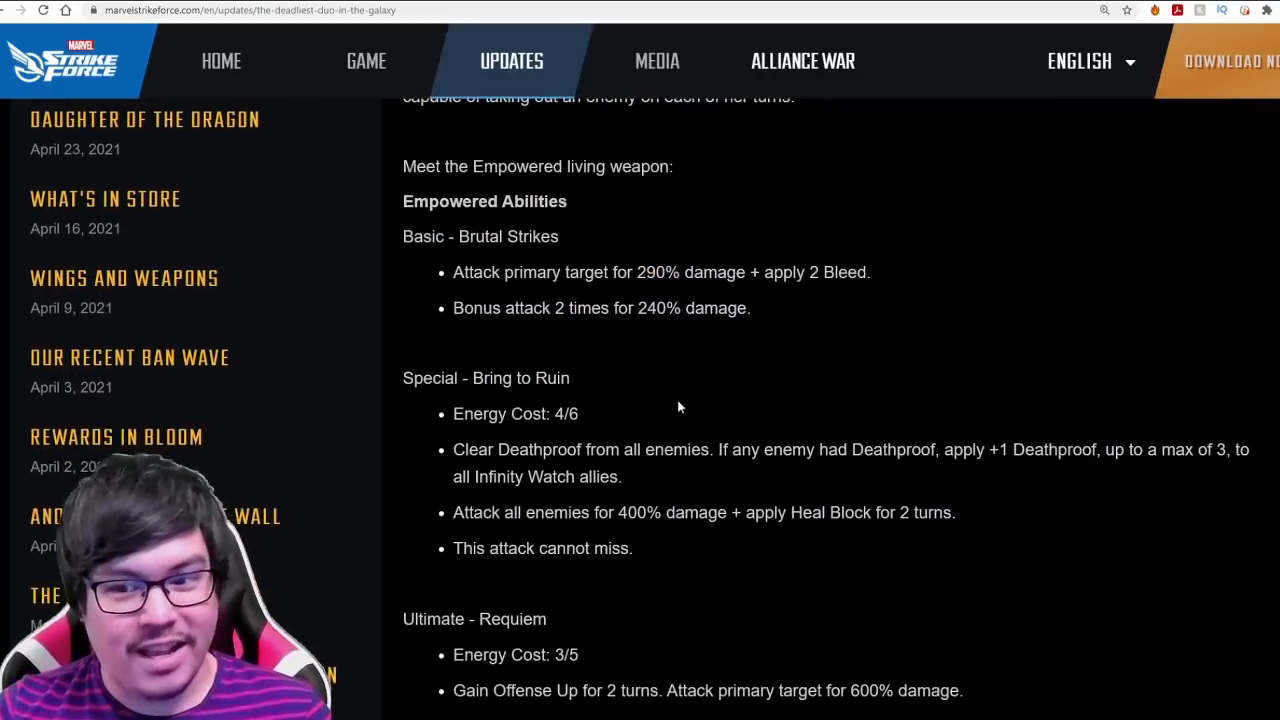
scroll("down", 3)
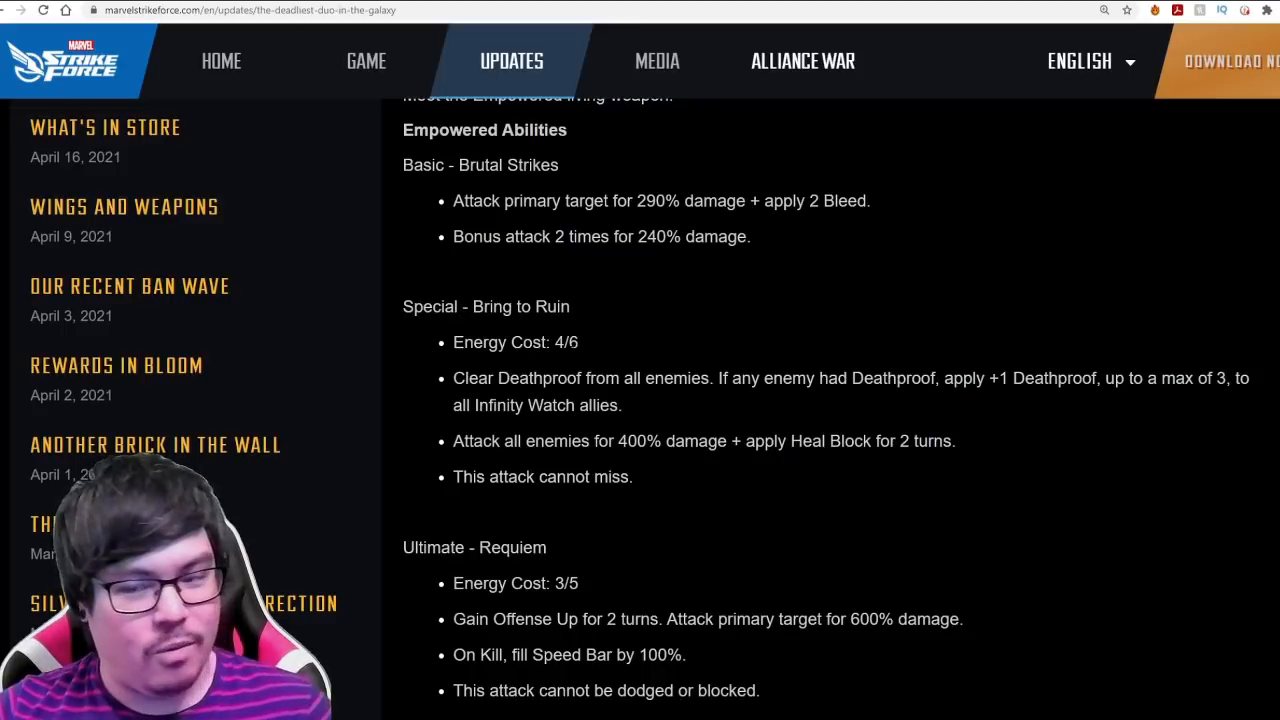
mouse_move(612, 376)
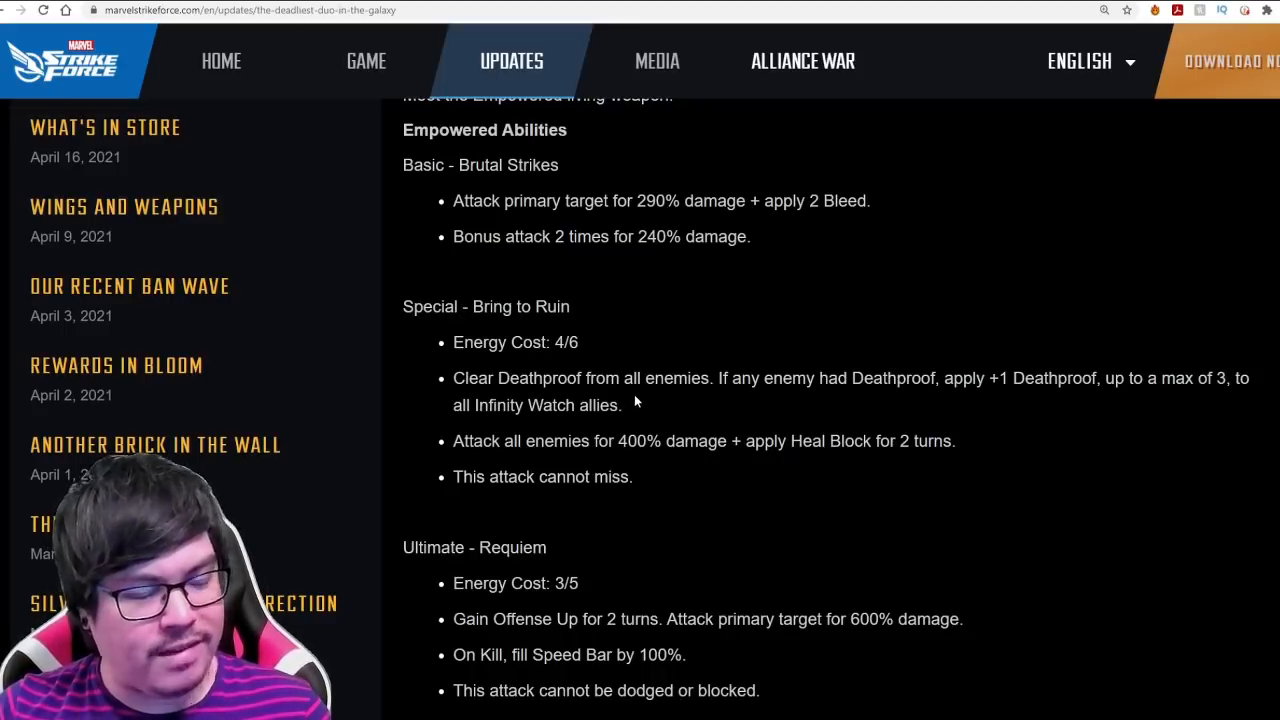
mouse_move(790, 420)
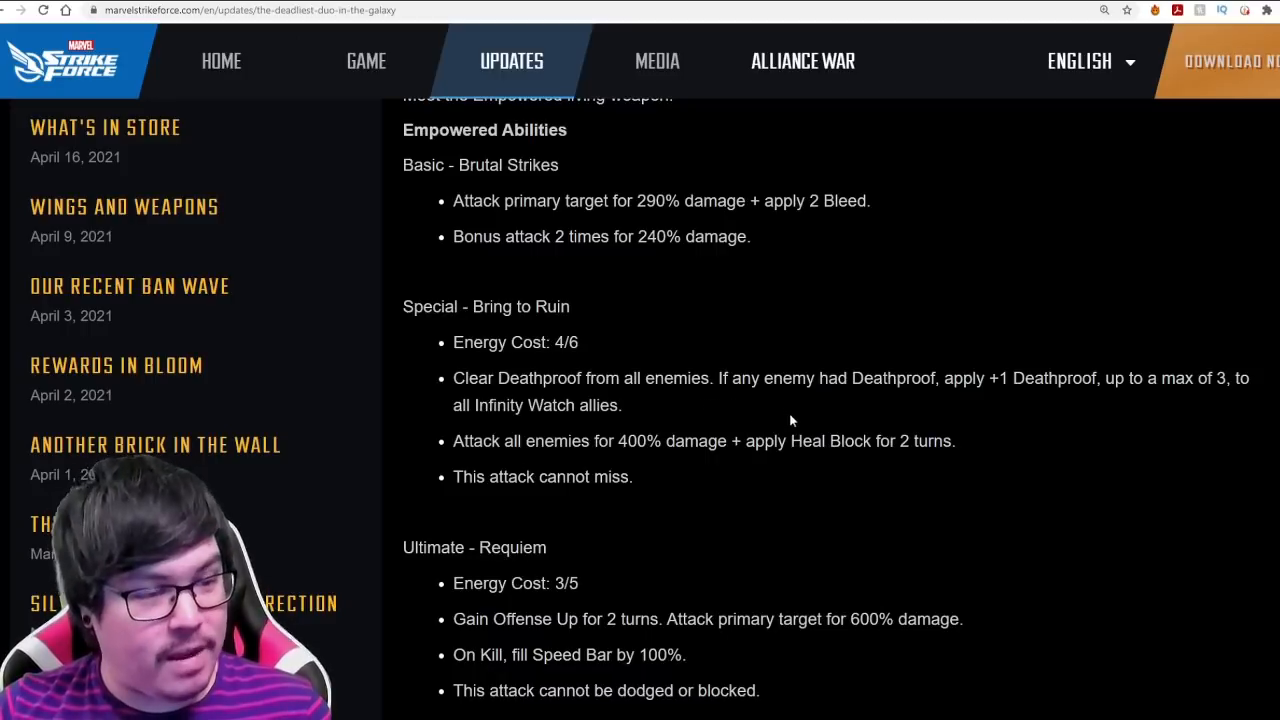
mouse_move(920, 416)
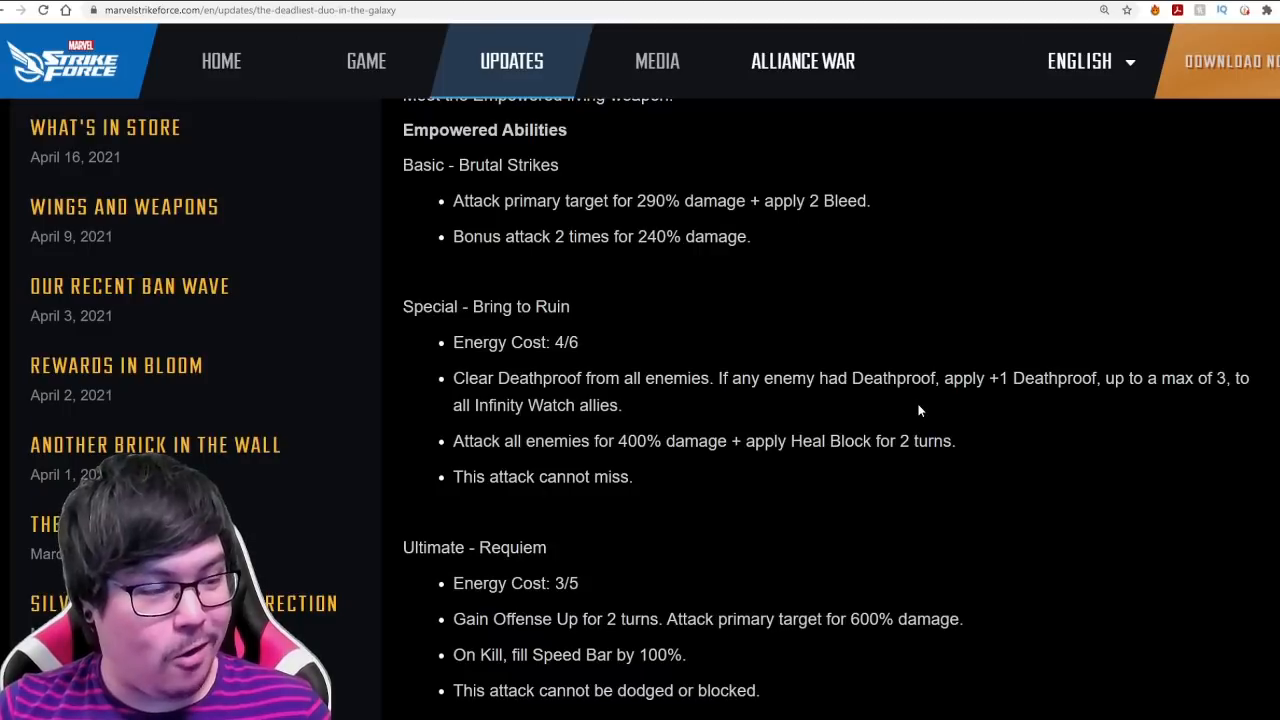
mouse_move(664, 418)
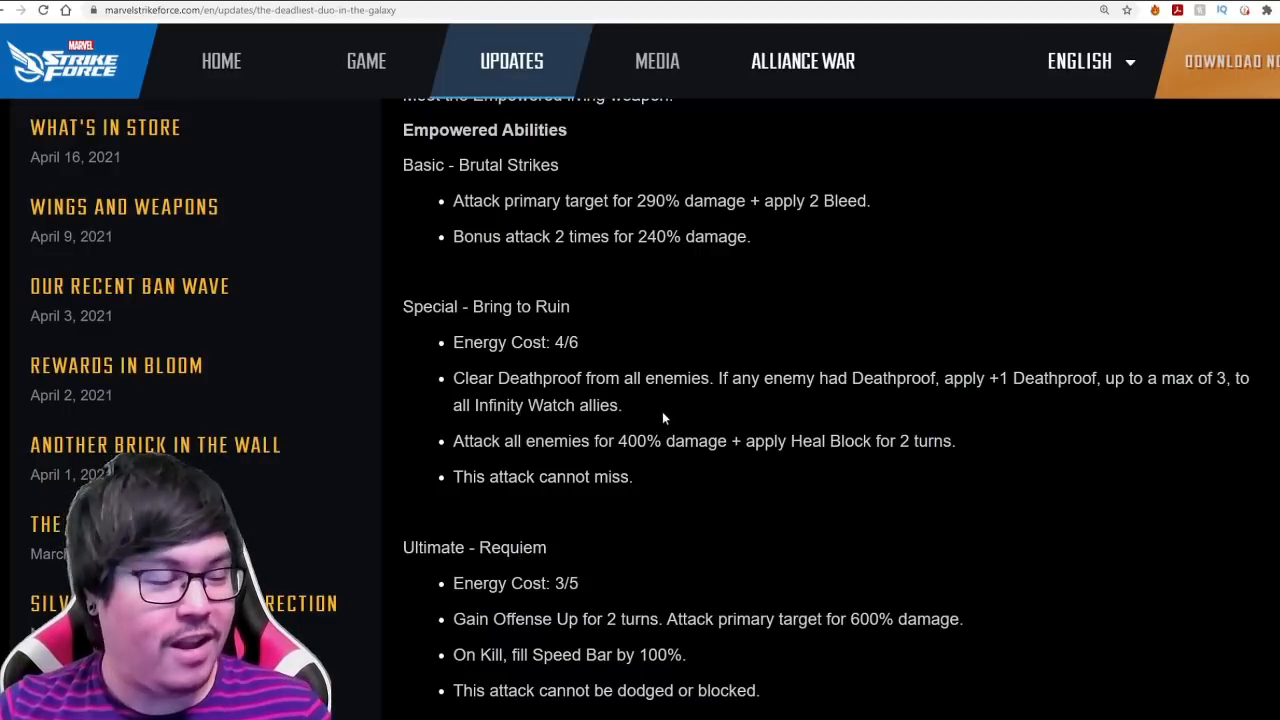
mouse_move(724, 412)
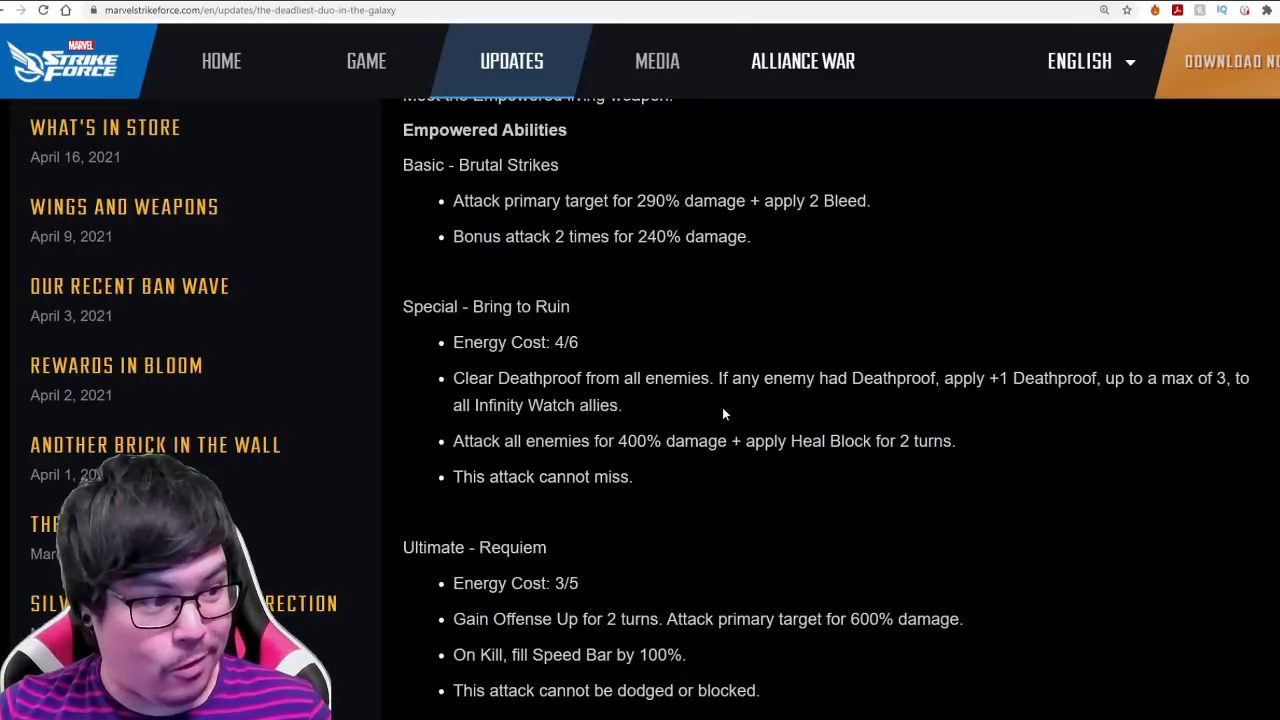
left_click_drag(804, 378, 1056, 378)
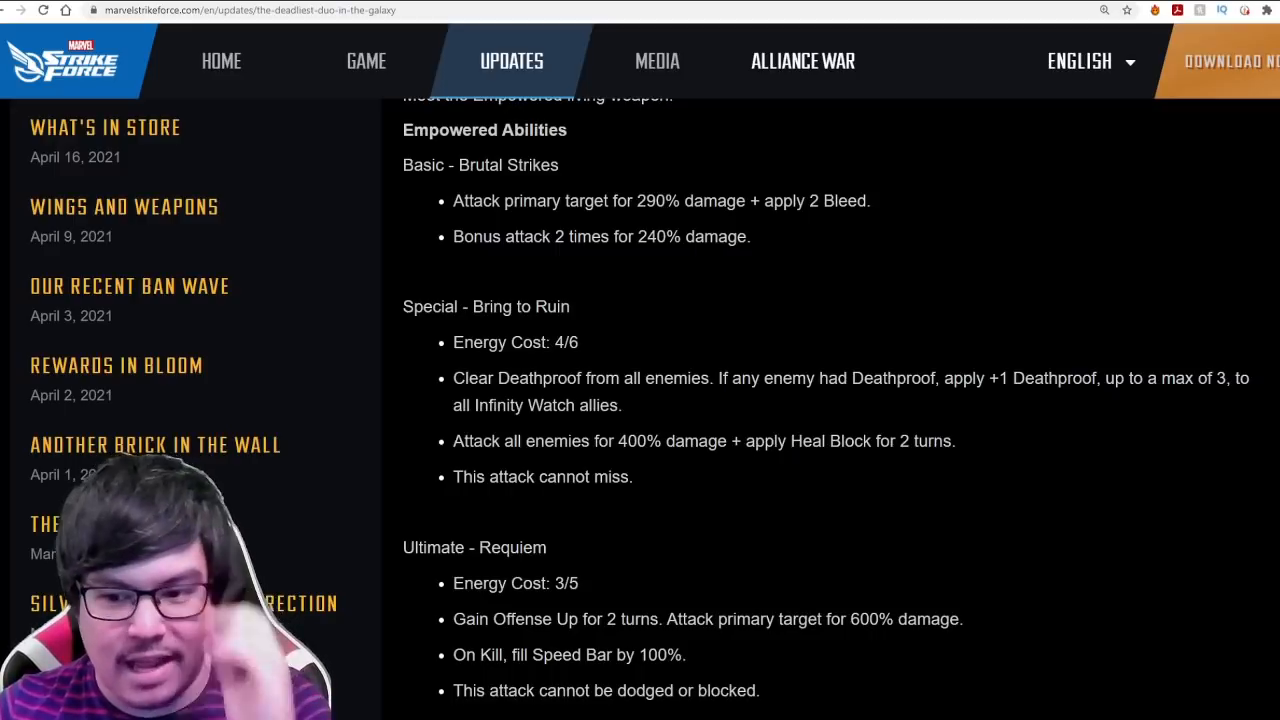
Continue down the Empowered abilities, marking a line on the way to the Passive
scroll("down", 3)
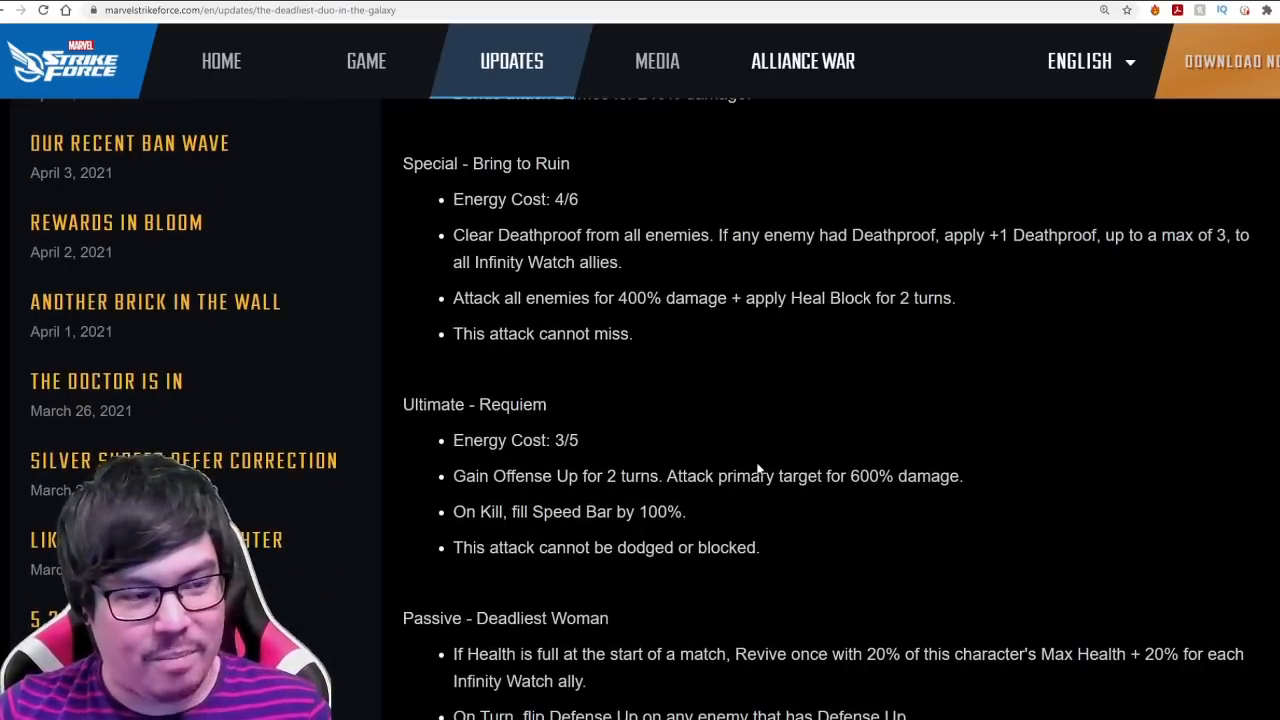
scroll("down", 3)
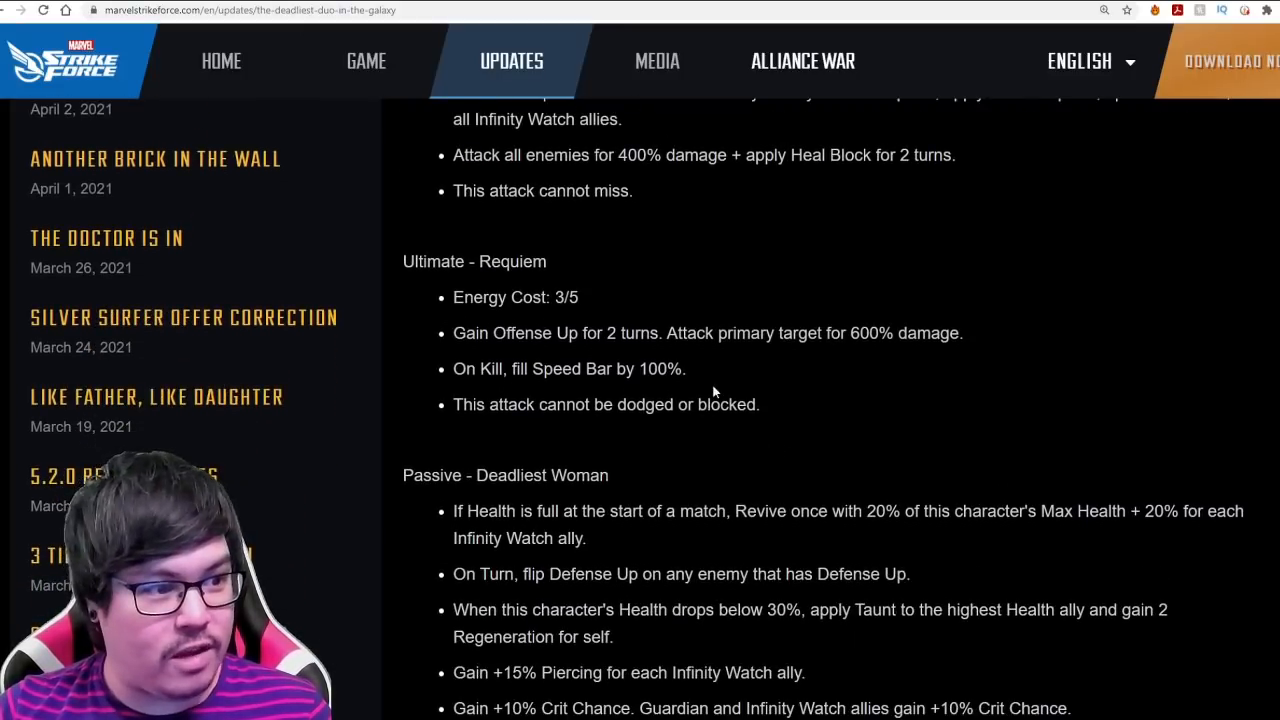
left_click_drag(738, 332, 870, 332)
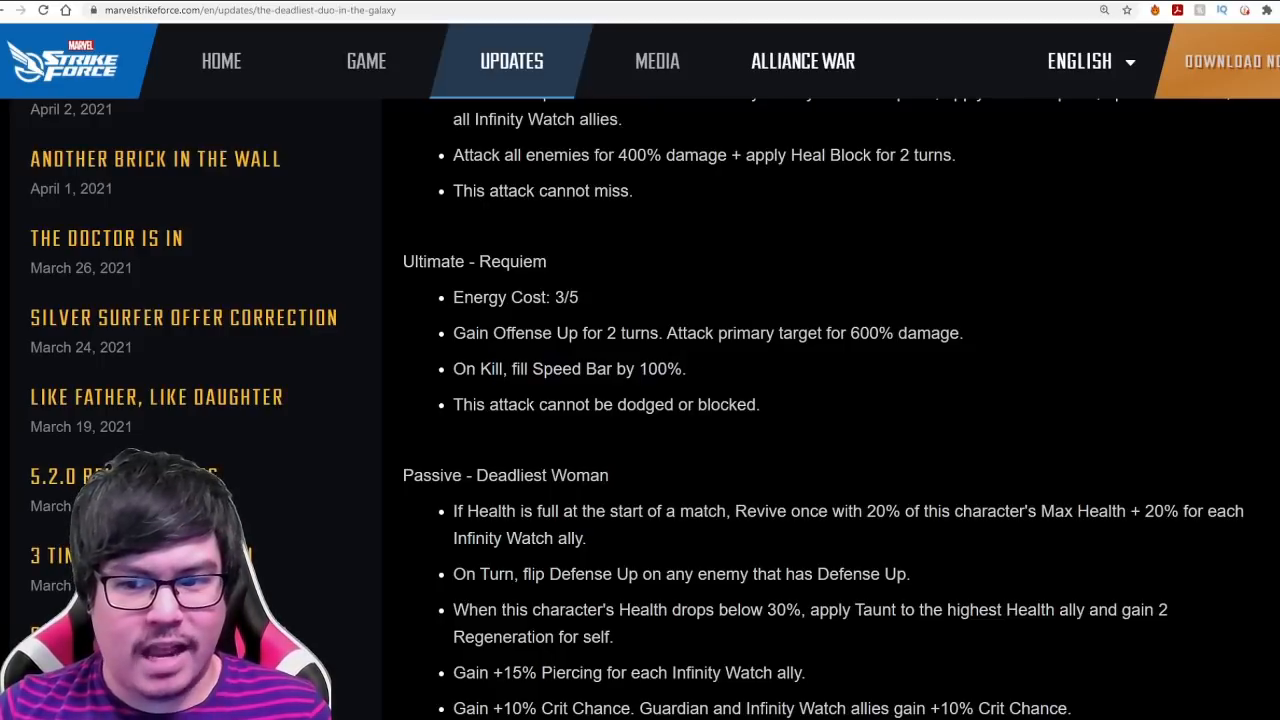
Reach Passive - Deadliest Woman and mark the line about flipping enemy Defense Up
scroll("down", 3)
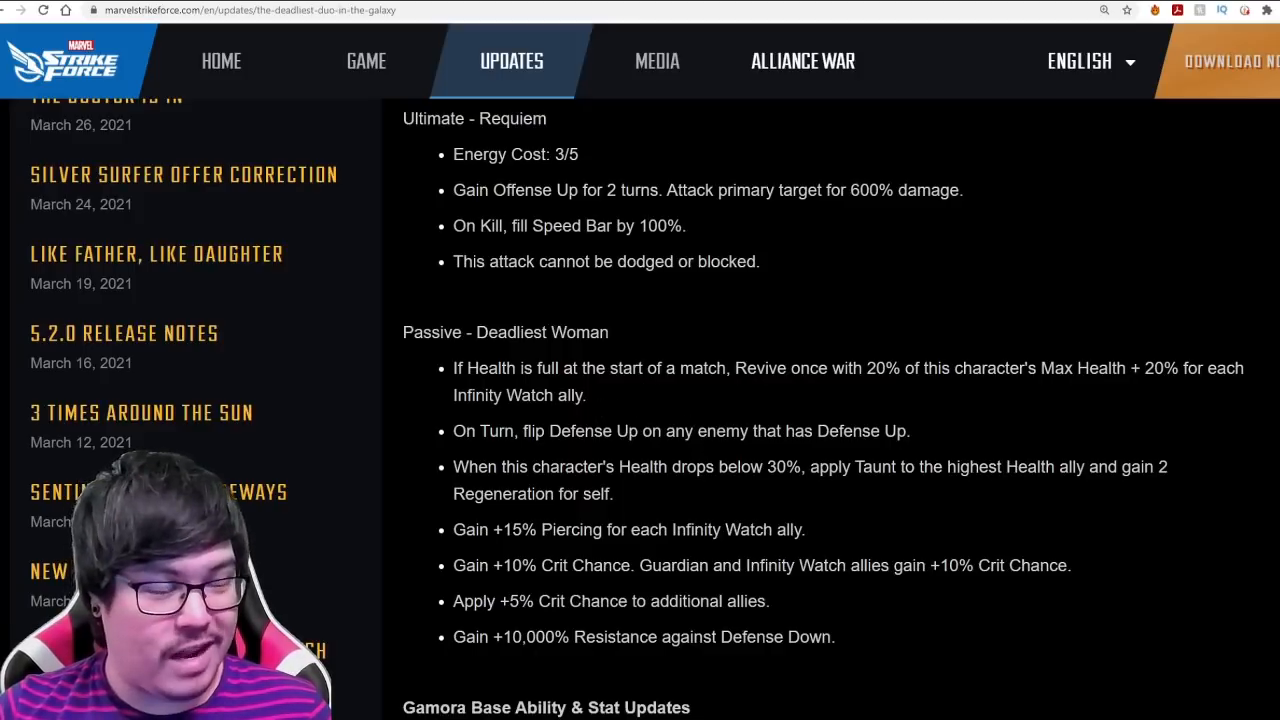
scroll("down", 3)
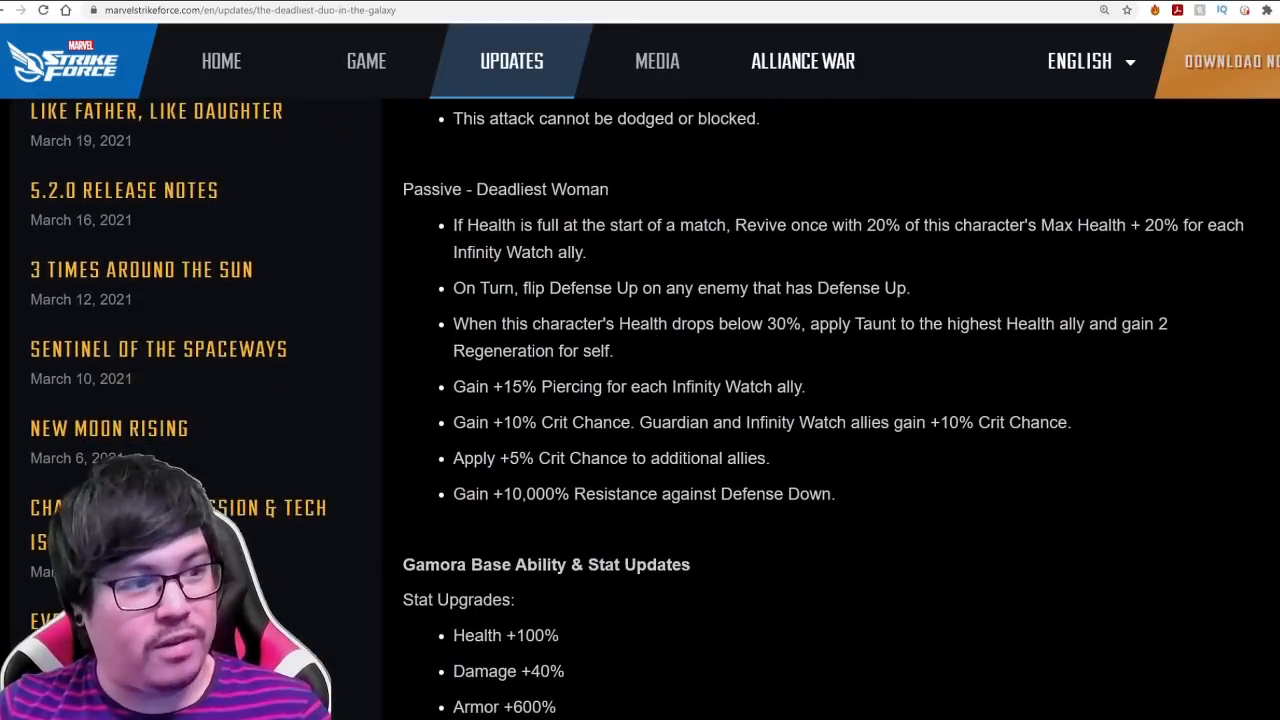
left_click_drag(536, 224, 588, 252)
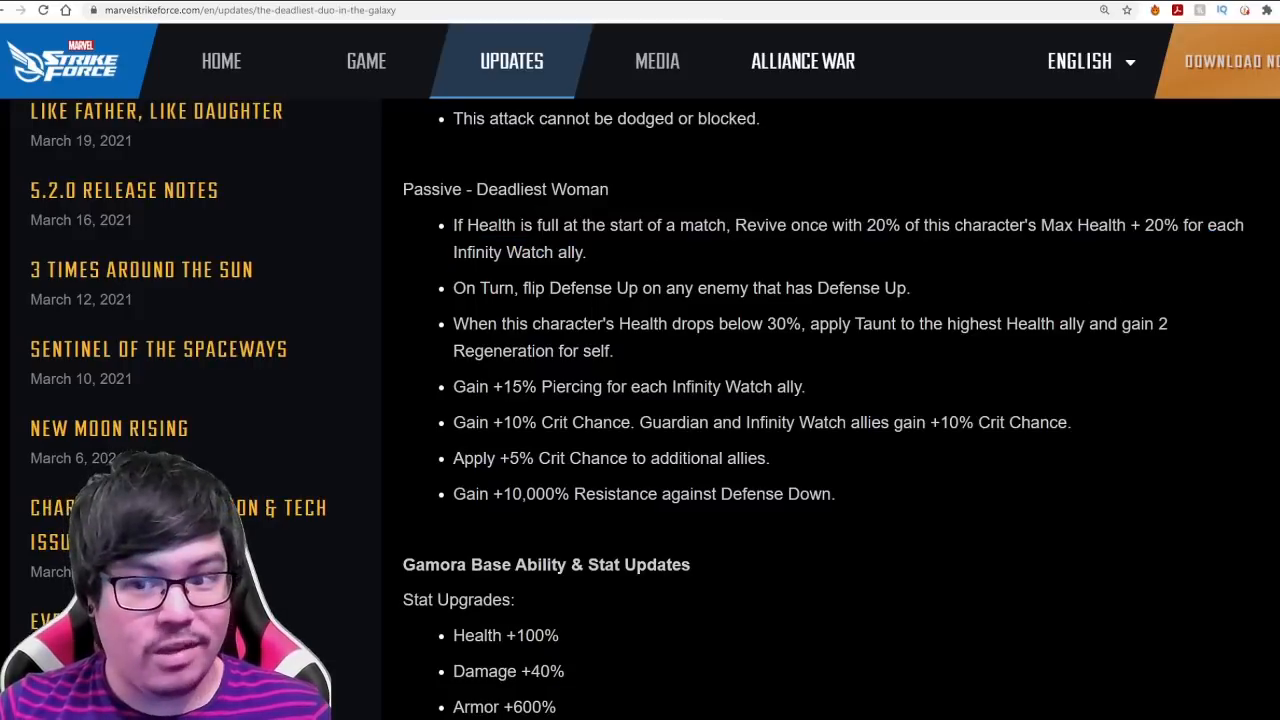
left_click_drag(452, 224, 584, 252)
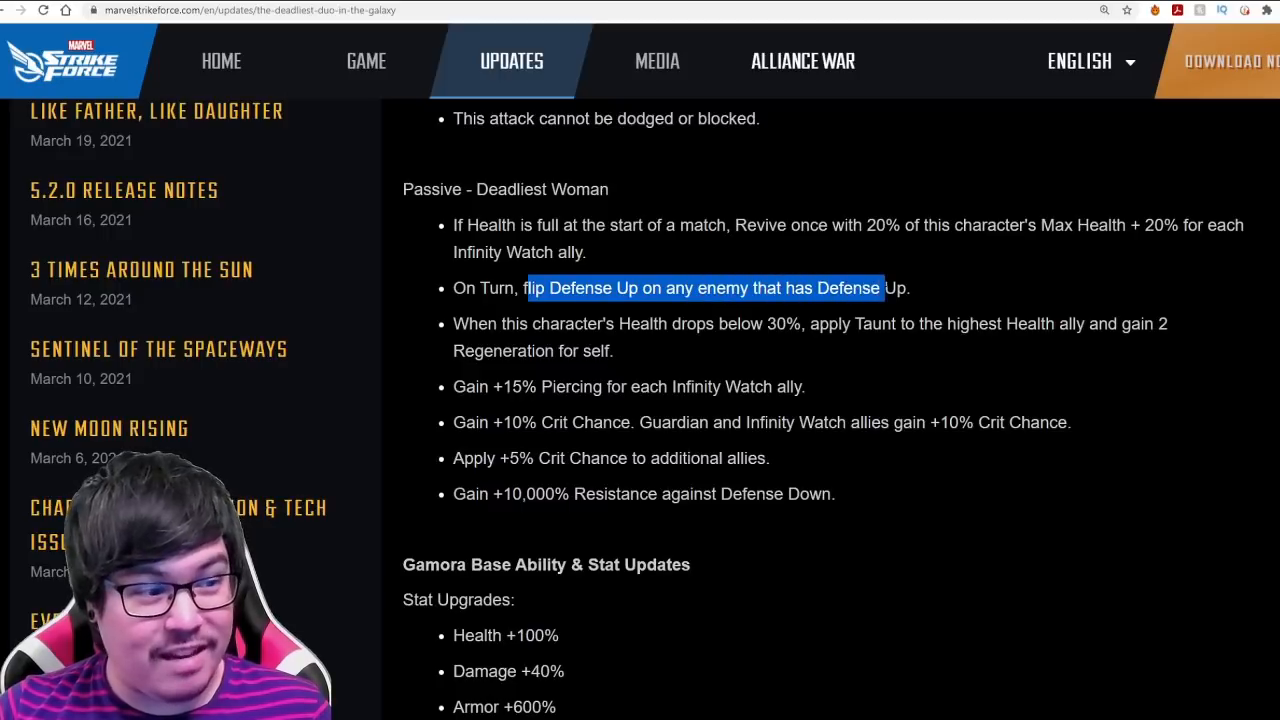
Mark passive lines including the below 30% Health Taunt effect, then clear the selection
left_click(552, 320)
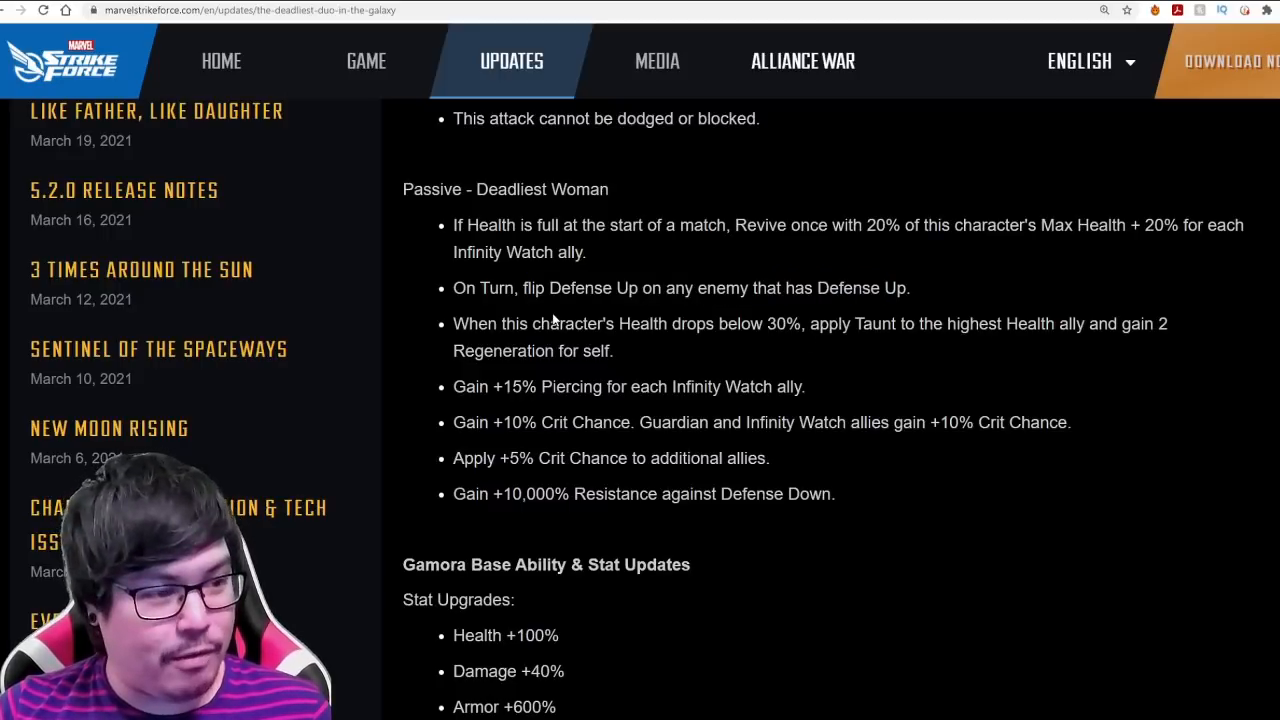
left_click_drag(536, 288, 662, 288)
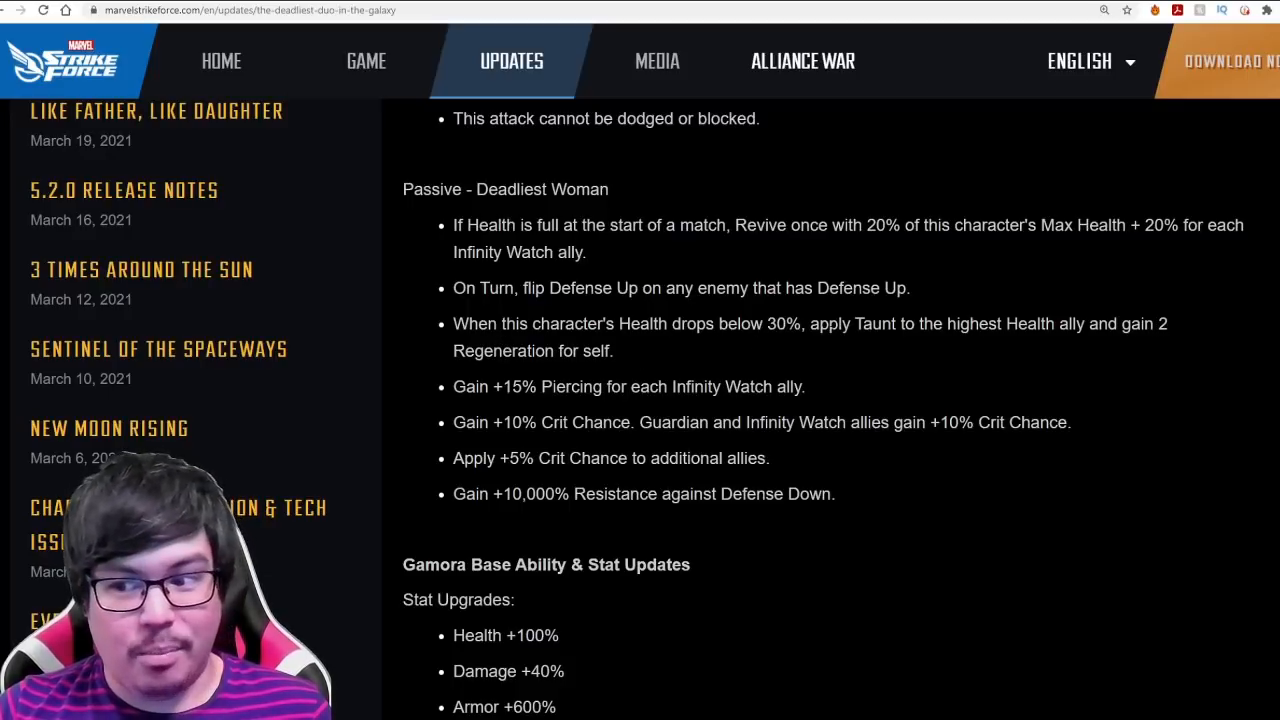
left_click_drag(828, 324, 1056, 324)
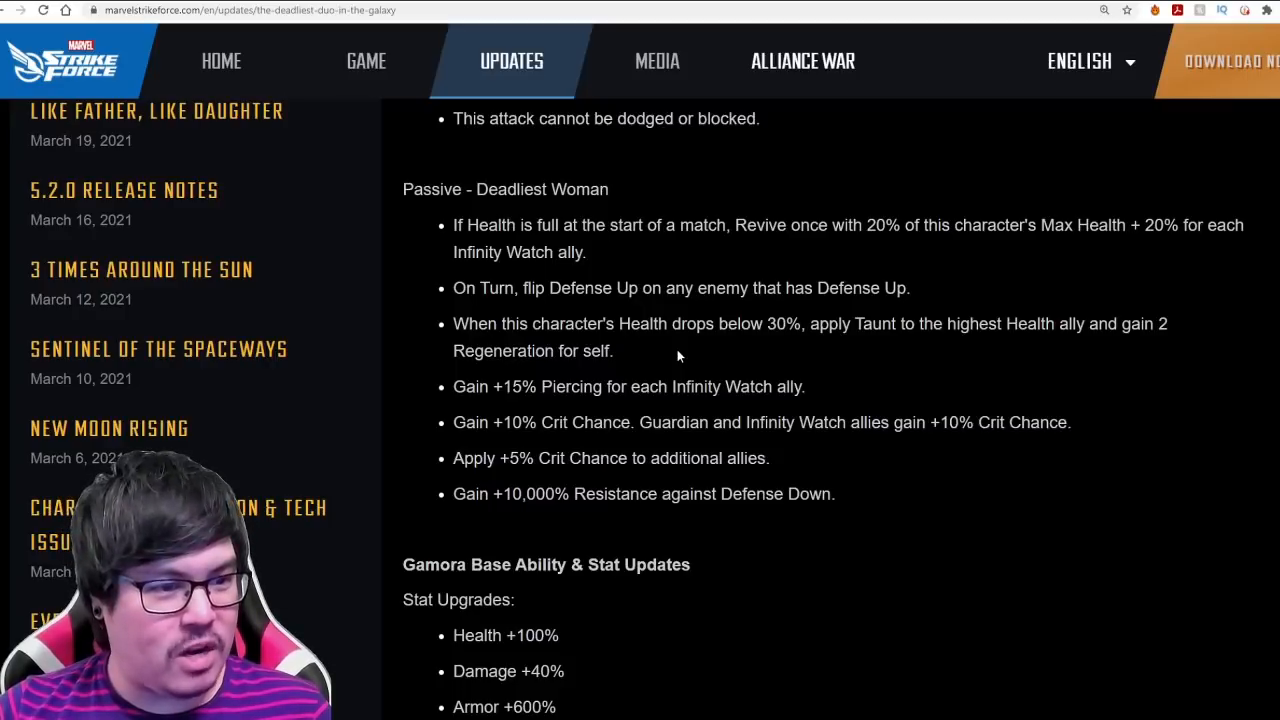
mouse_move(800, 340)
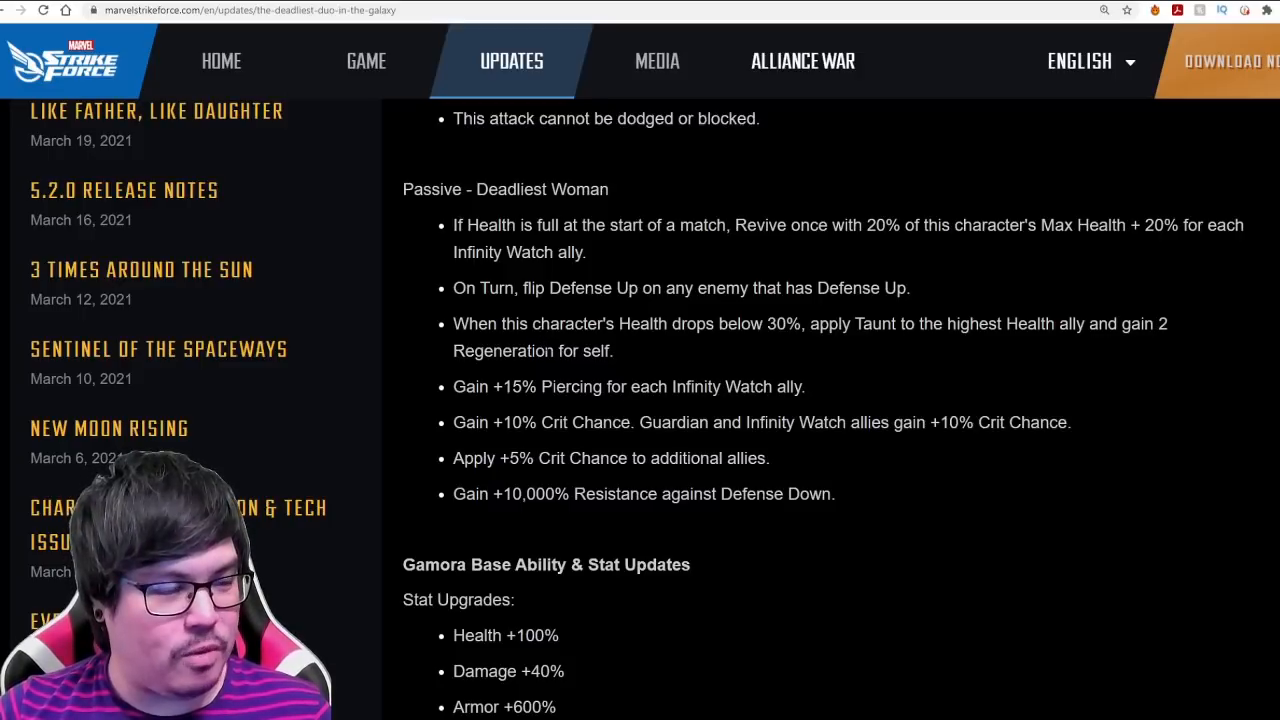
left_click_drag(540, 324, 614, 352)
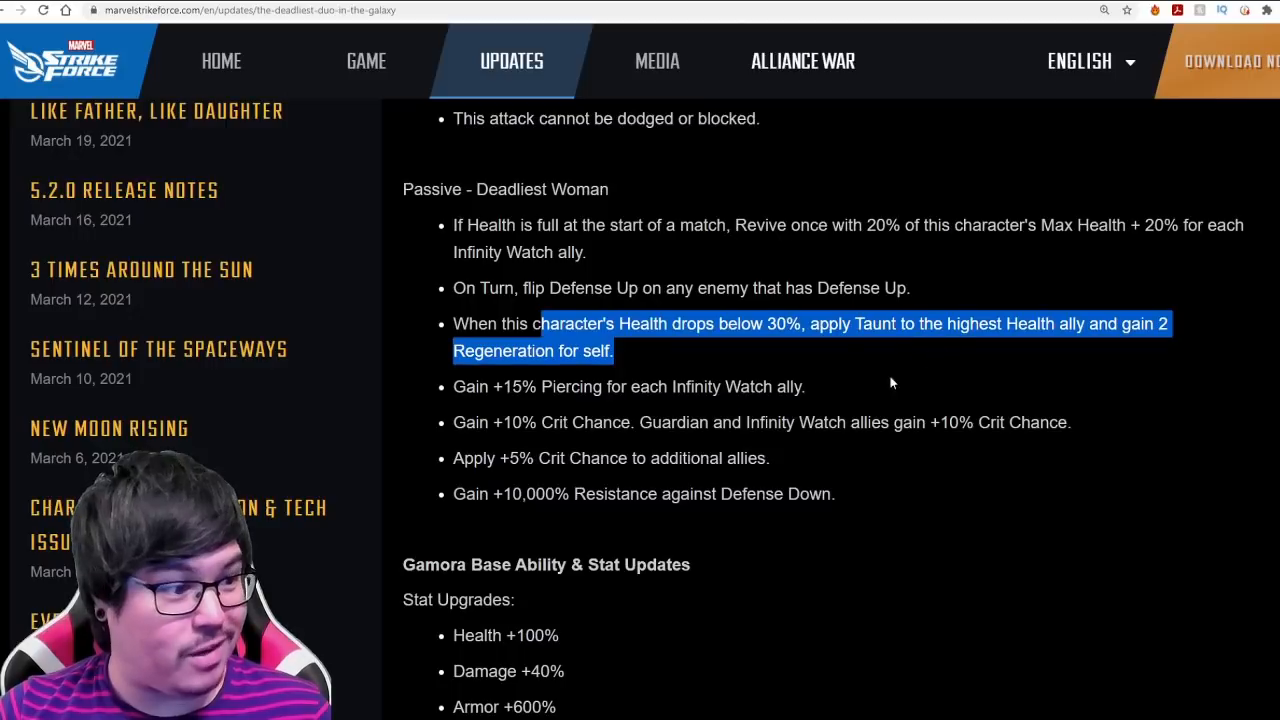
left_click(892, 384)
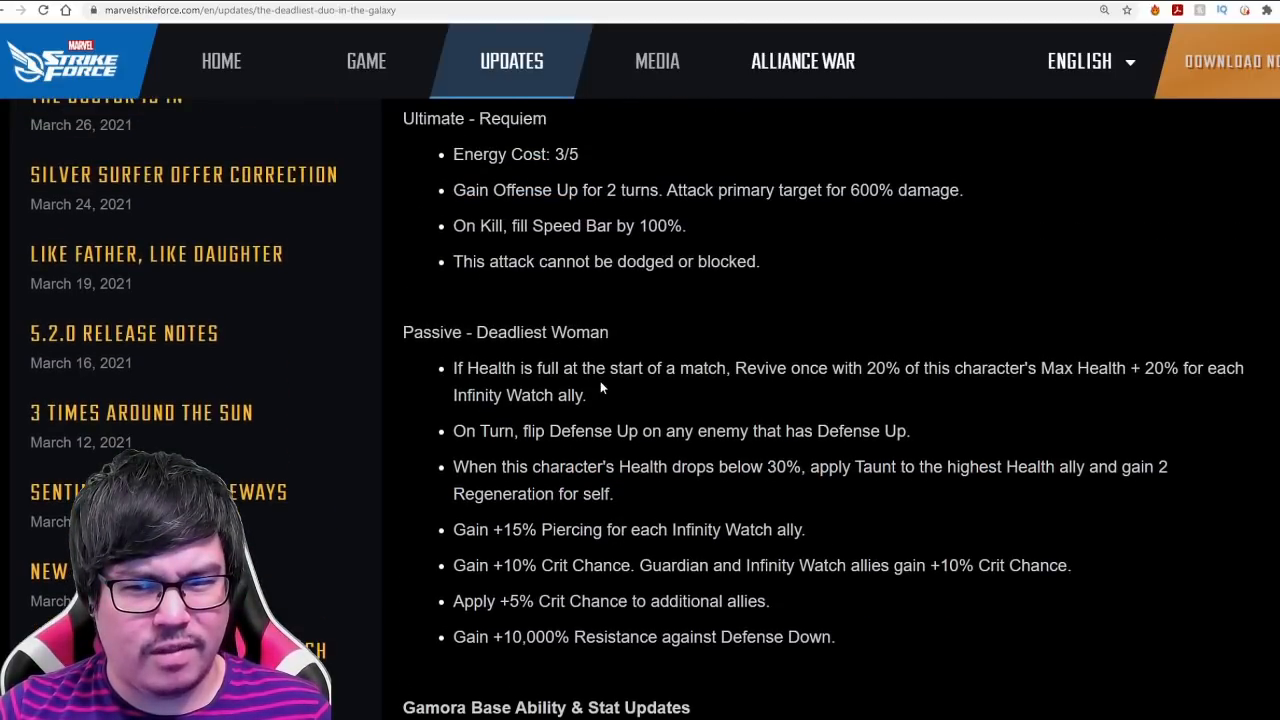
Mark the Gain +10% Crit Chance passive and reach Gamora's Base Ability & Stat Updates
scroll("down", 3)
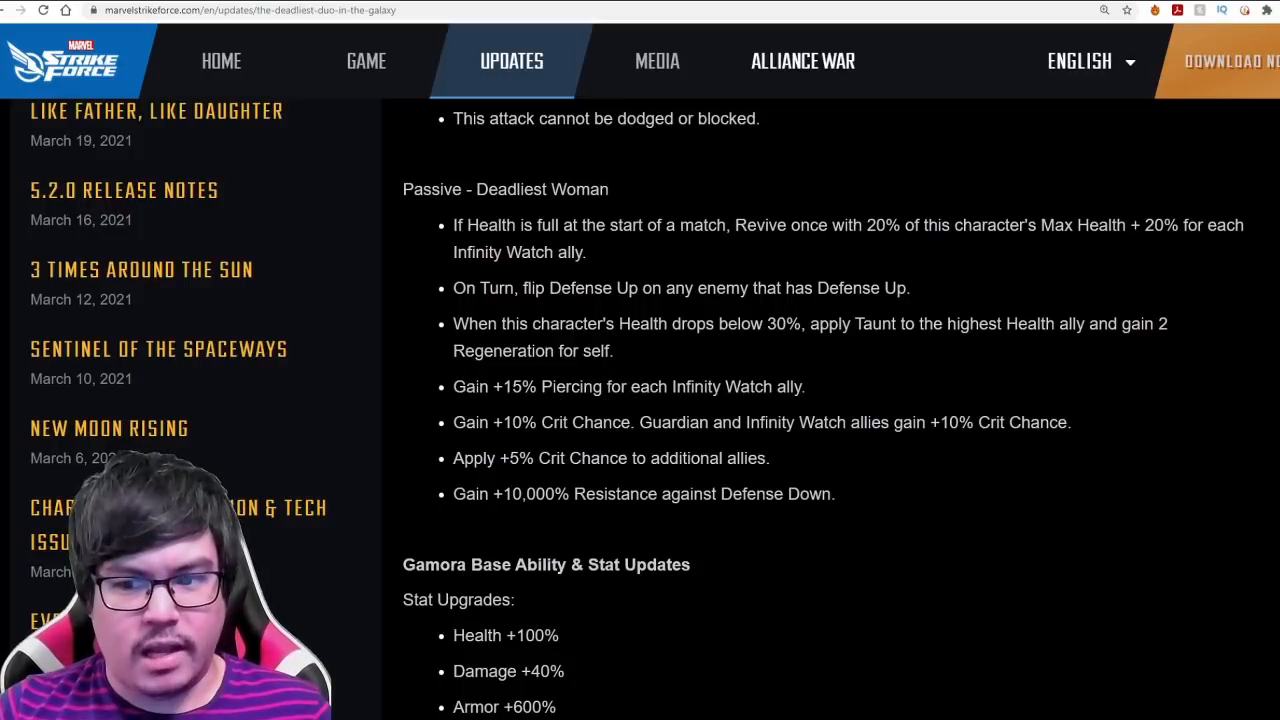
left_click_drag(492, 386, 804, 386)
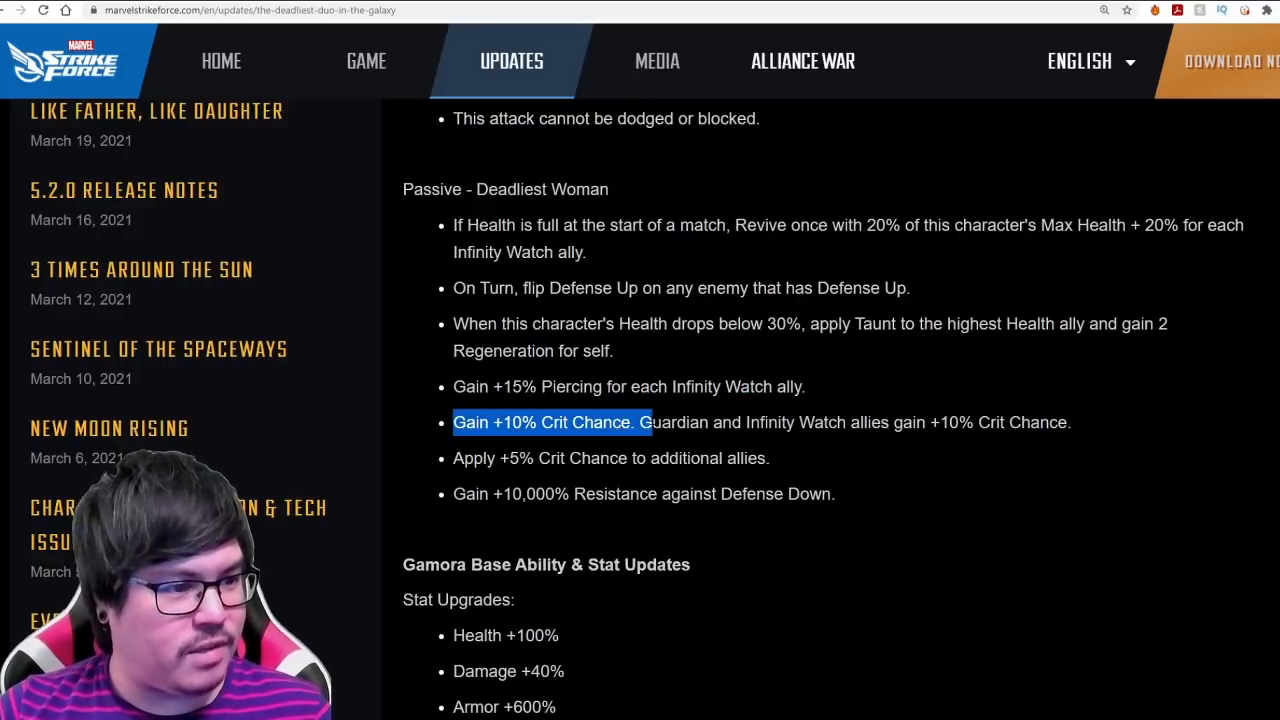
left_click_drag(644, 422, 872, 422)
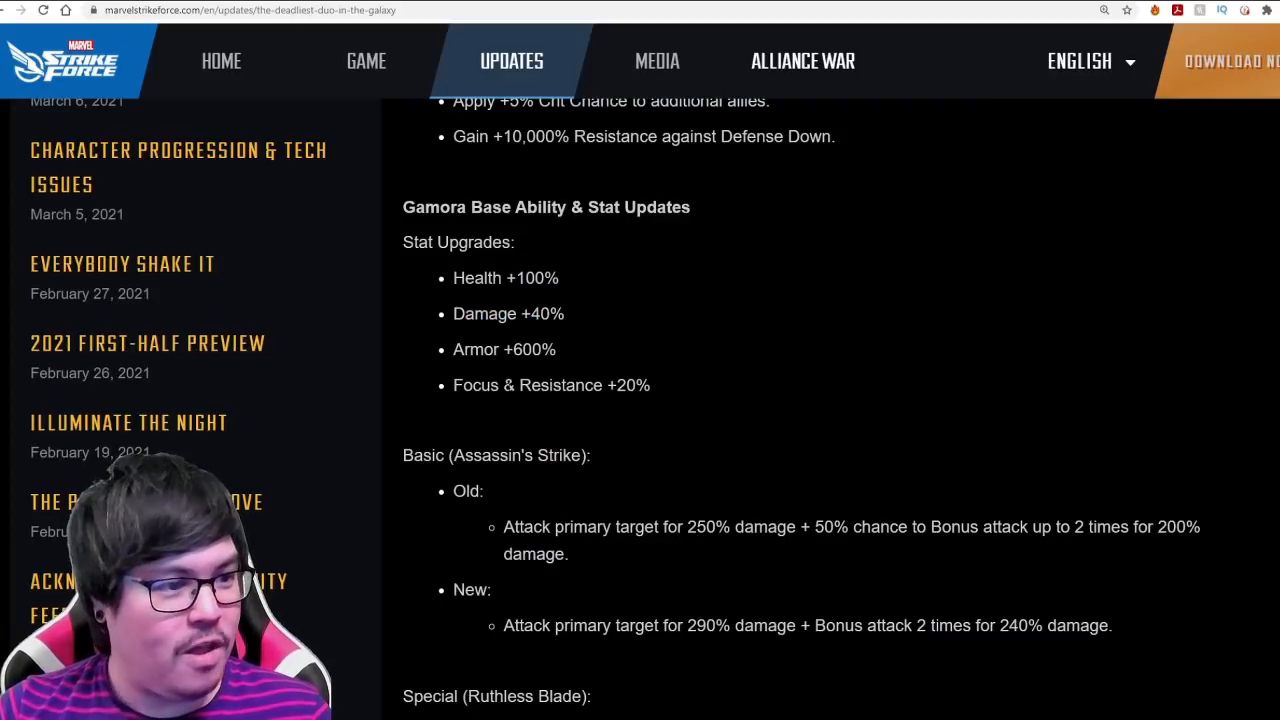
scroll("down", 3)
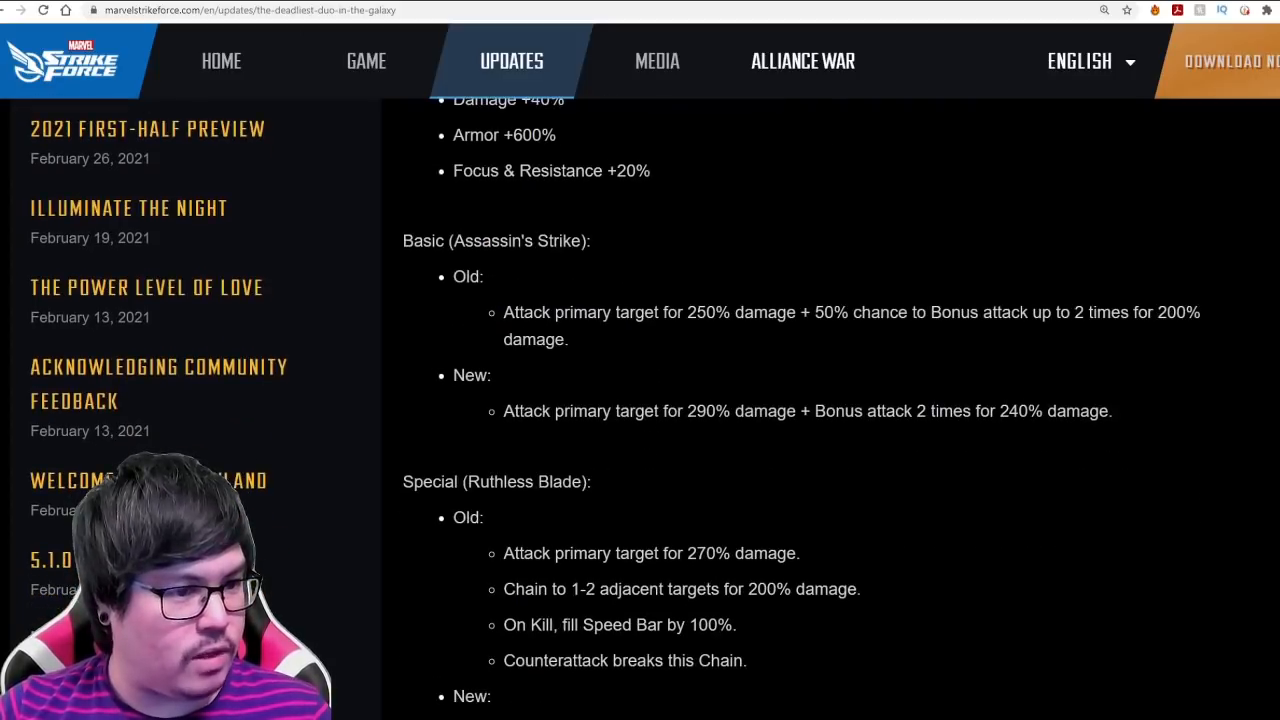
scroll("down", 3)
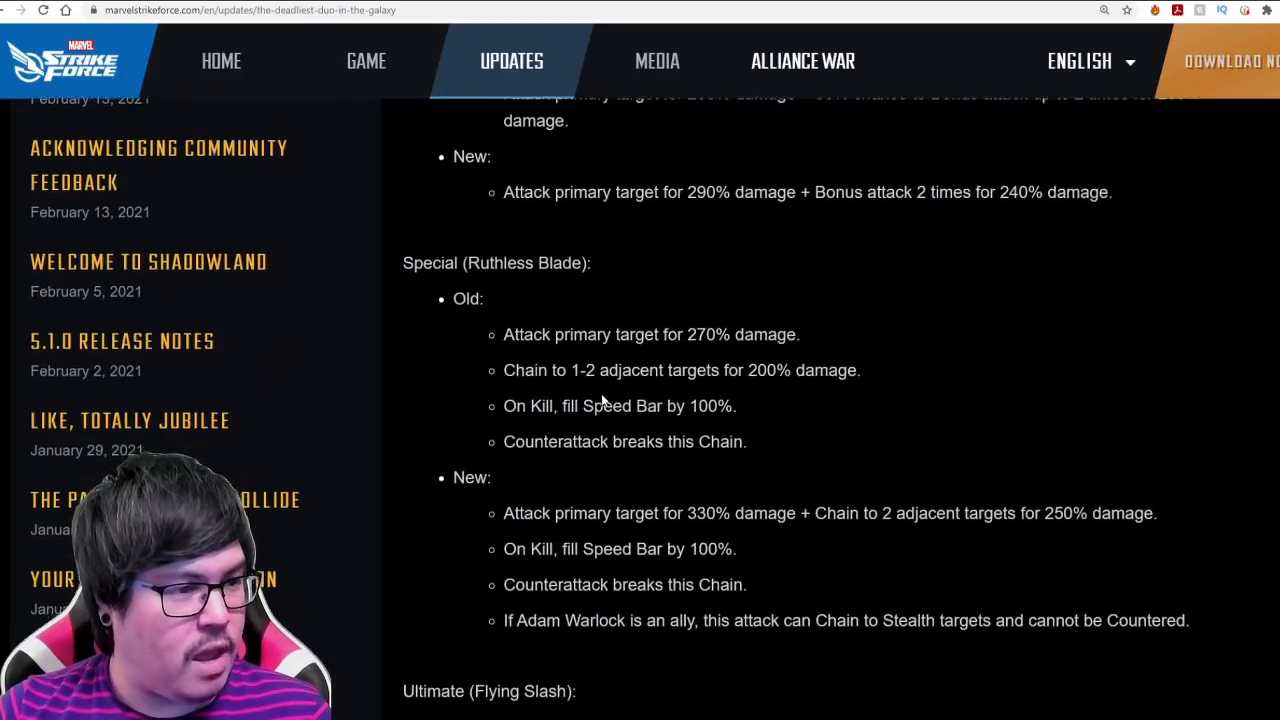
scroll("down", 3)
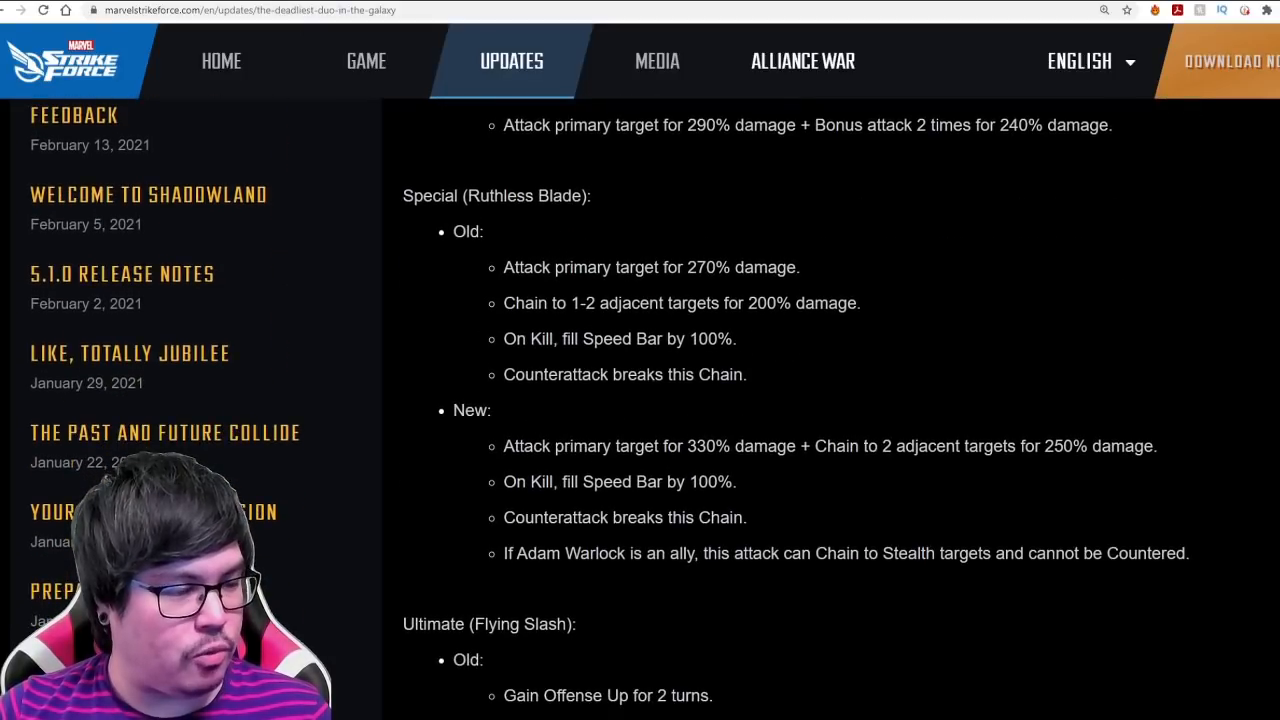
mouse_move(636, 416)
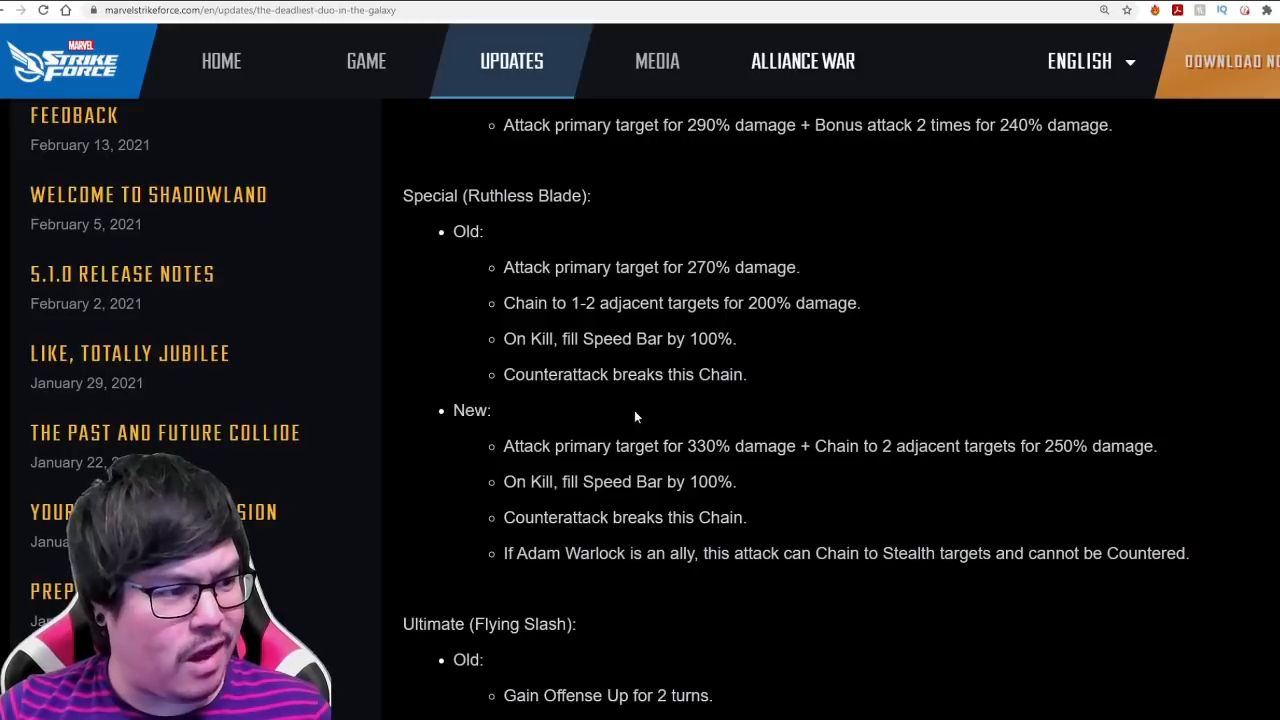
scroll("down", 3)
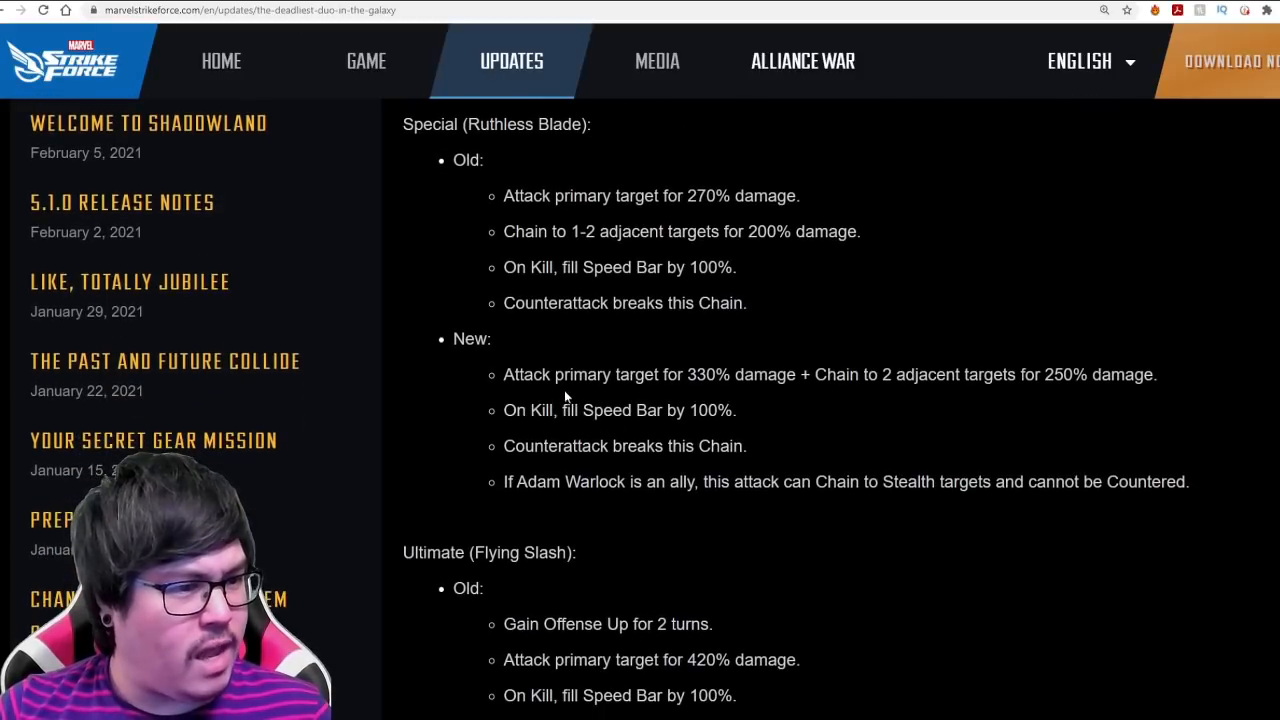
left_click_drag(778, 374, 1030, 374)
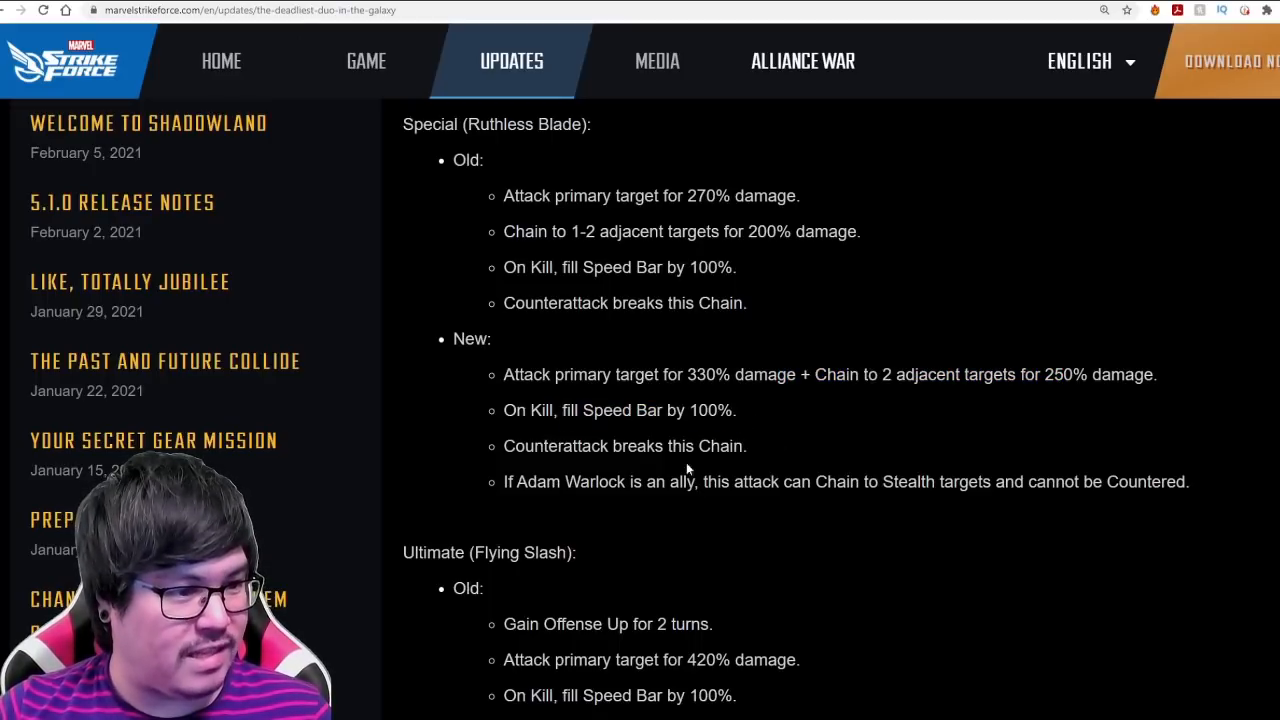
left_click_drag(504, 480, 730, 480)
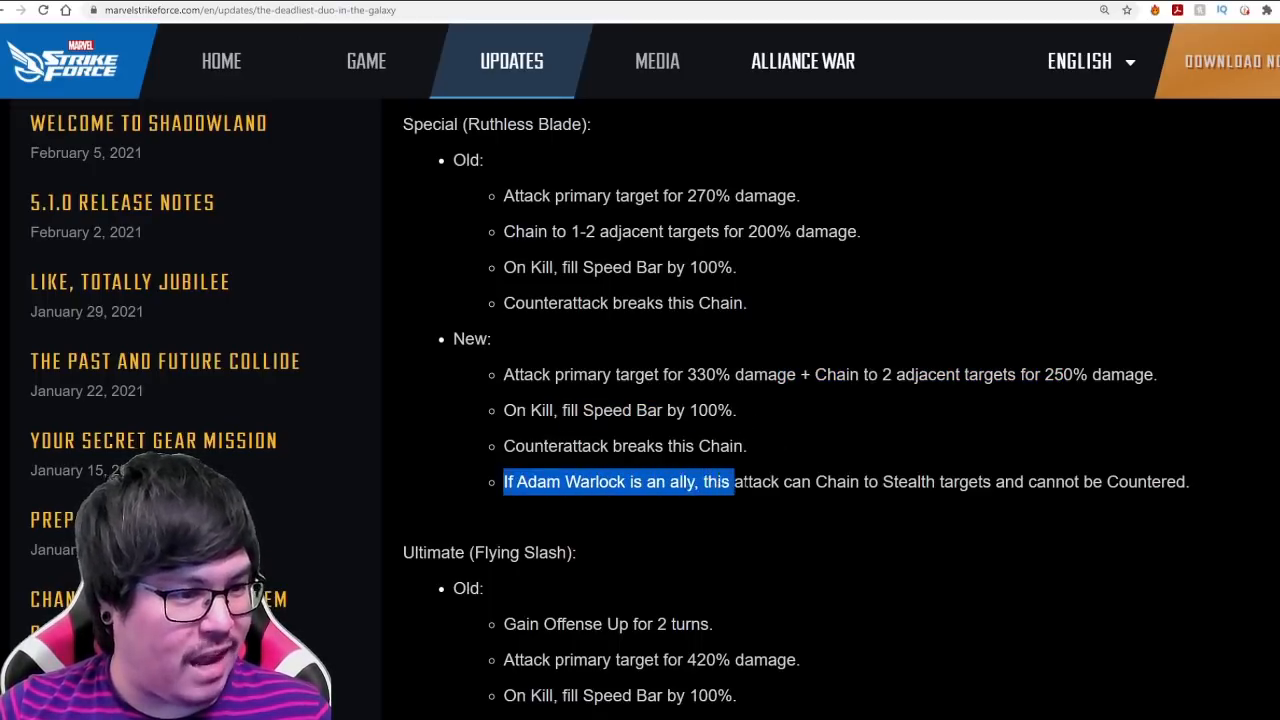
left_click_drag(730, 480, 878, 480)
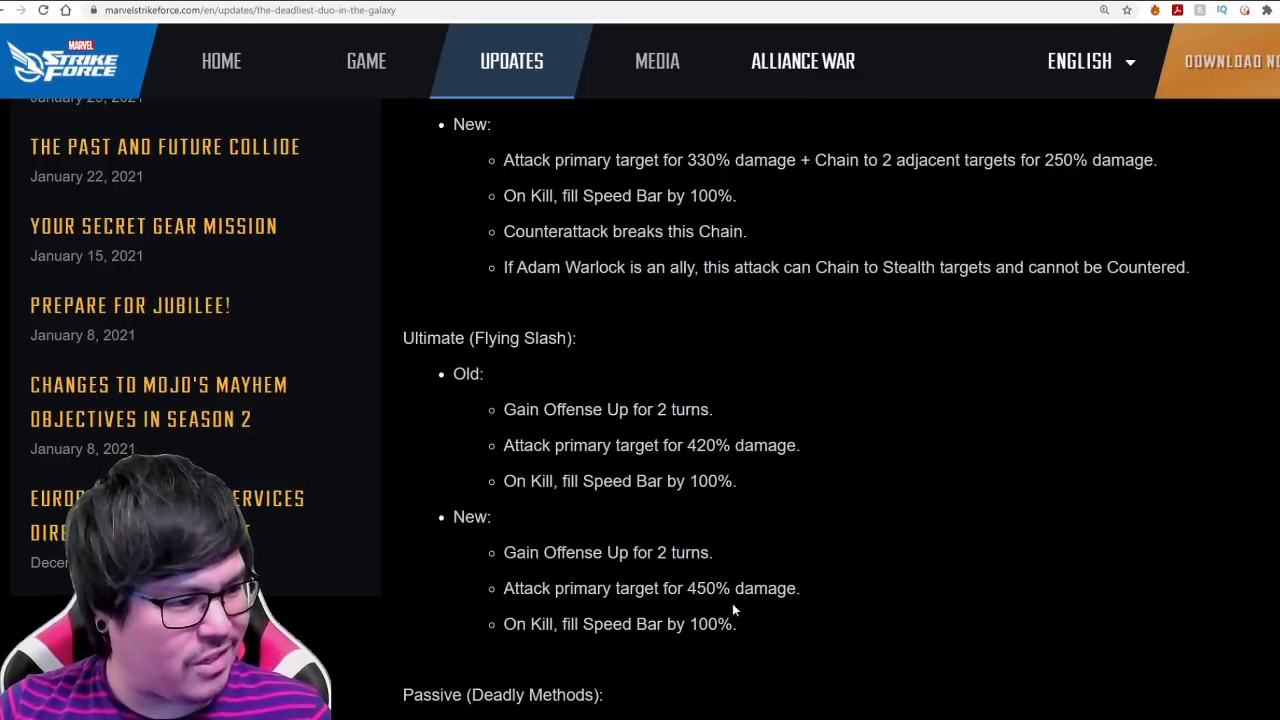
mouse_move(710, 570)
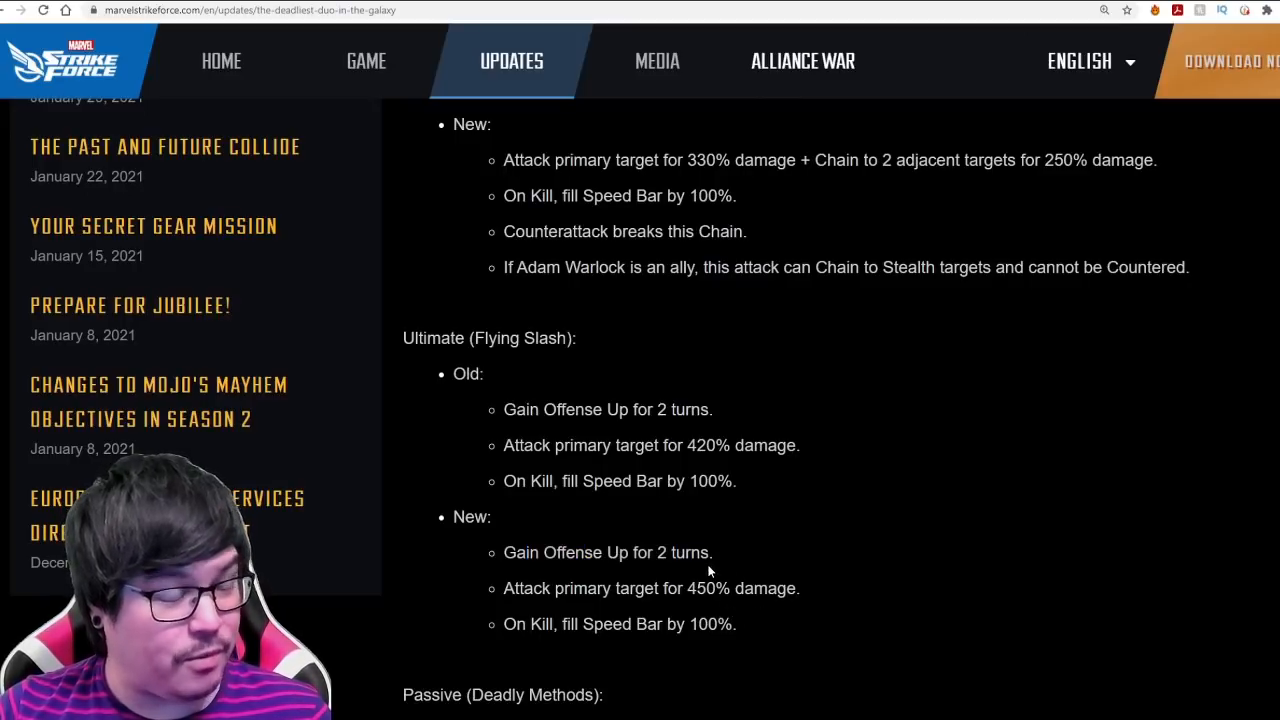
scroll("down", 3)
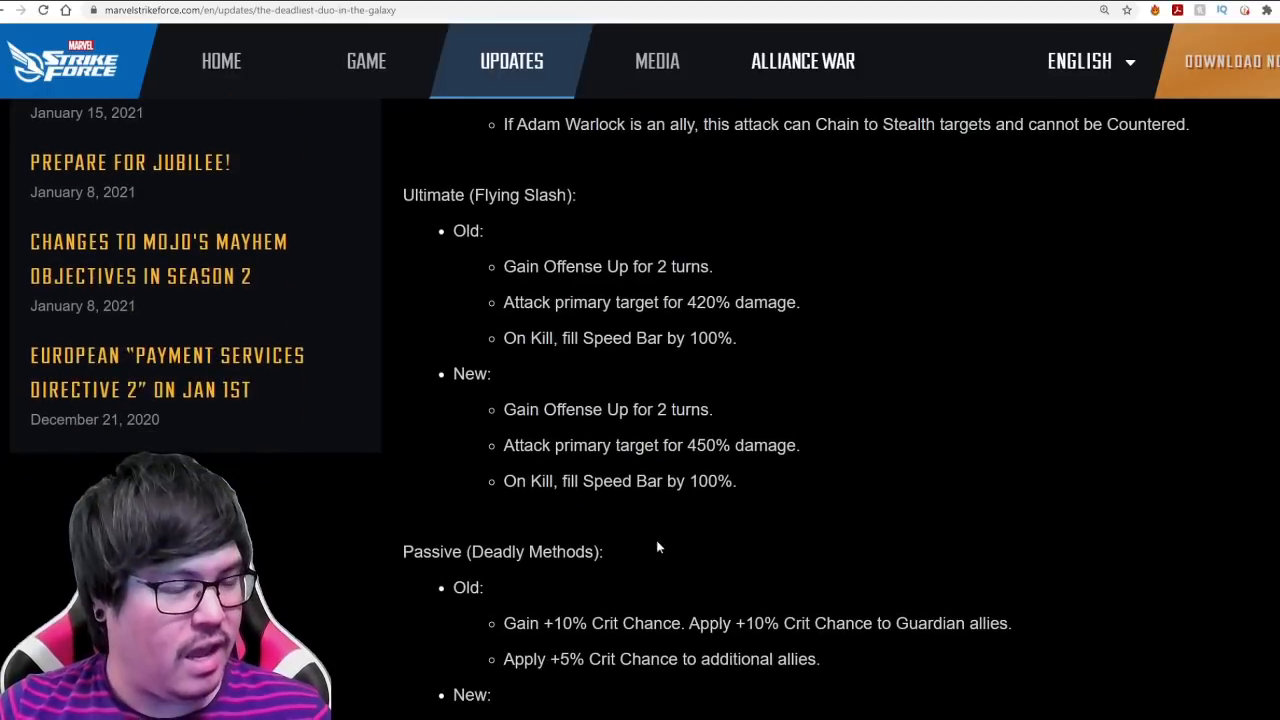
scroll("down", 3)
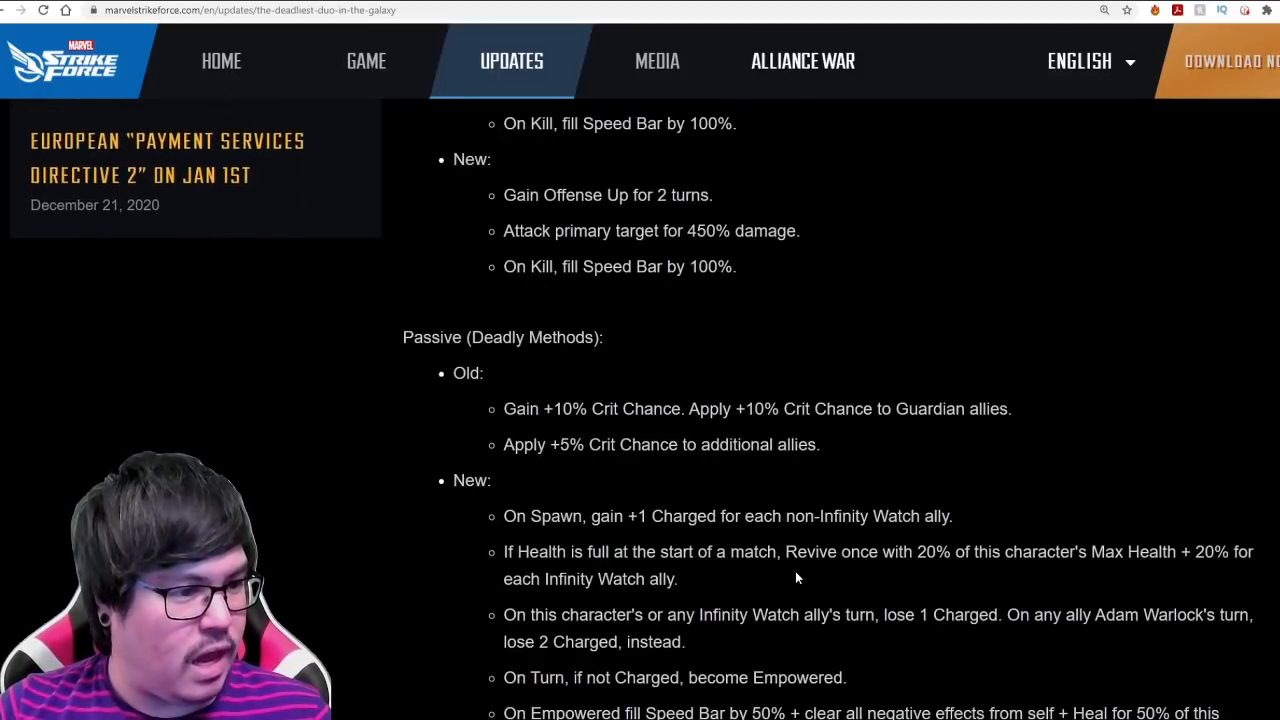
scroll("down", 3)
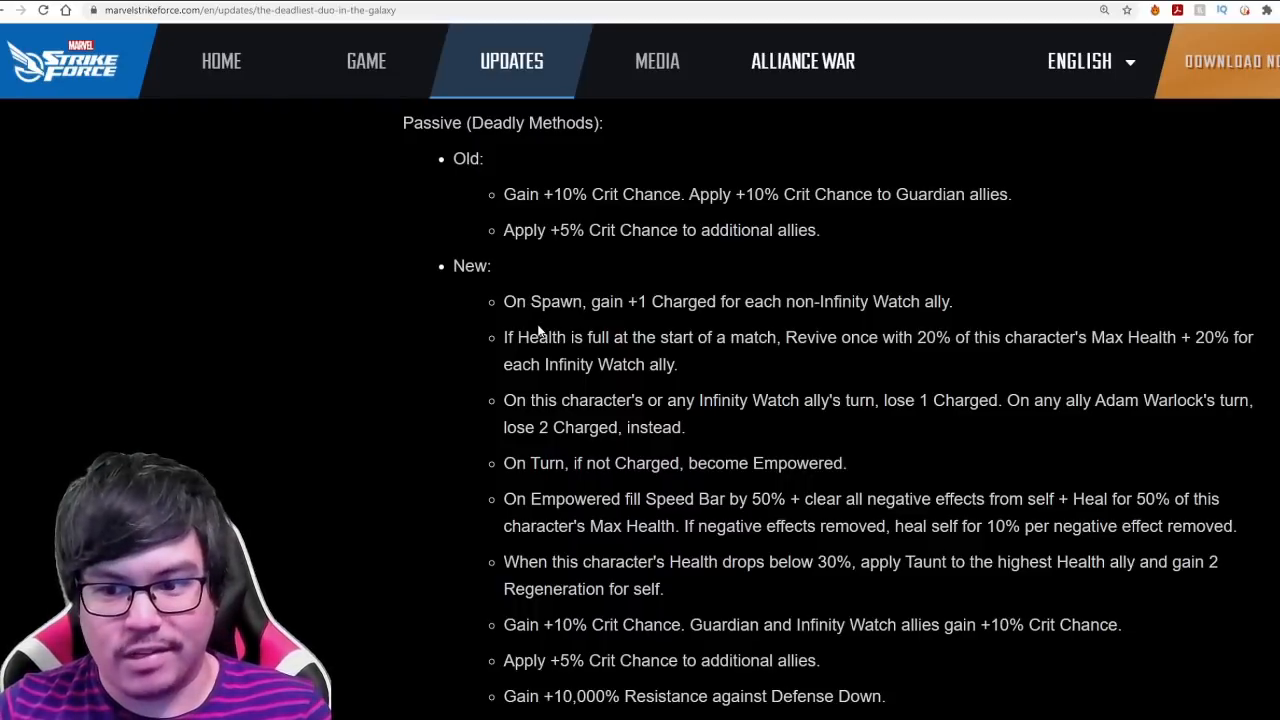
left_click_drag(504, 400, 592, 400)
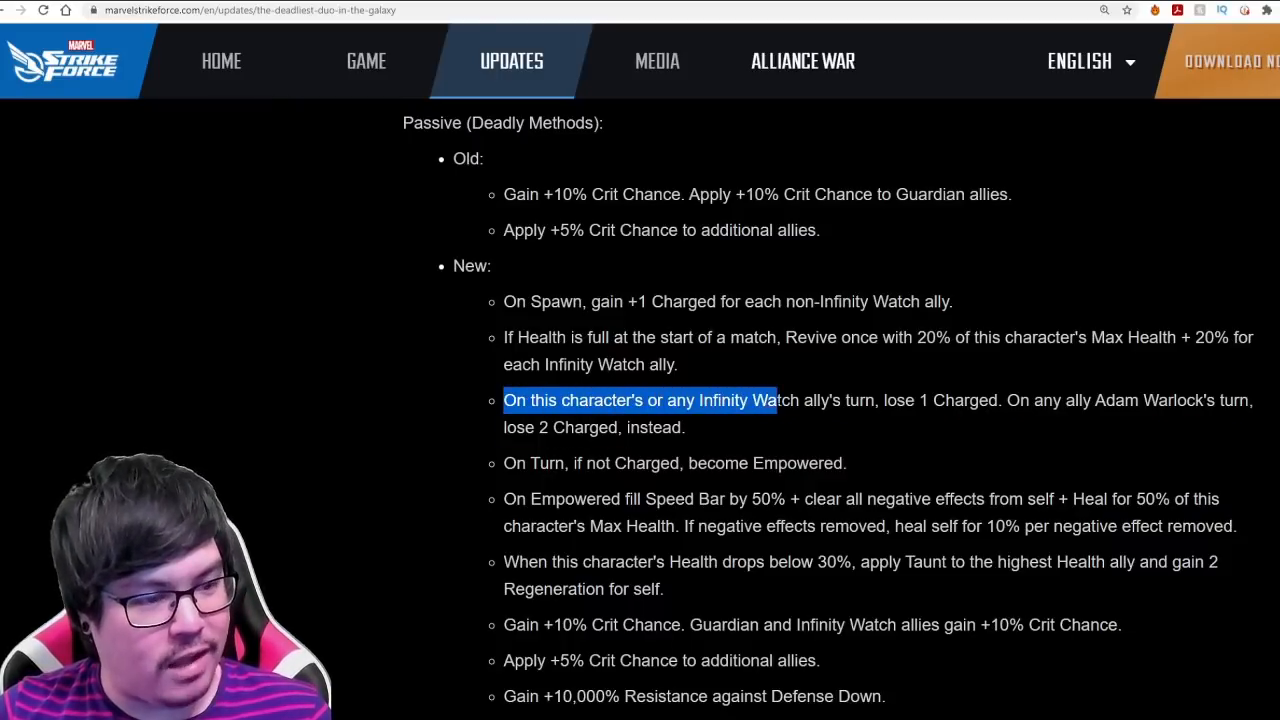
left_click_drag(770, 400, 1110, 400)
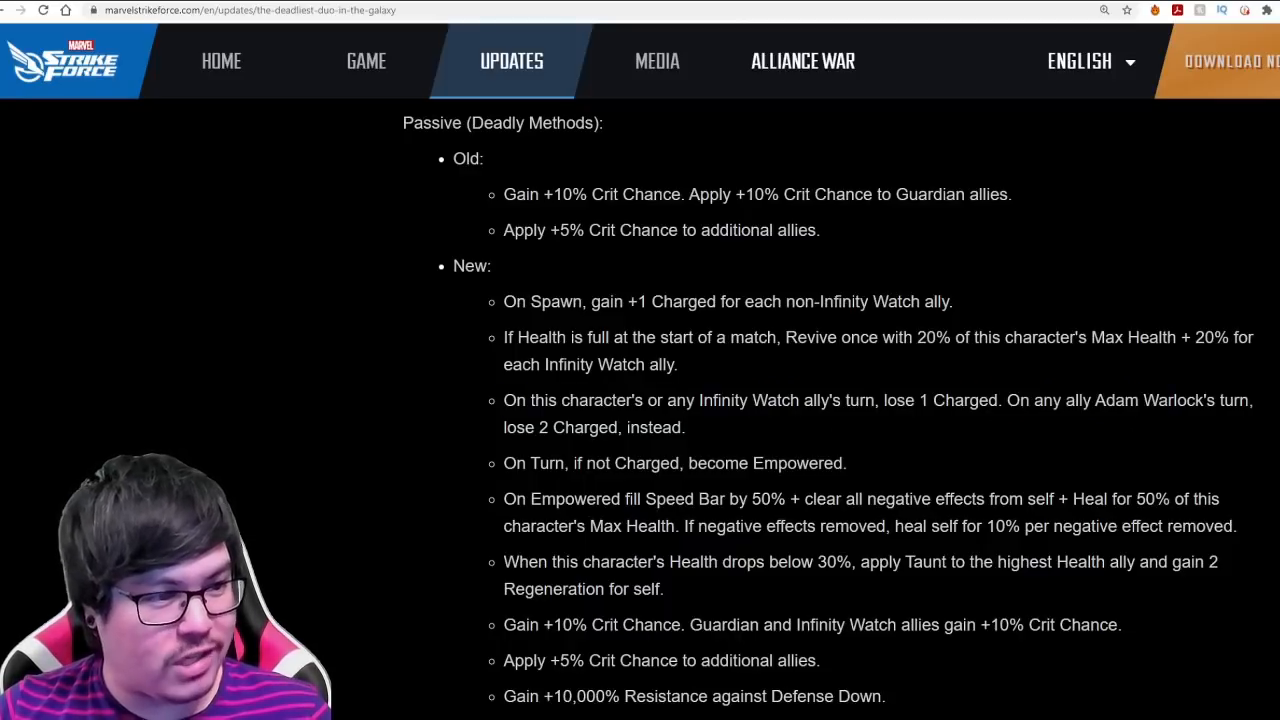
left_click_drag(504, 464, 676, 464)
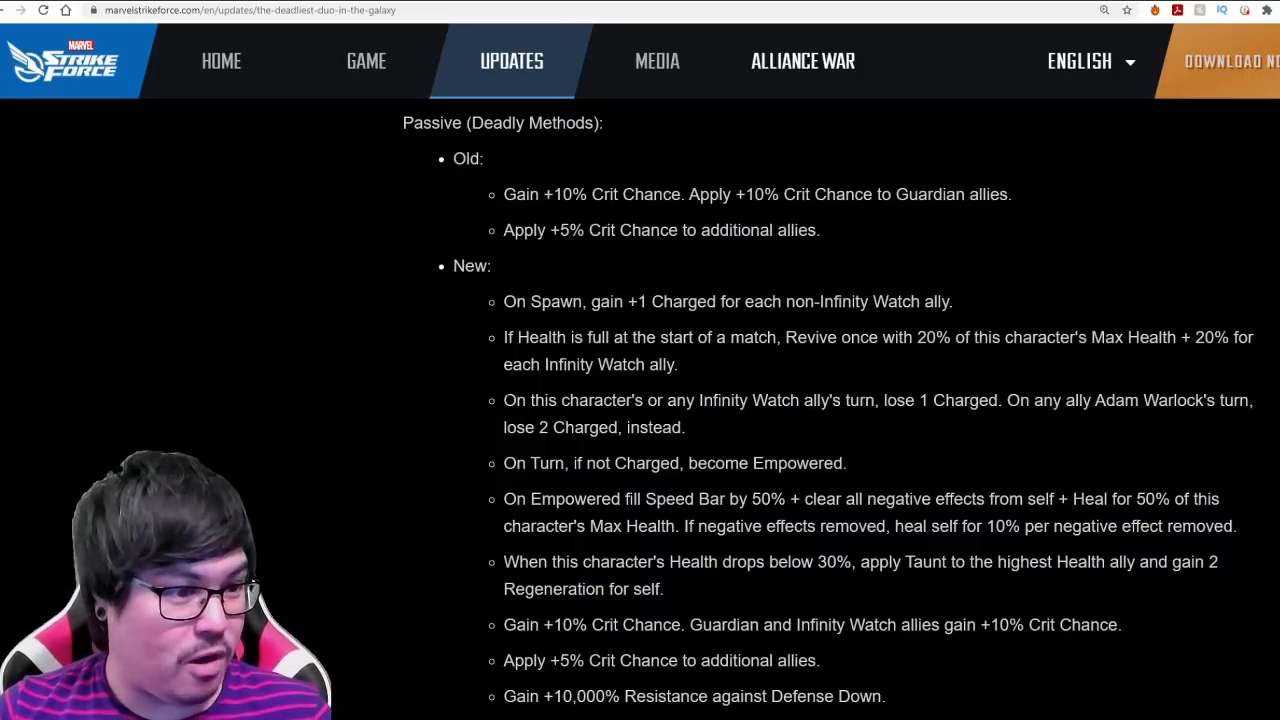
left_click_drag(504, 400, 632, 400)
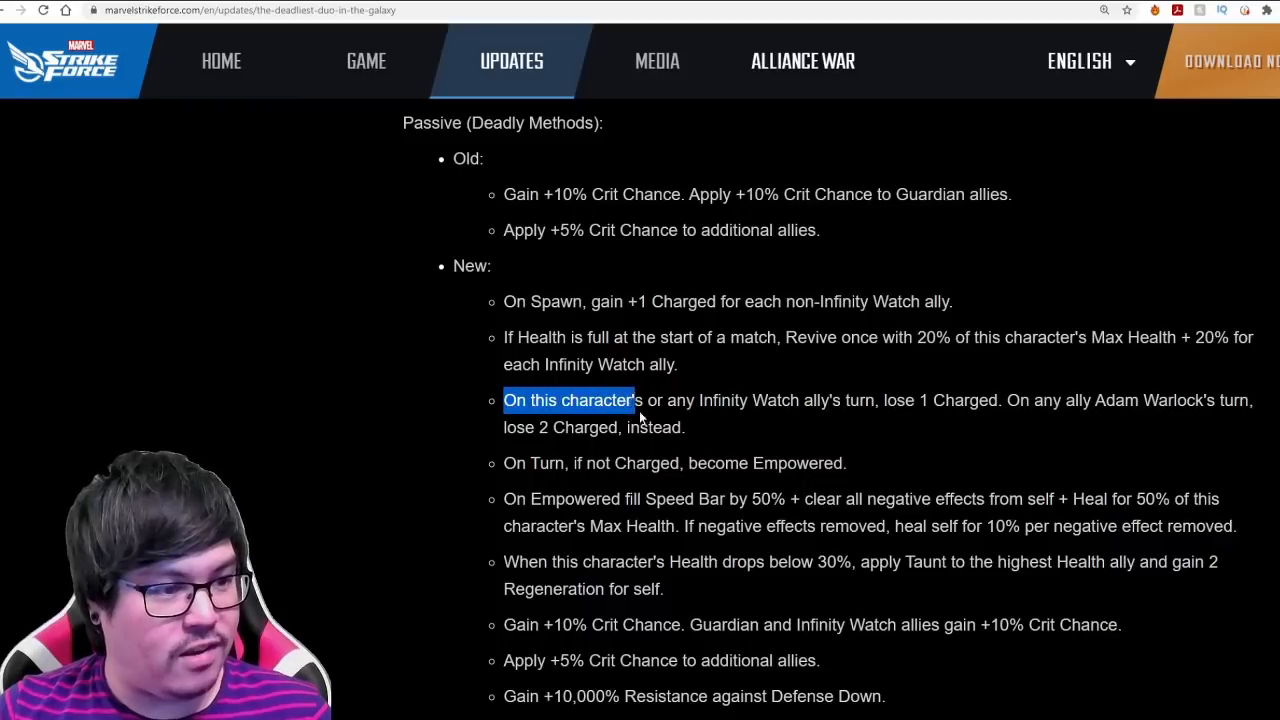
left_click_drag(632, 400, 684, 428)
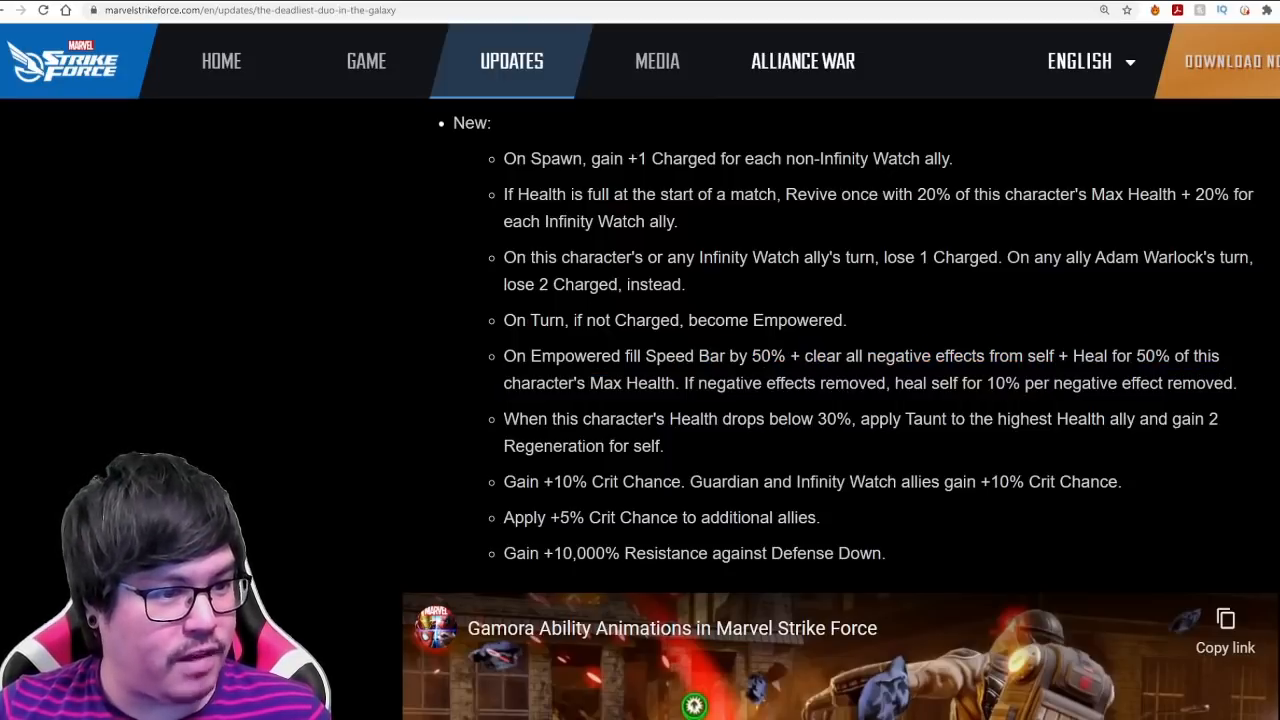
left_click_drag(824, 384, 1236, 384)
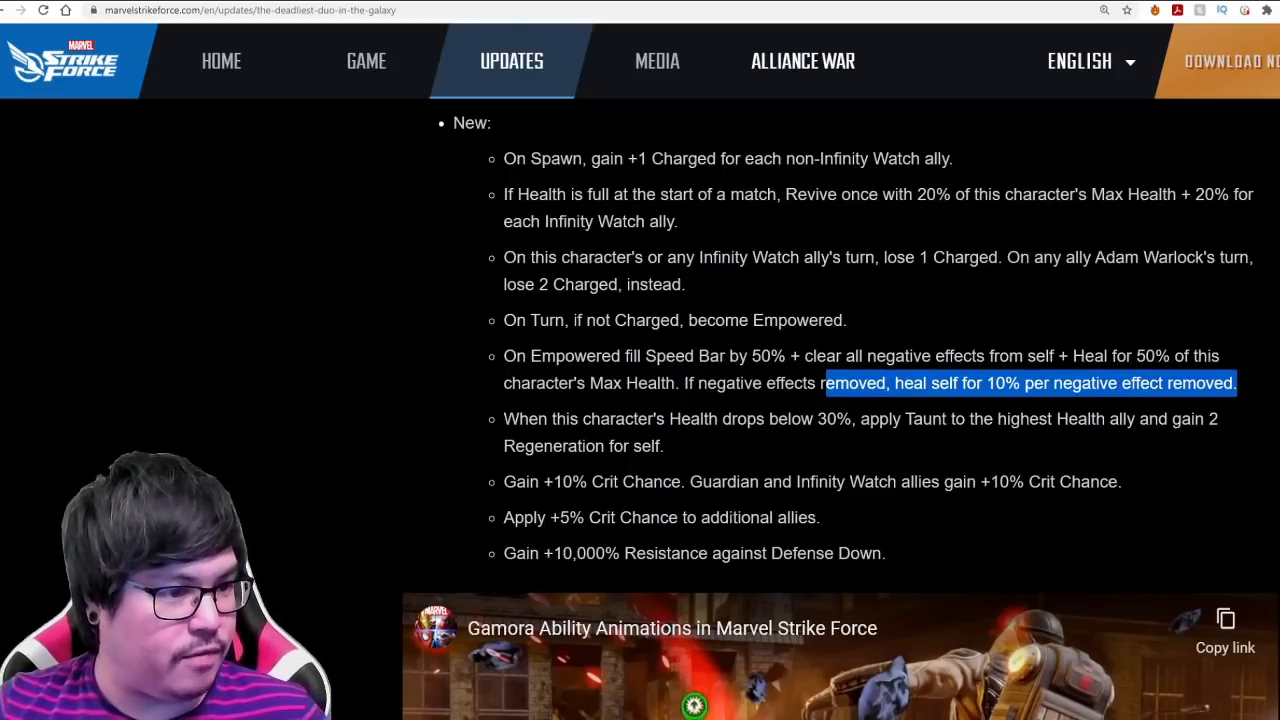
scroll("down", 3)
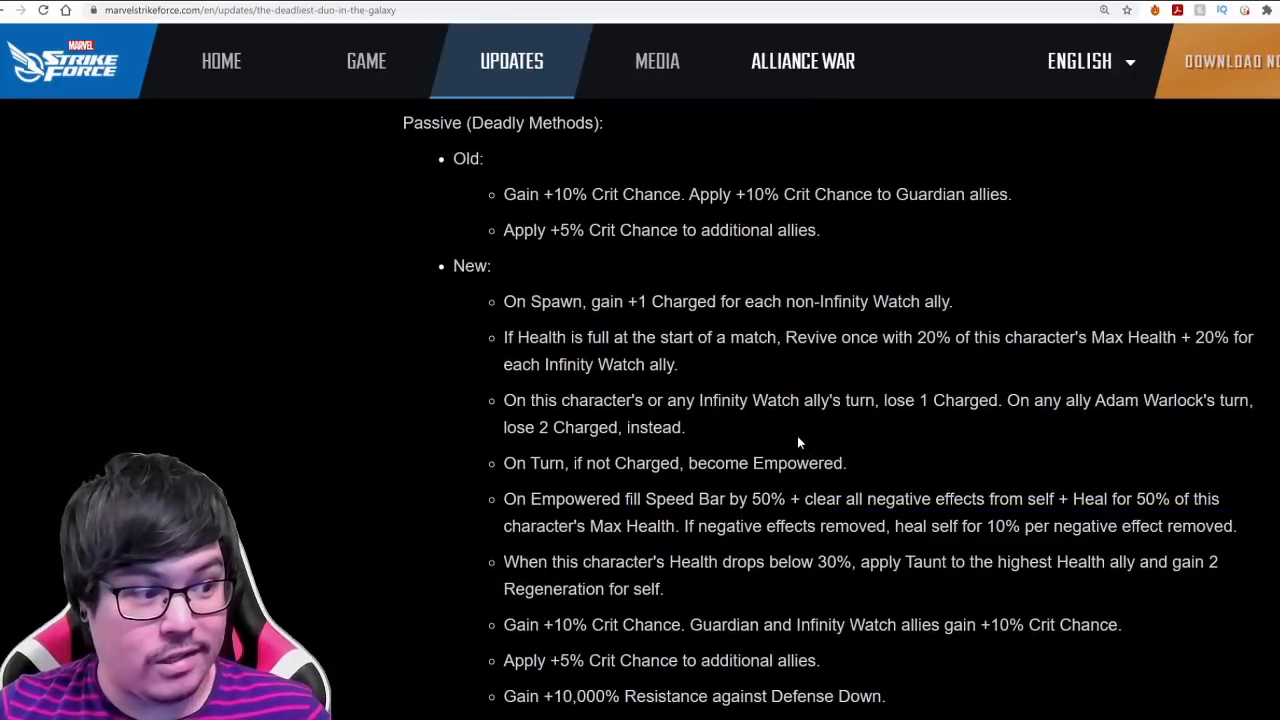
scroll("down", 3)
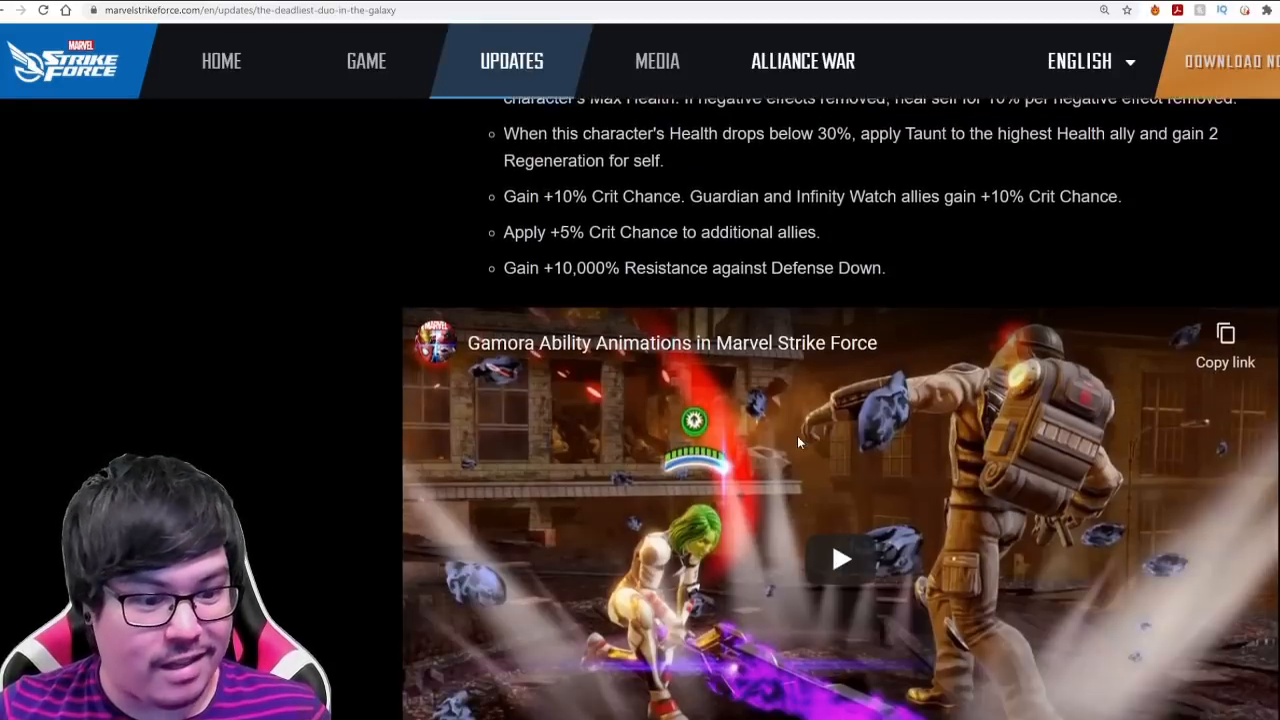
scroll("down", 3)
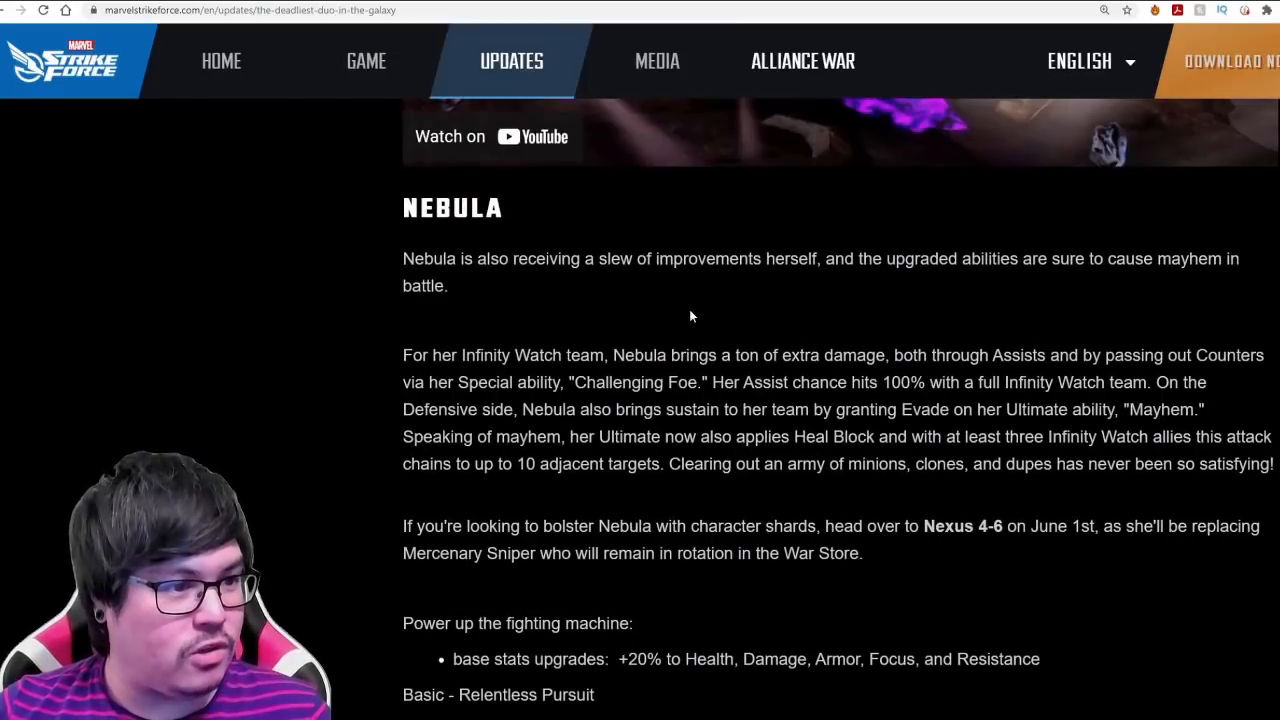
scroll("down", 3)
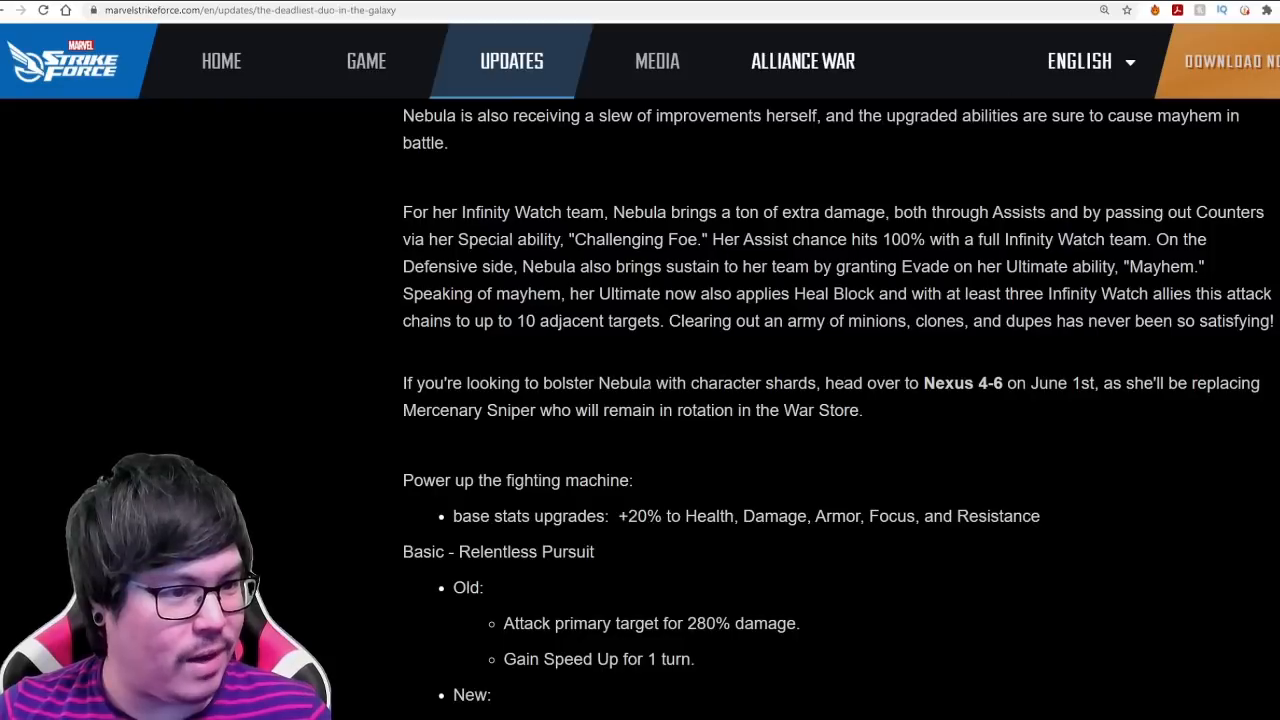
scroll("down", 3)
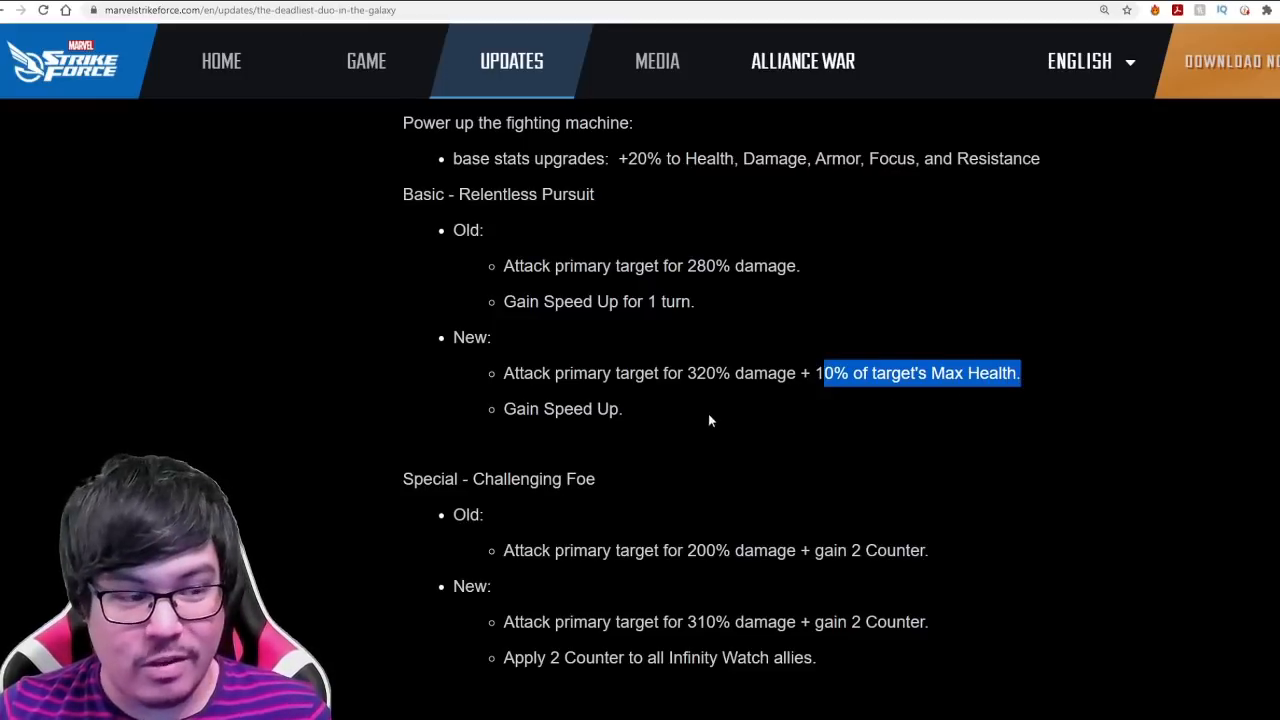
scroll("down", 3)
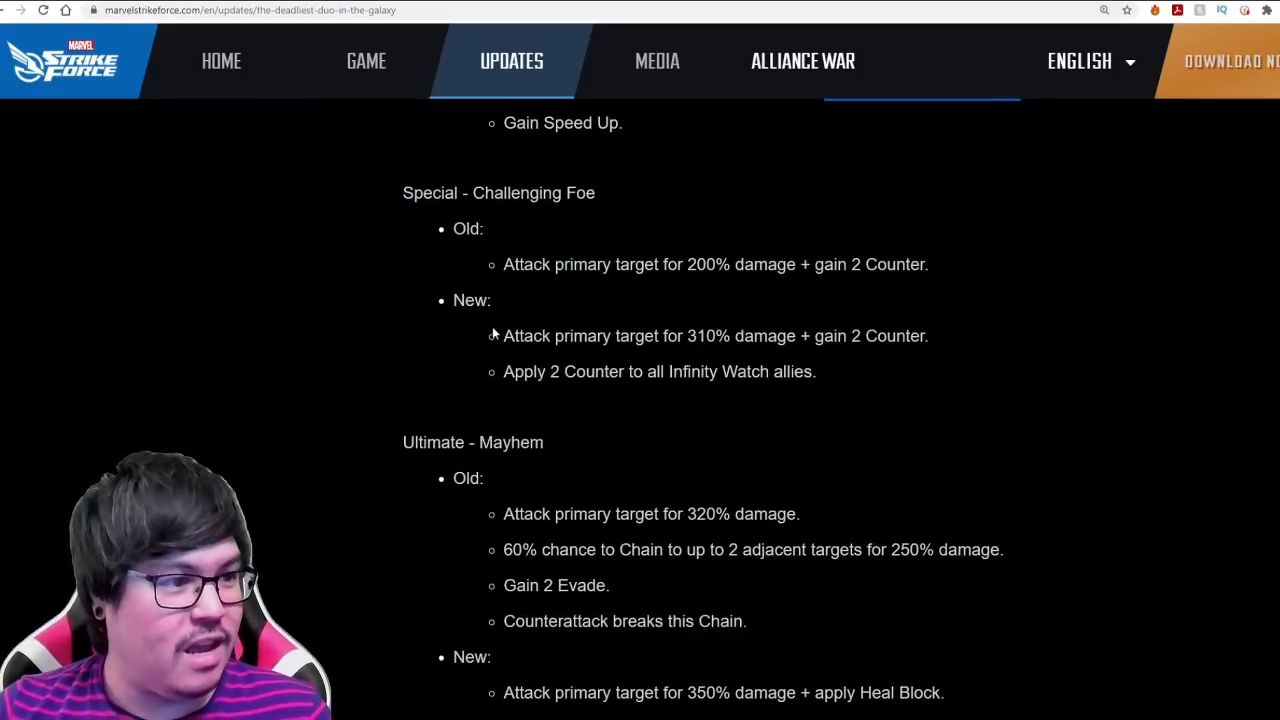
mouse_move(728, 358)
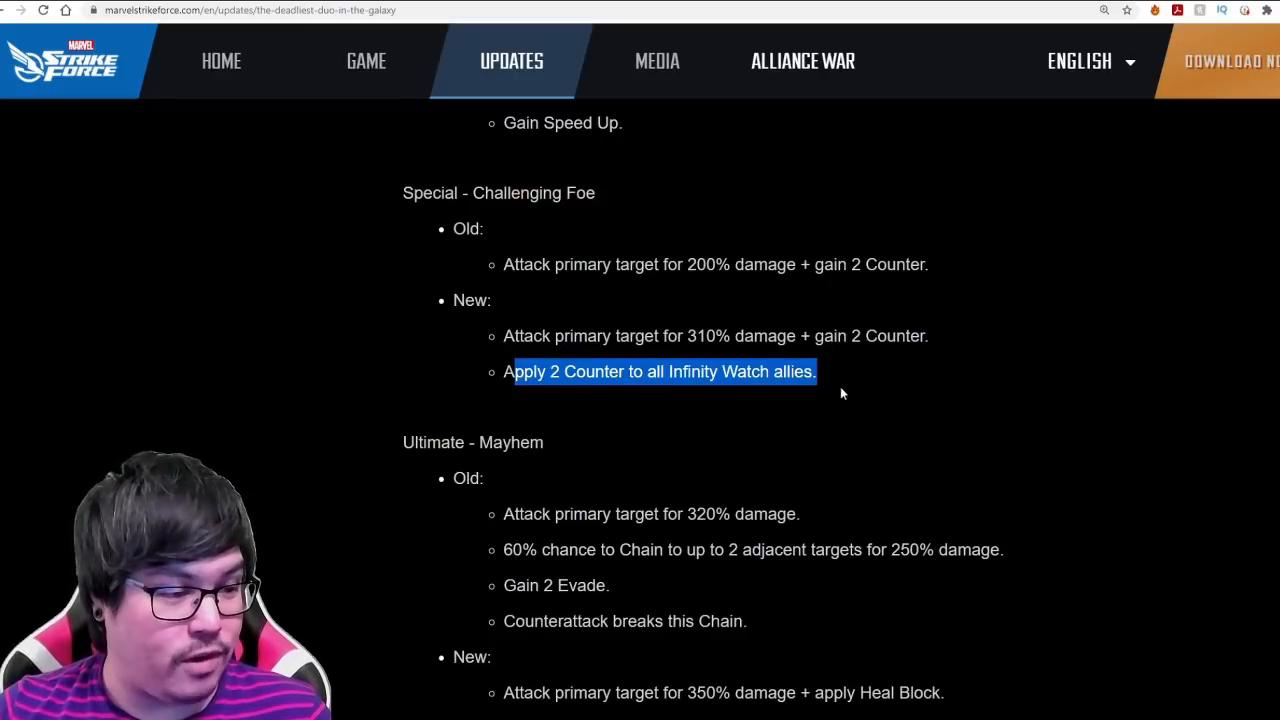
scroll("down", 3)
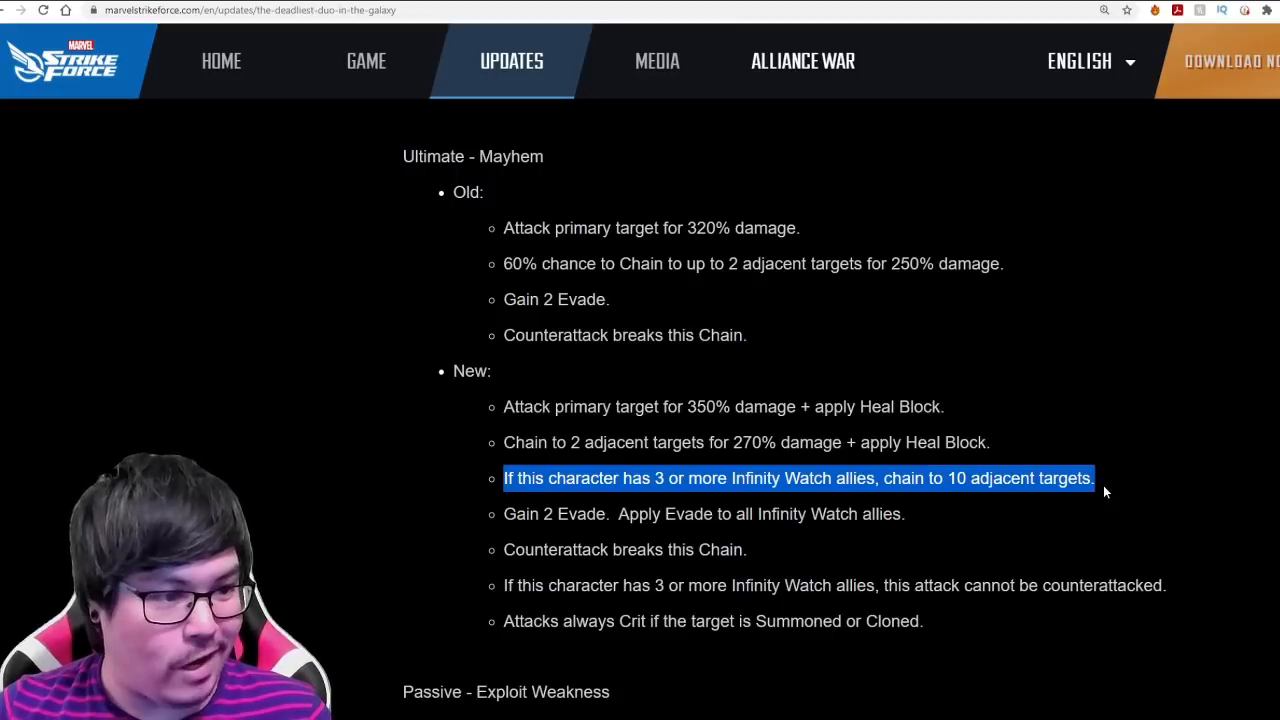
mouse_move(1100, 504)
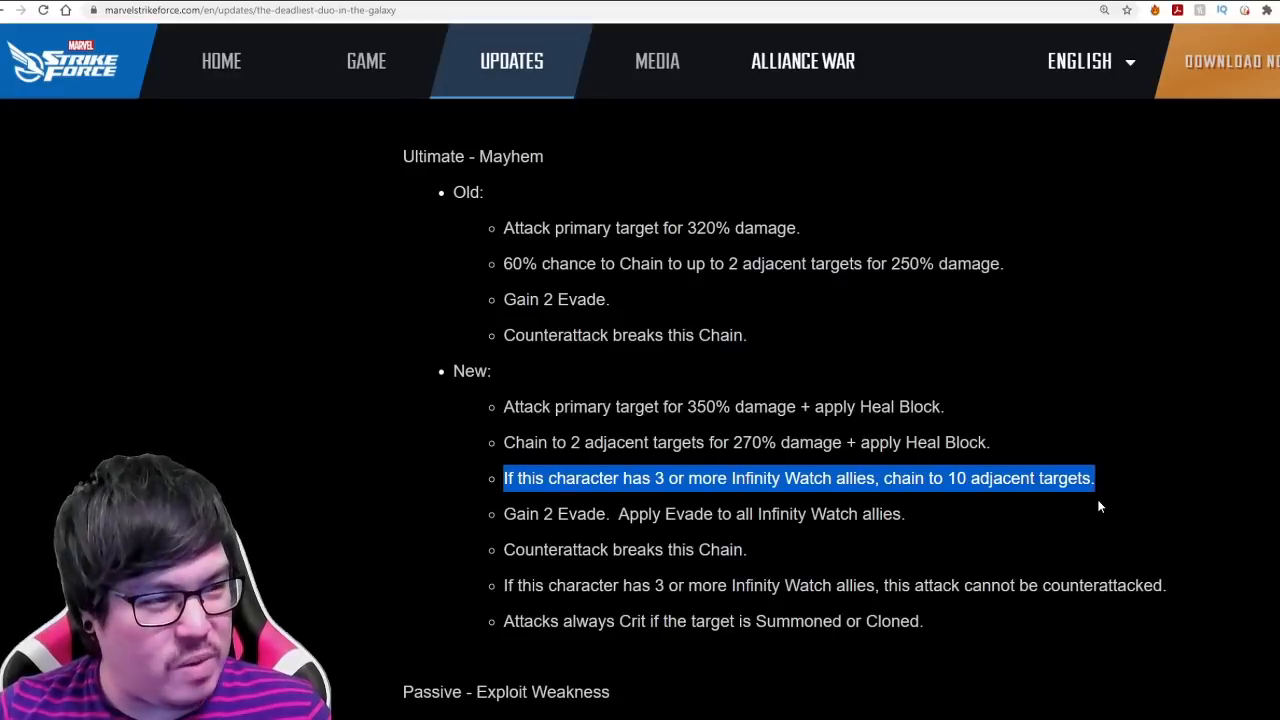
mouse_move(1124, 548)
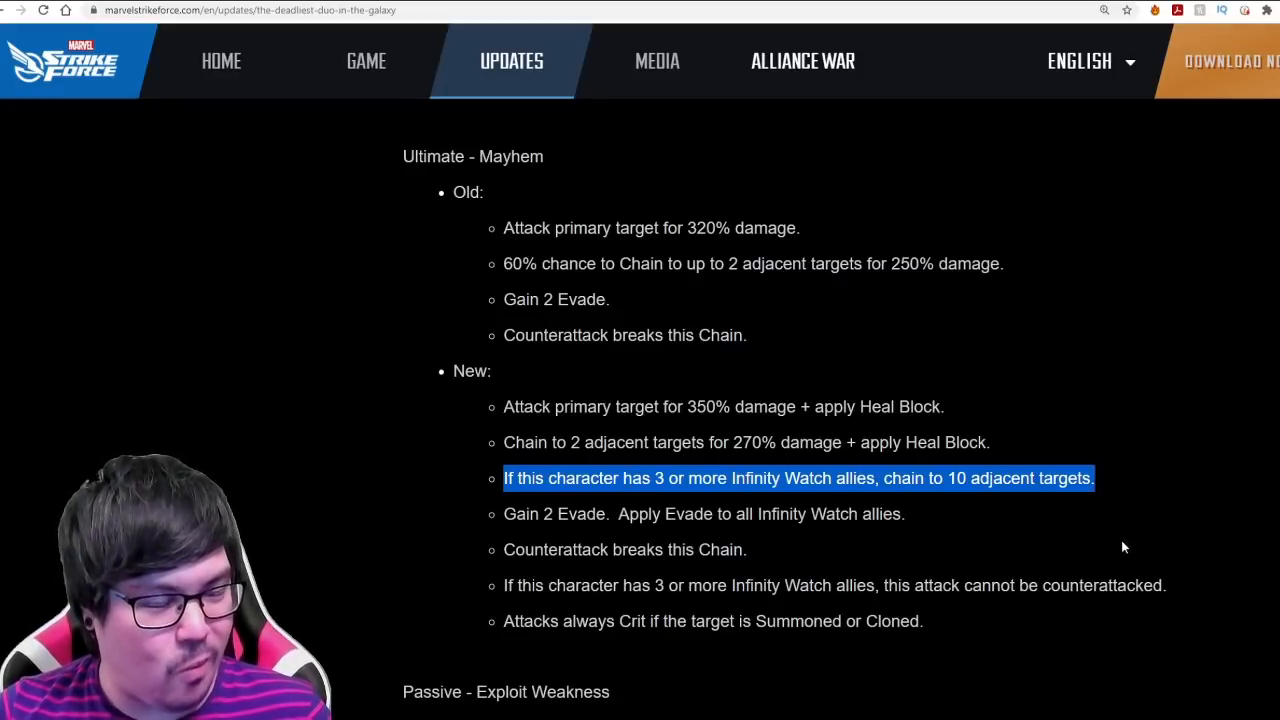
mouse_move(1104, 564)
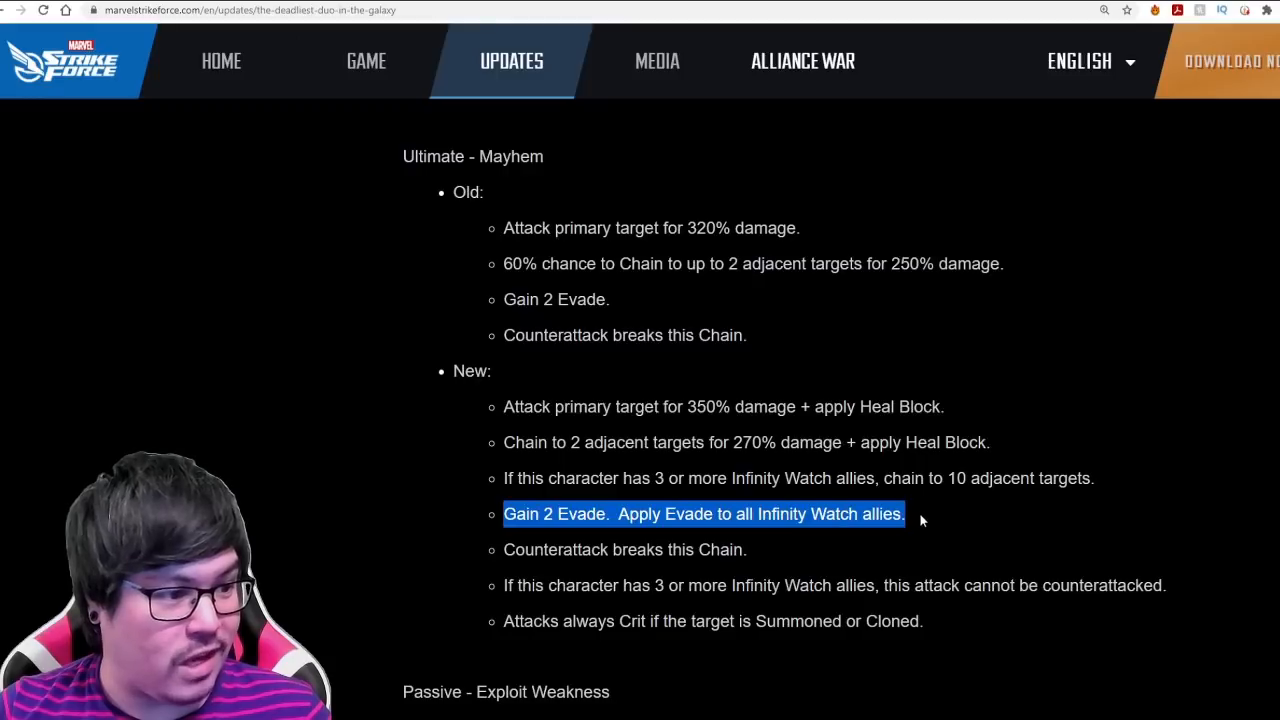
mouse_move(936, 496)
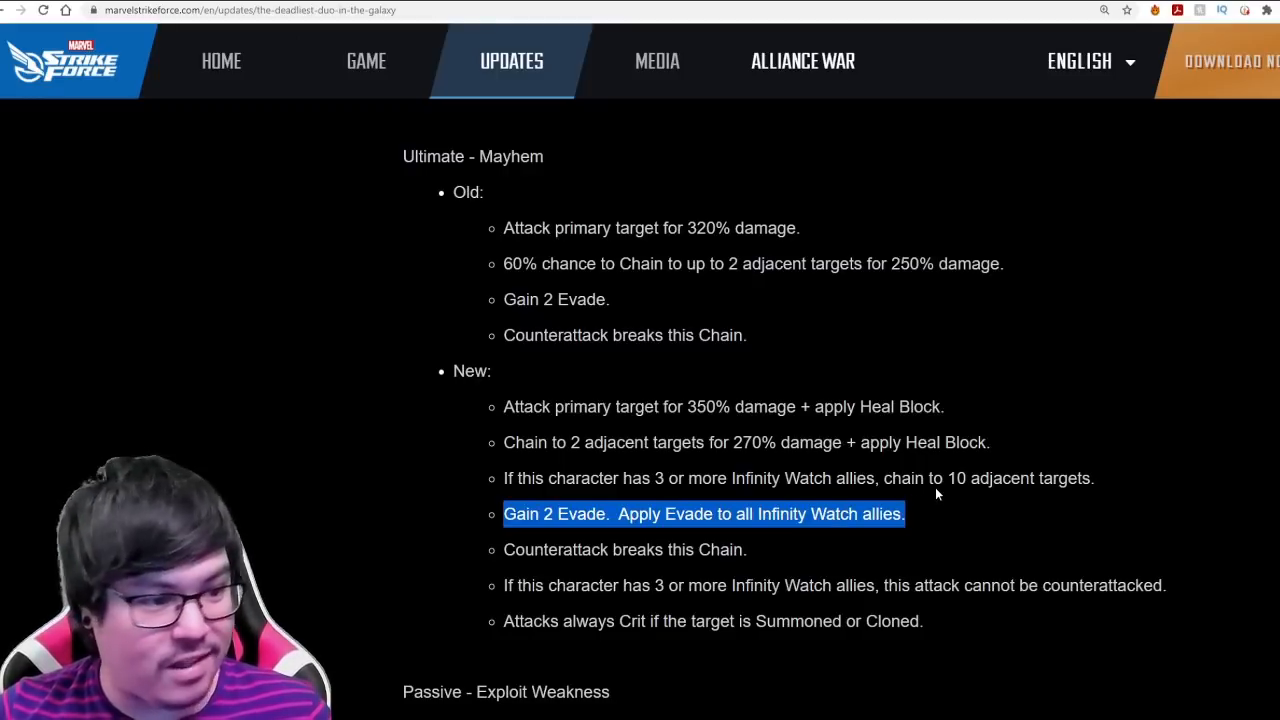
scroll("down", 3)
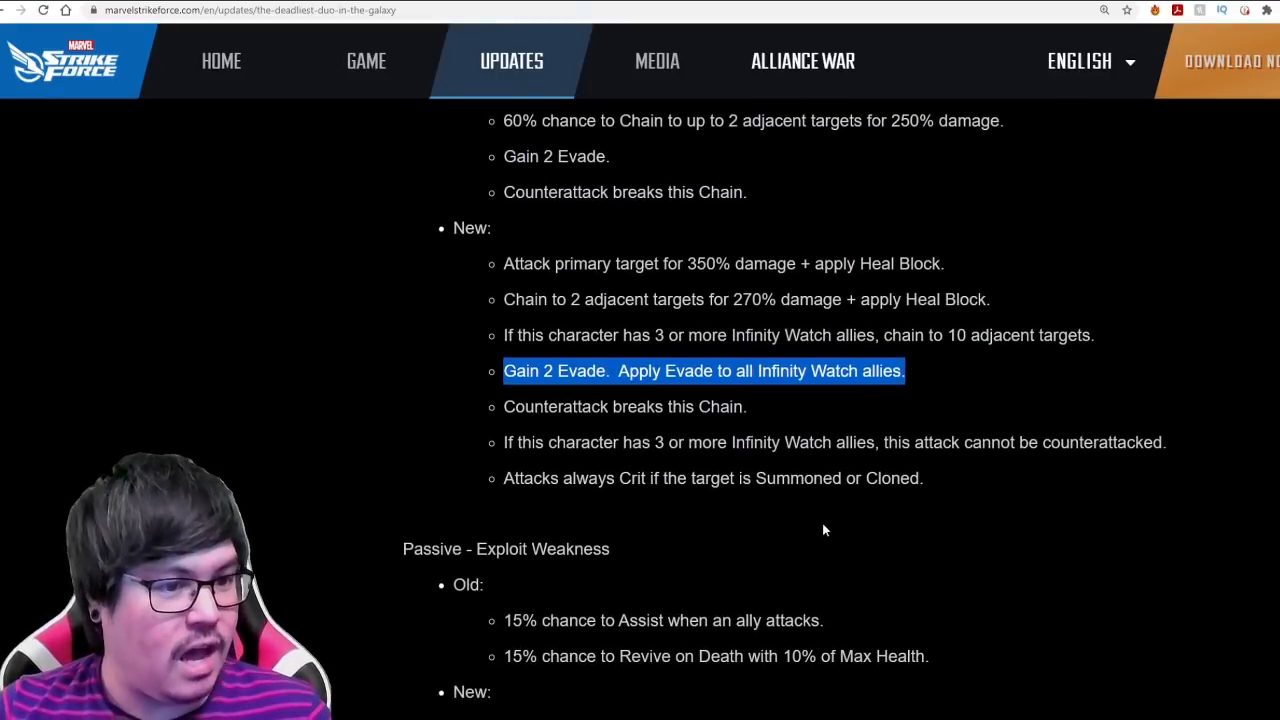
scroll("down", 3)
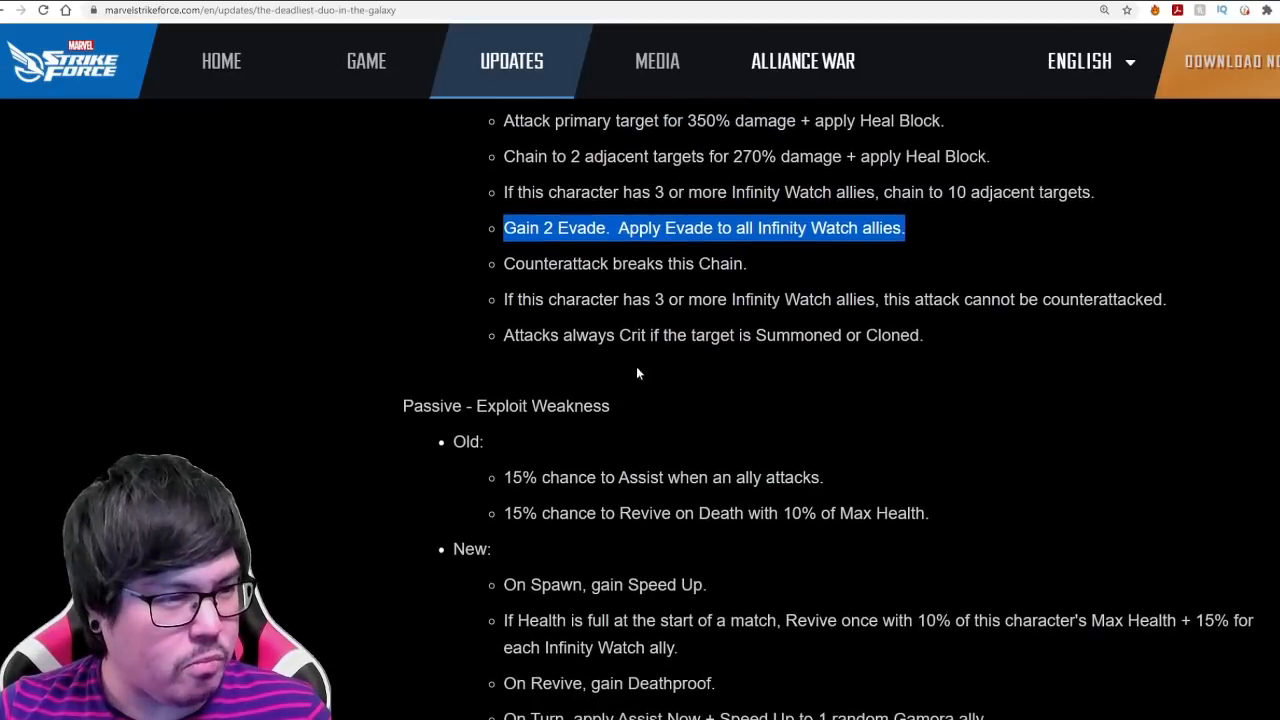
scroll("down", 3)
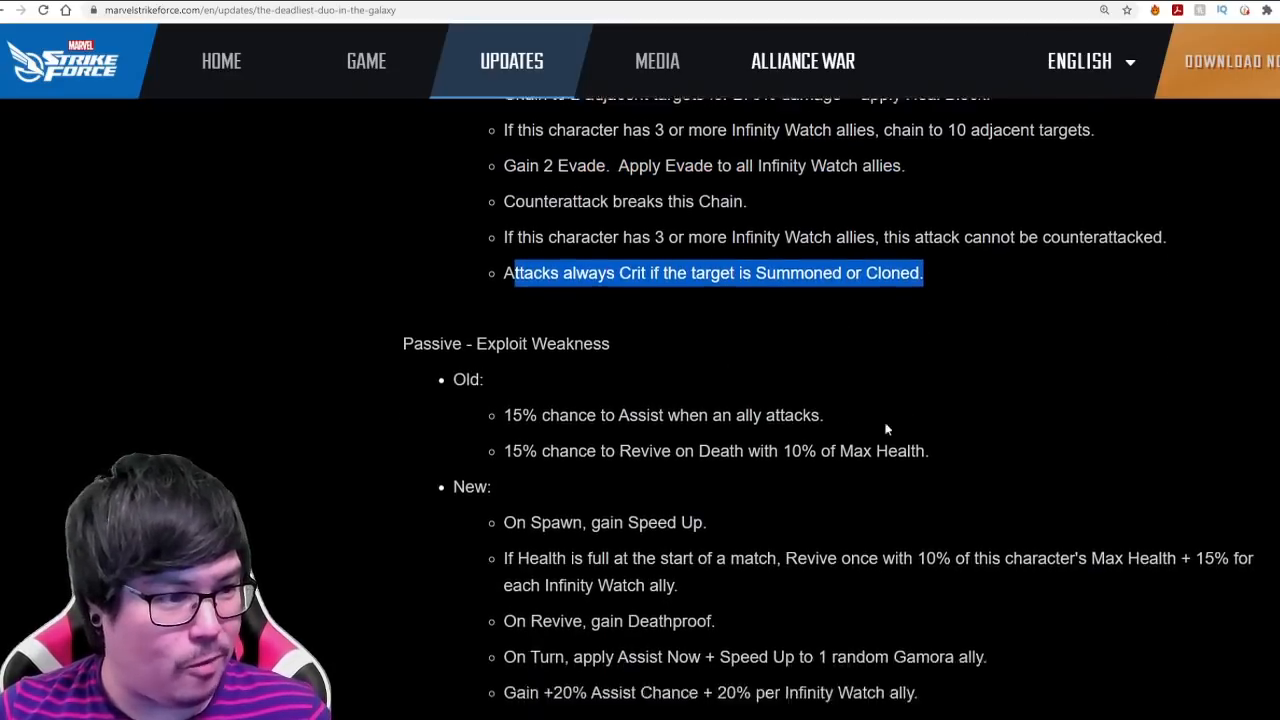
scroll("down", 3)
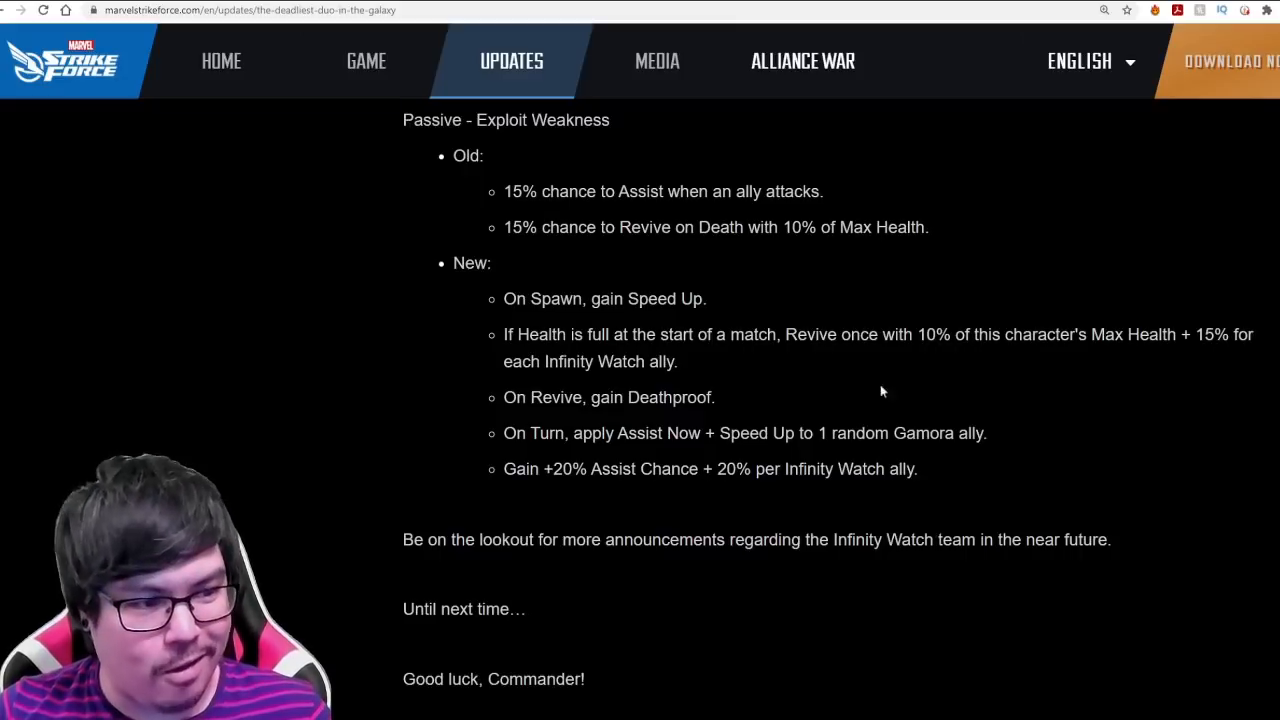
mouse_move(702, 412)
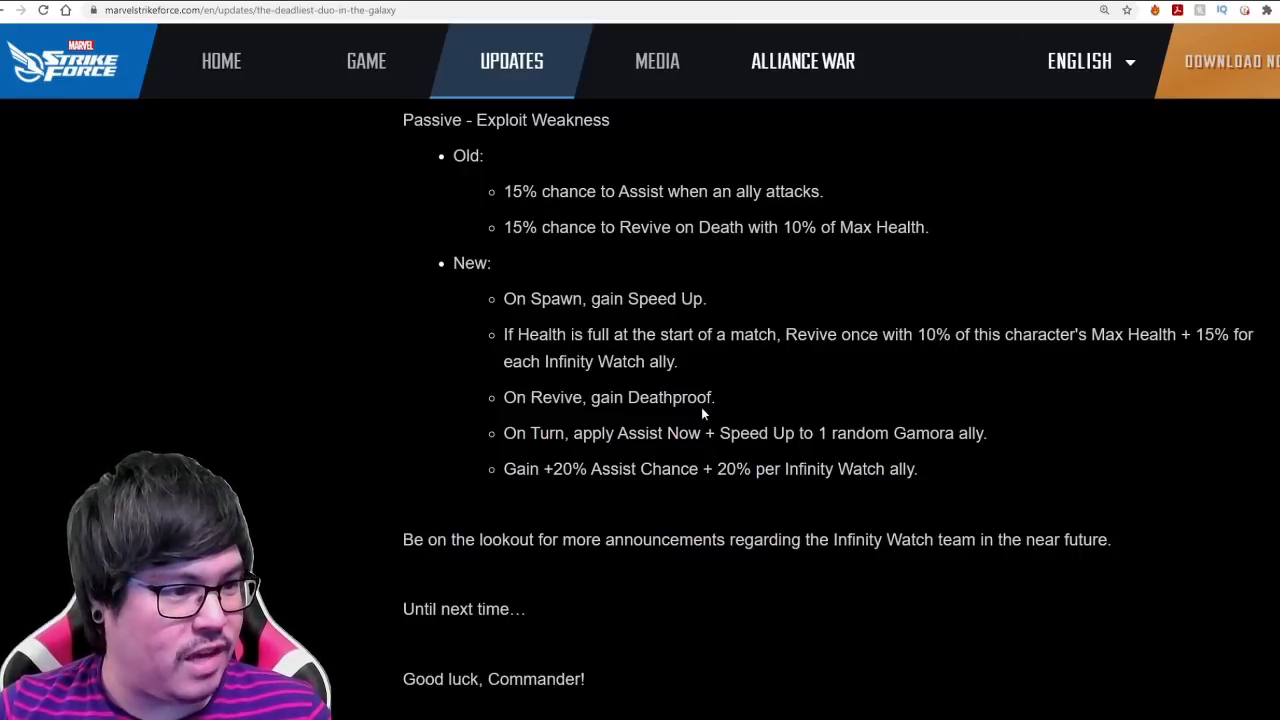
left_click_drag(504, 396, 658, 396)
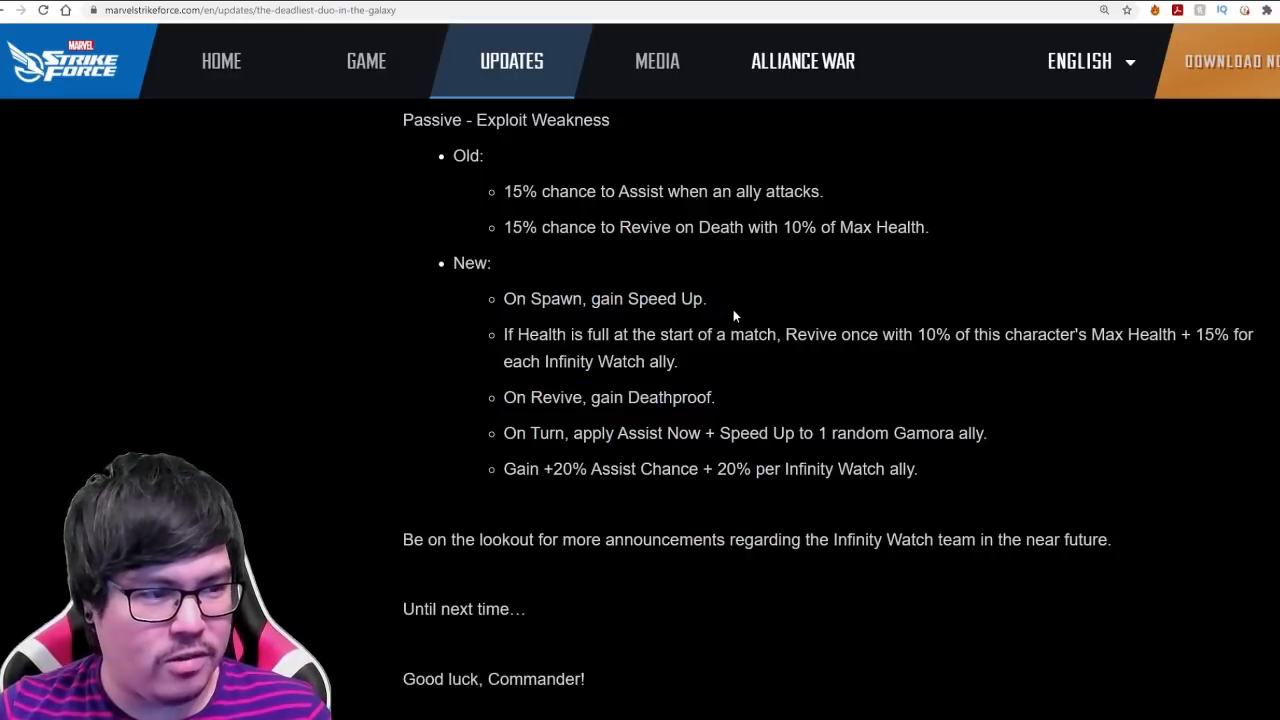
scroll("down", 3)
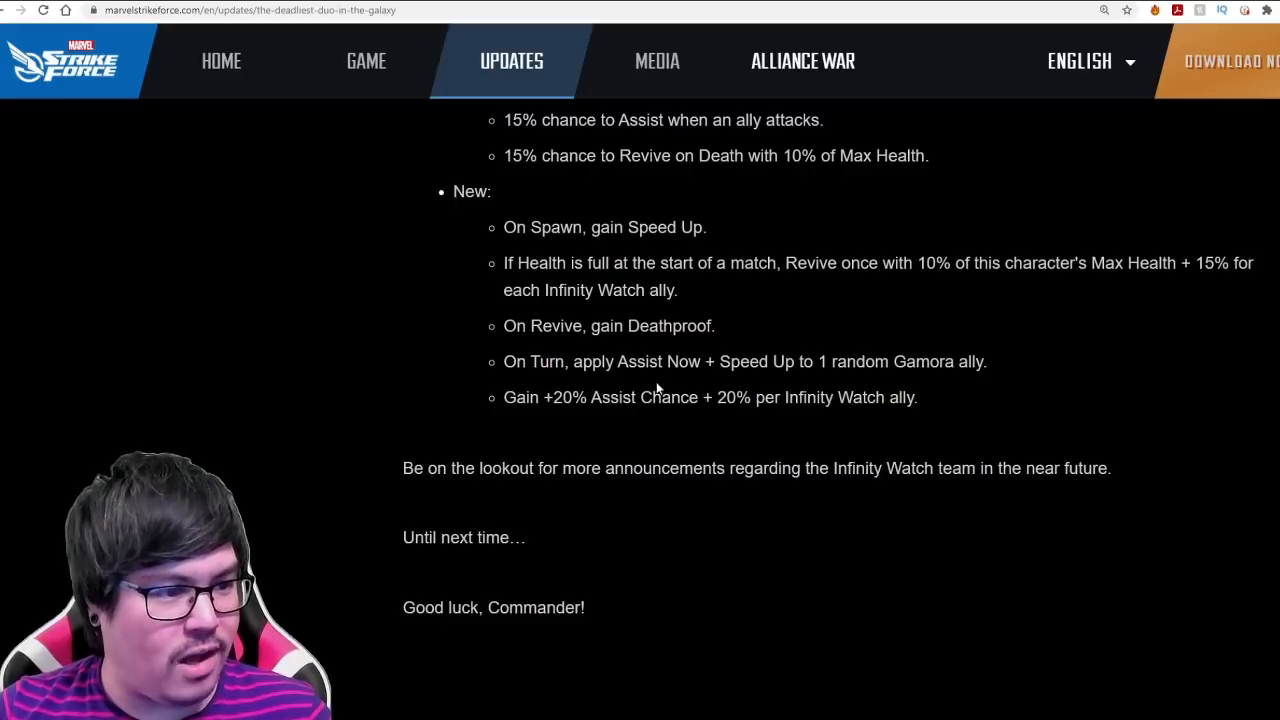
left_click_drag(704, 360, 984, 360)
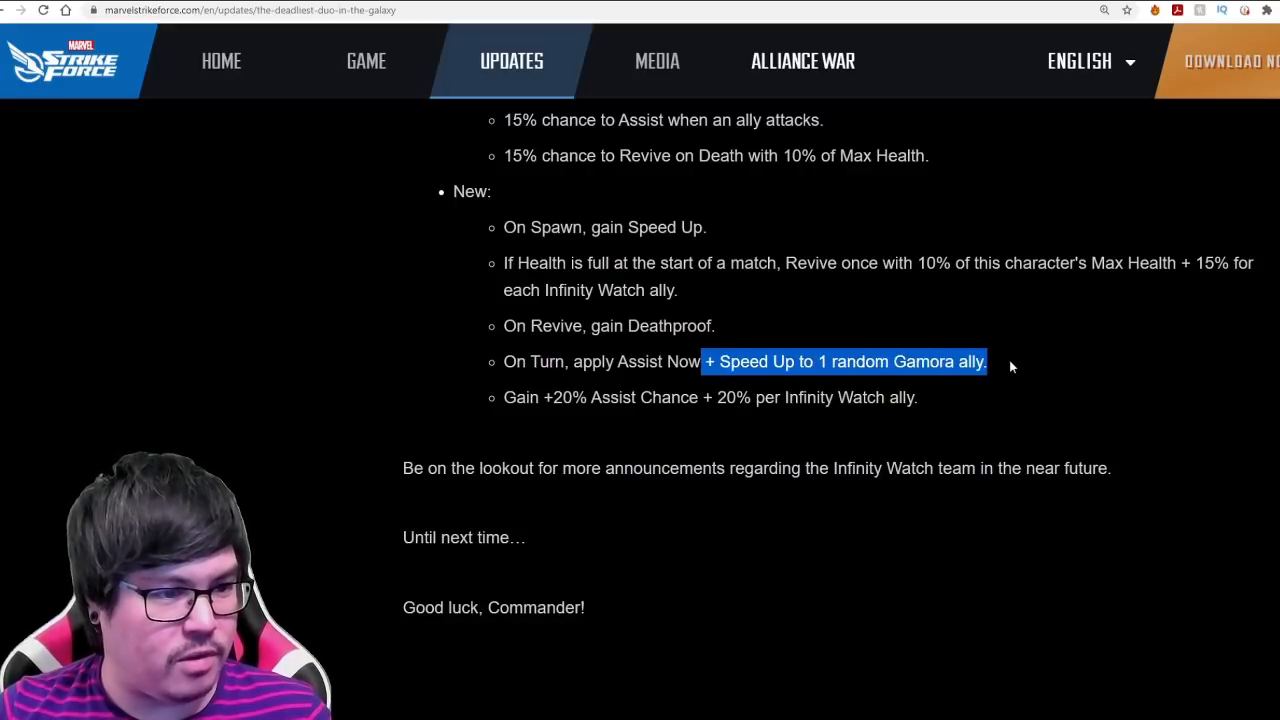
left_click(1010, 366)
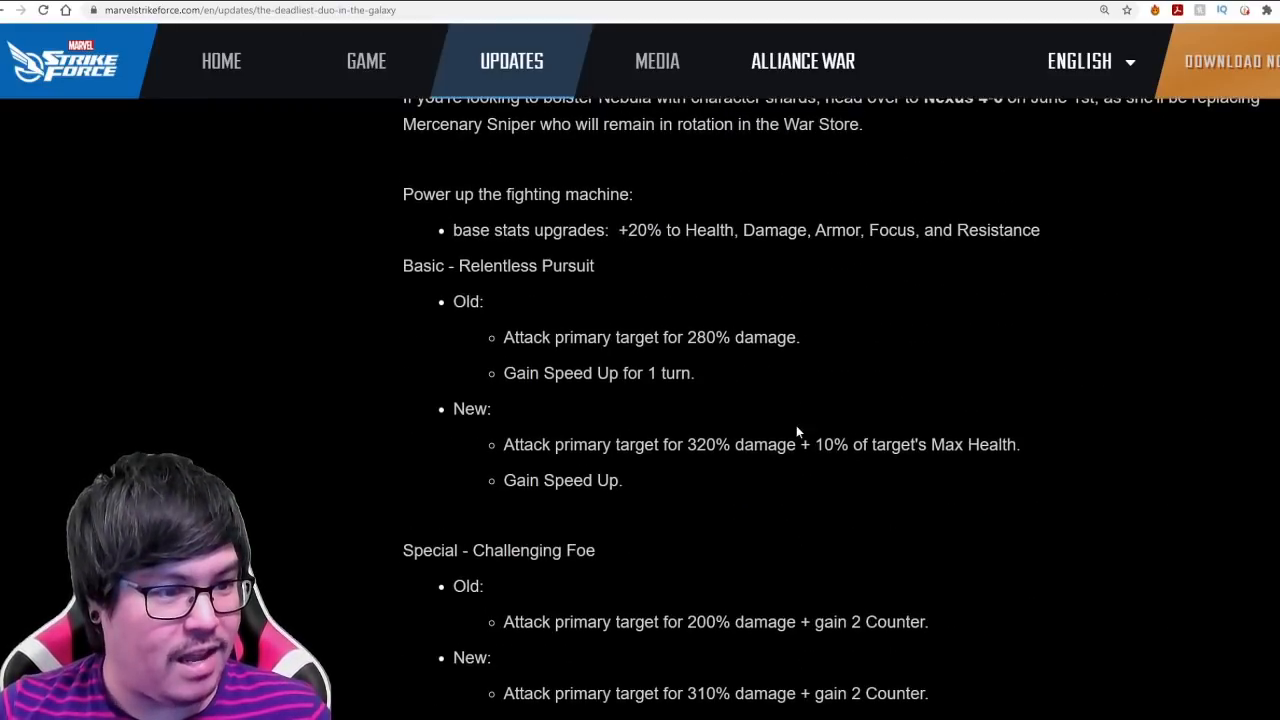
left_click_drag(810, 444, 1018, 444)
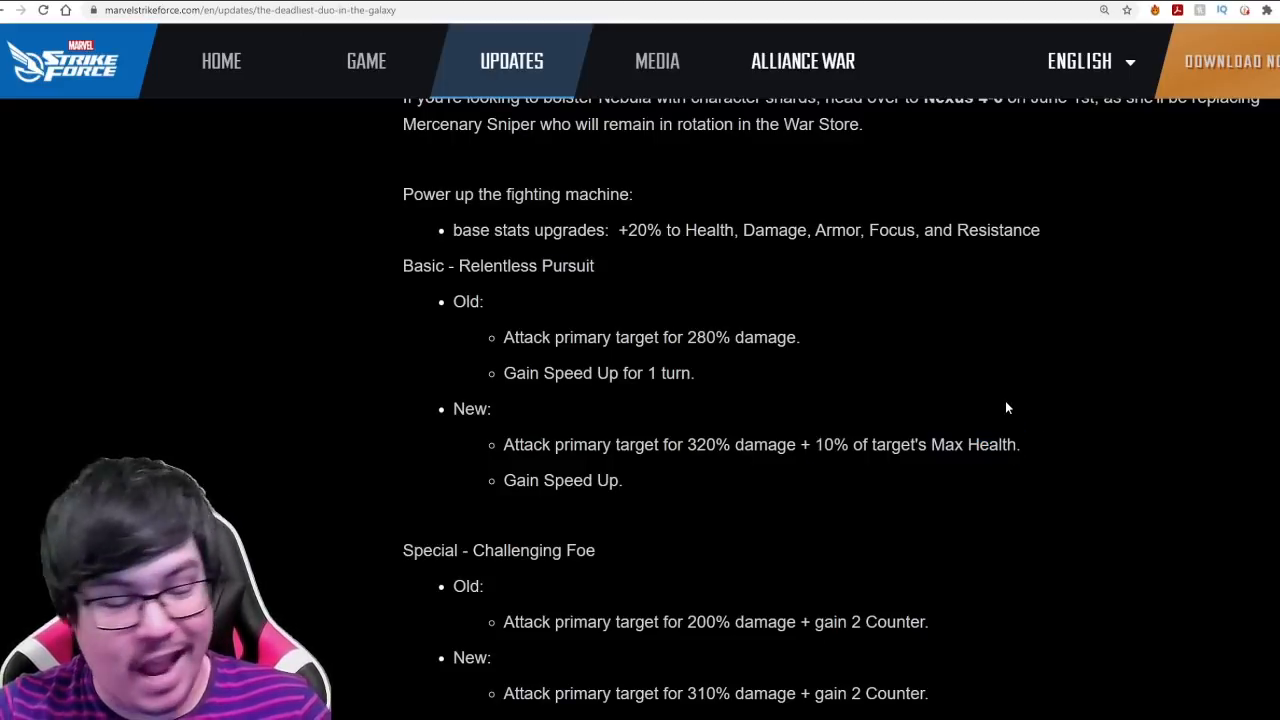
mouse_move(934, 428)
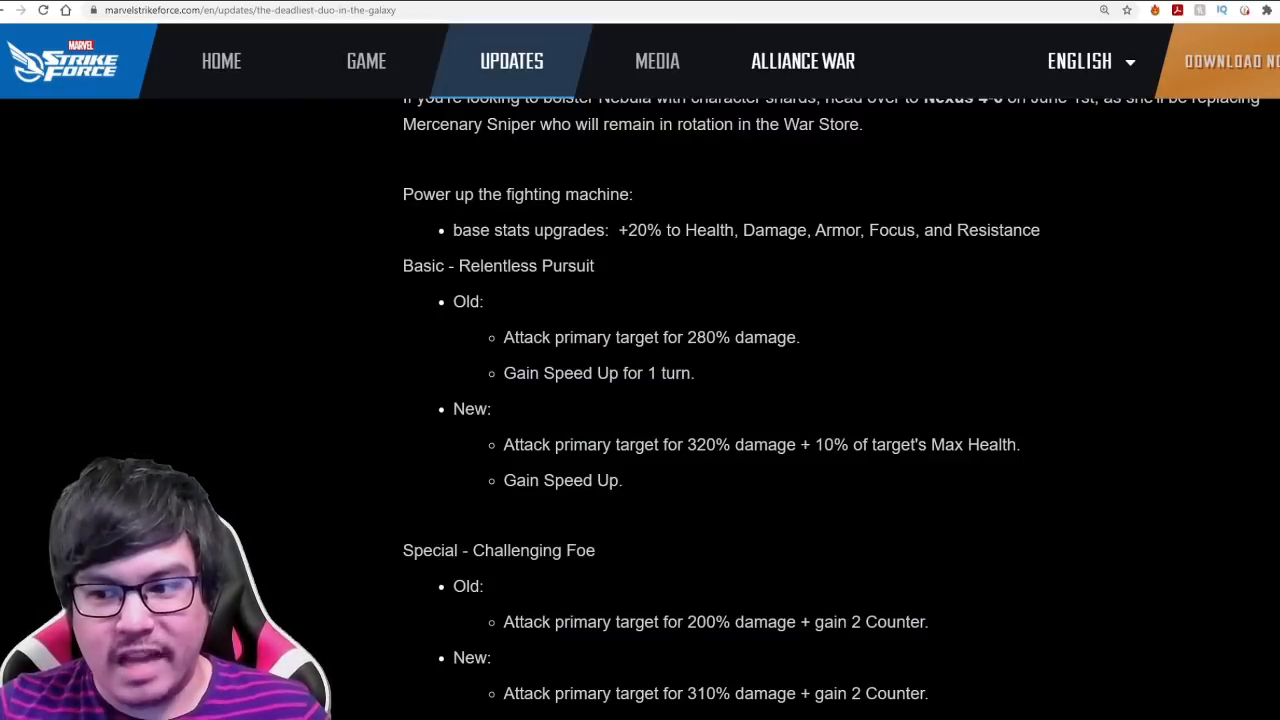
left_click_drag(800, 444, 1020, 444)
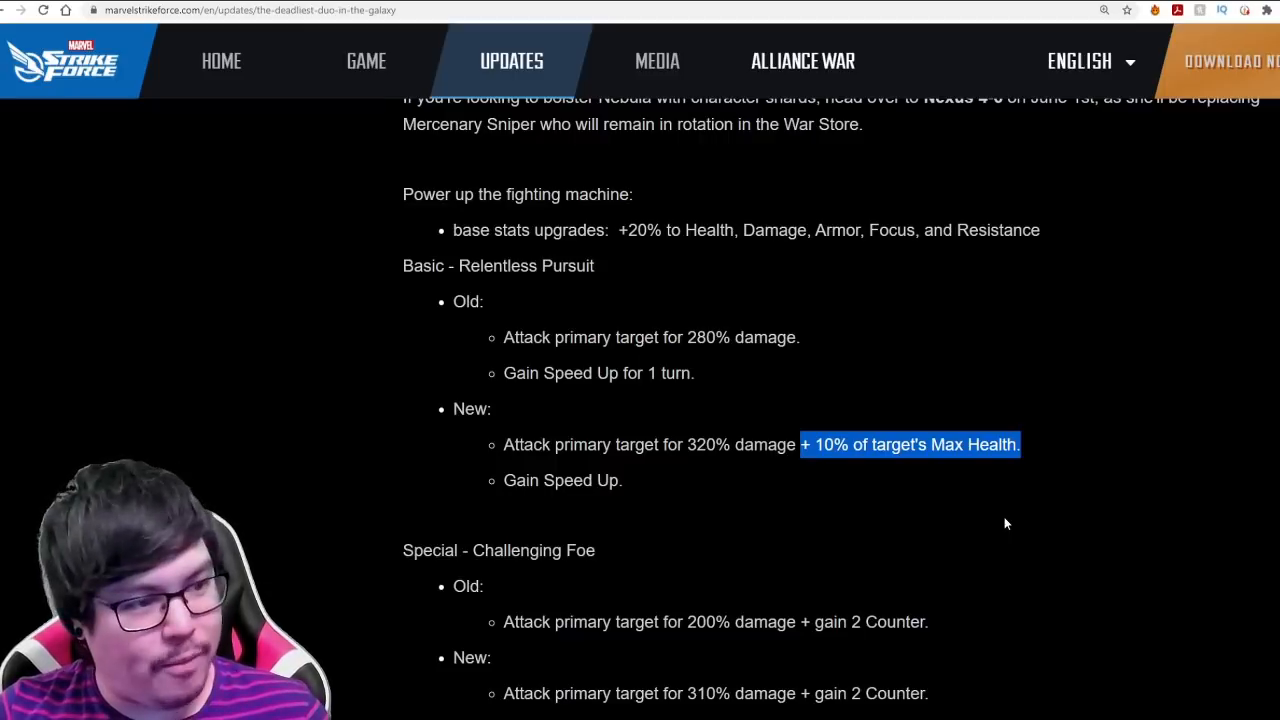
mouse_move(780, 590)
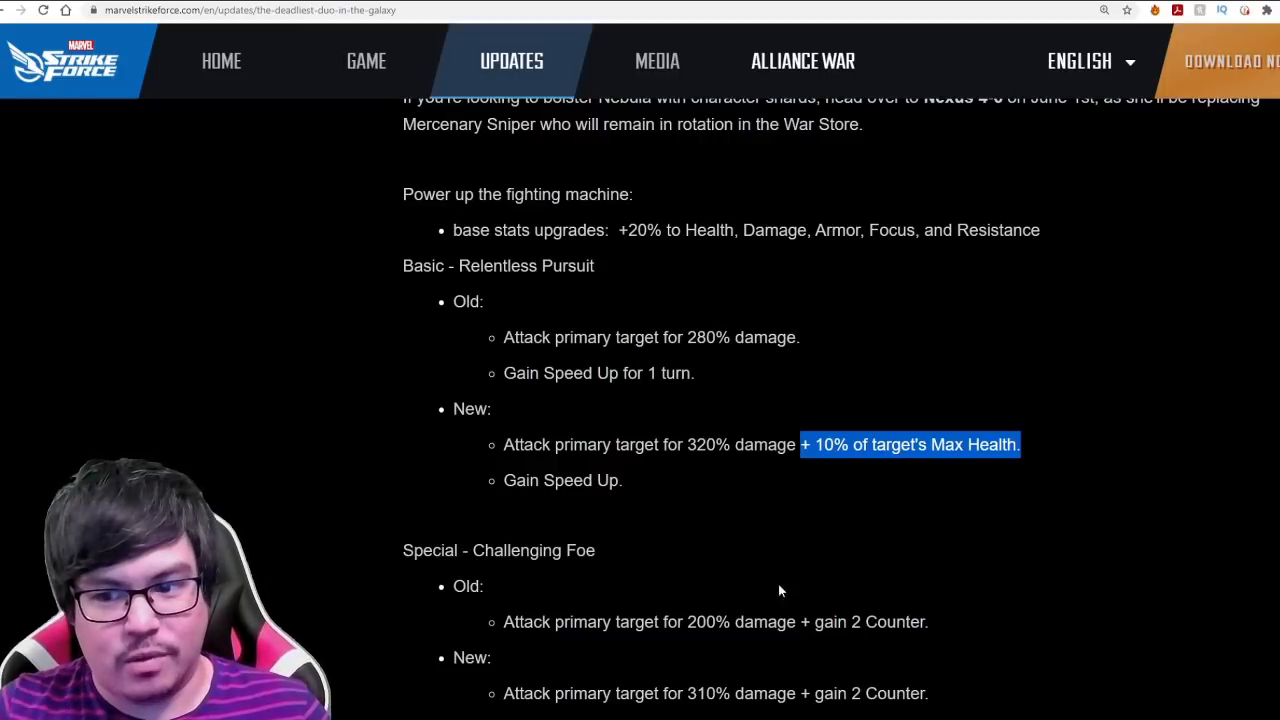
scroll("down", 3)
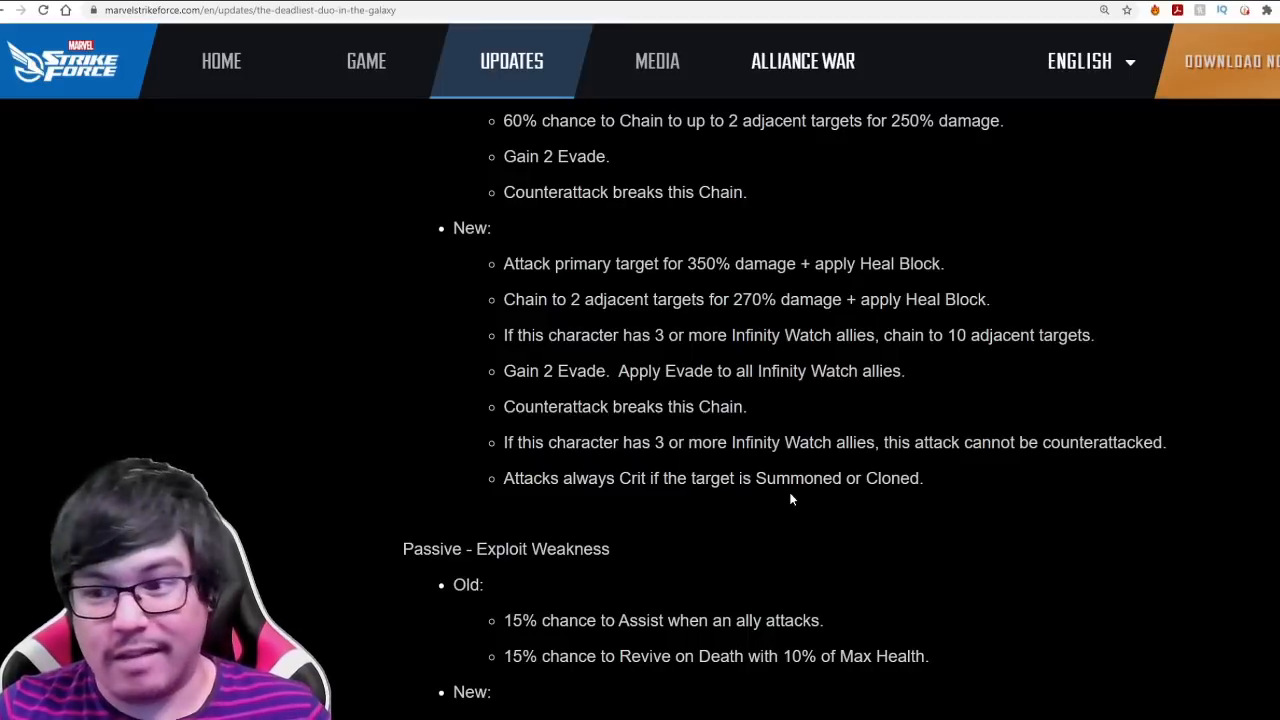
scroll("down", 3)
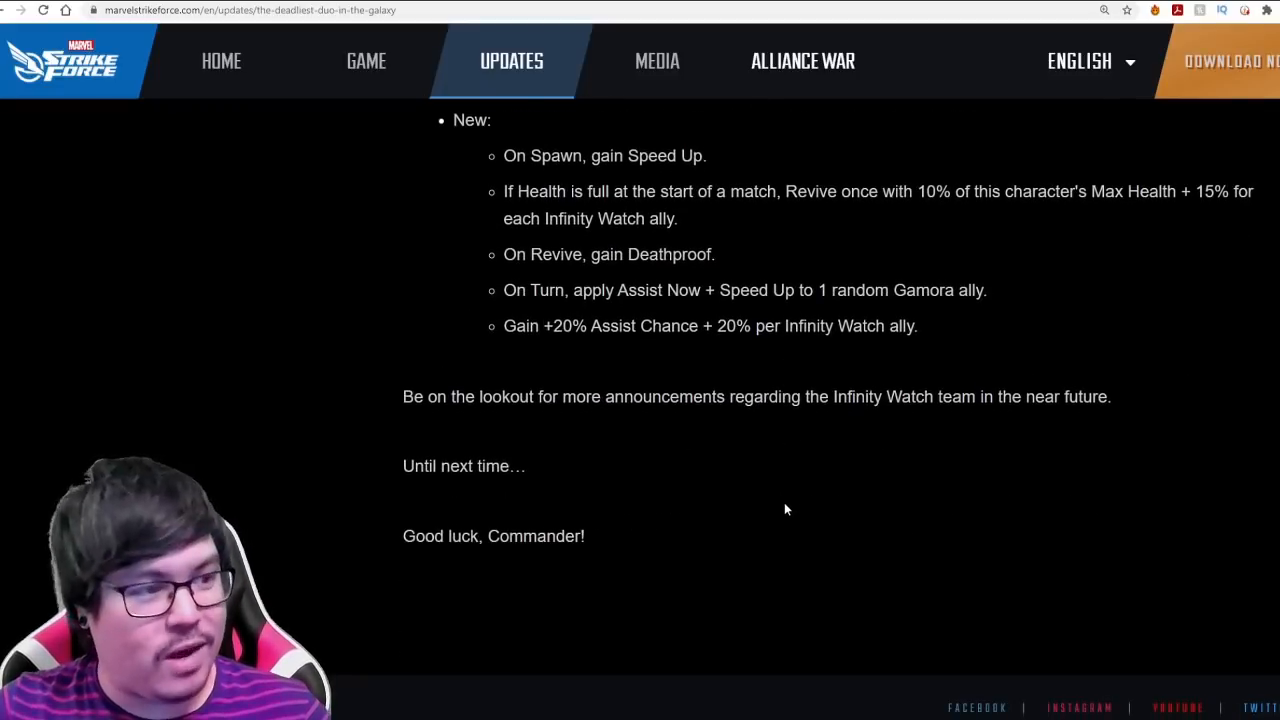
scroll("up", 3)
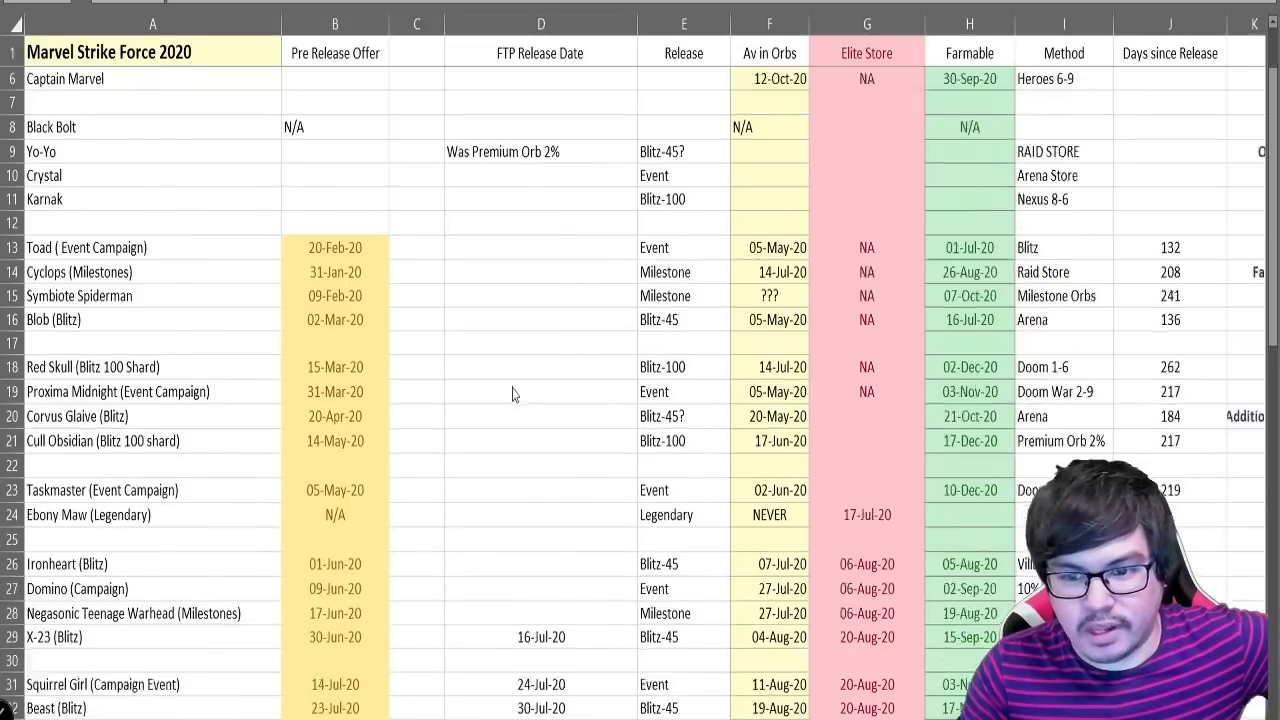
Review Swarm's Elite Store date, farming method and days since release in the 2020 sheet
scroll("down", 3)
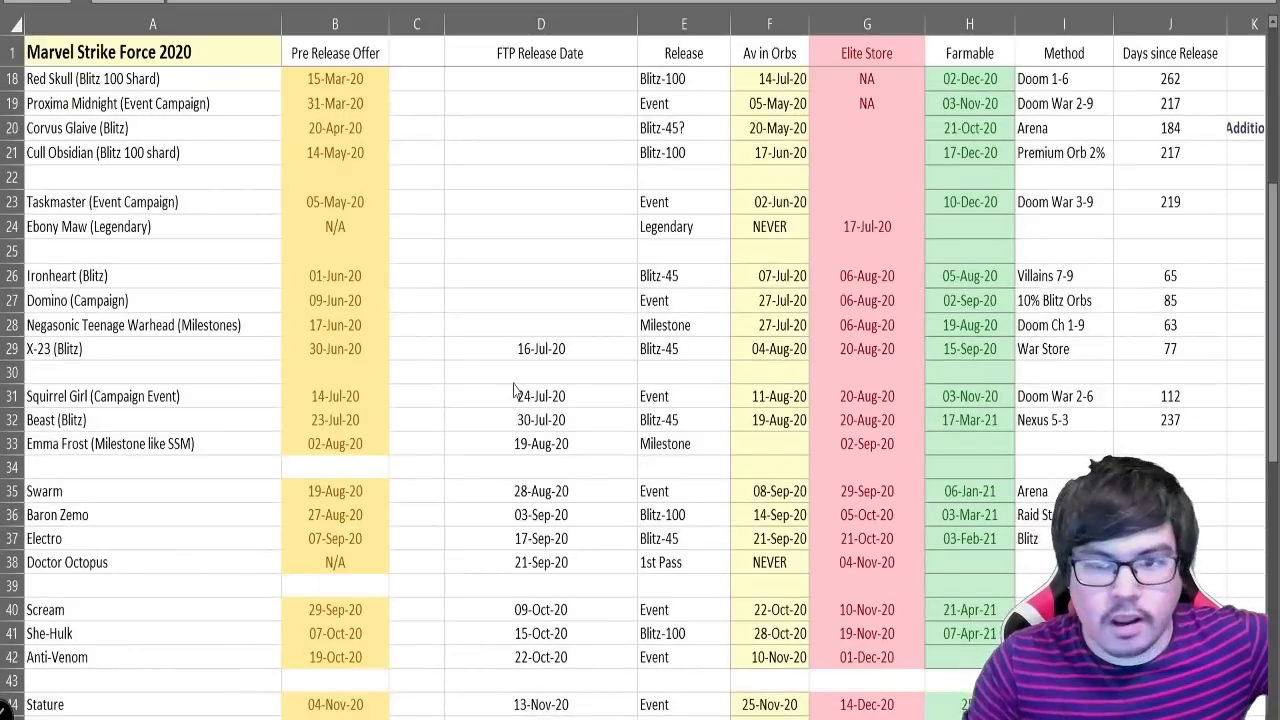
scroll("down", 3)
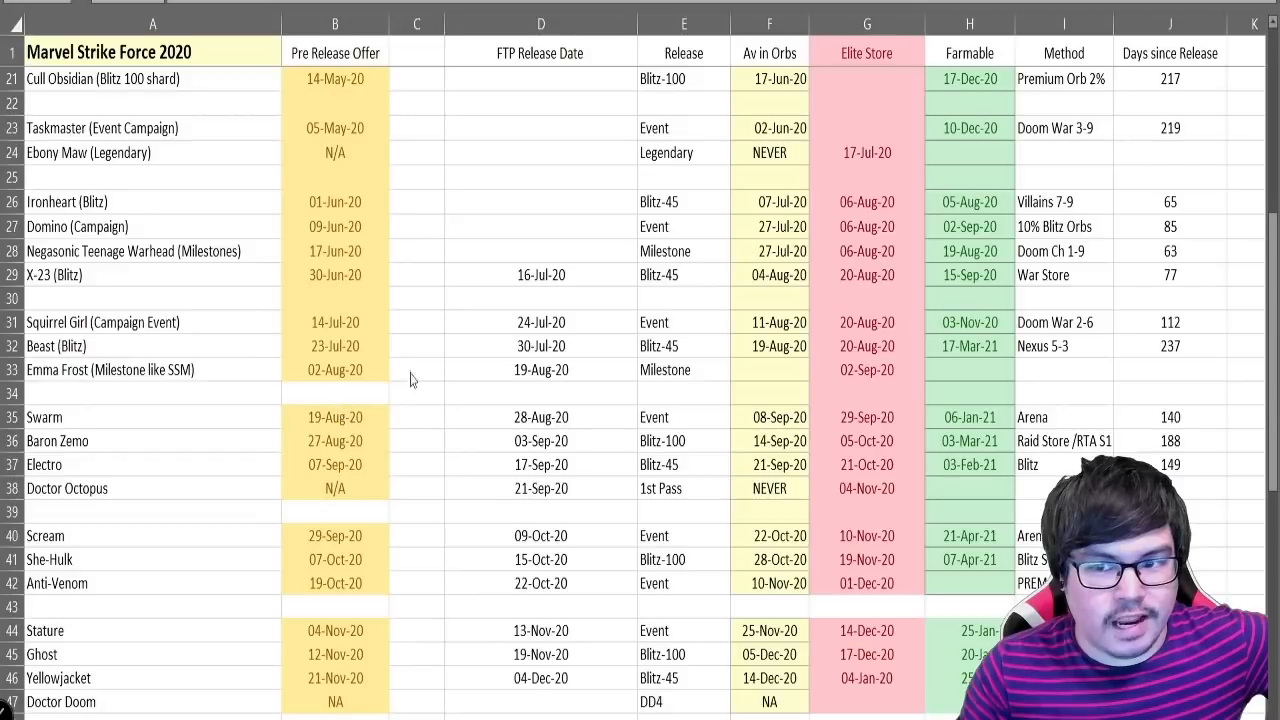
scroll("down", 3)
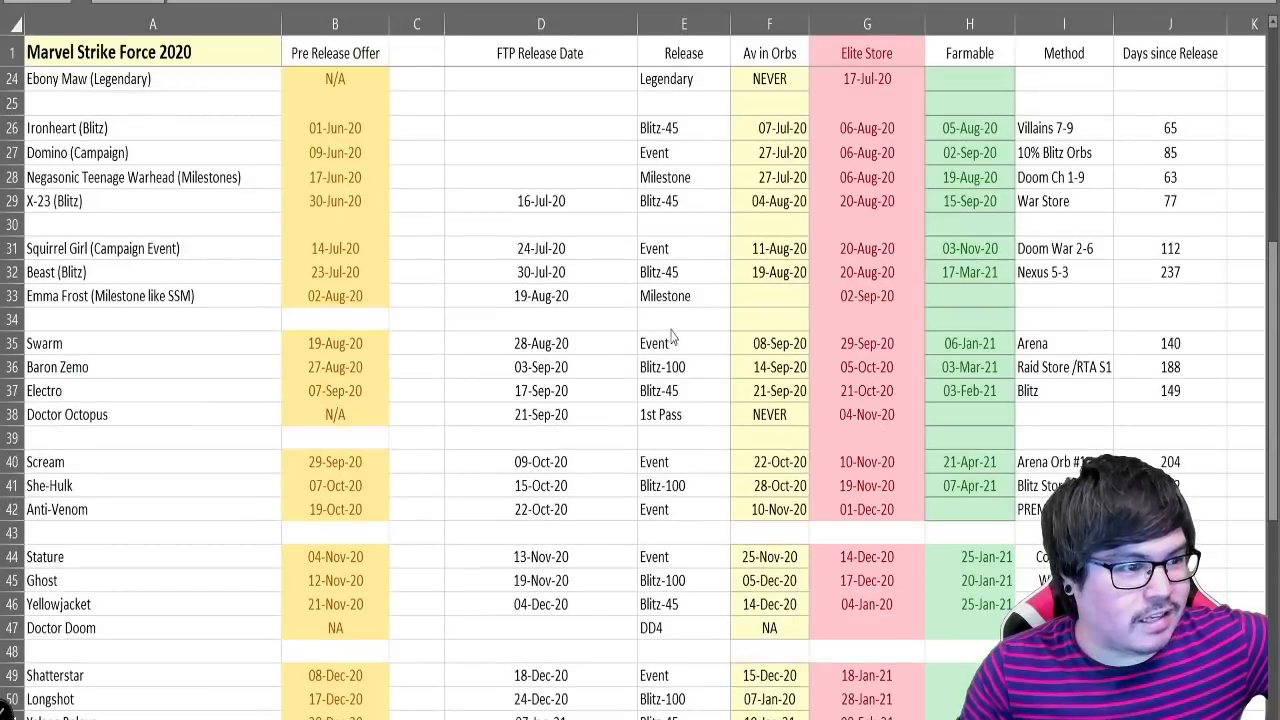
mouse_move(784, 364)
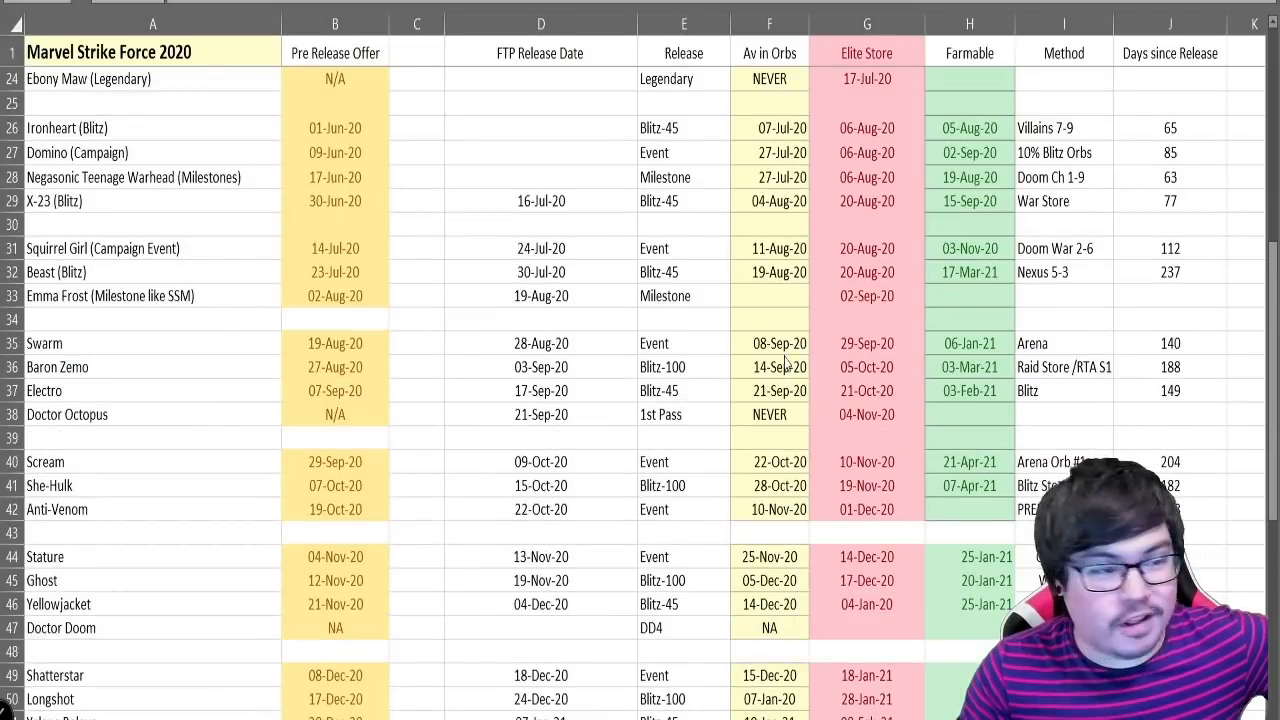
left_click(868, 344)
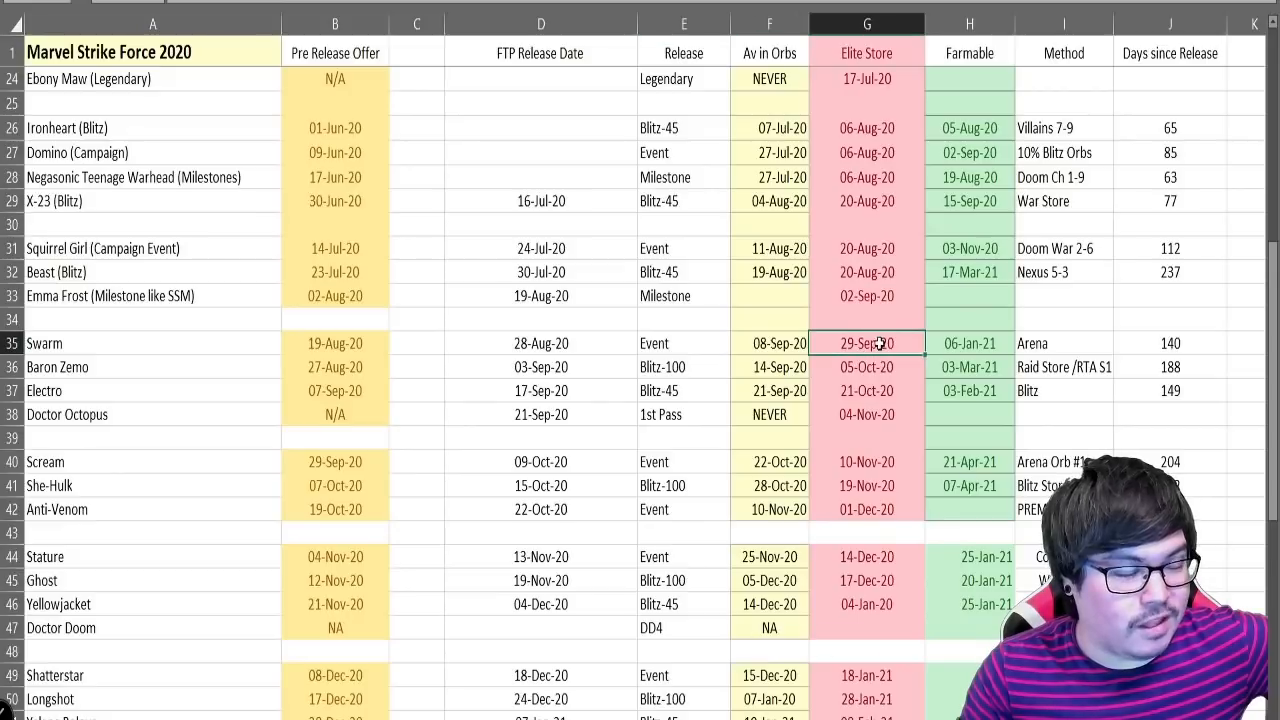
left_click(1064, 344)
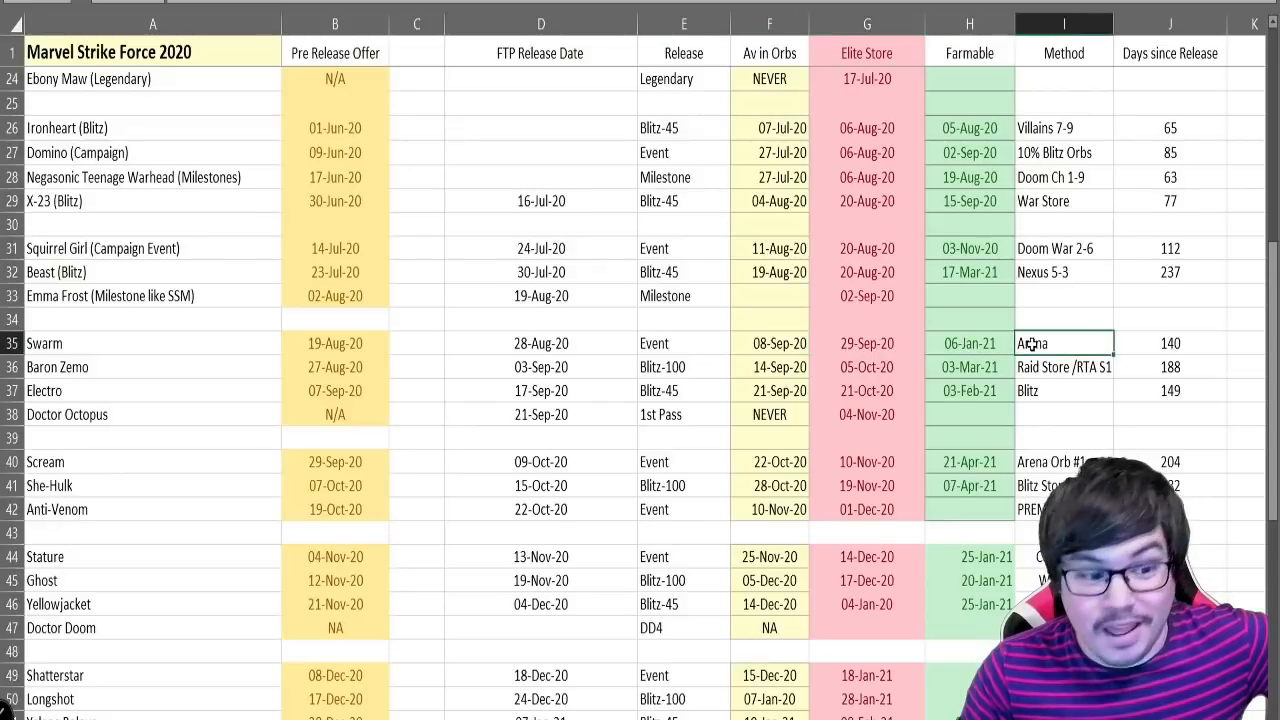
left_click(1168, 344)
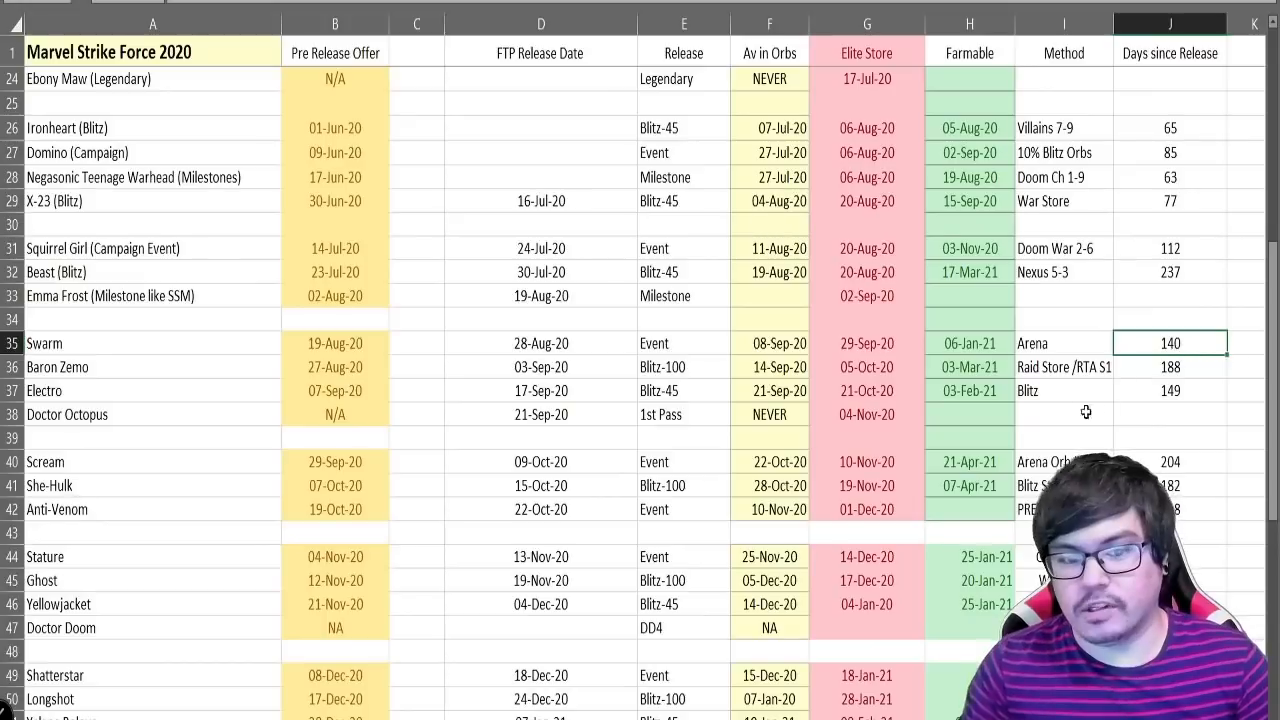
Move down to Longshot's row and check his days since release
scroll("down", 3)
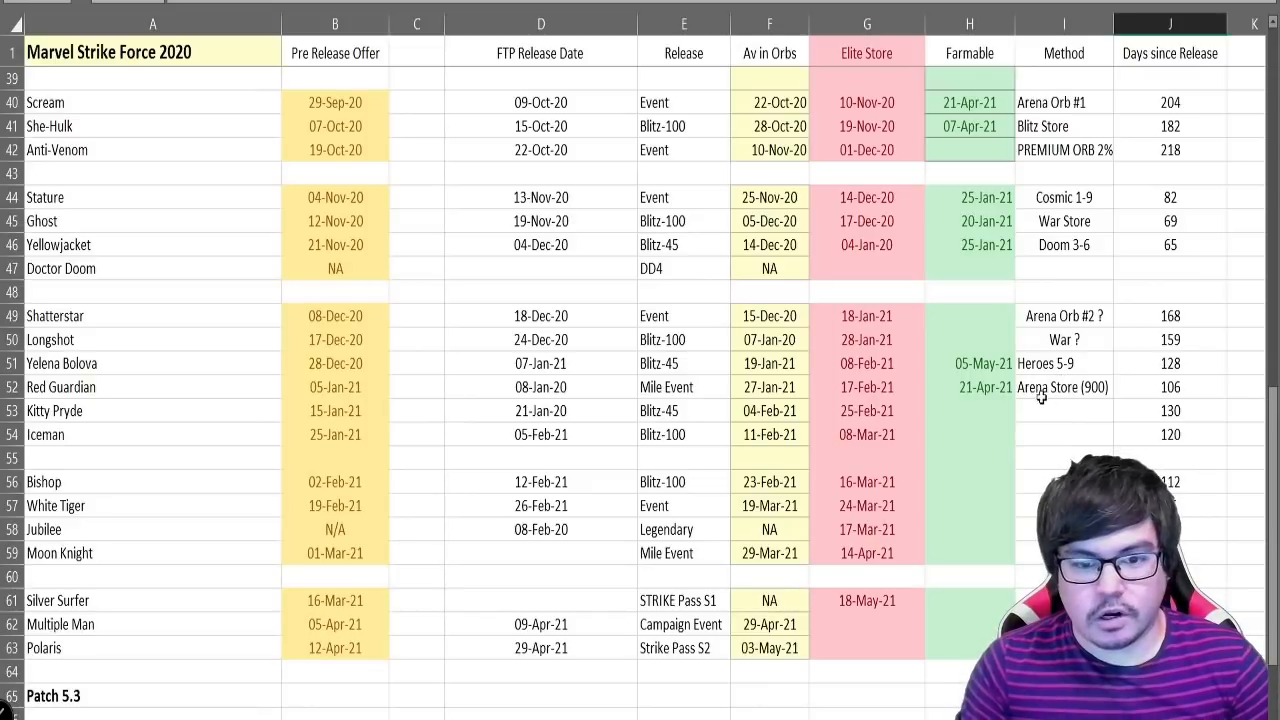
left_click(1170, 340)
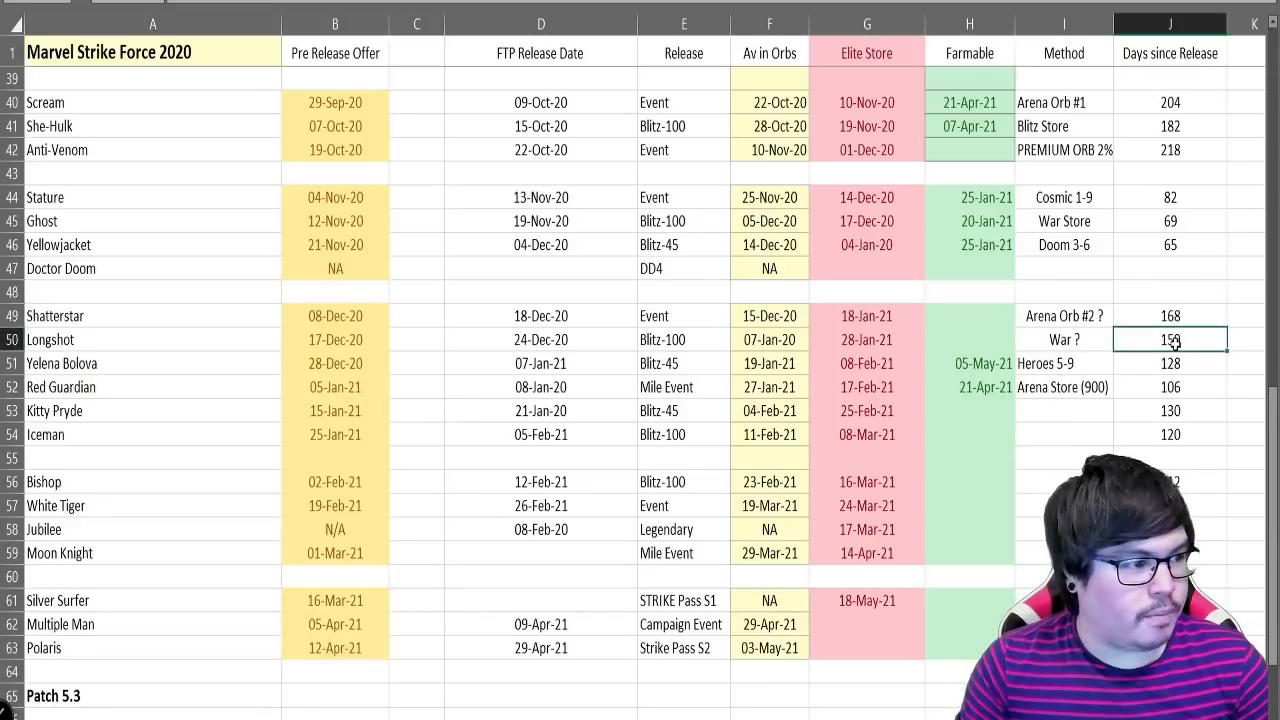
scroll("down", 3)
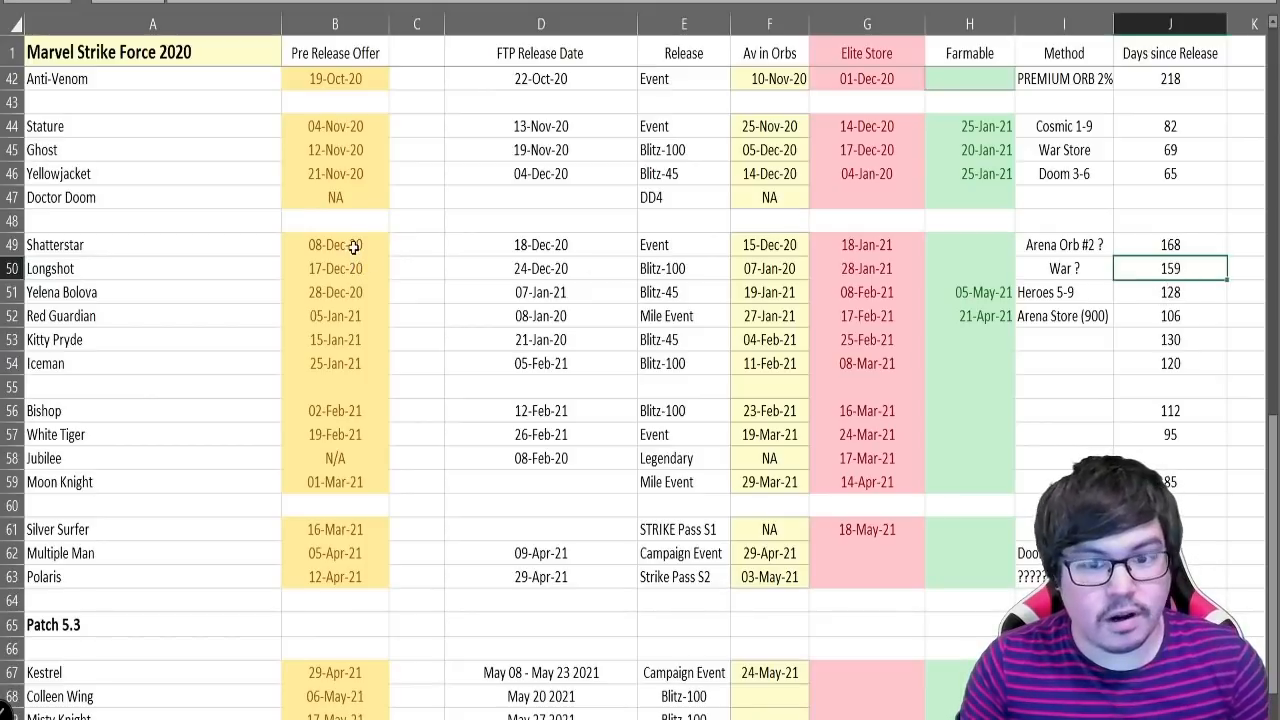
left_click(336, 244)
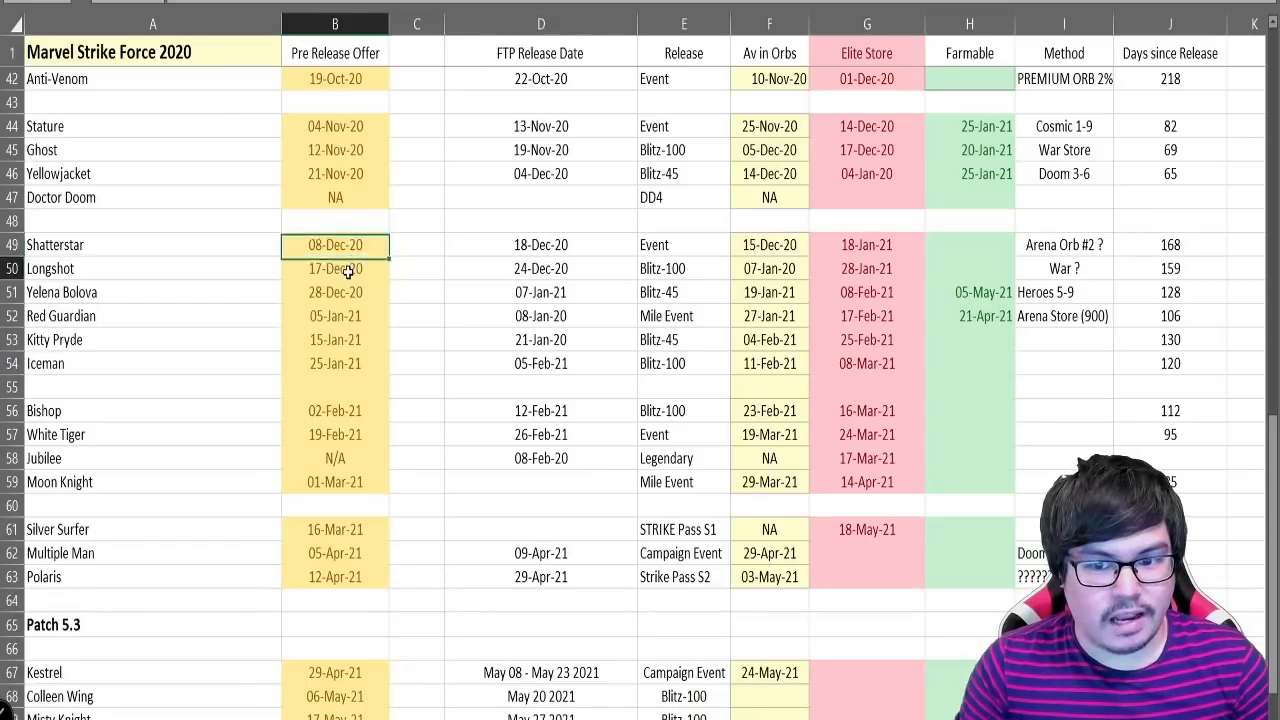
left_click(336, 268)
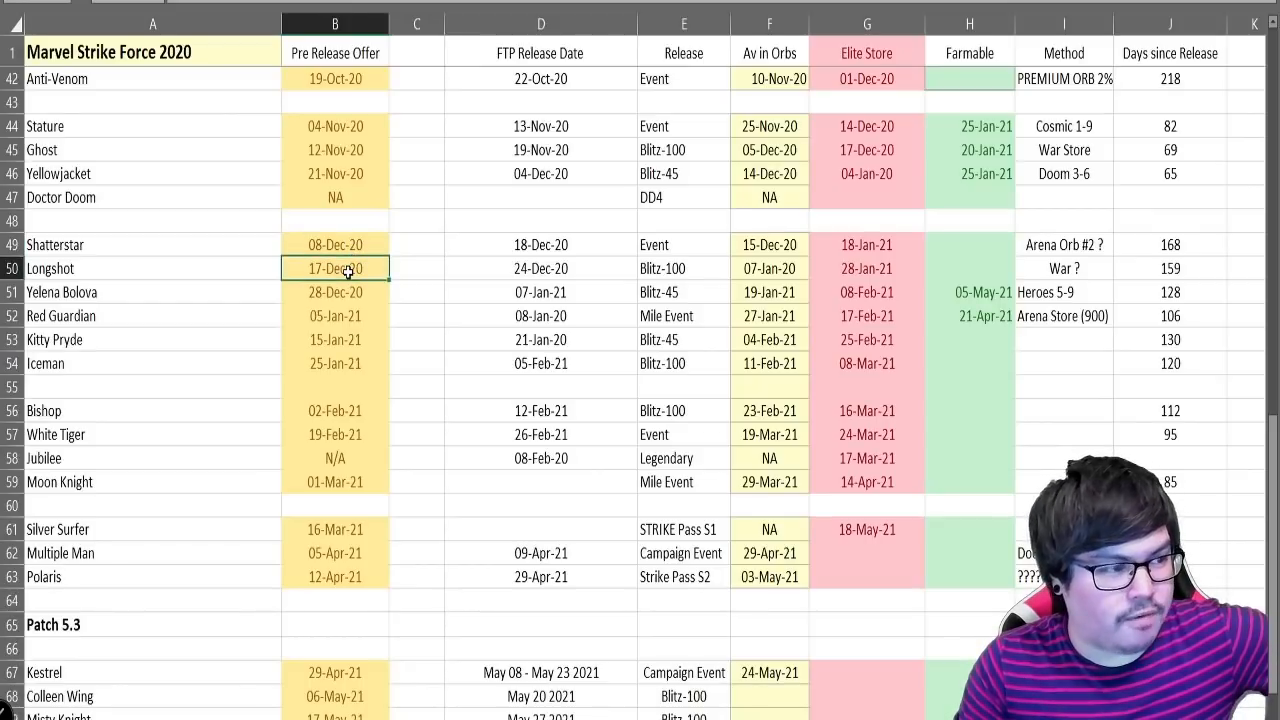
left_click(1170, 268)
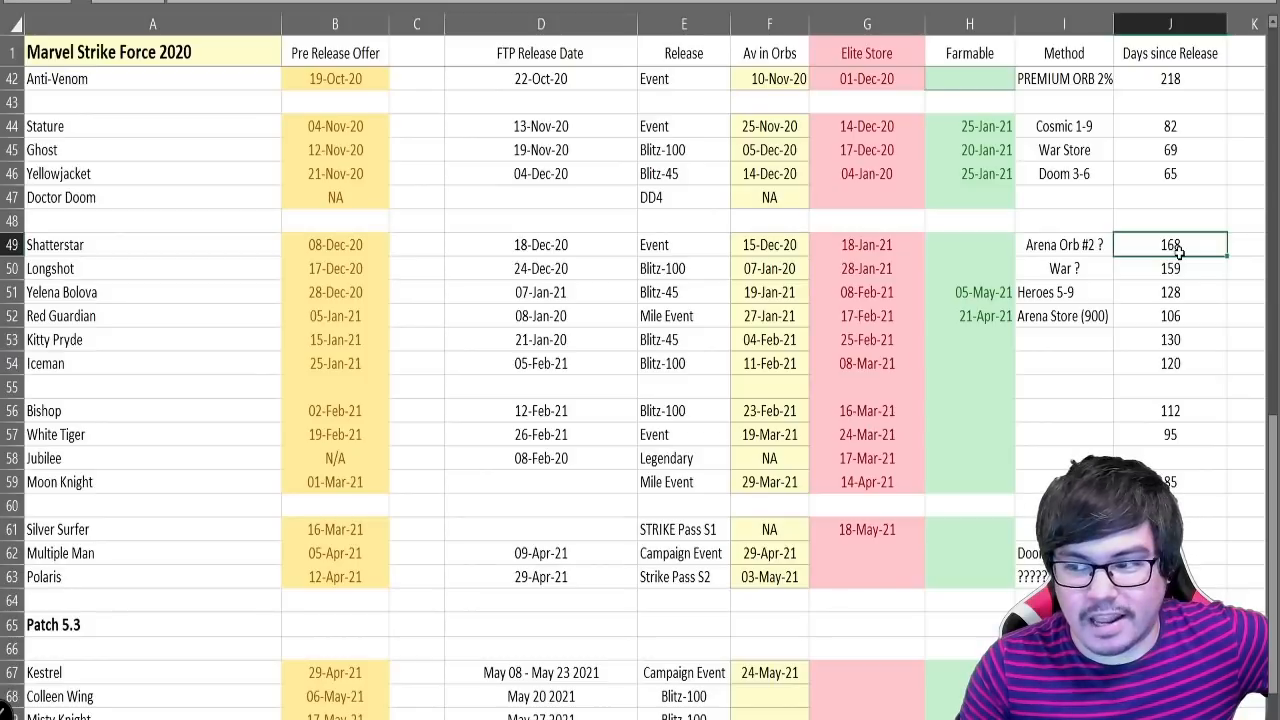
scroll("down", 3)
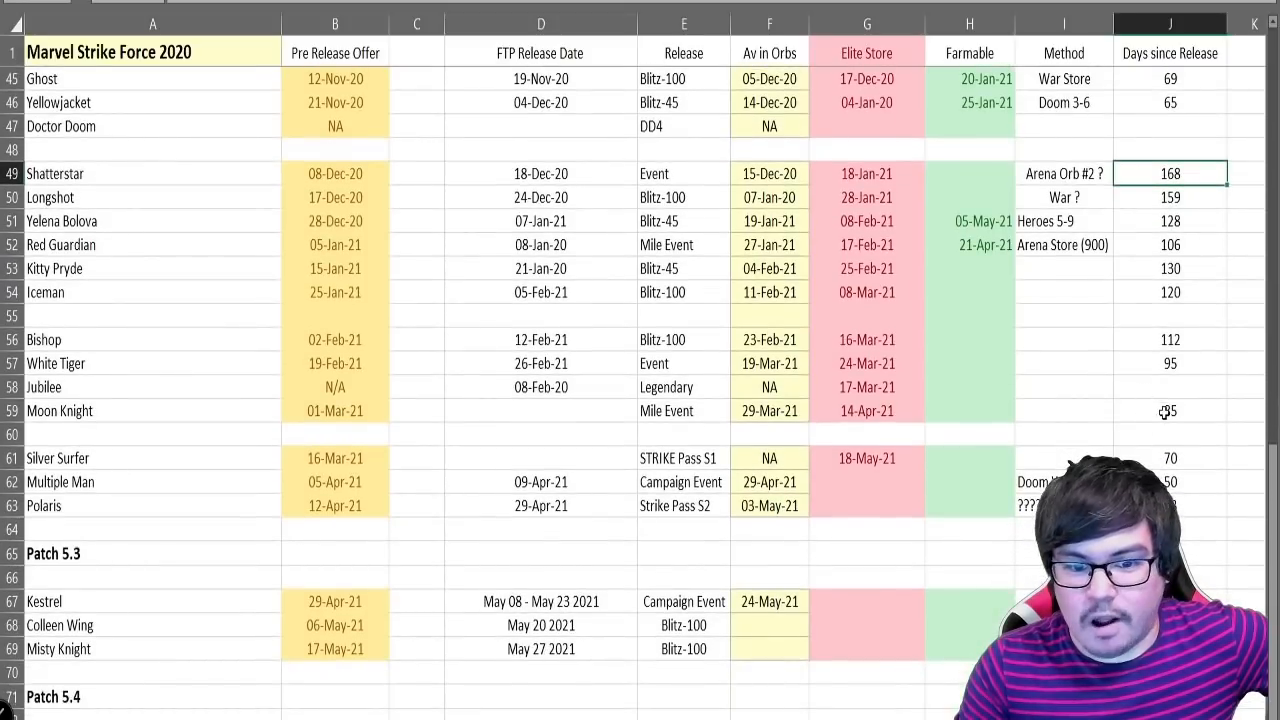
left_click(1170, 482)
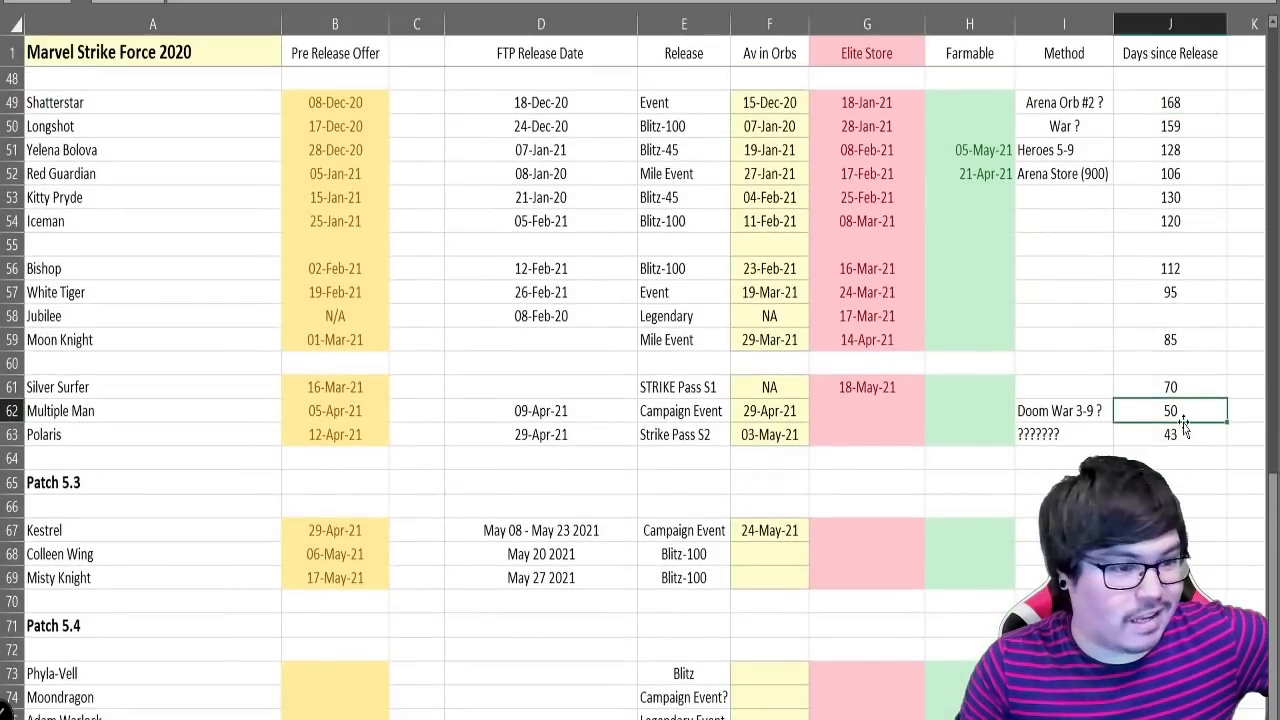
left_click(1168, 458)
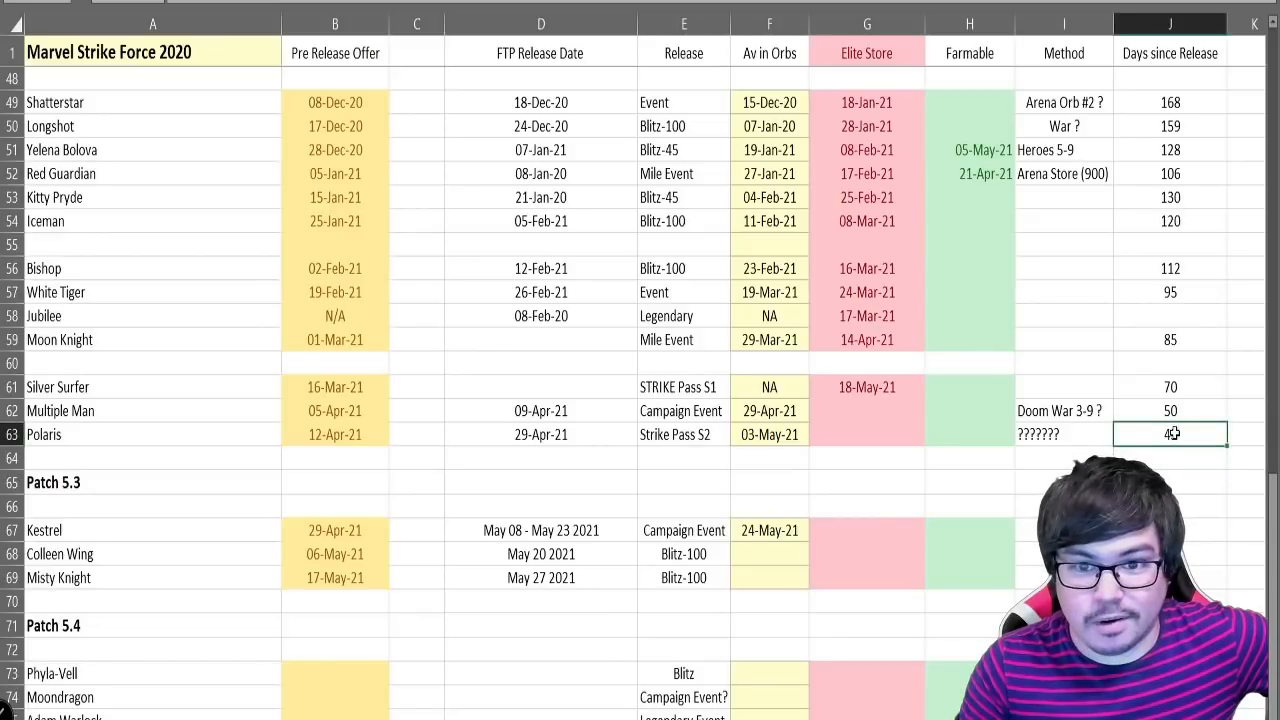
left_click(768, 434)
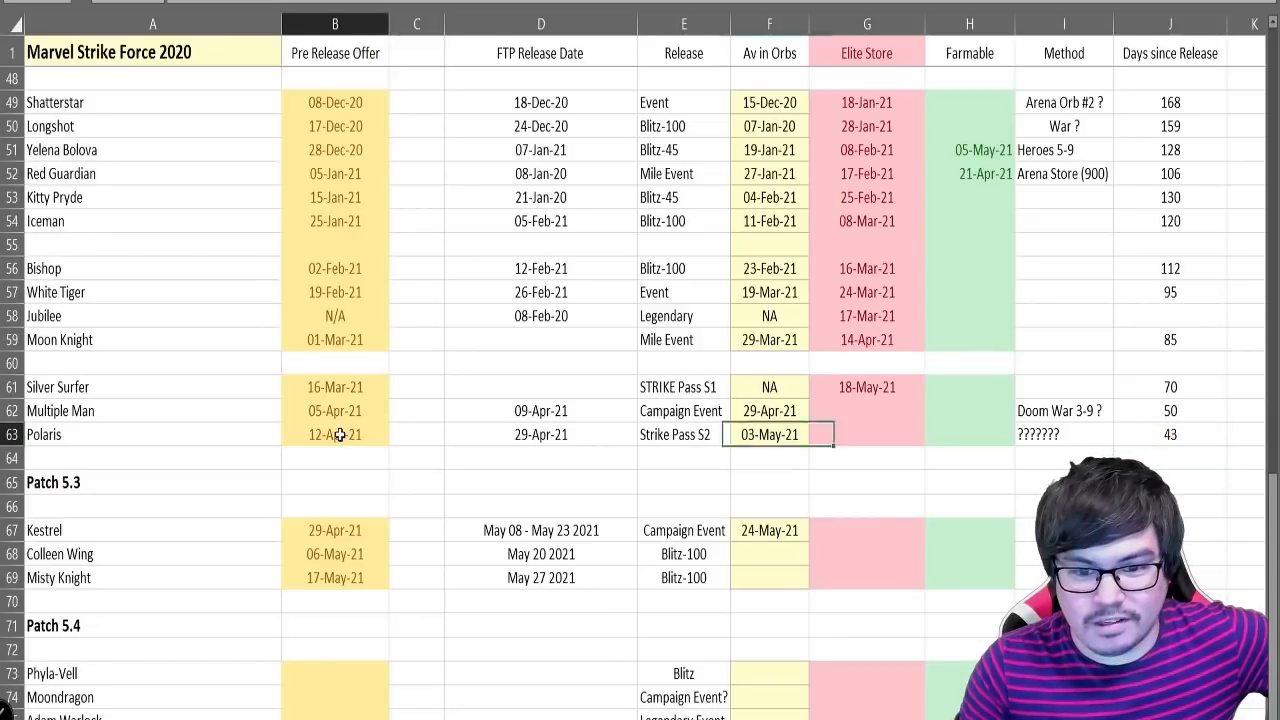
left_click(336, 434)
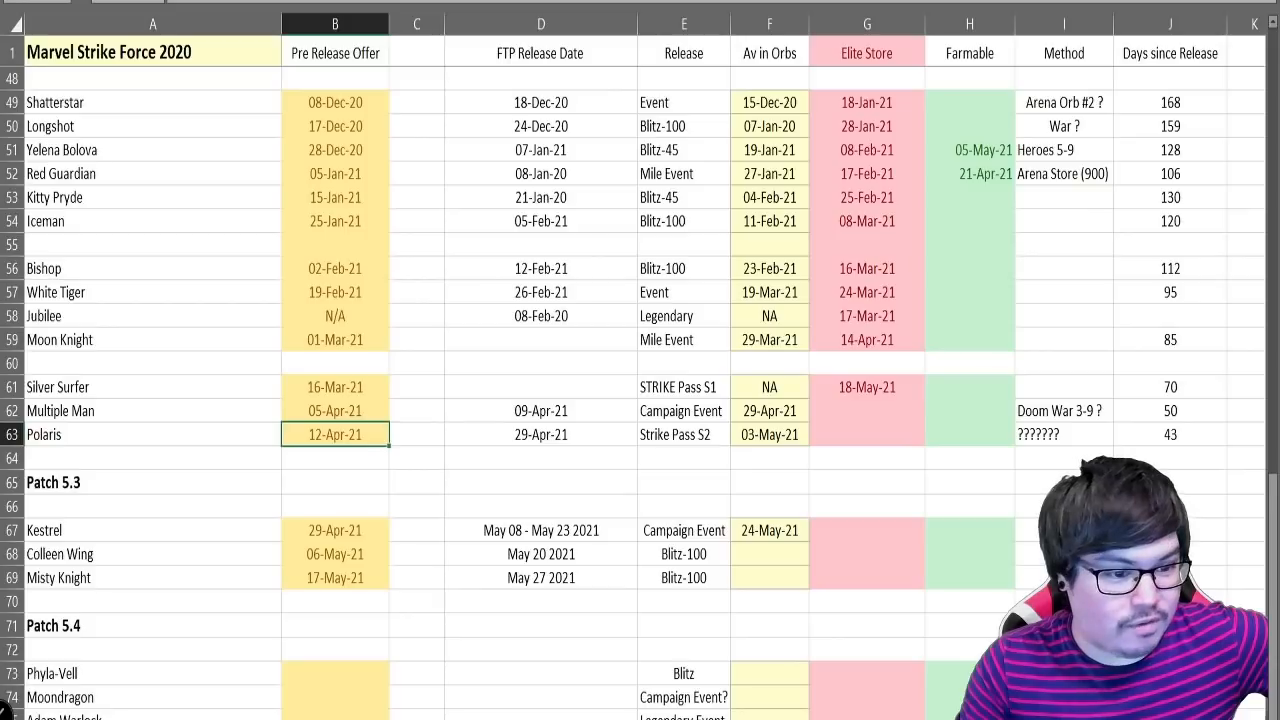
left_click(1170, 434)
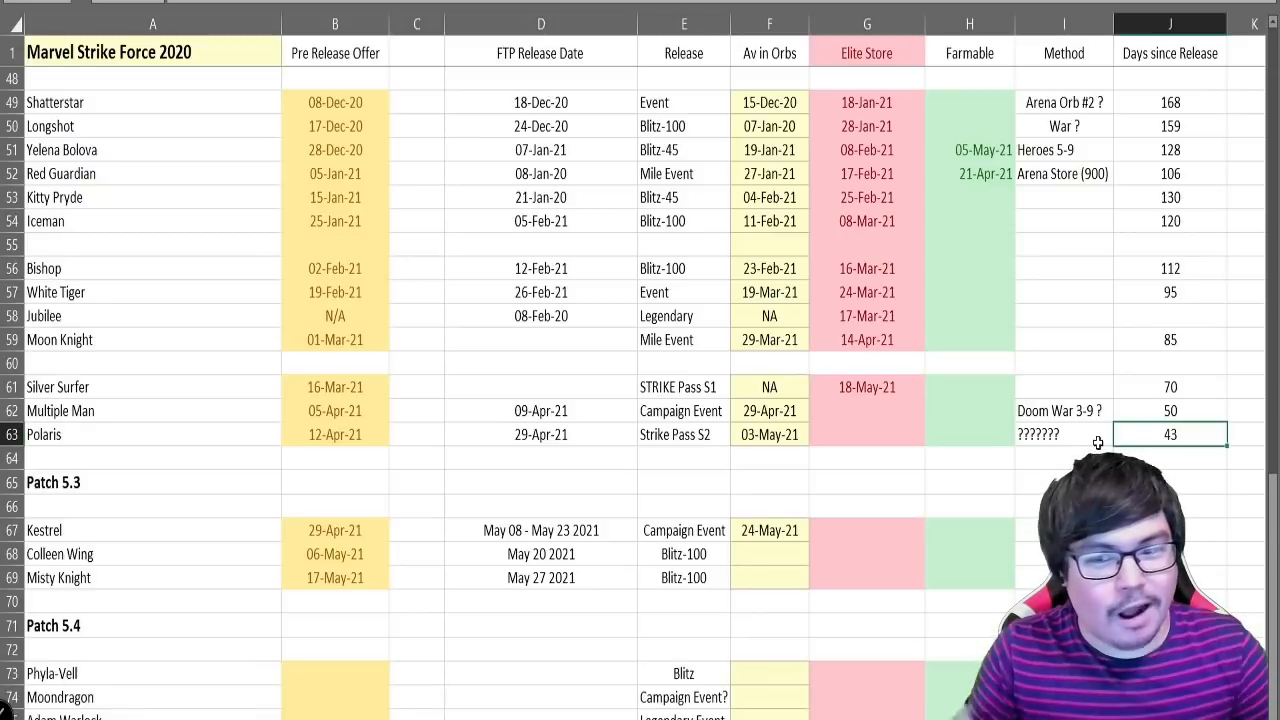
left_click(768, 434)
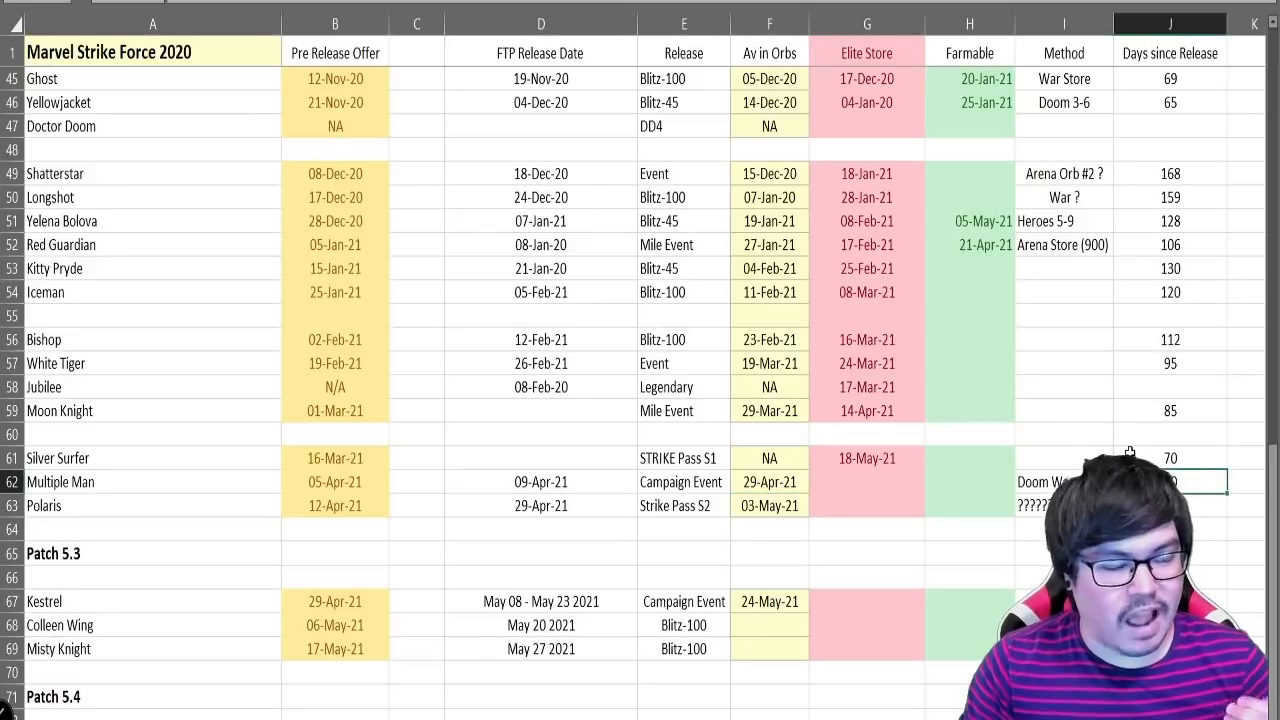
scroll("up", 3)
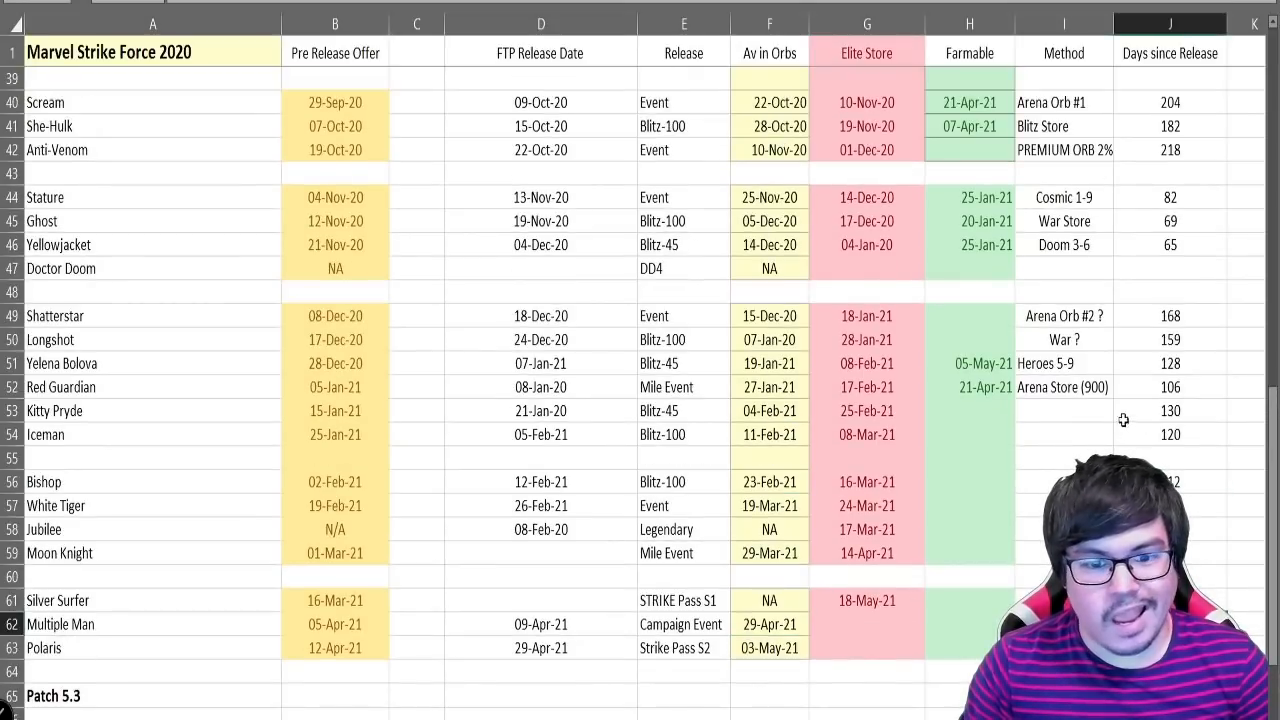
mouse_move(464, 314)
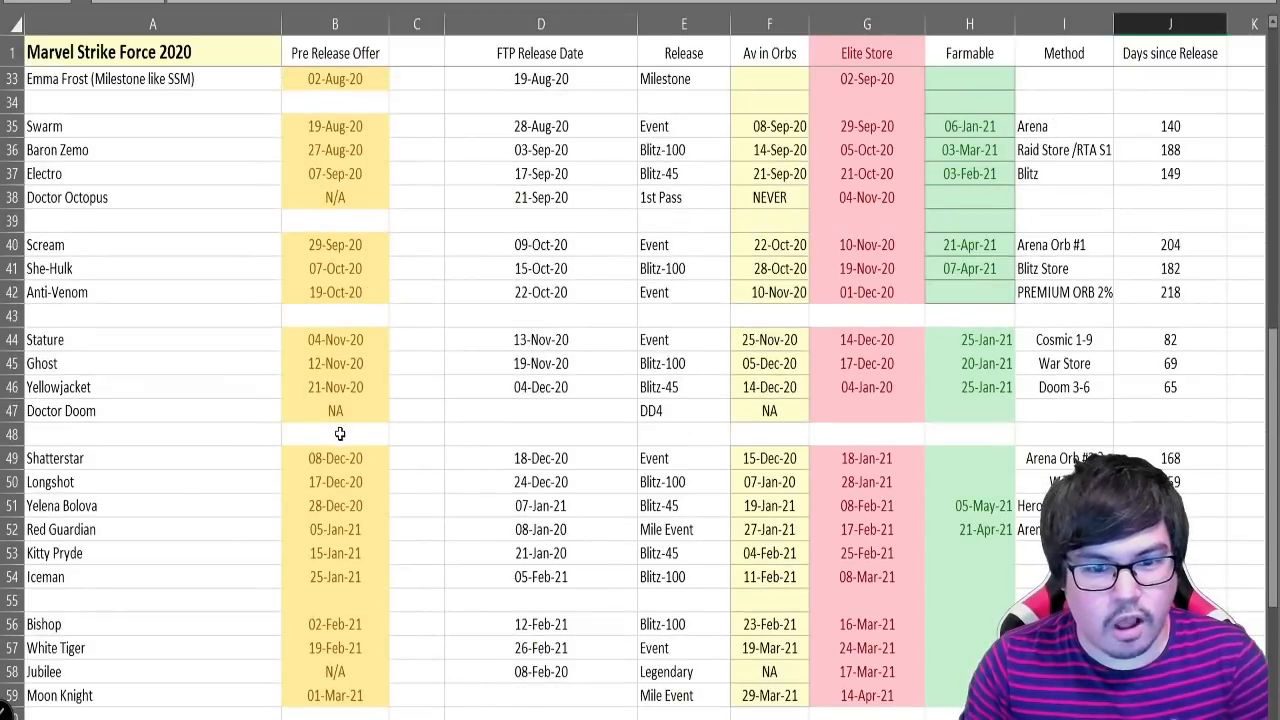
scroll("down", 3)
type("1")
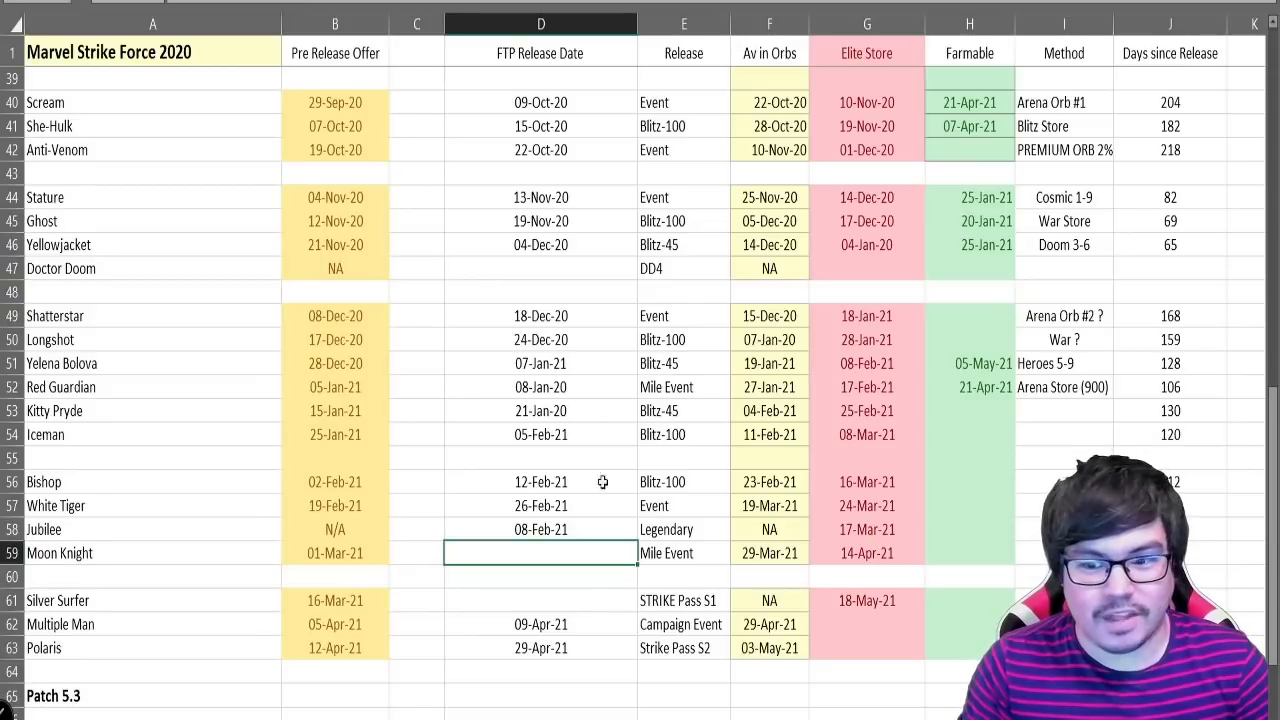
left_click(540, 528)
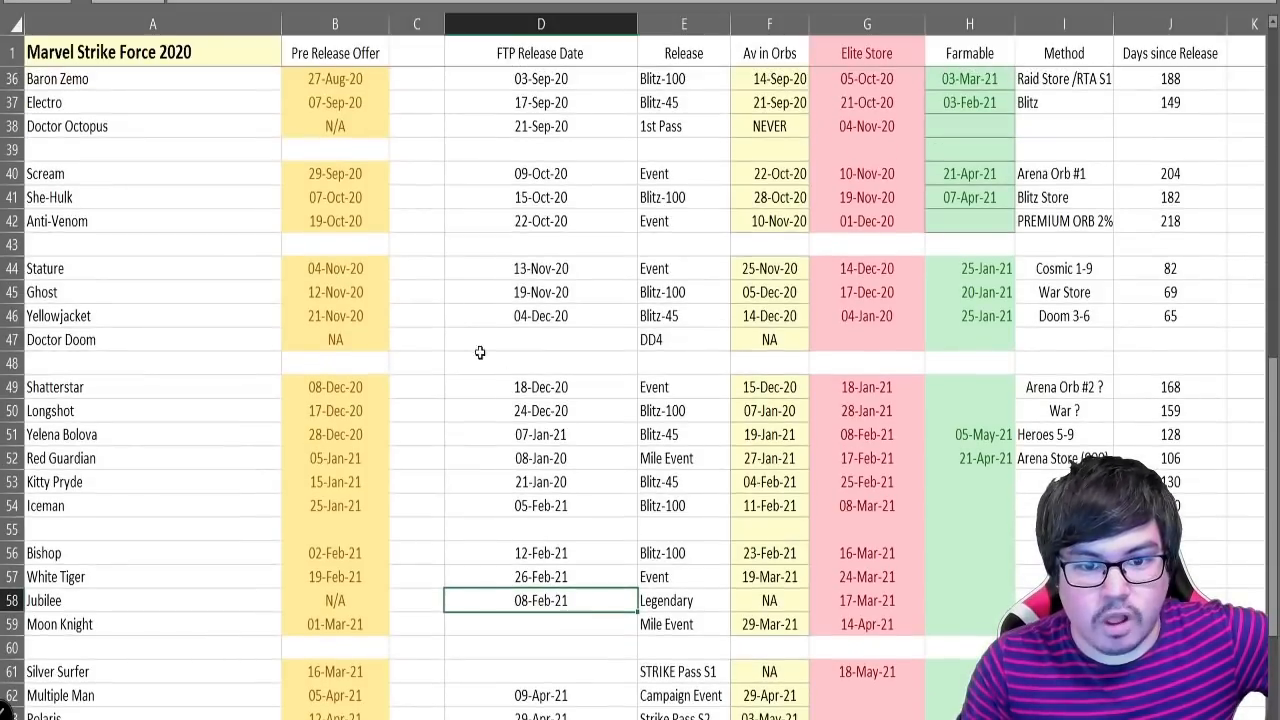
left_click(152, 268)
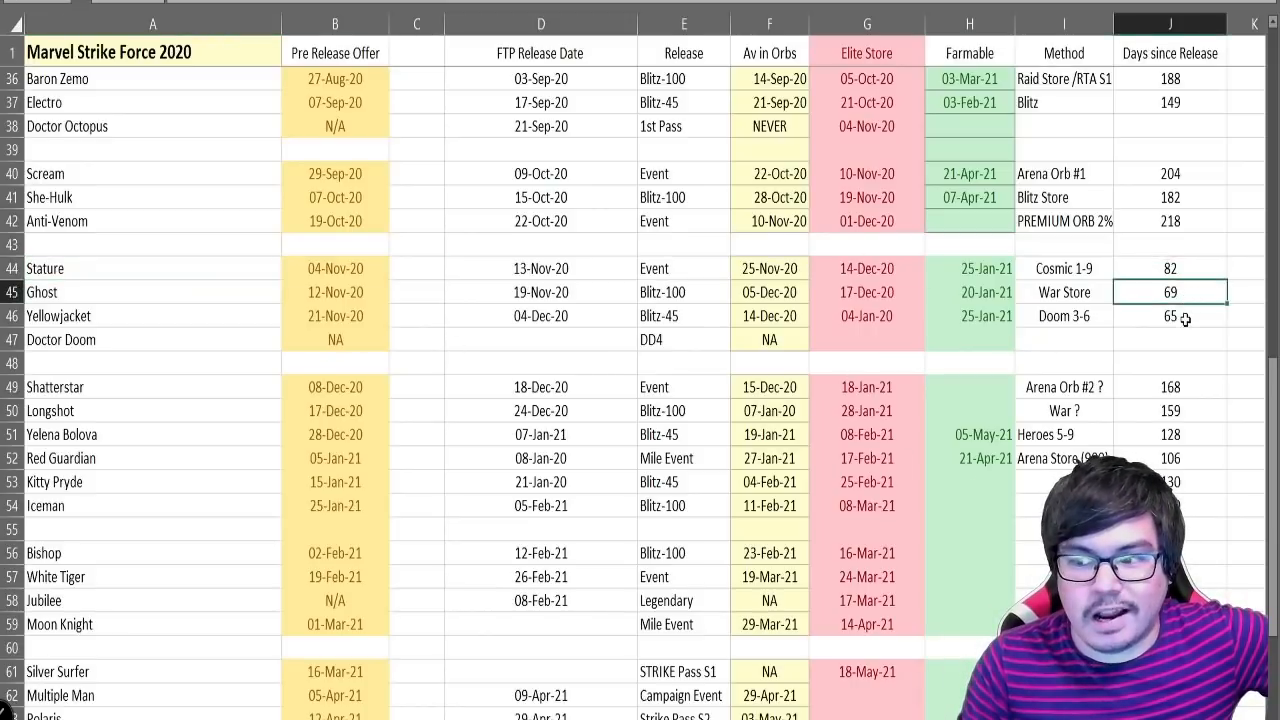
left_click(1170, 316)
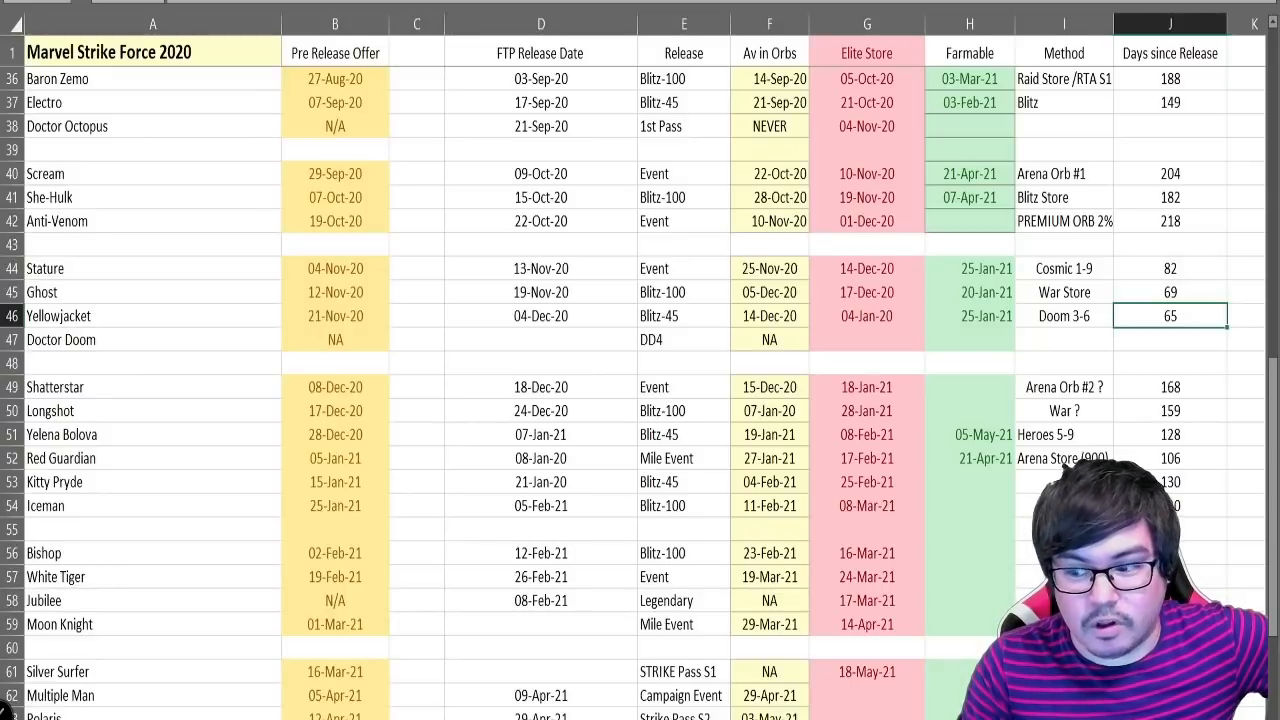
scroll("down", 3)
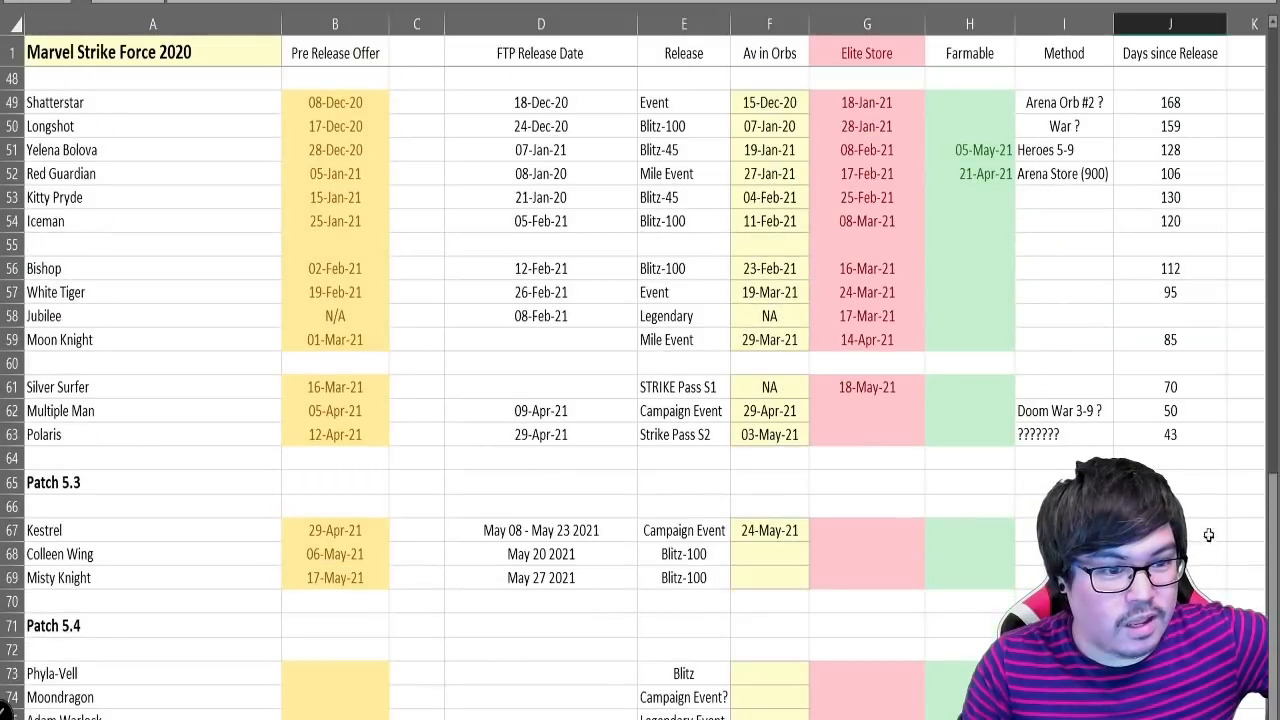
left_click(1170, 434)
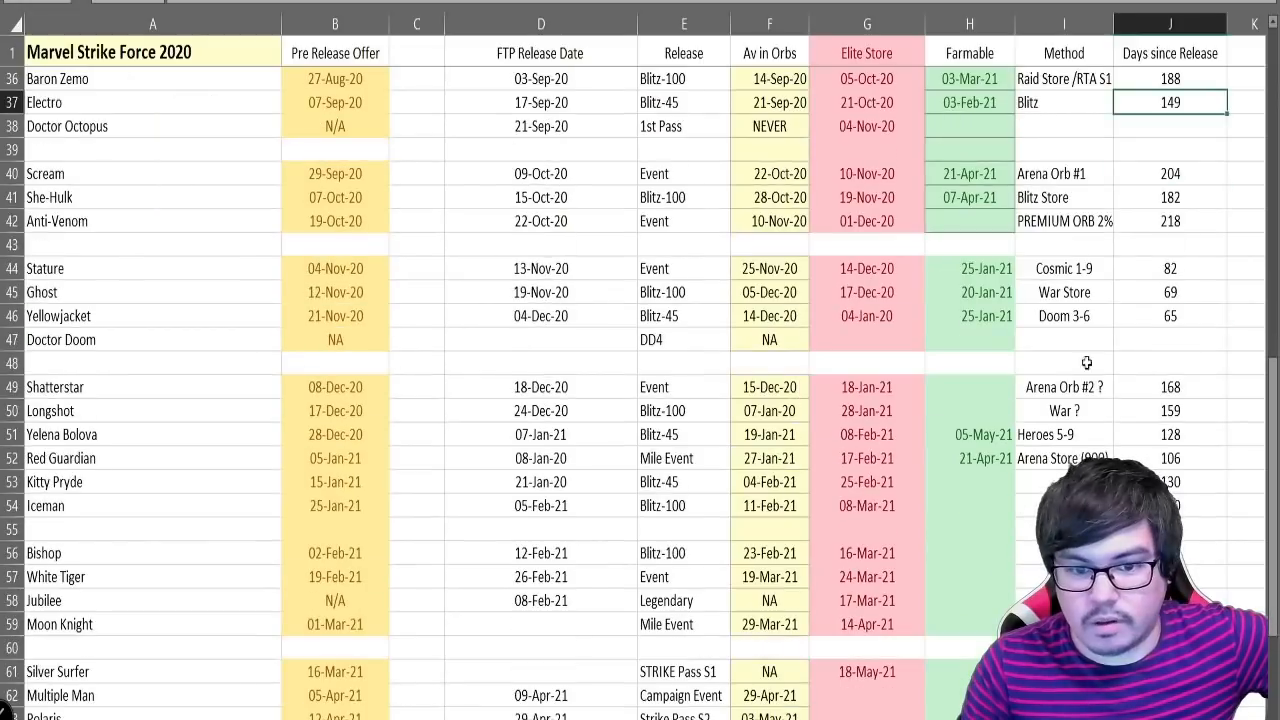
left_click(1170, 292)
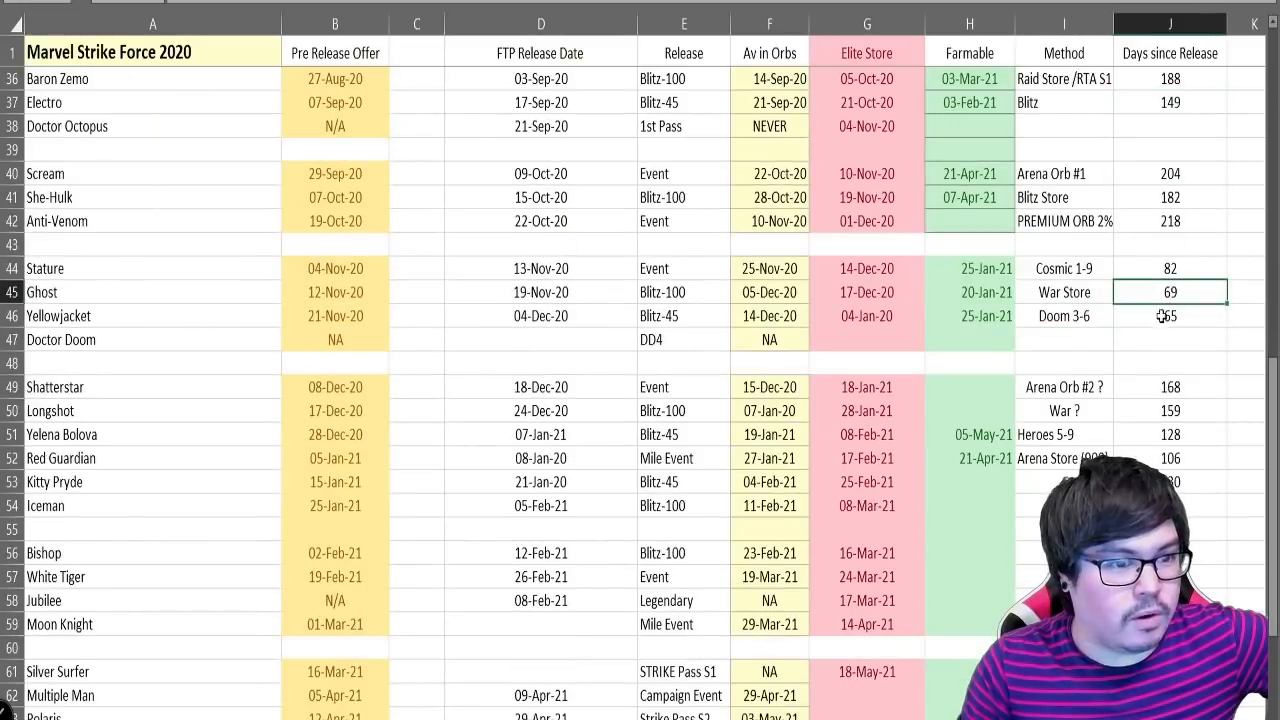
left_click(1064, 292)
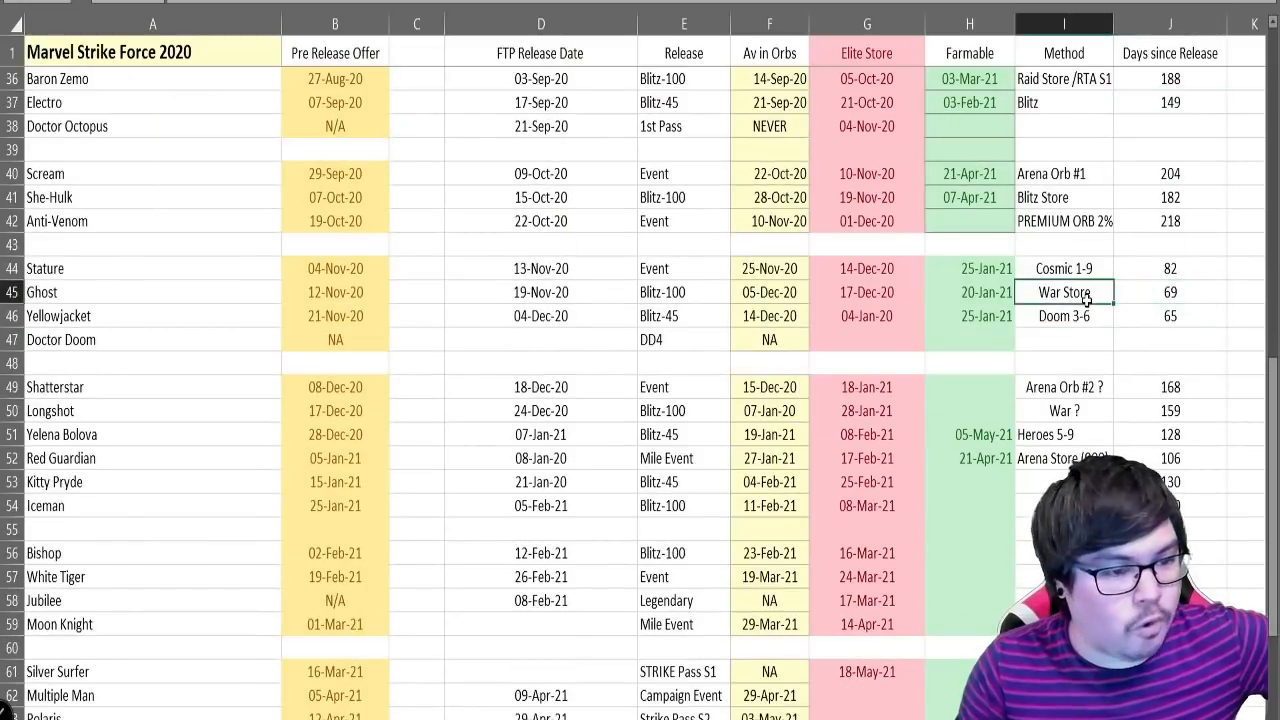
left_click(1064, 268)
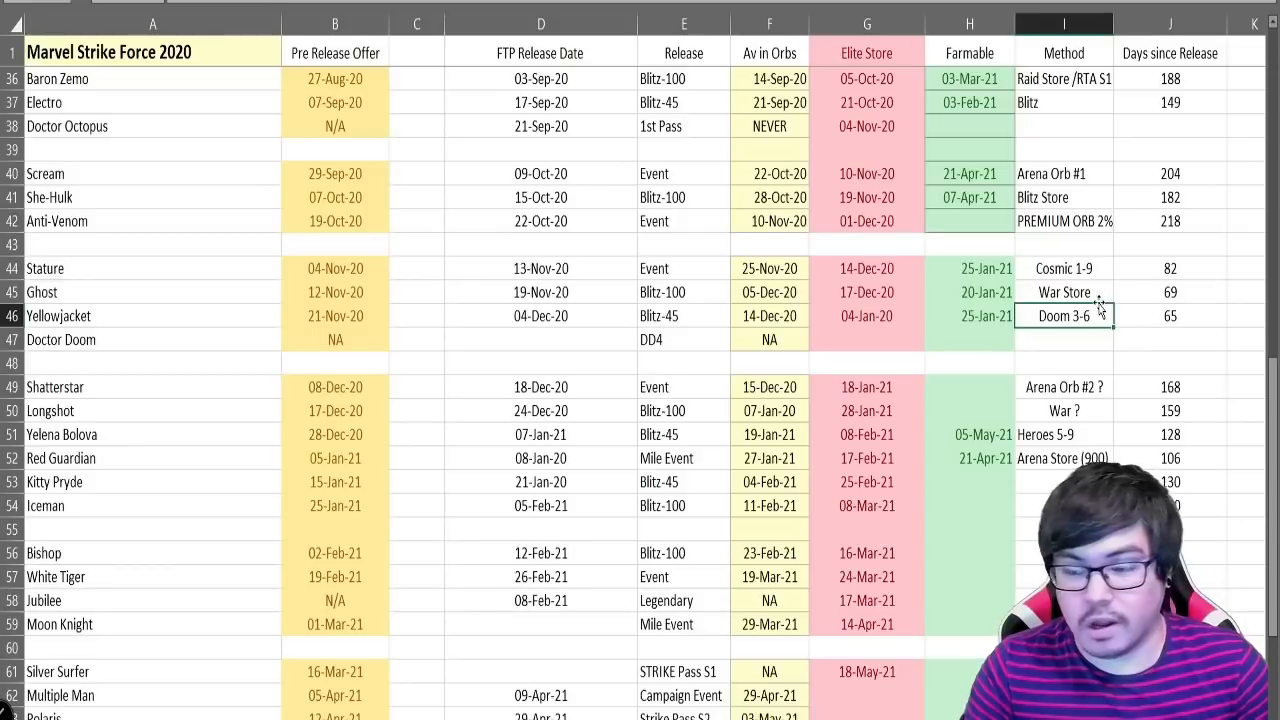
left_click(1064, 292)
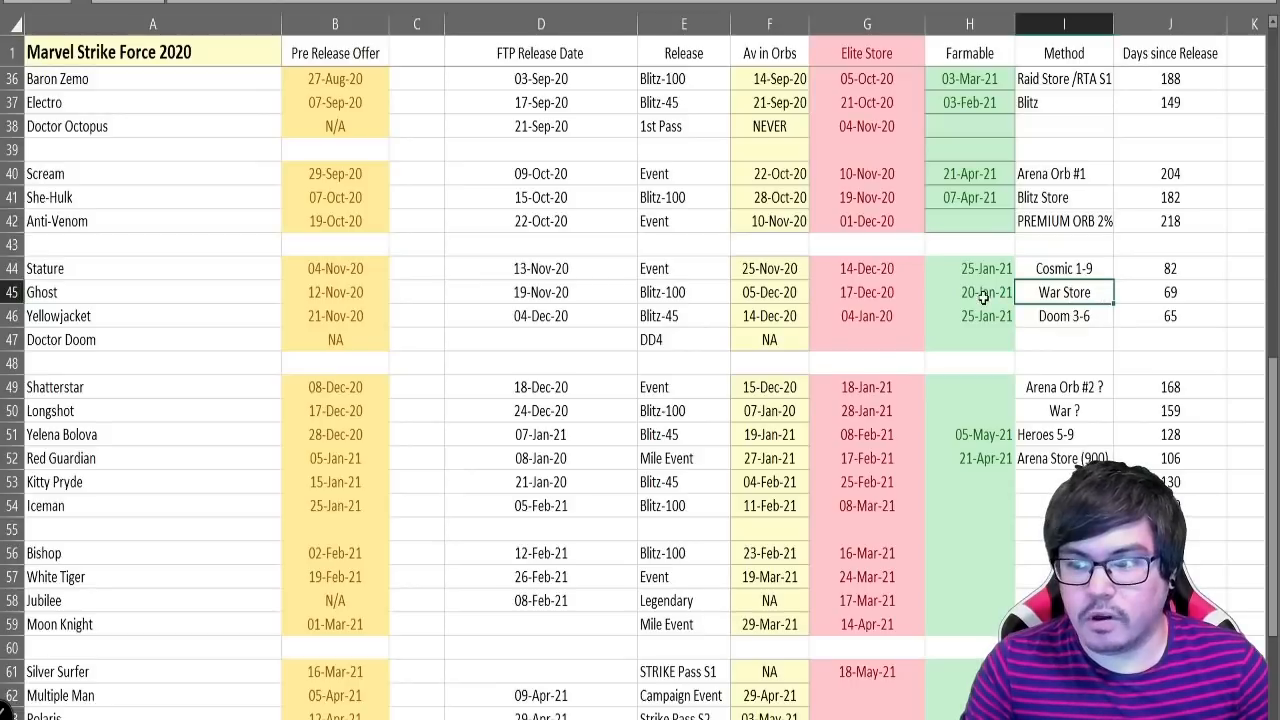
left_click(968, 292)
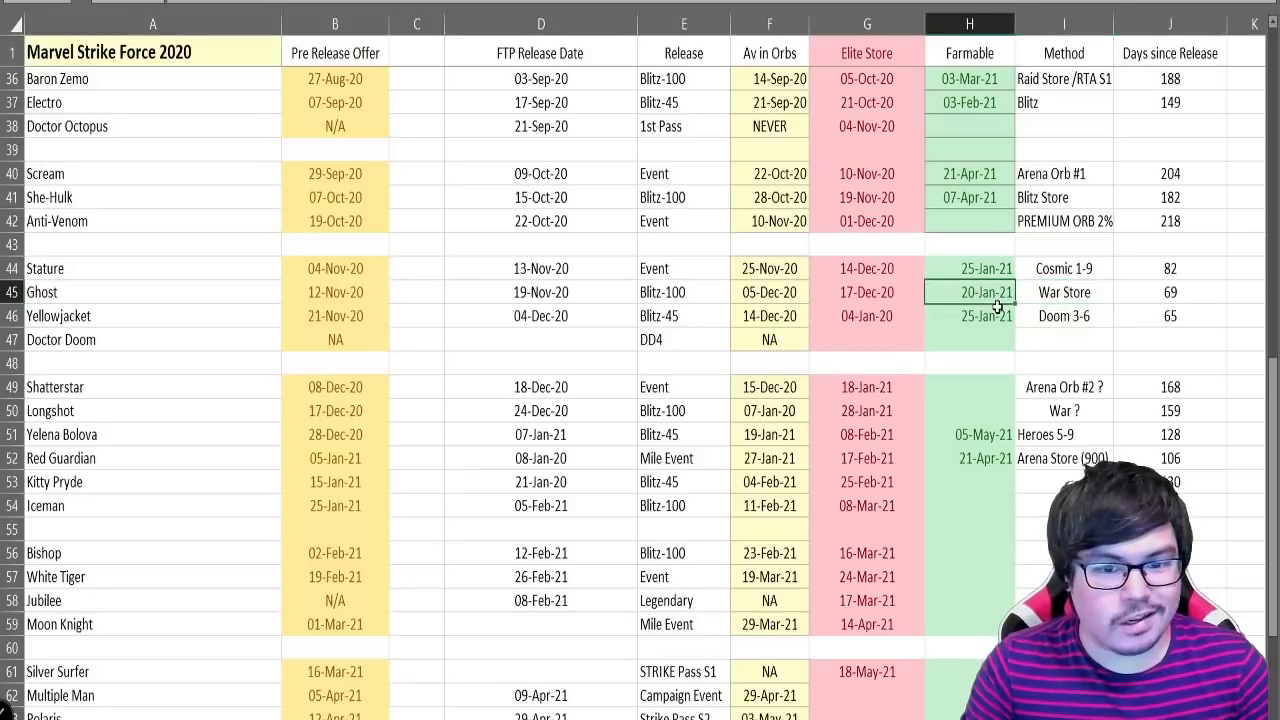
mouse_move(392, 424)
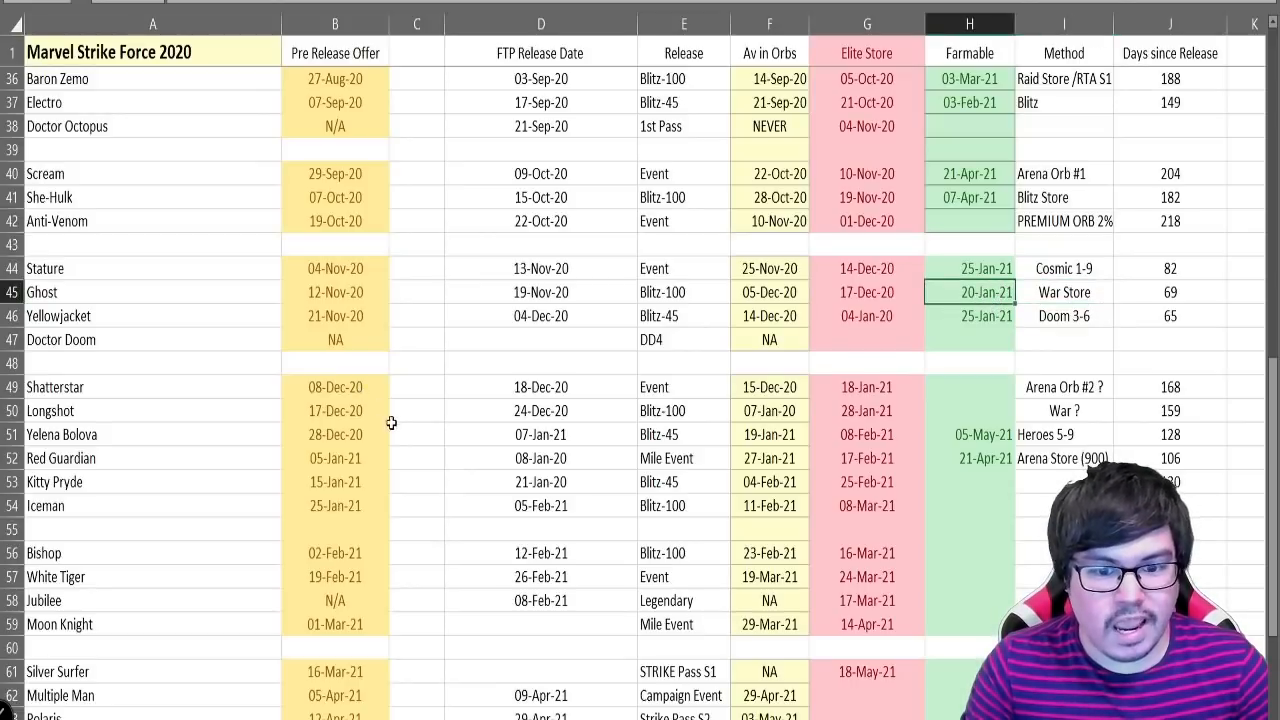
left_click(540, 600)
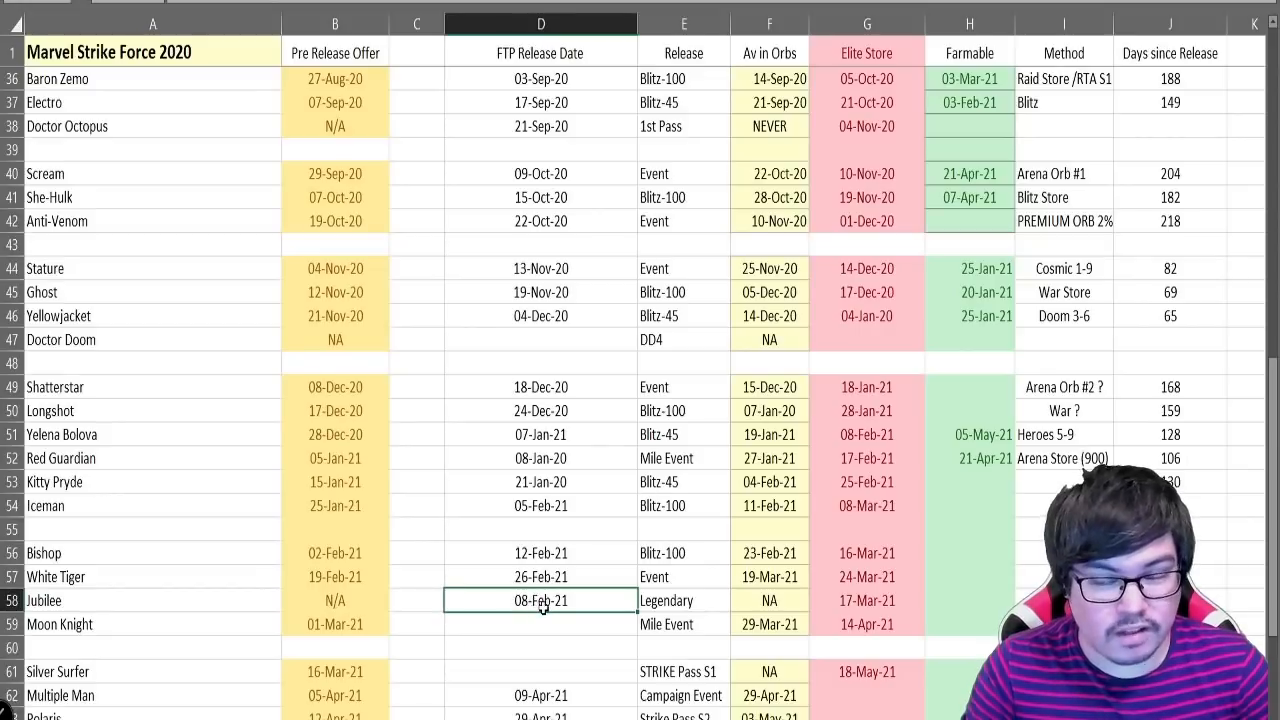
mouse_move(944, 356)
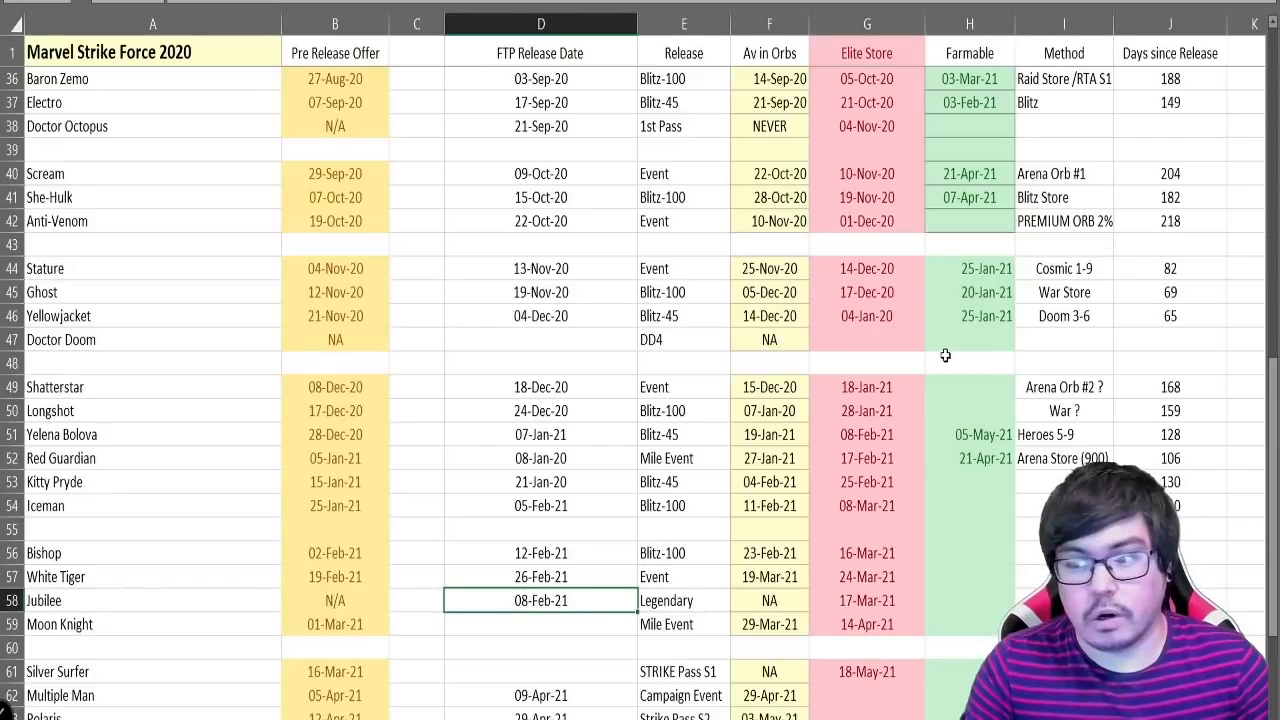
left_click(968, 292)
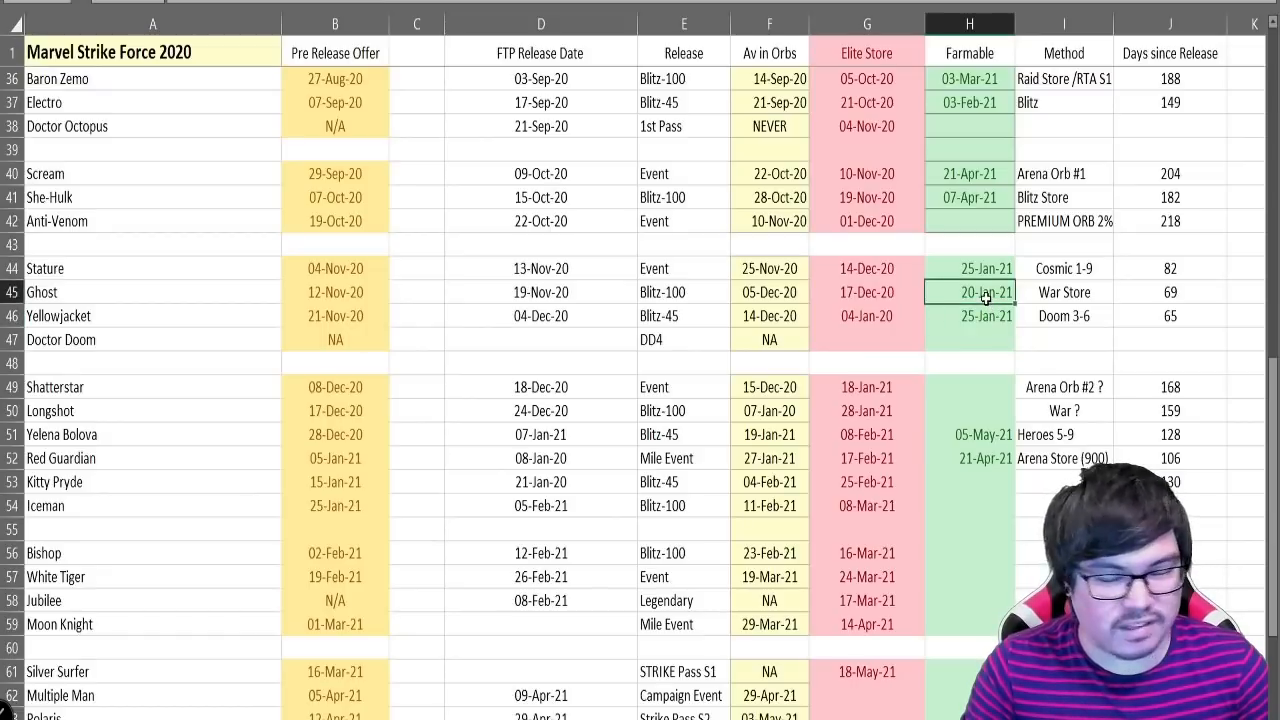
left_click(968, 316)
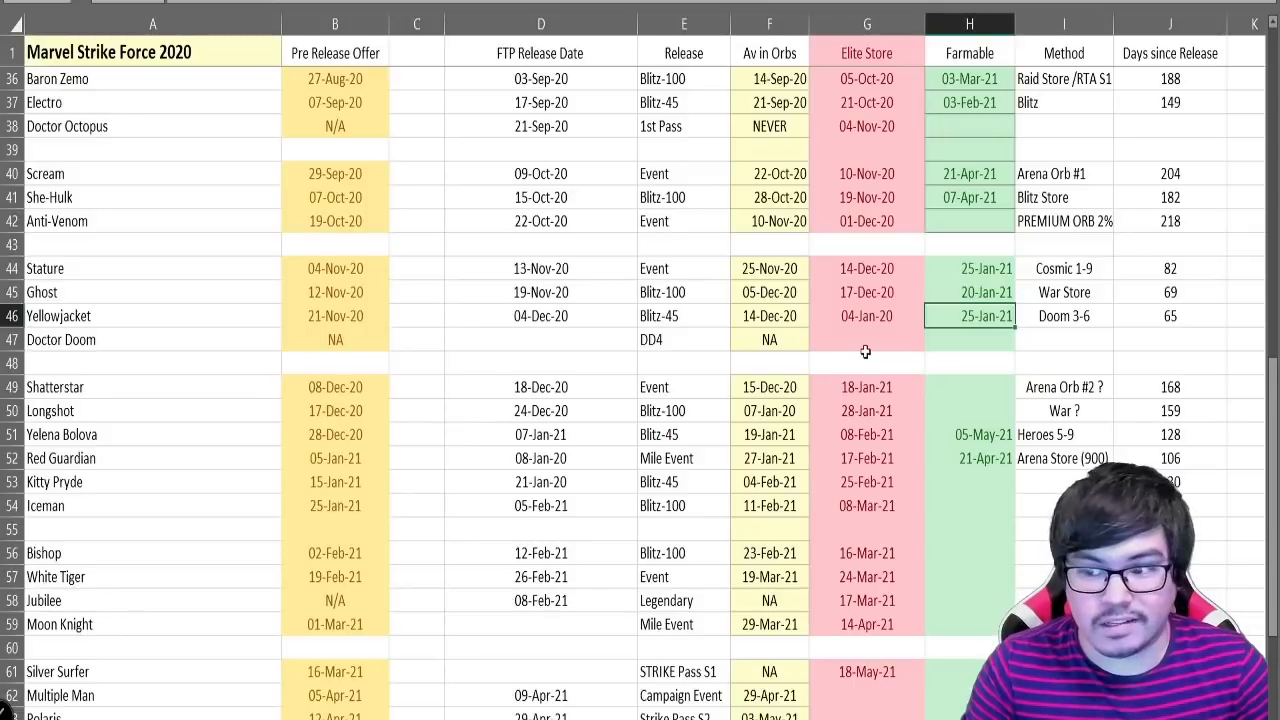
left_click(684, 316)
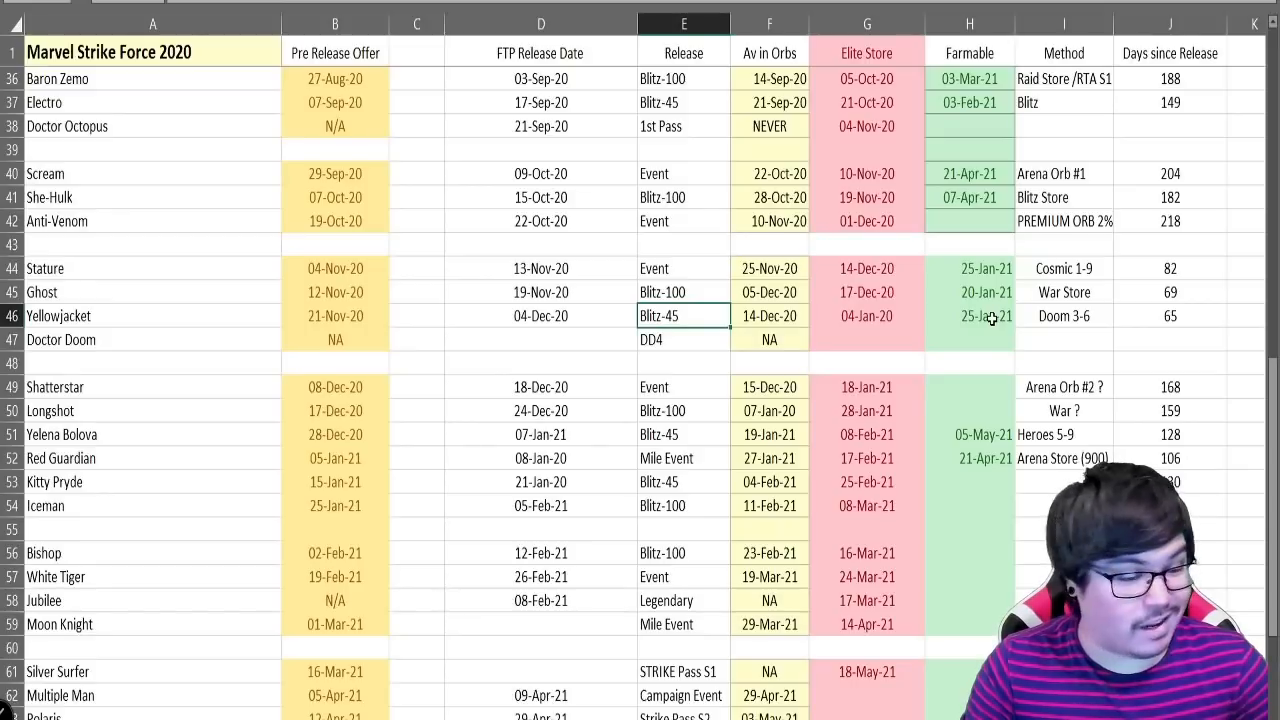
left_click(968, 316)
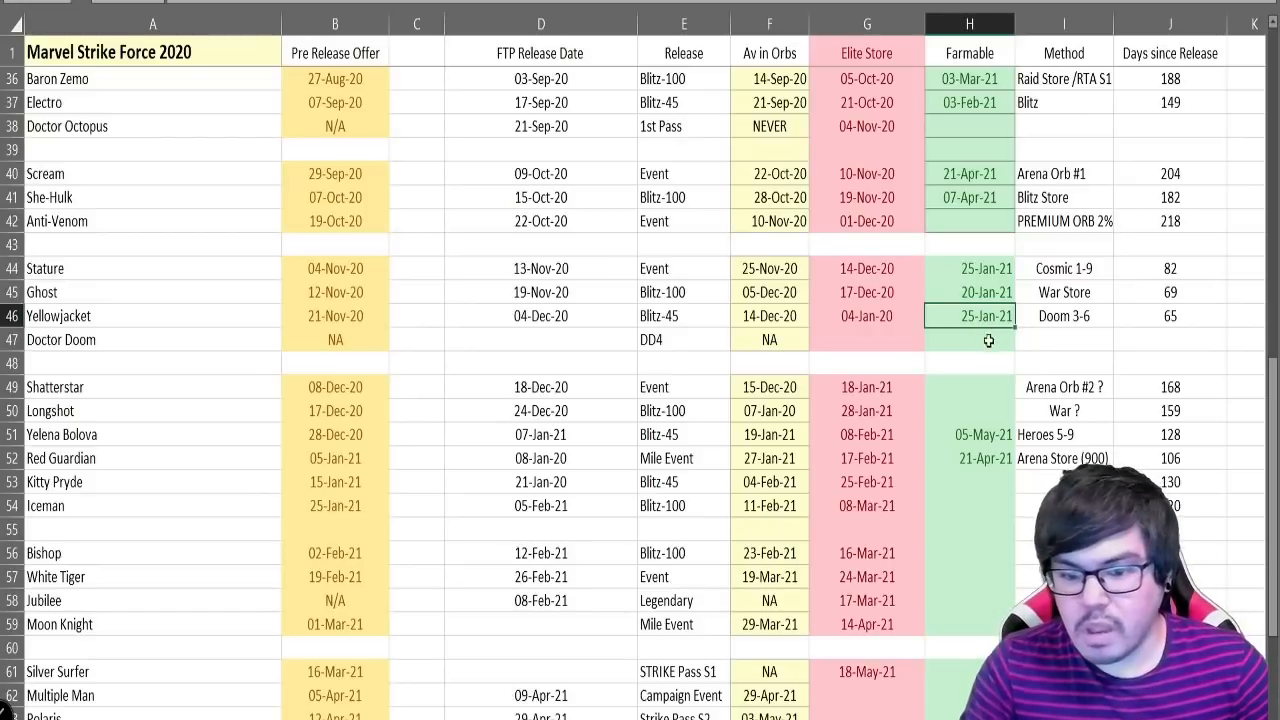
scroll("down", 3)
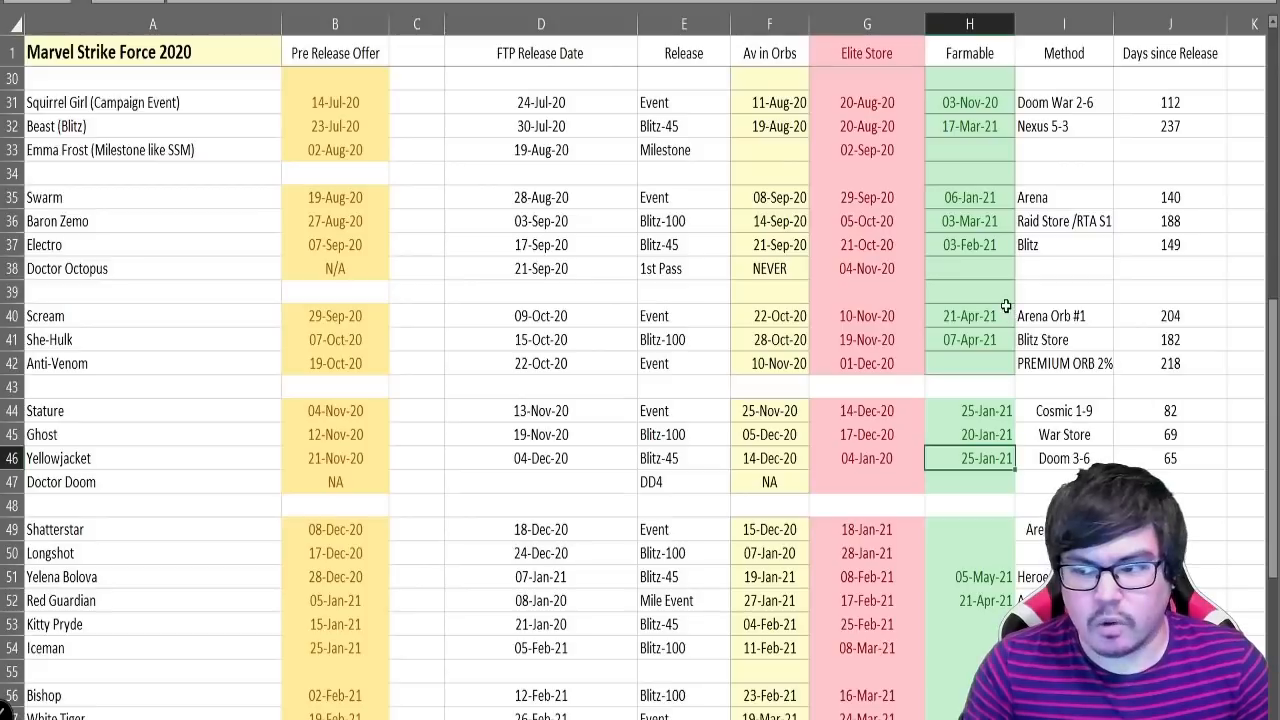
left_click(540, 268)
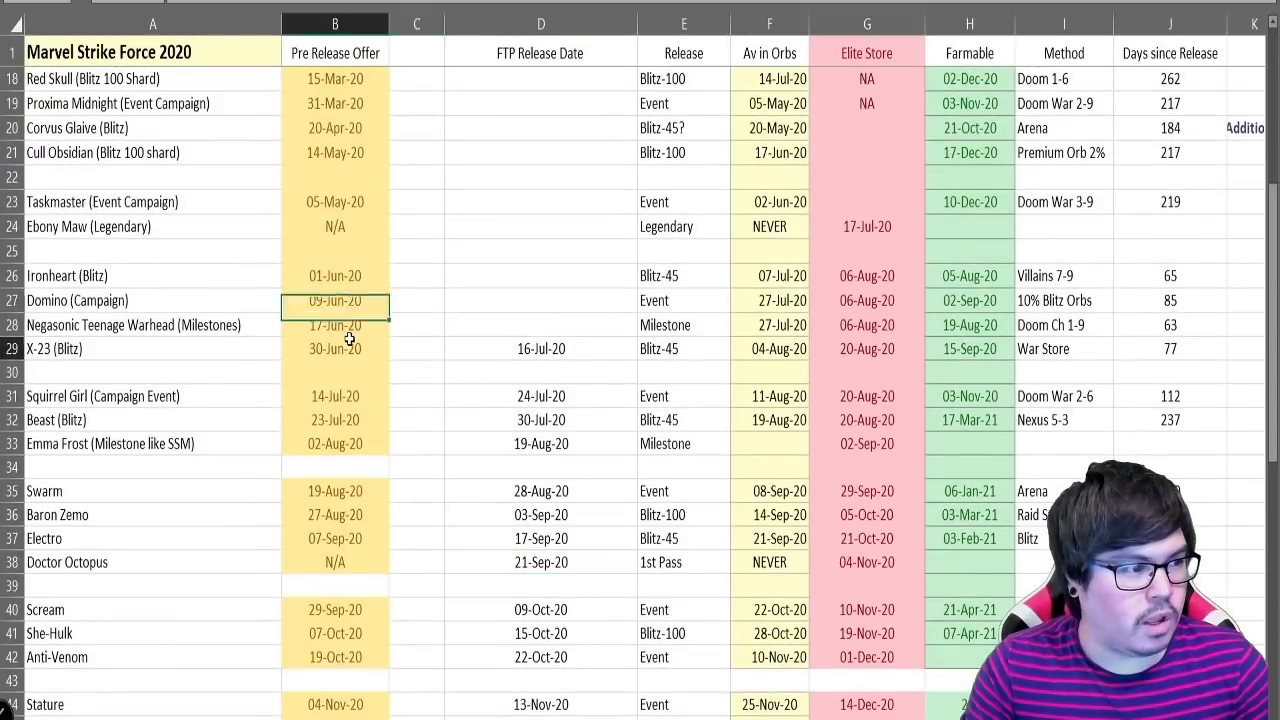
left_click(1170, 300)
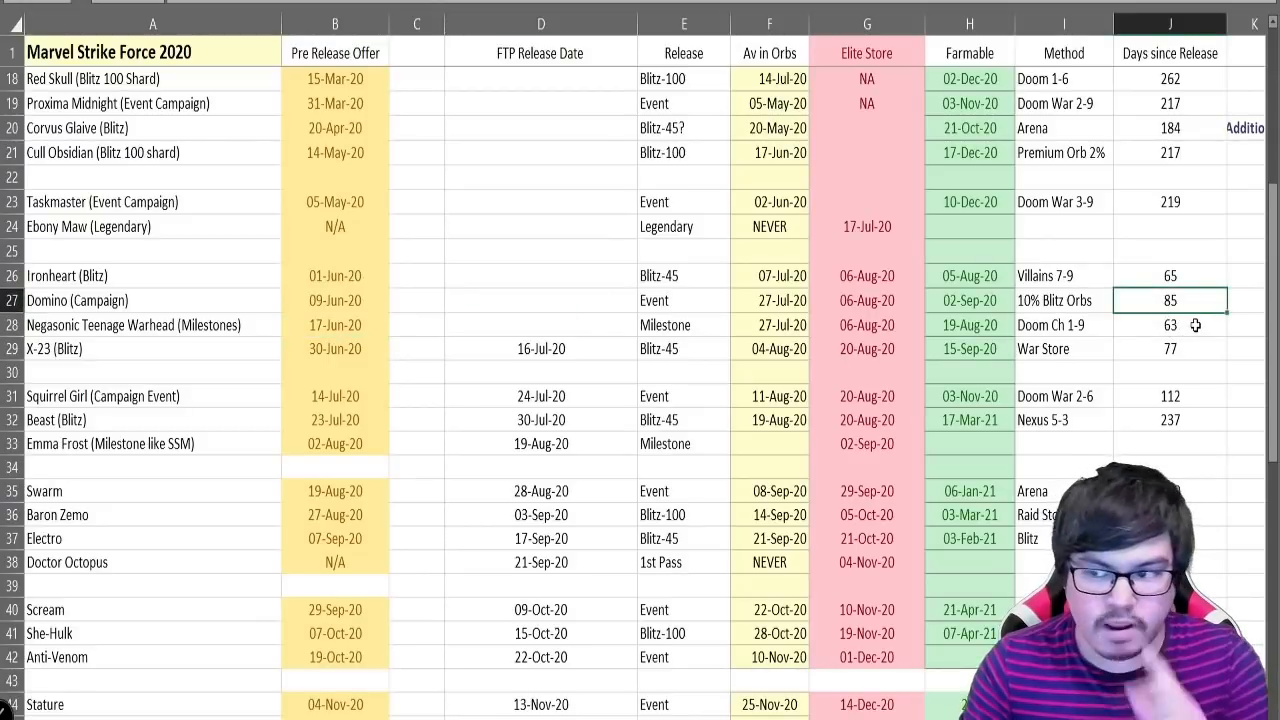
left_click(1170, 324)
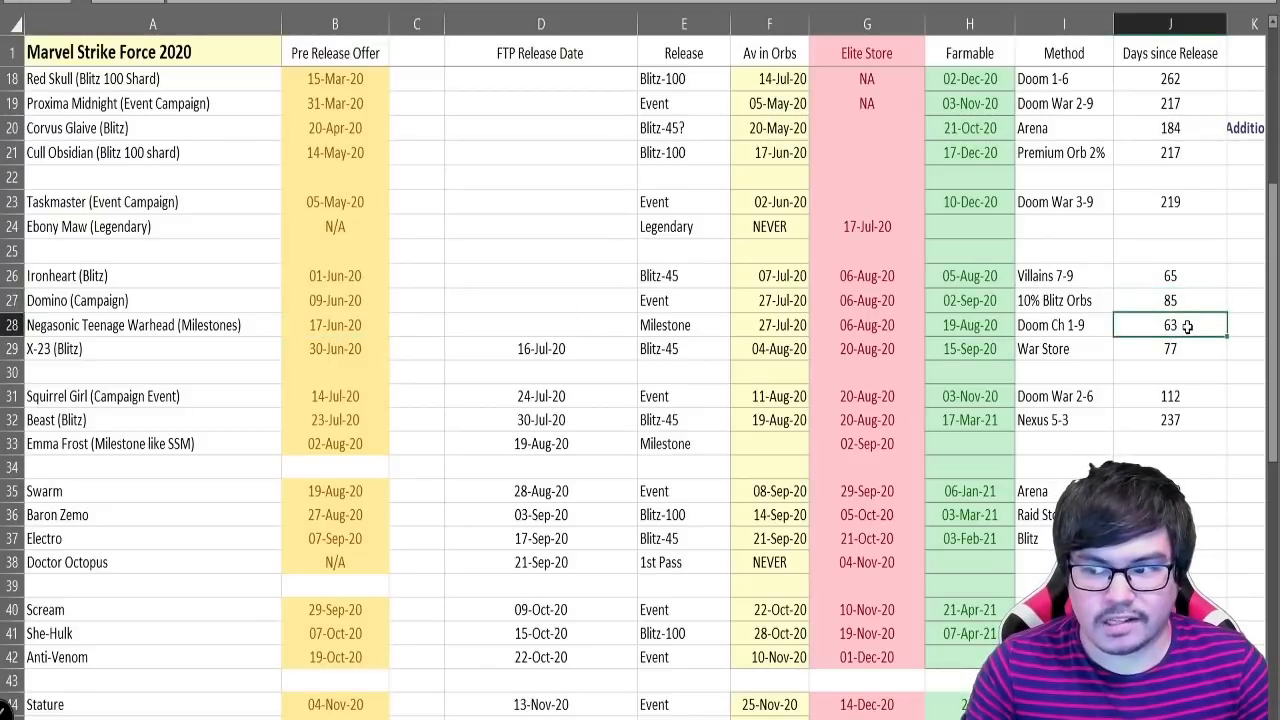
left_click(1170, 300)
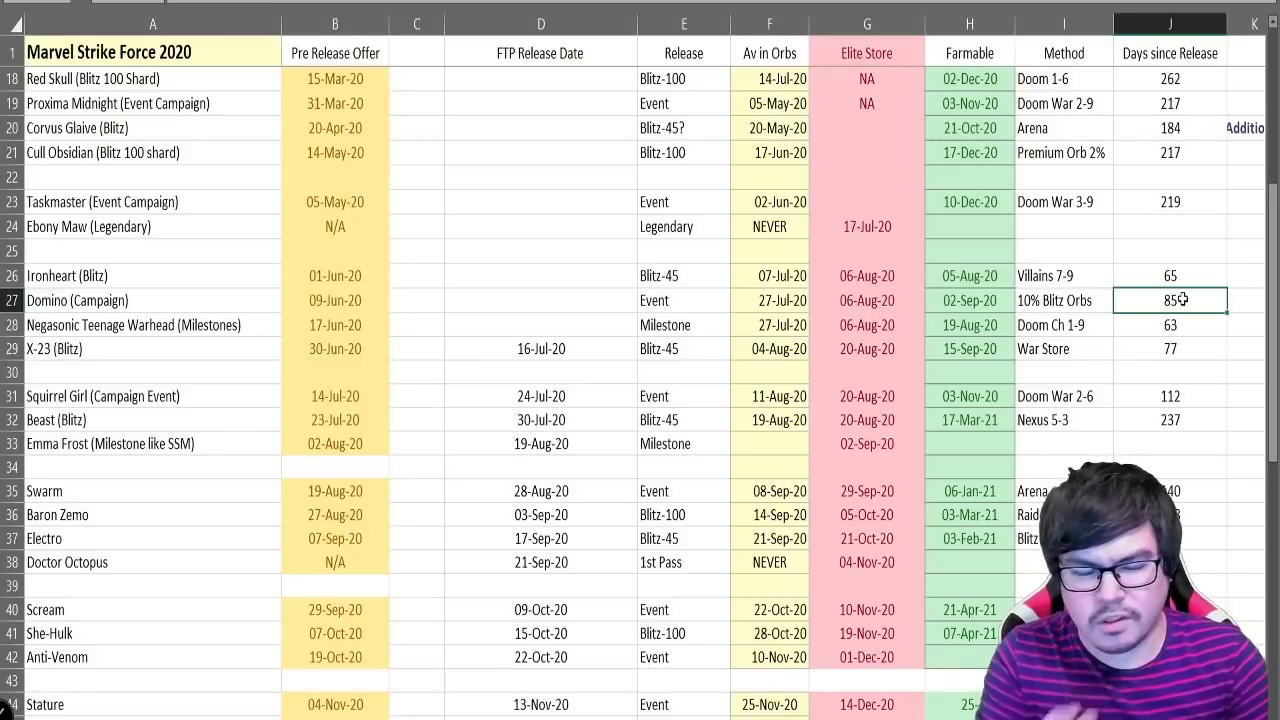
scroll("down", 3)
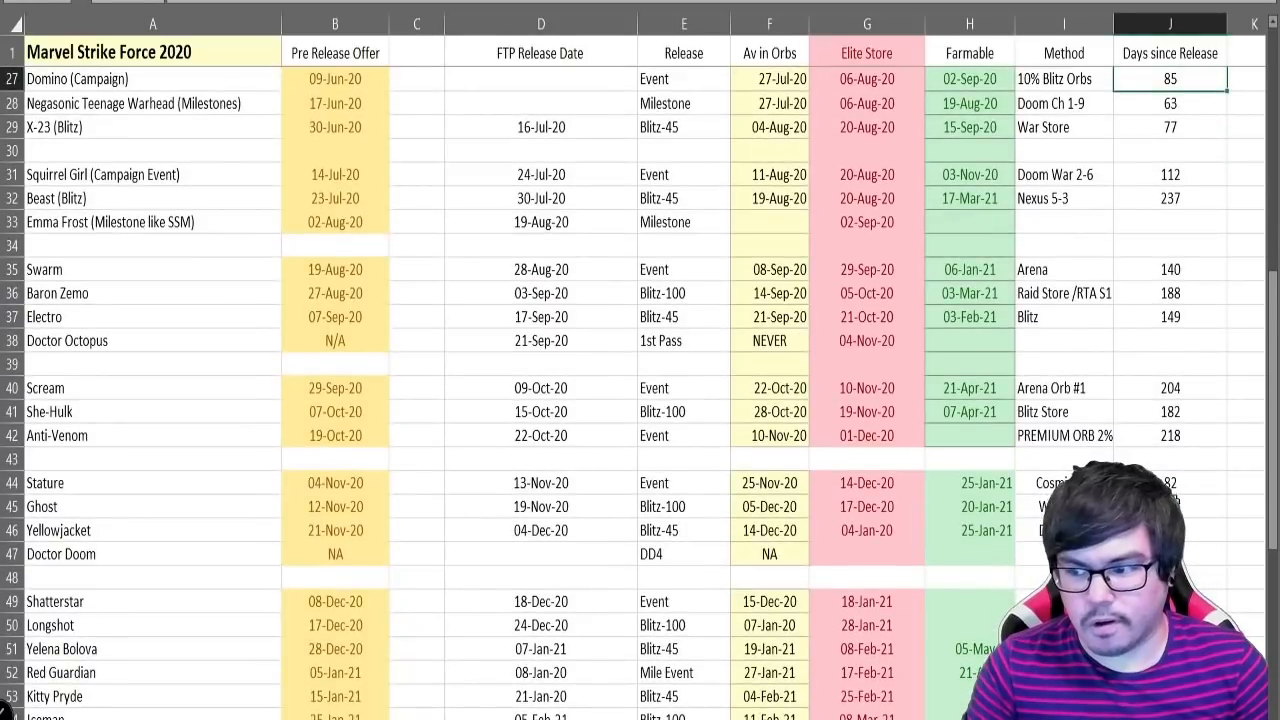
left_click(1170, 482)
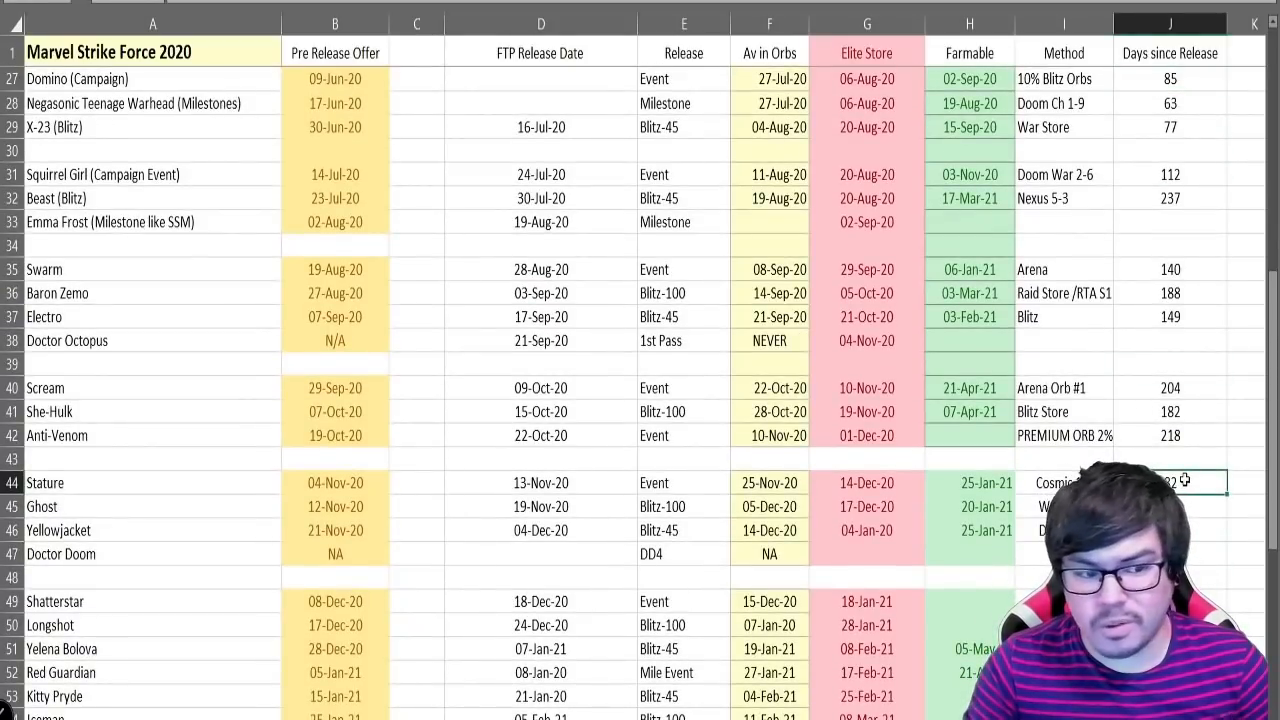
scroll("down", 3)
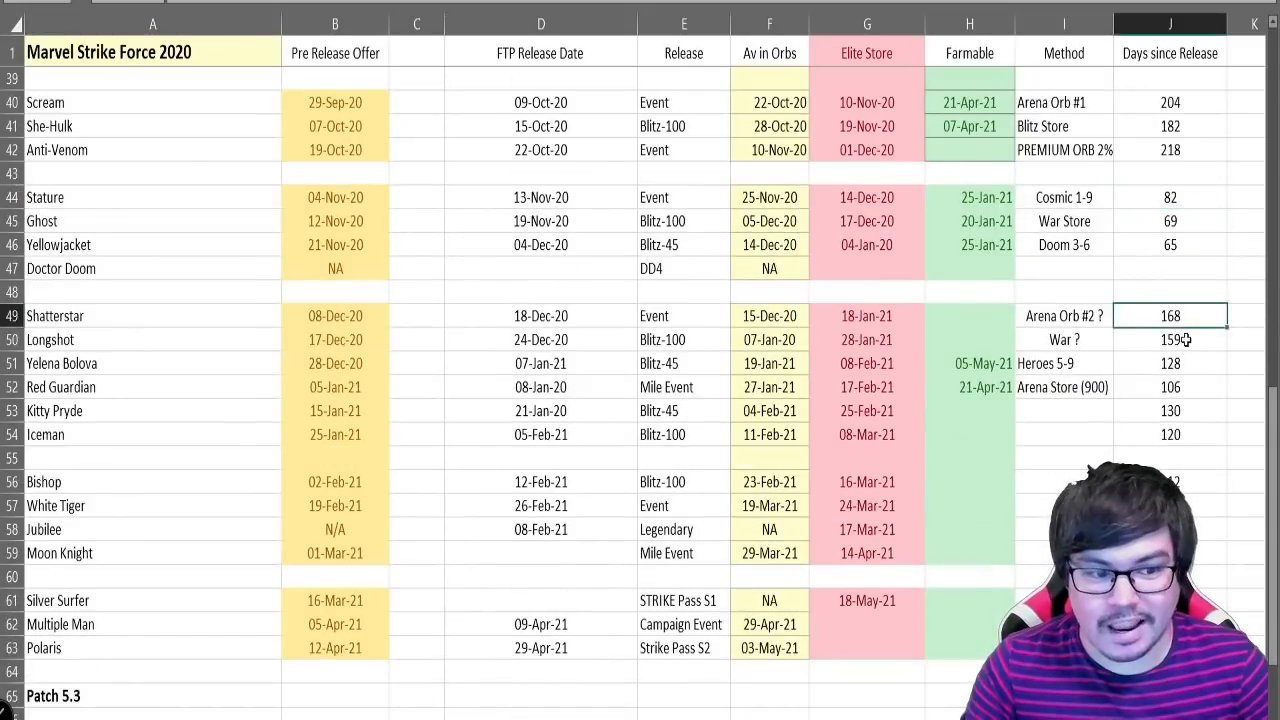
left_click(1168, 340)
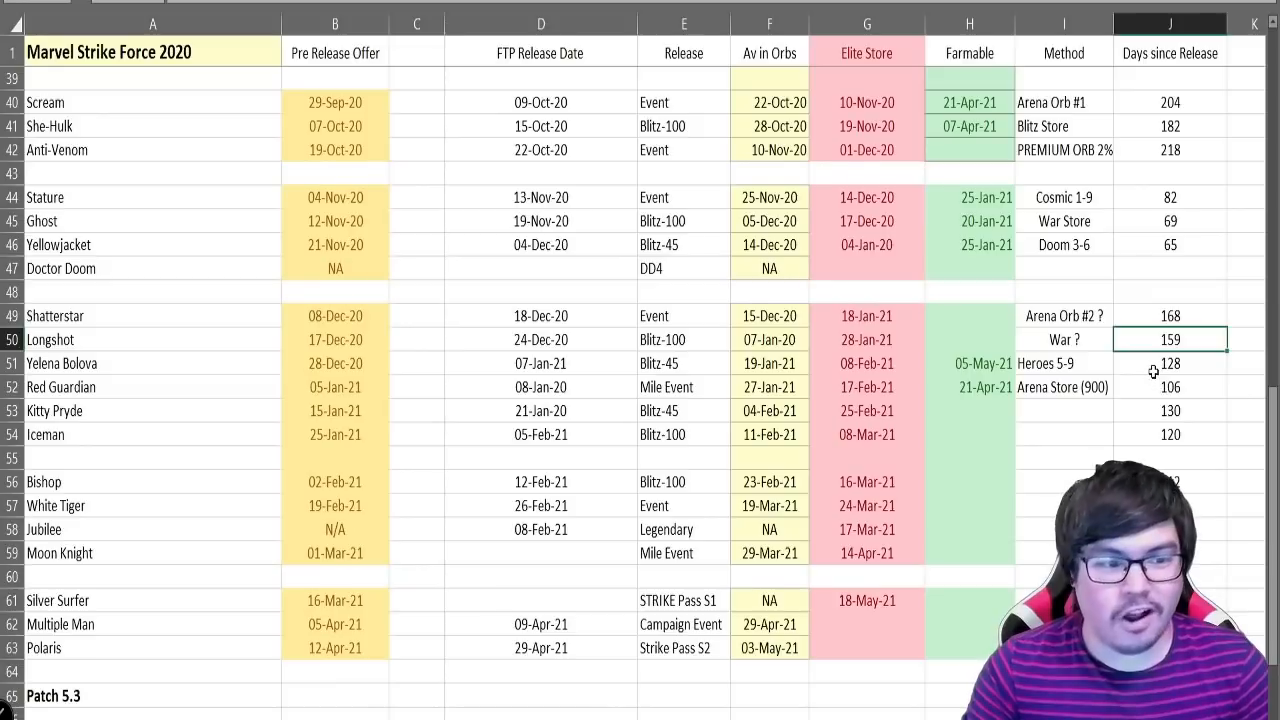
scroll("down", 3)
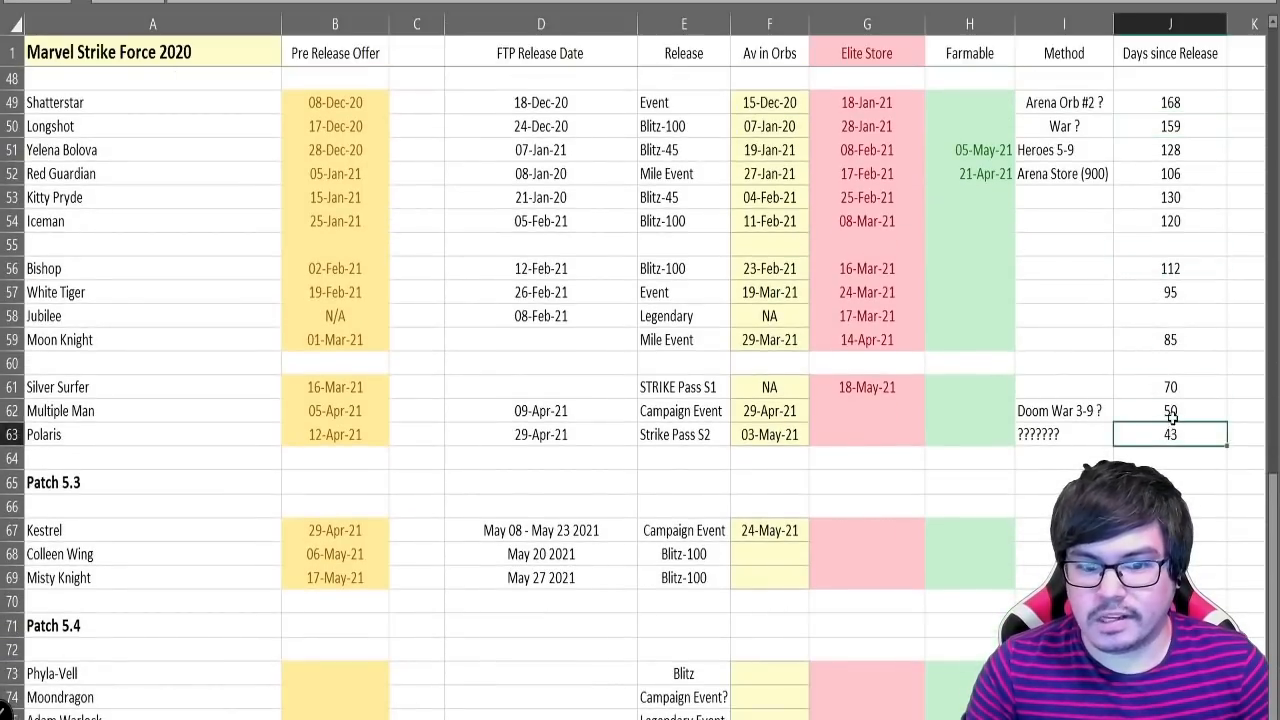
left_click(1170, 410)
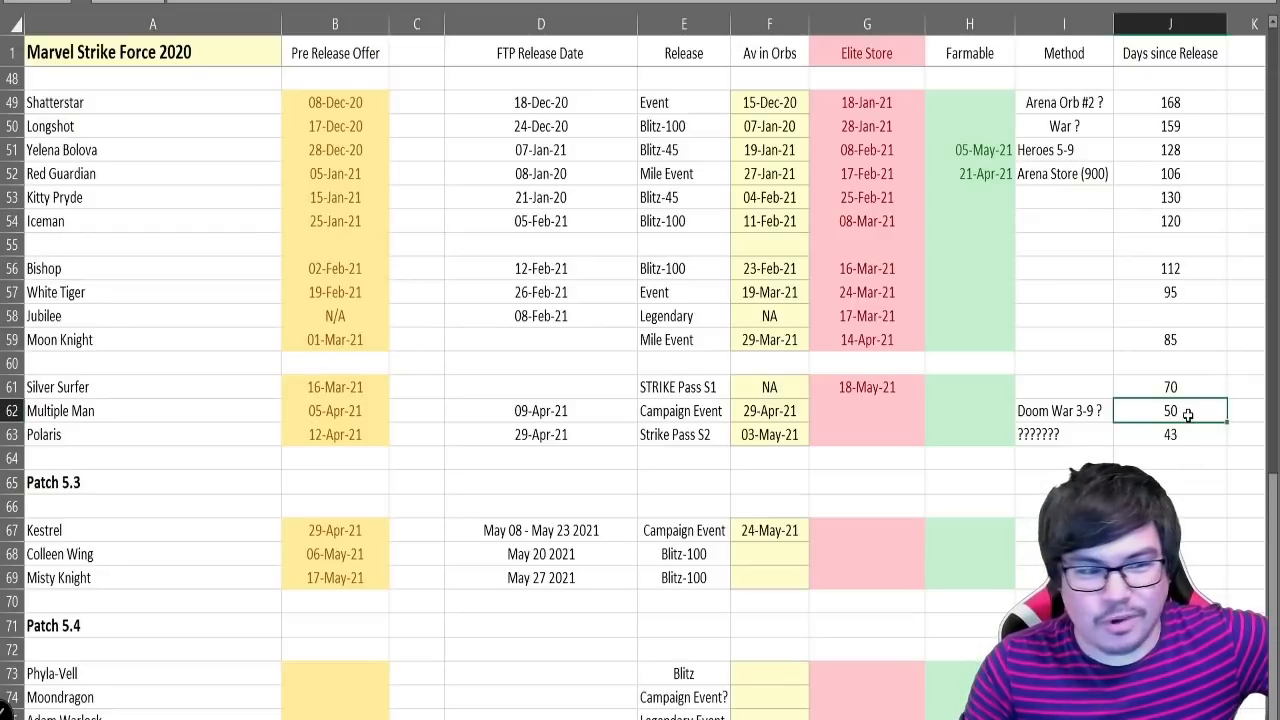
left_click(1170, 434)
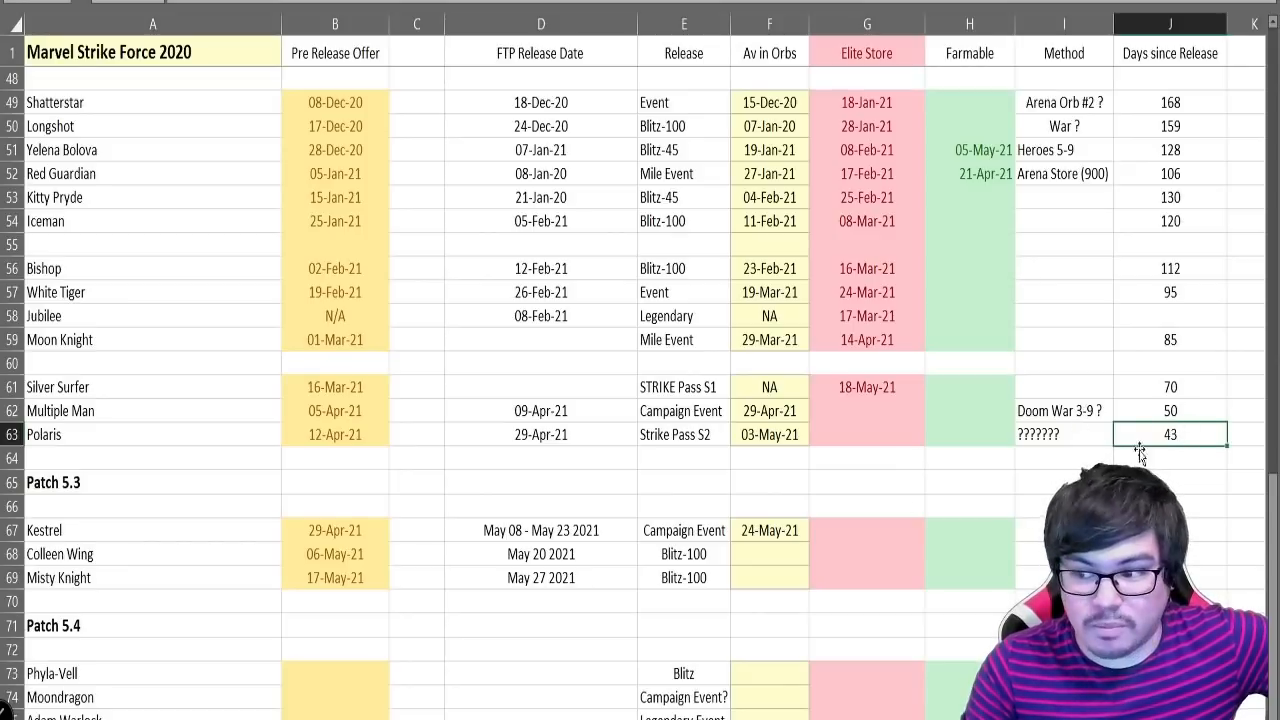
left_click(1170, 410)
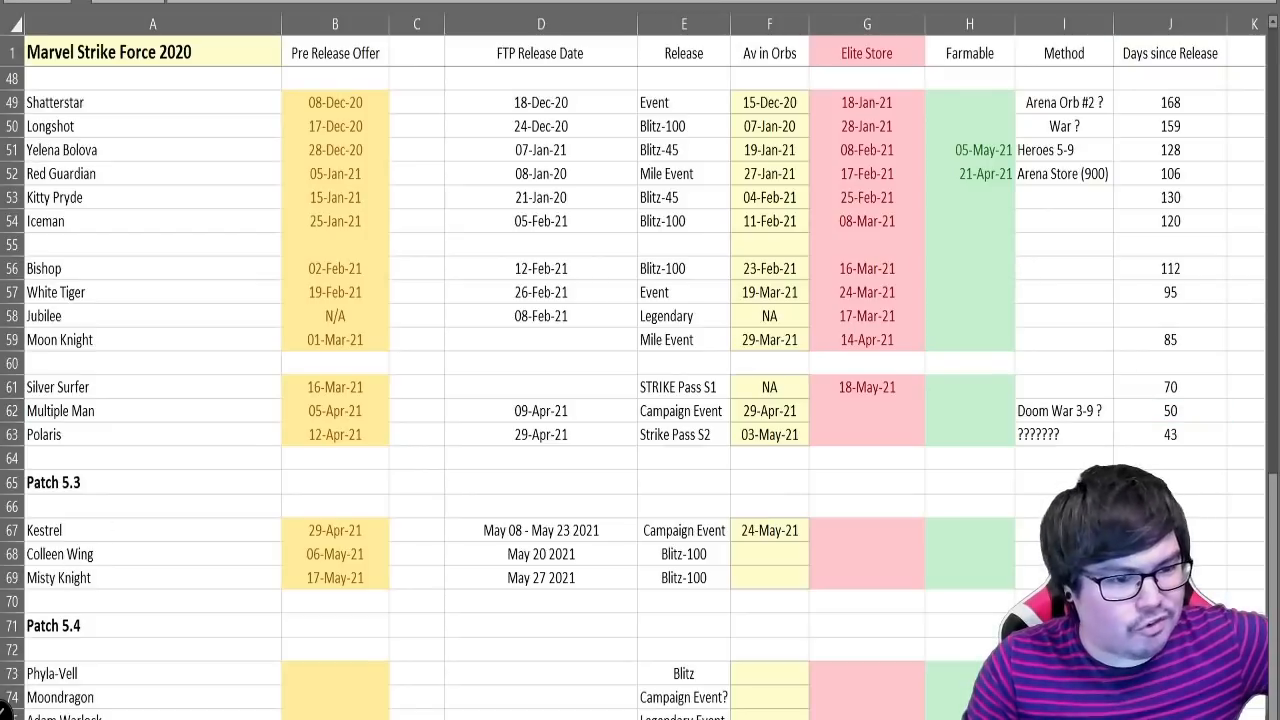
left_click(1168, 410)
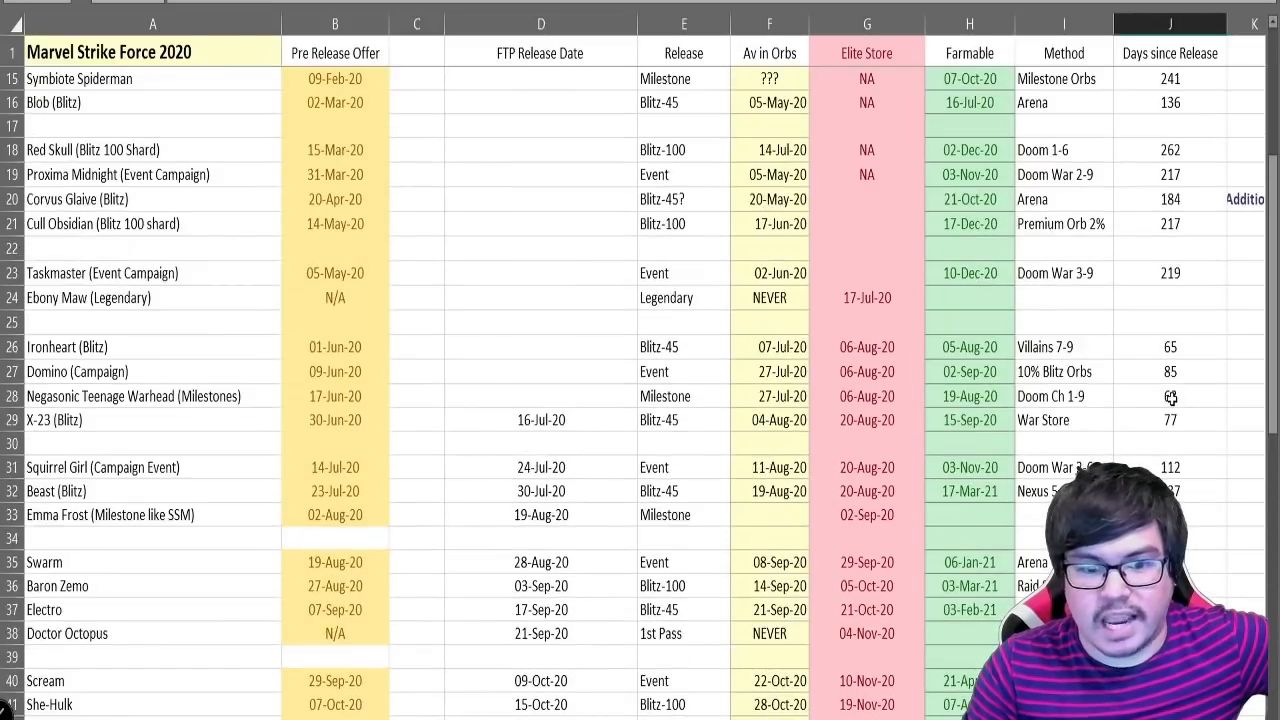
left_click(968, 420)
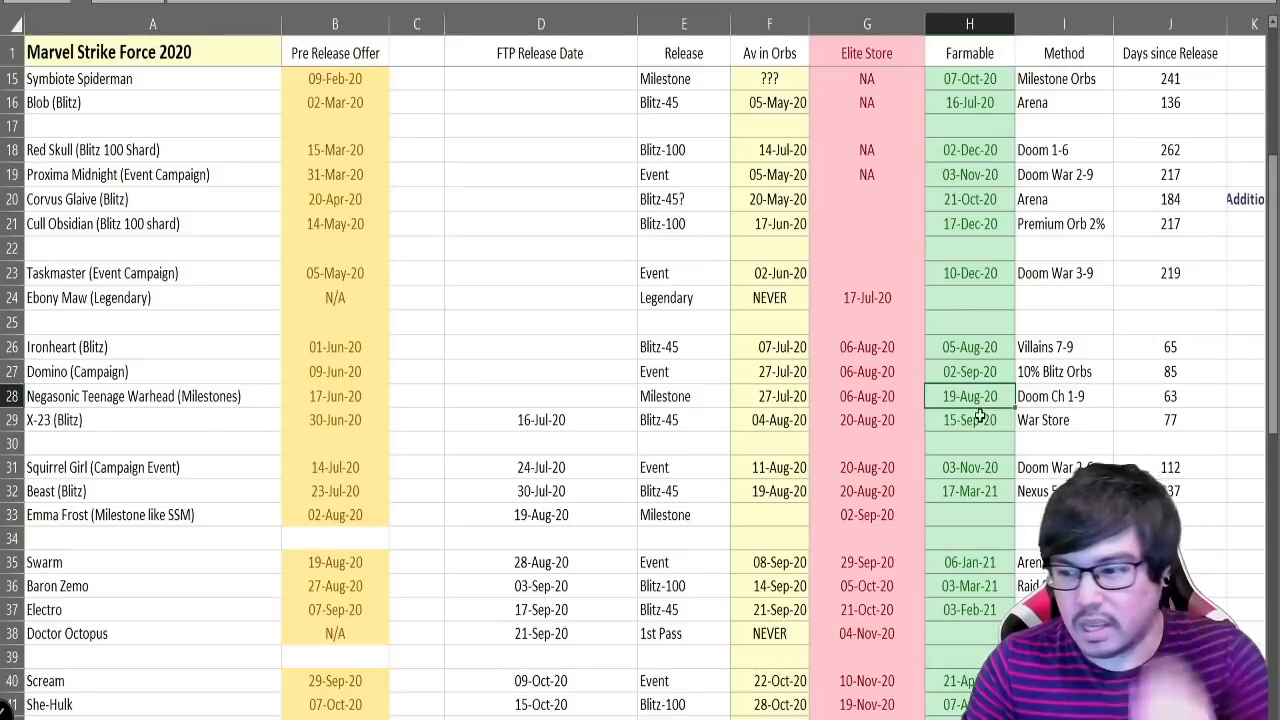
left_click(968, 370)
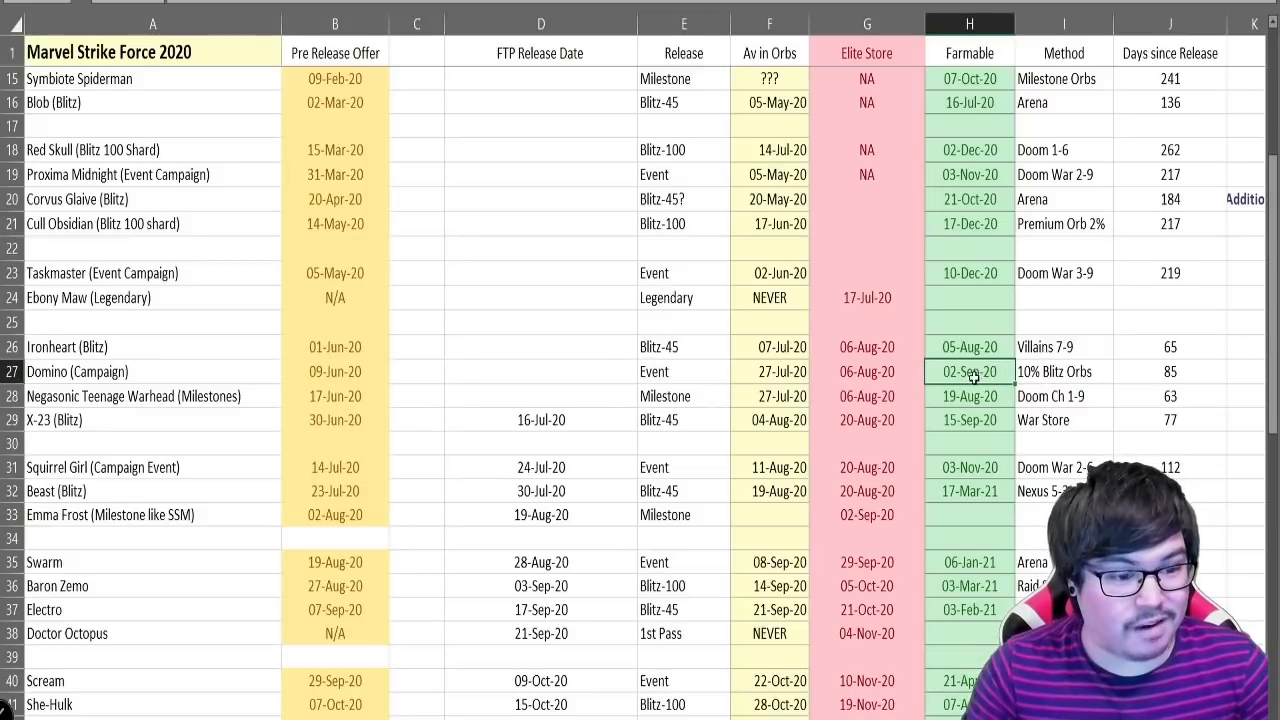
left_click(968, 346)
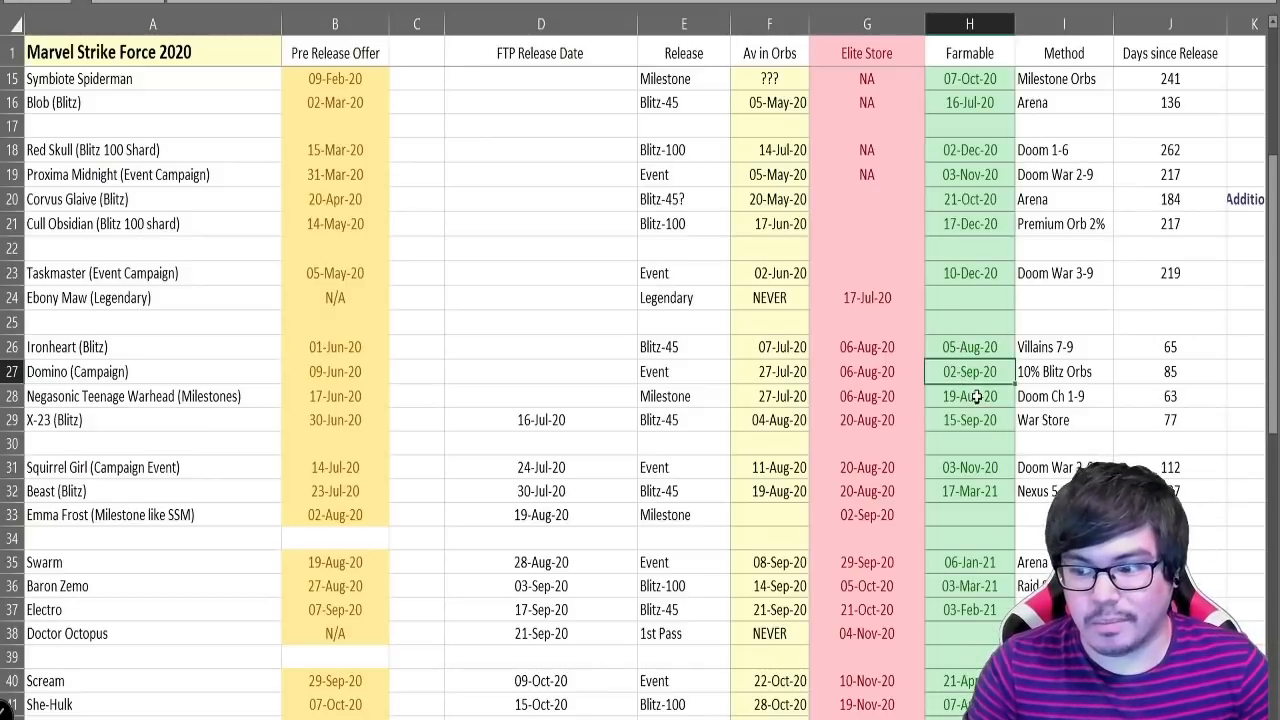
left_click(968, 420)
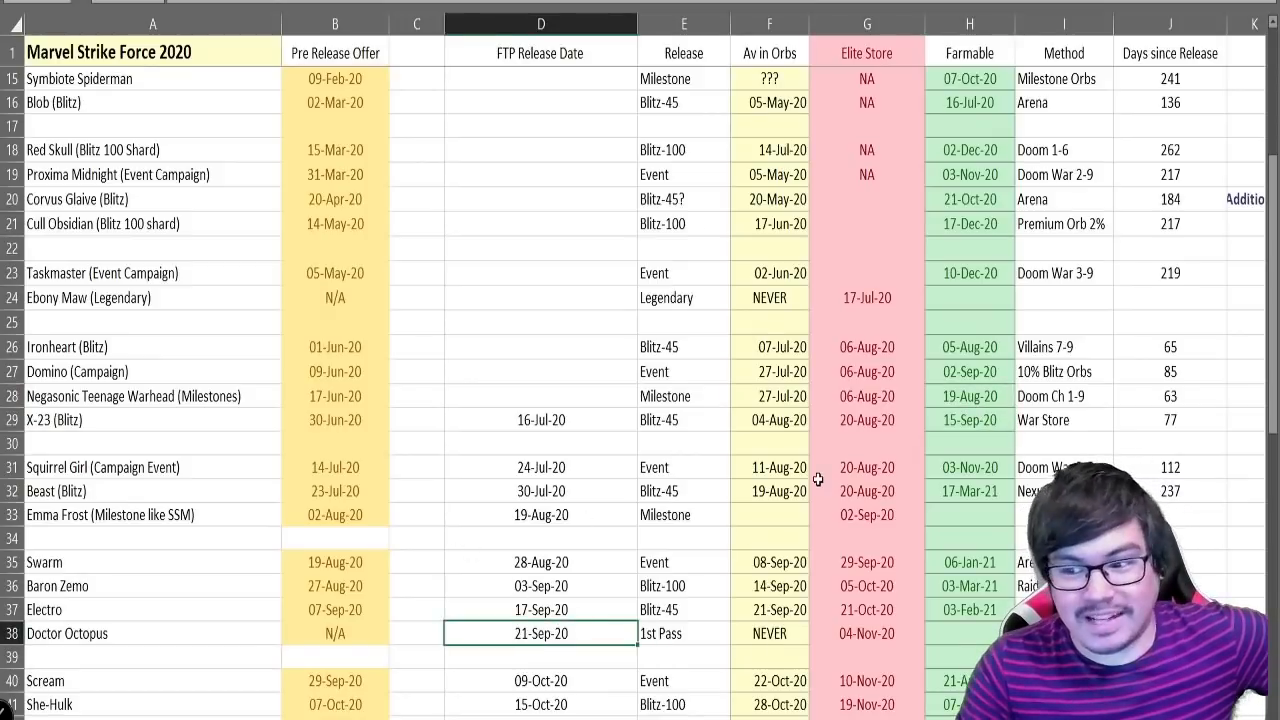
mouse_move(976, 420)
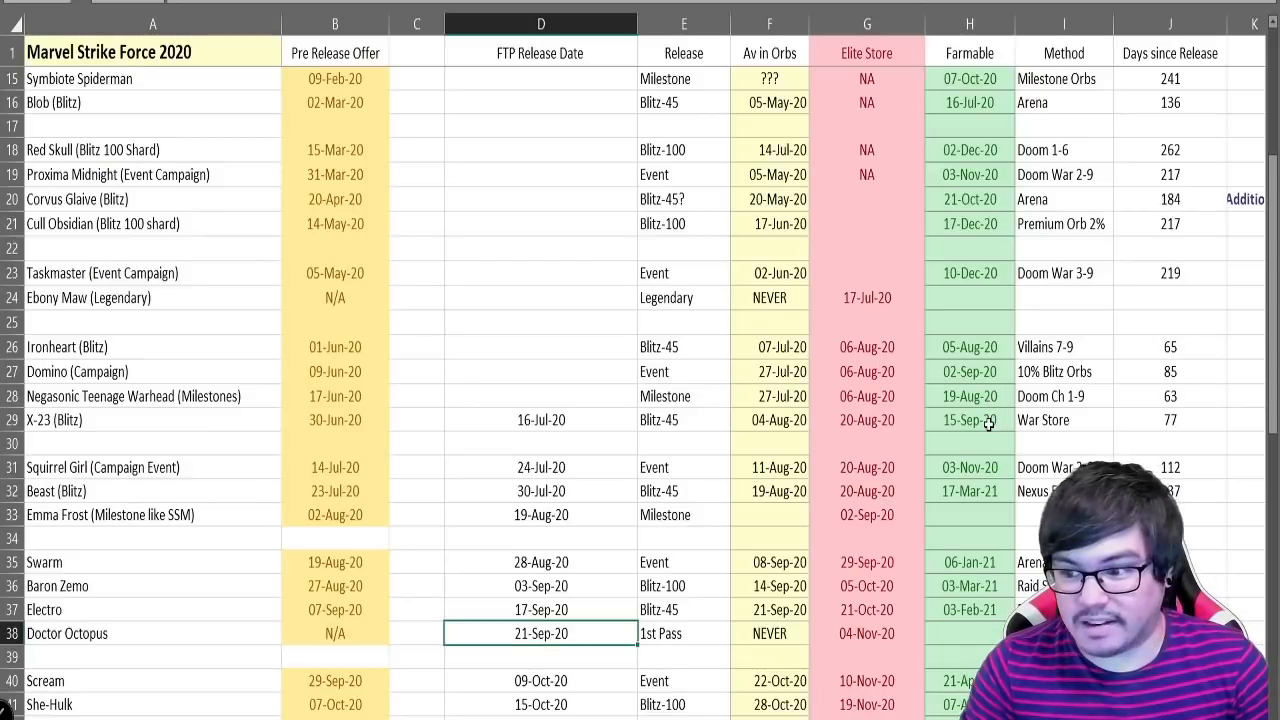
left_click(968, 420)
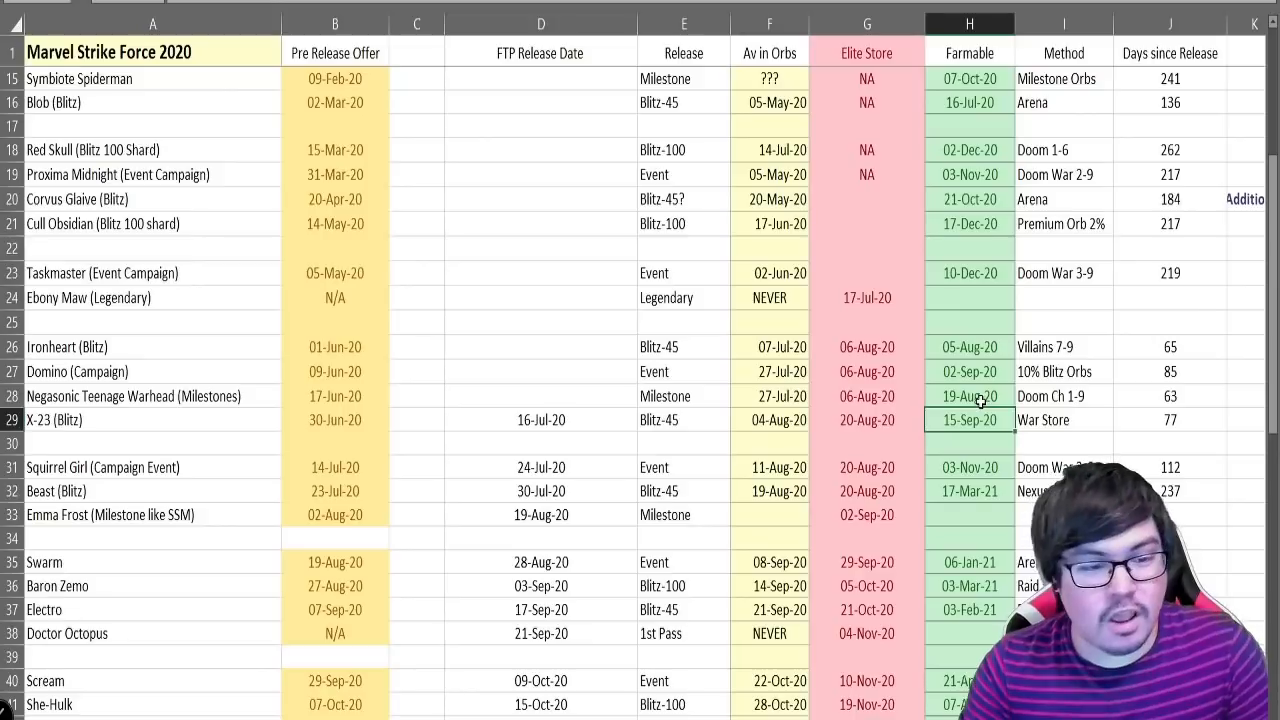
mouse_move(978, 384)
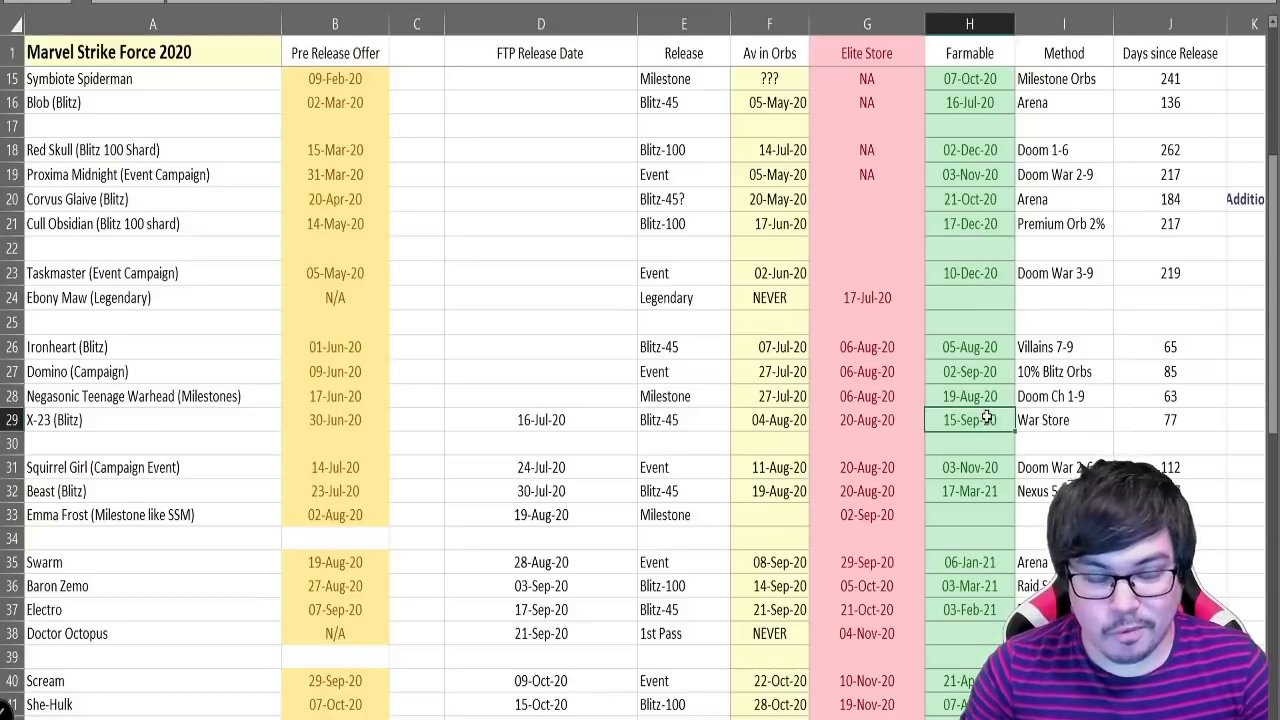
scroll("down", 3)
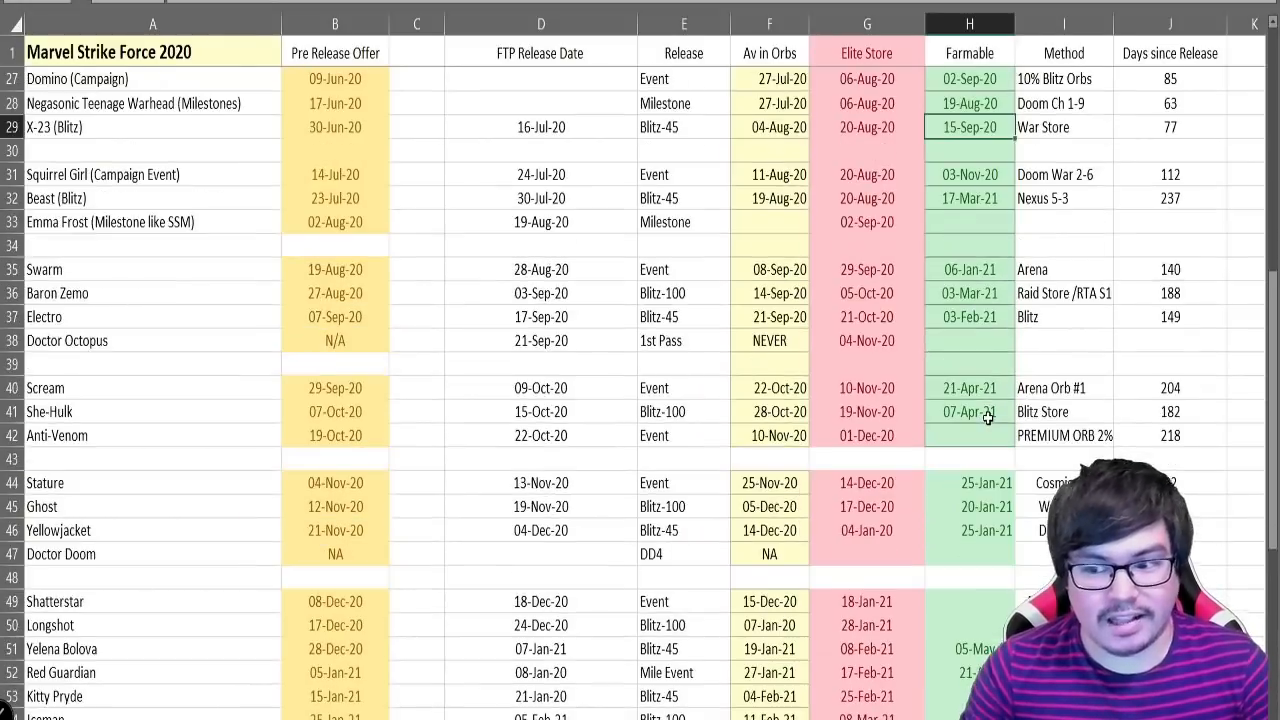
scroll("down", 3)
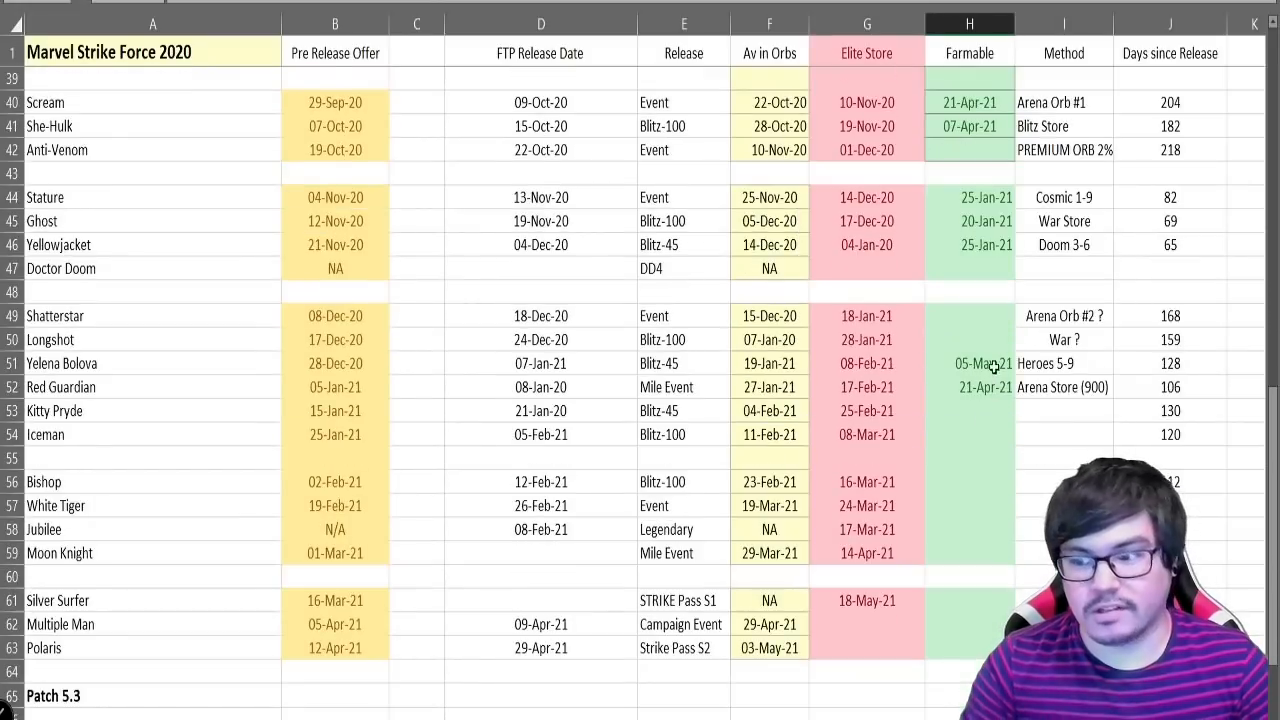
left_click(968, 316)
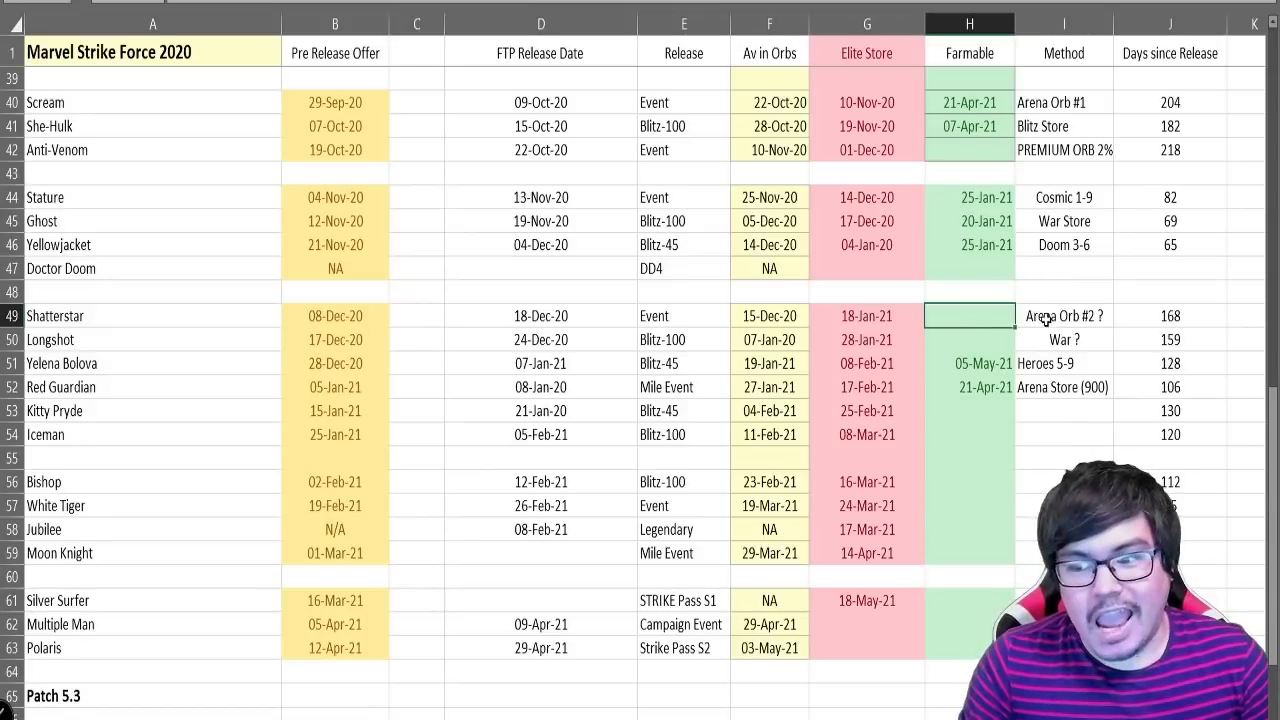
left_click(1064, 316)
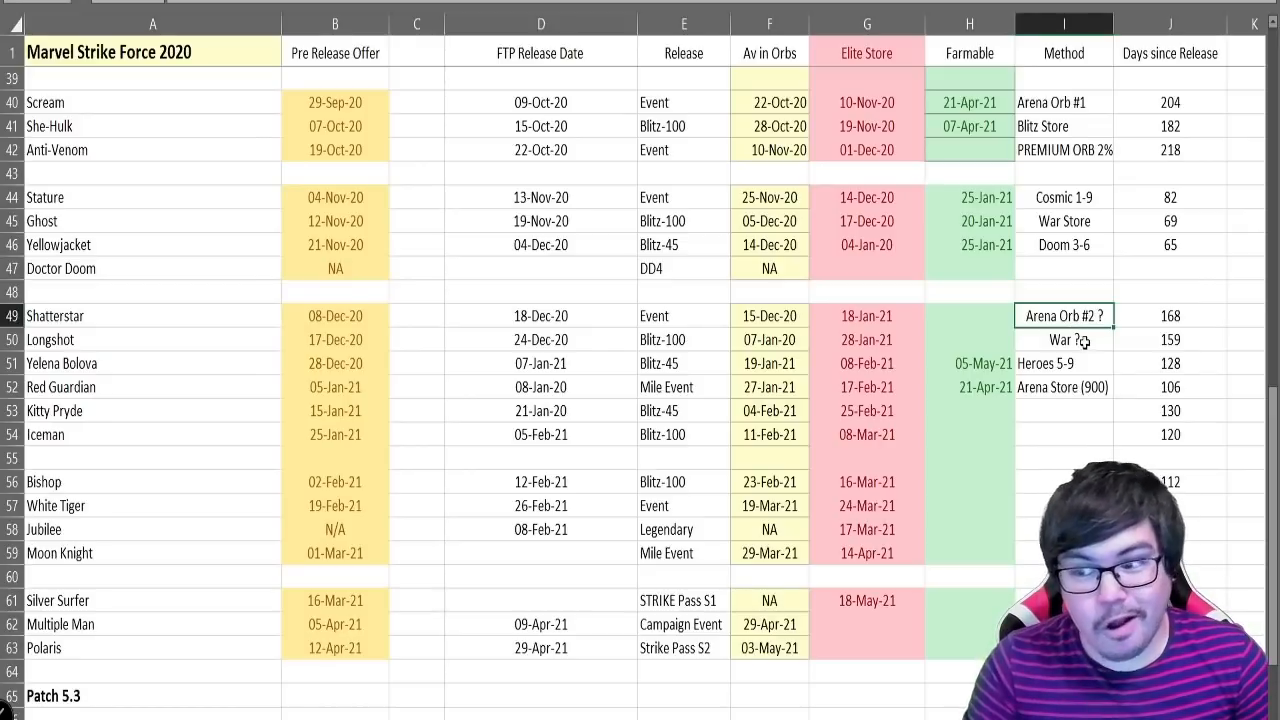
left_click(1064, 340)
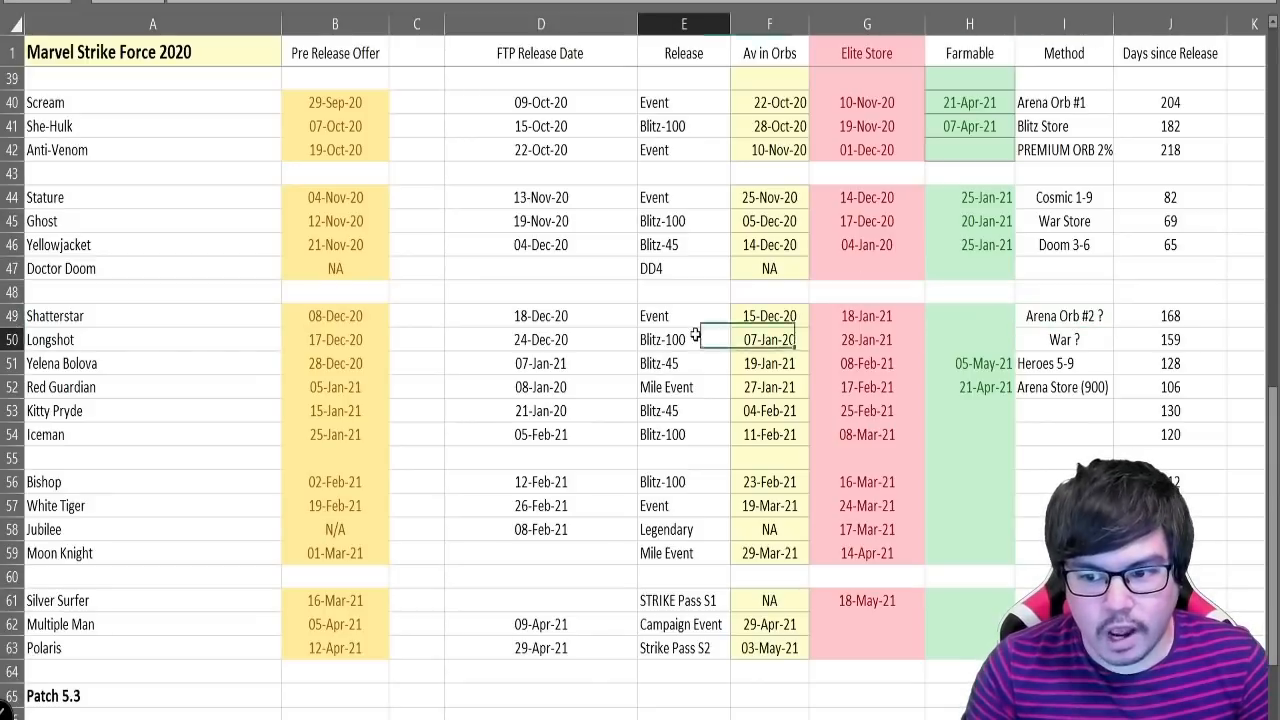
left_click(684, 340)
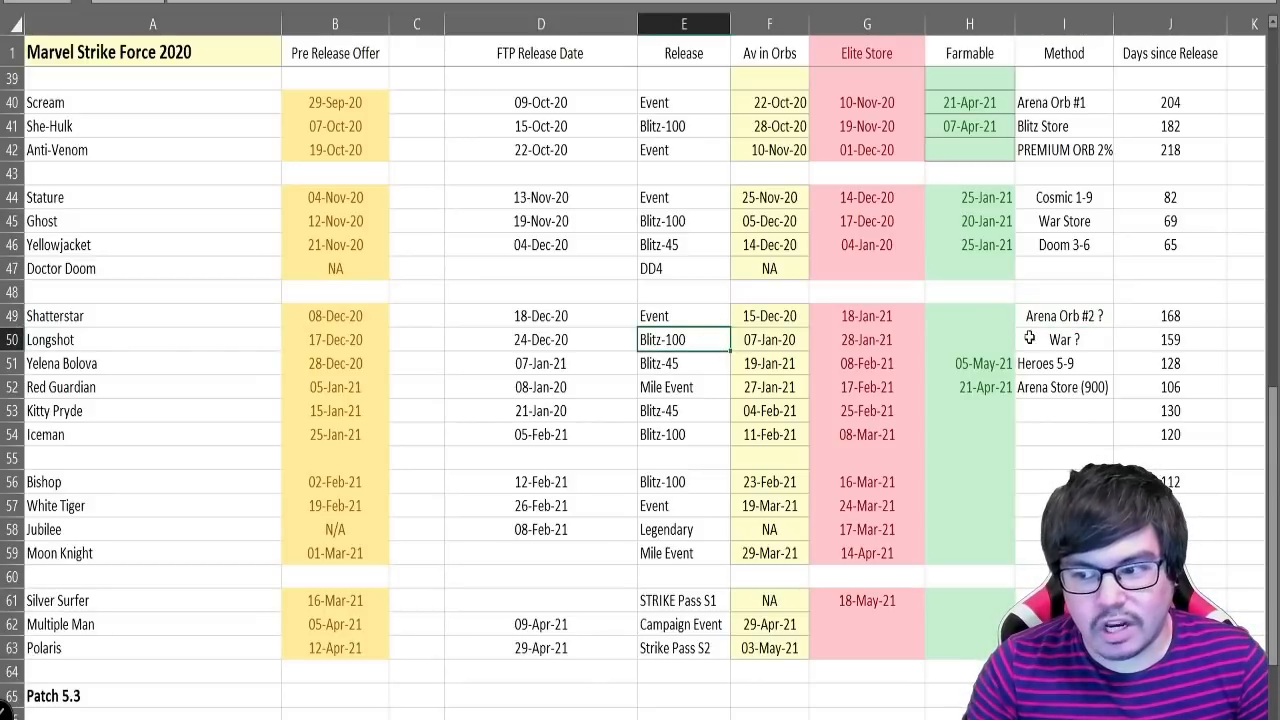
left_click(1064, 340)
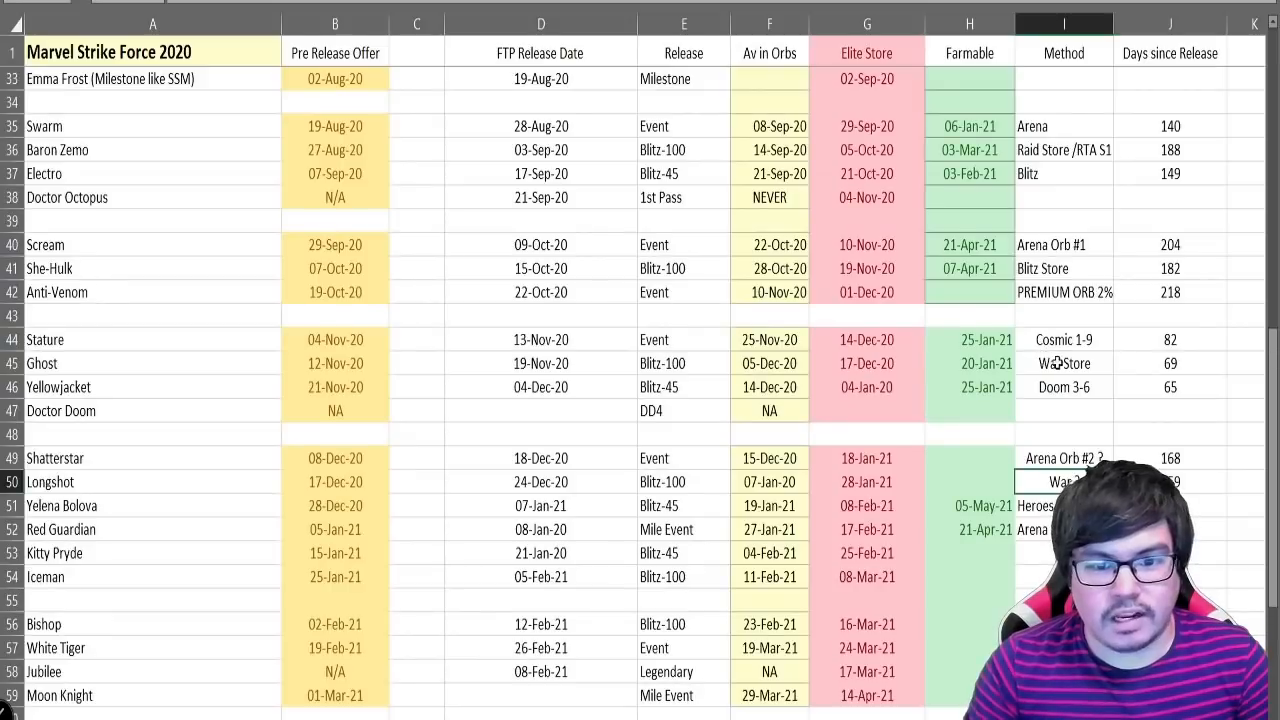
left_click(968, 364)
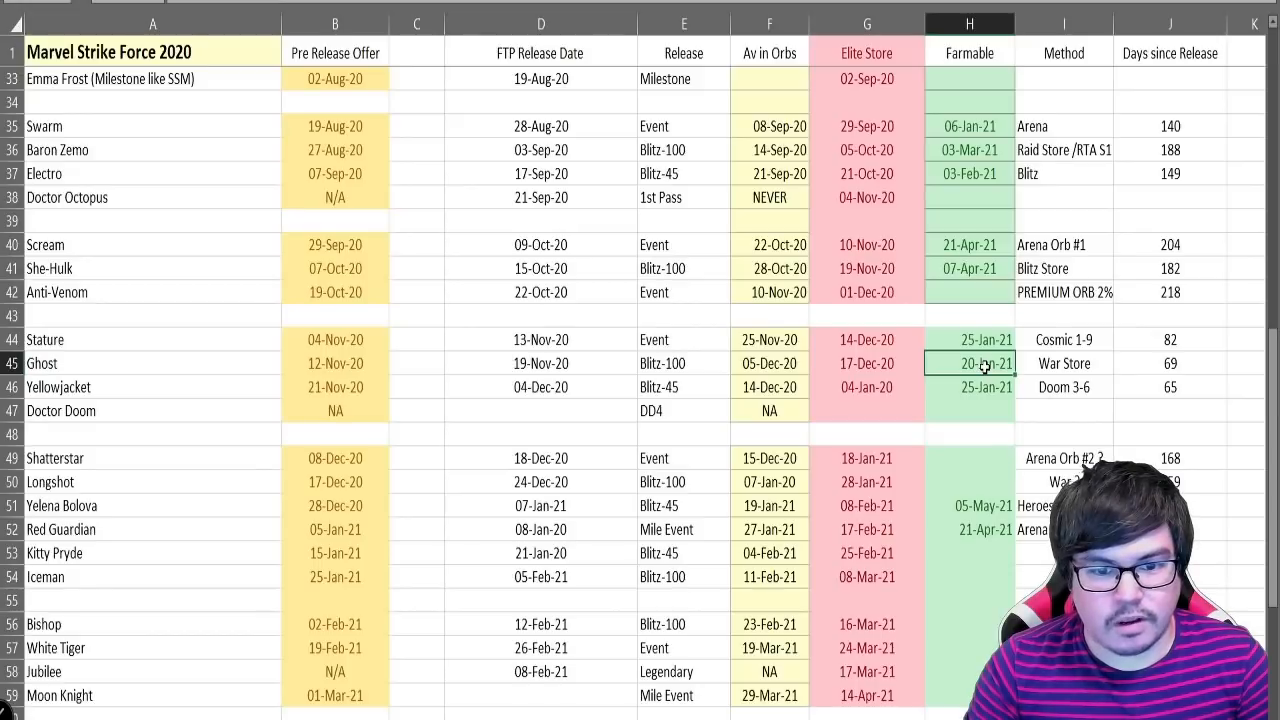
mouse_move(980, 402)
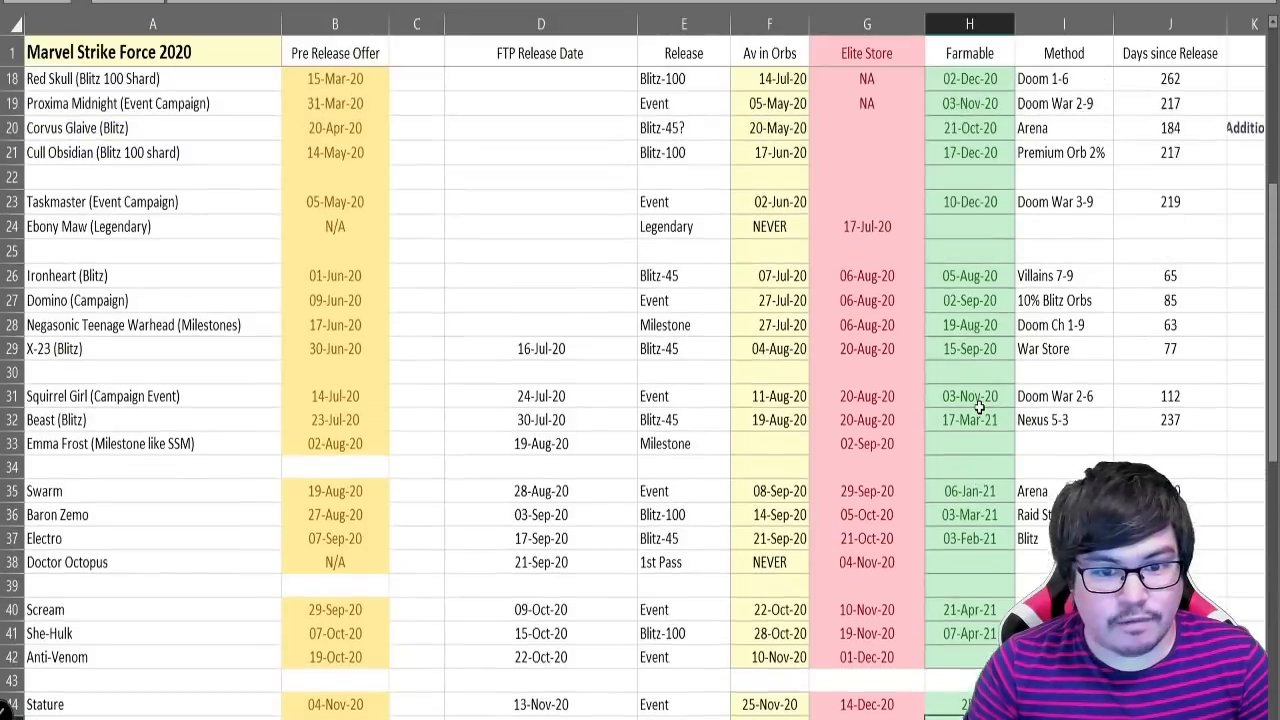
left_click(540, 560)
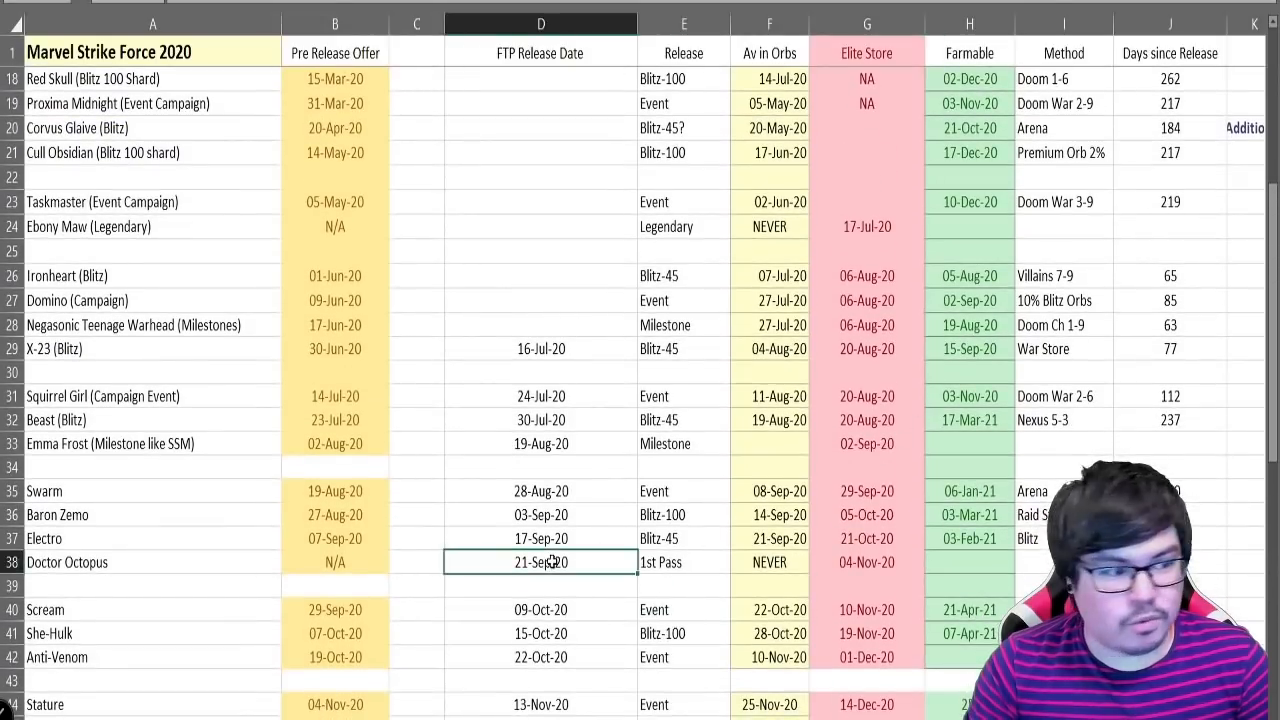
left_click(968, 348)
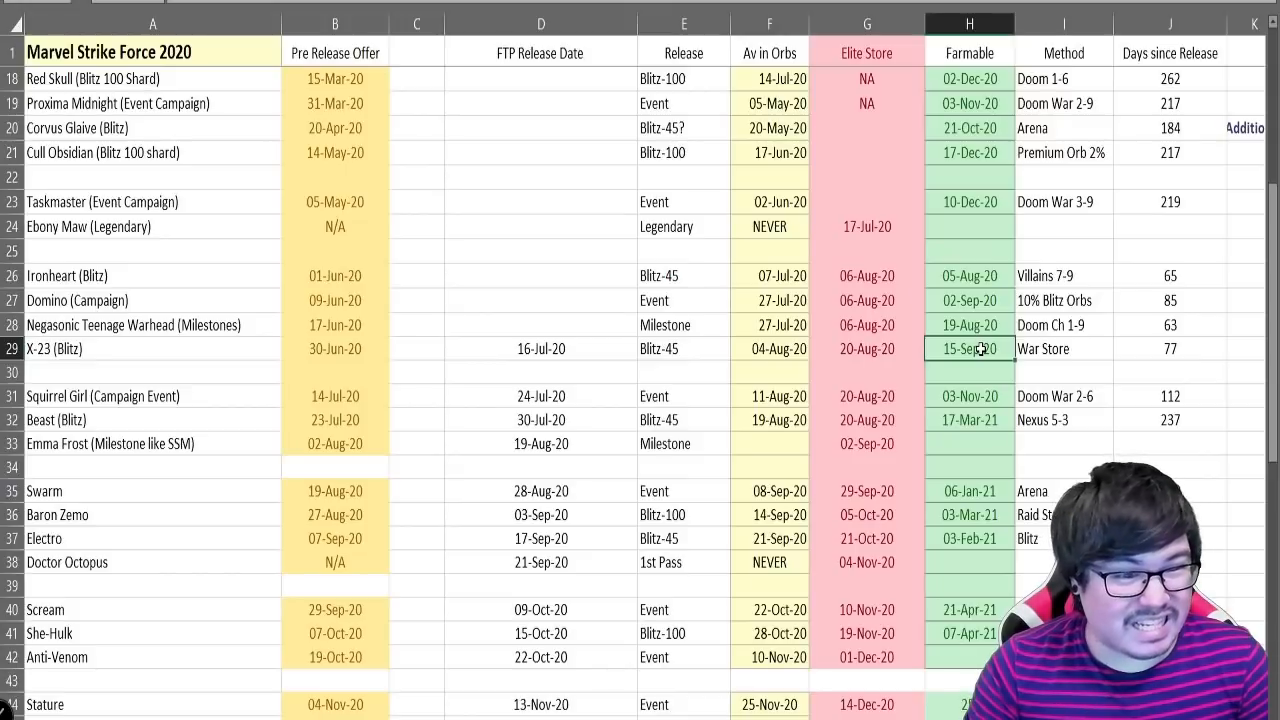
scroll("down", 3)
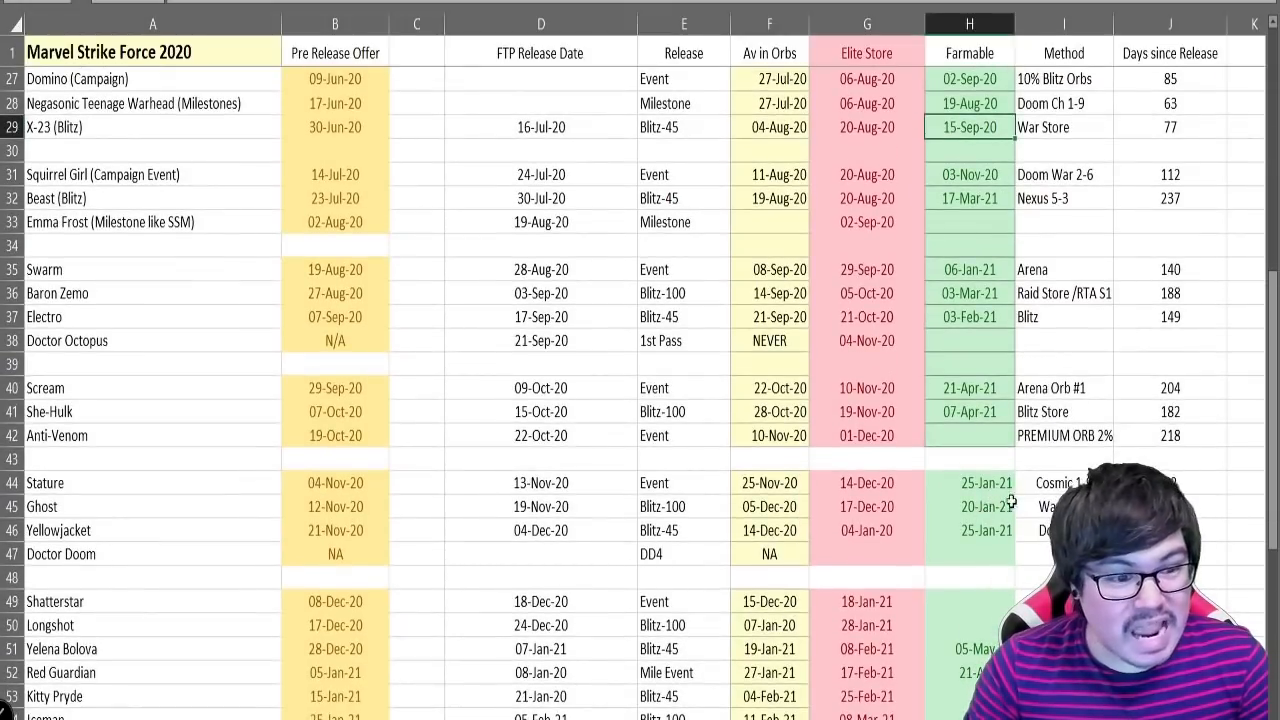
scroll("down", 3)
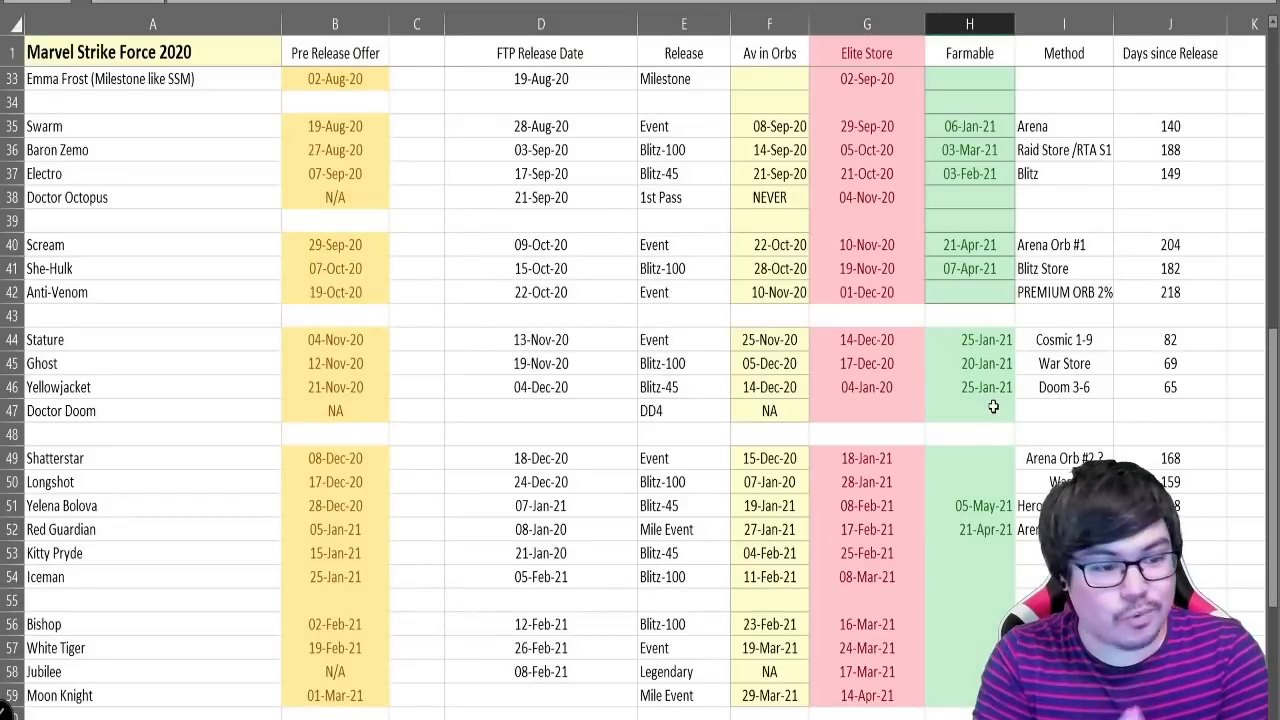
scroll("down", 3)
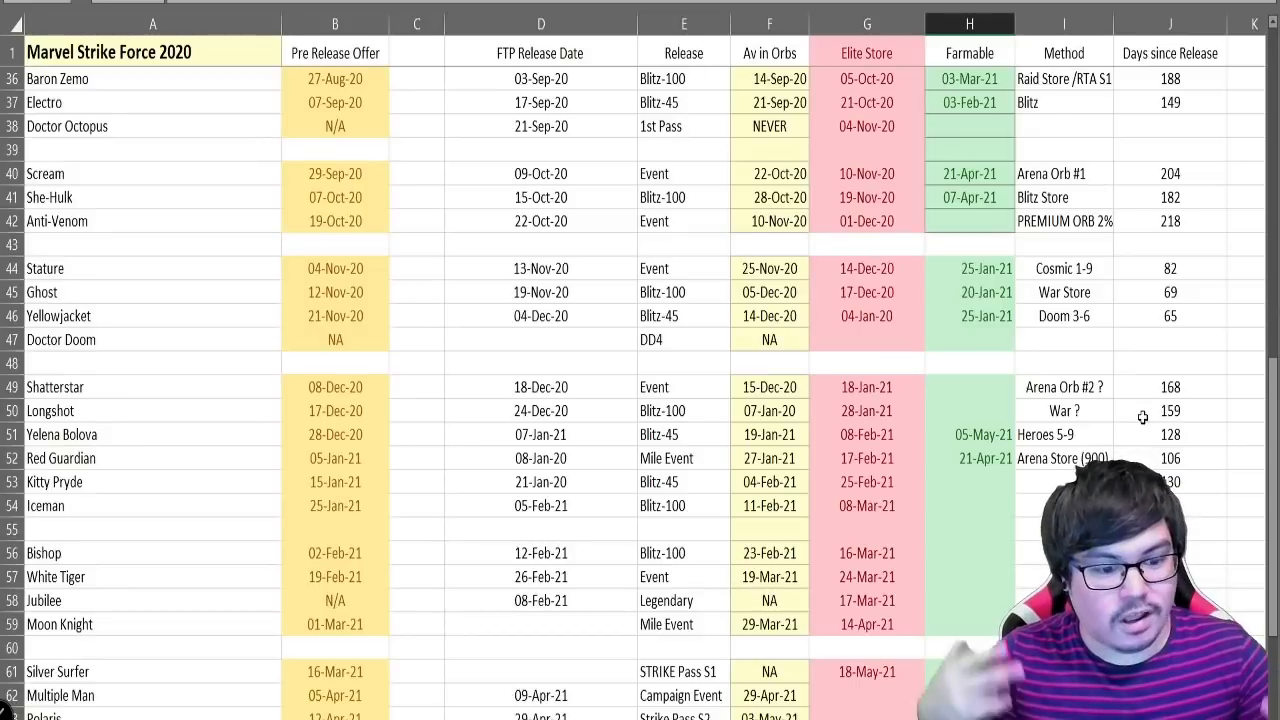
scroll("down", 3)
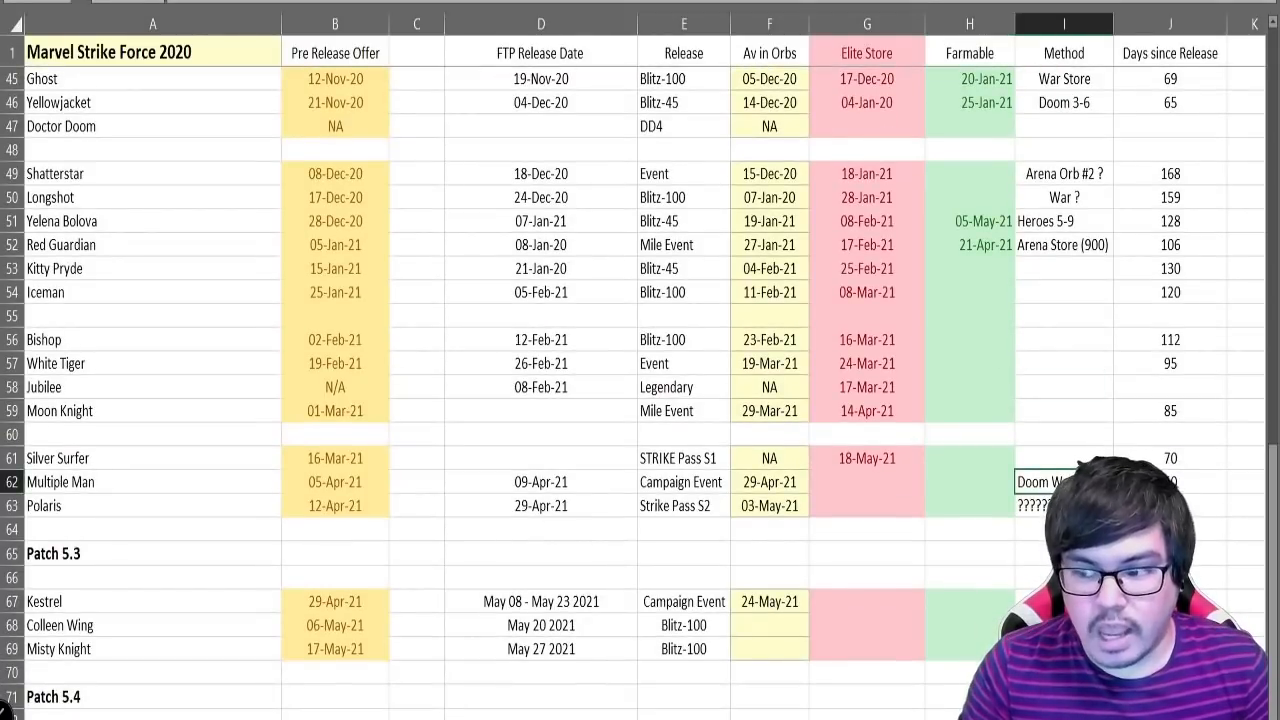
scroll("down", 3)
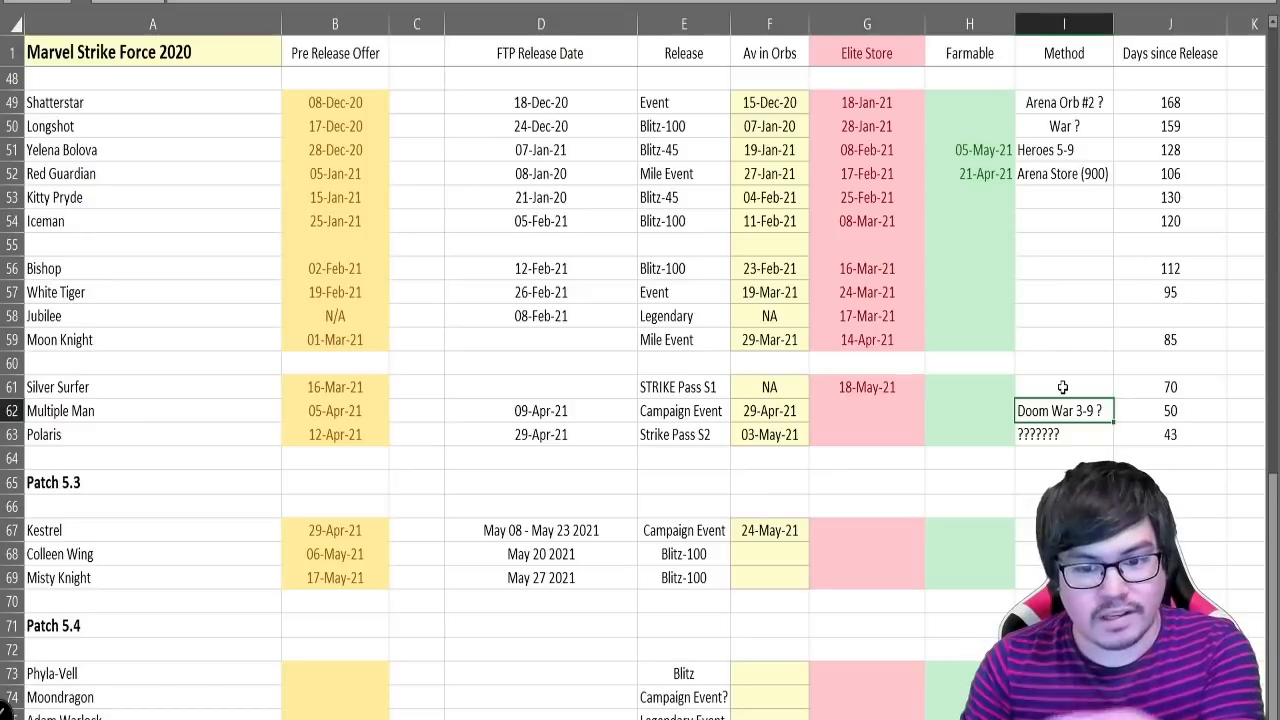
left_click(1064, 388)
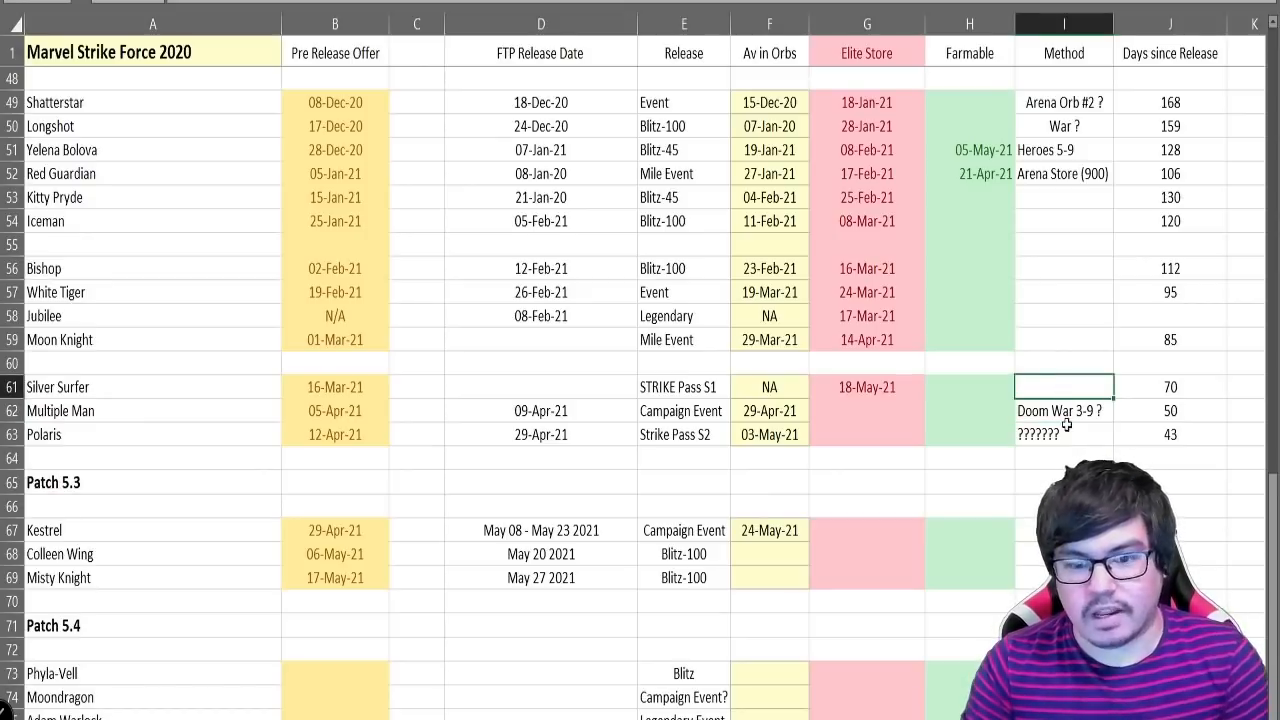
scroll("down", 3)
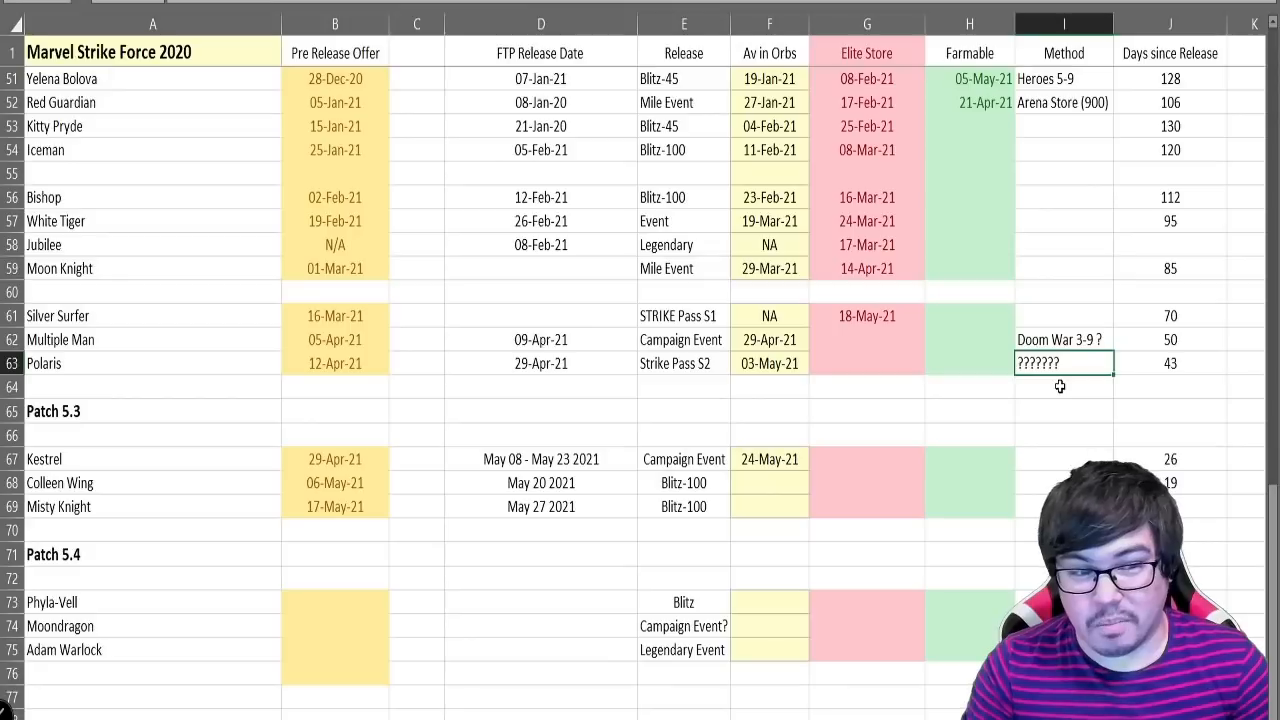
left_click(1064, 388)
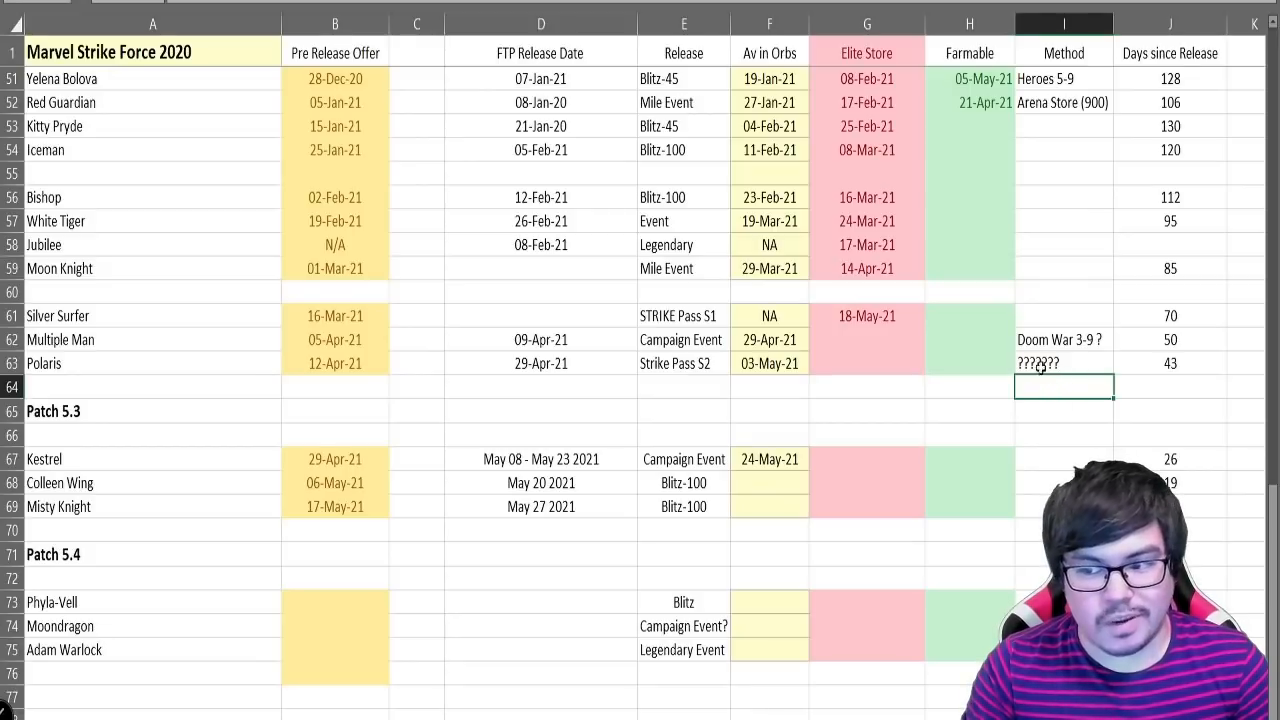
mouse_move(1044, 380)
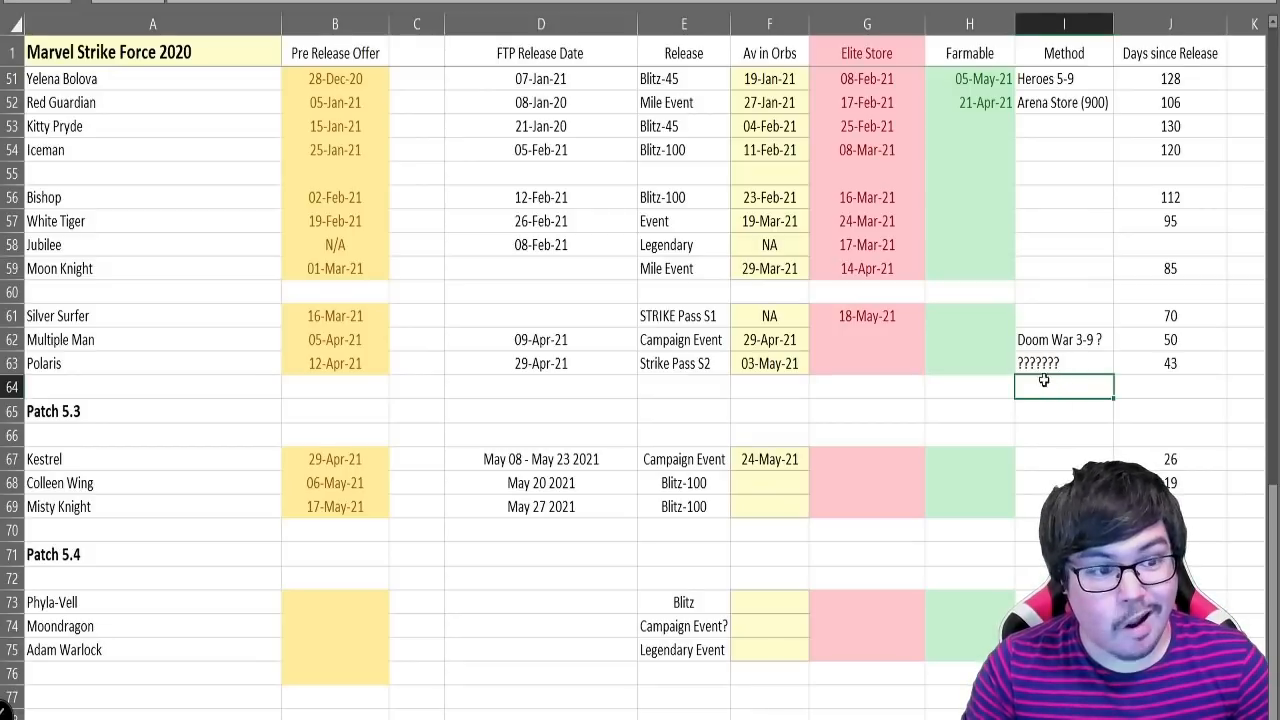